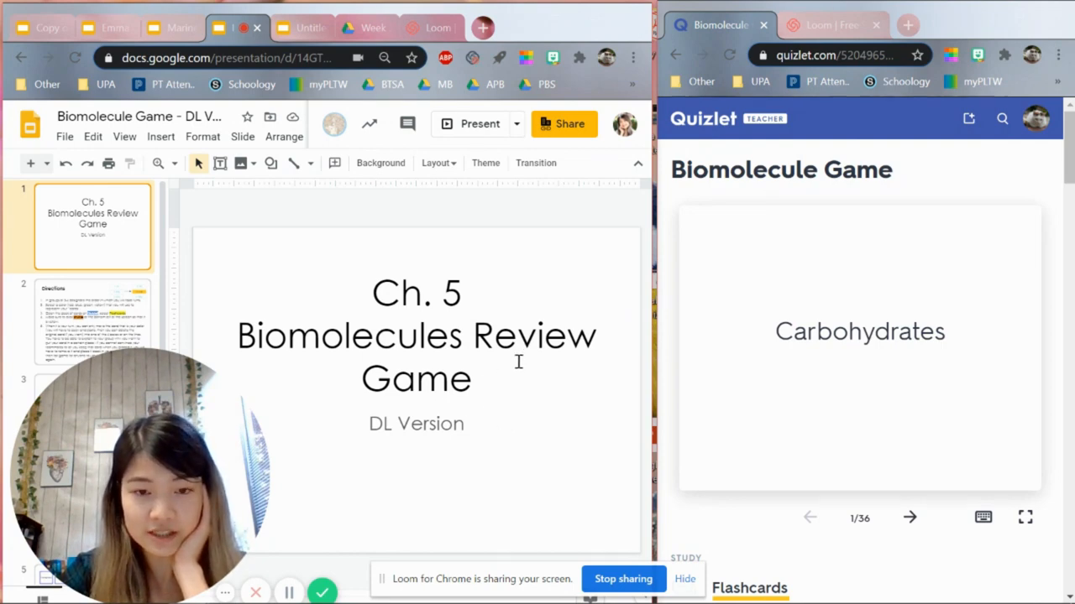
{"action": "mouse_move", "coordinate": [535, 390]}
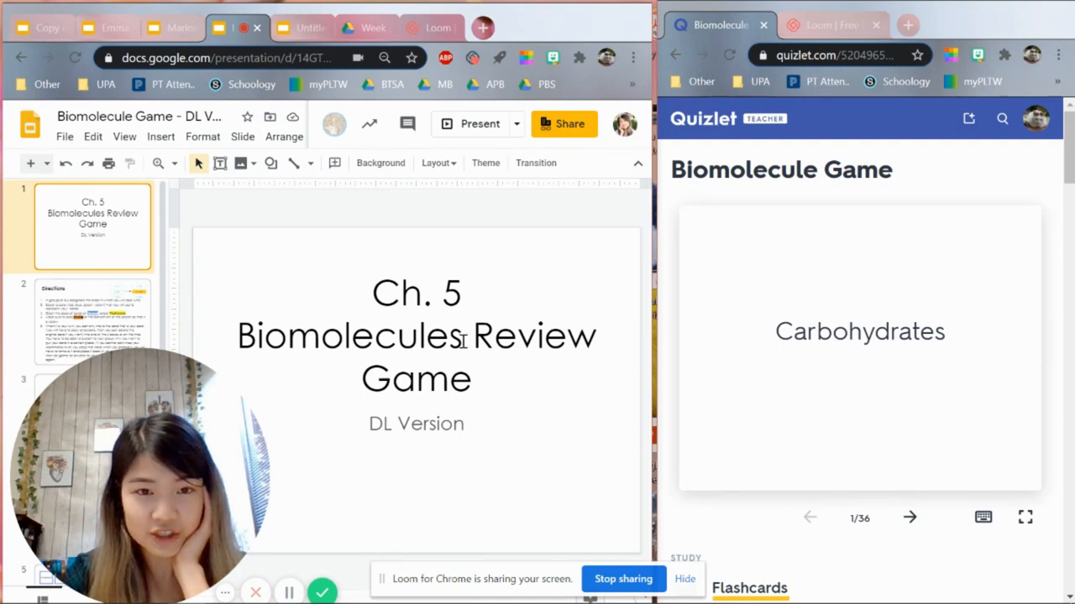
Step: Scroll the Biomolecule practice PDF through its energy storage, formation site and element cards
{"action": "left_click", "coordinate": [365, 27]}
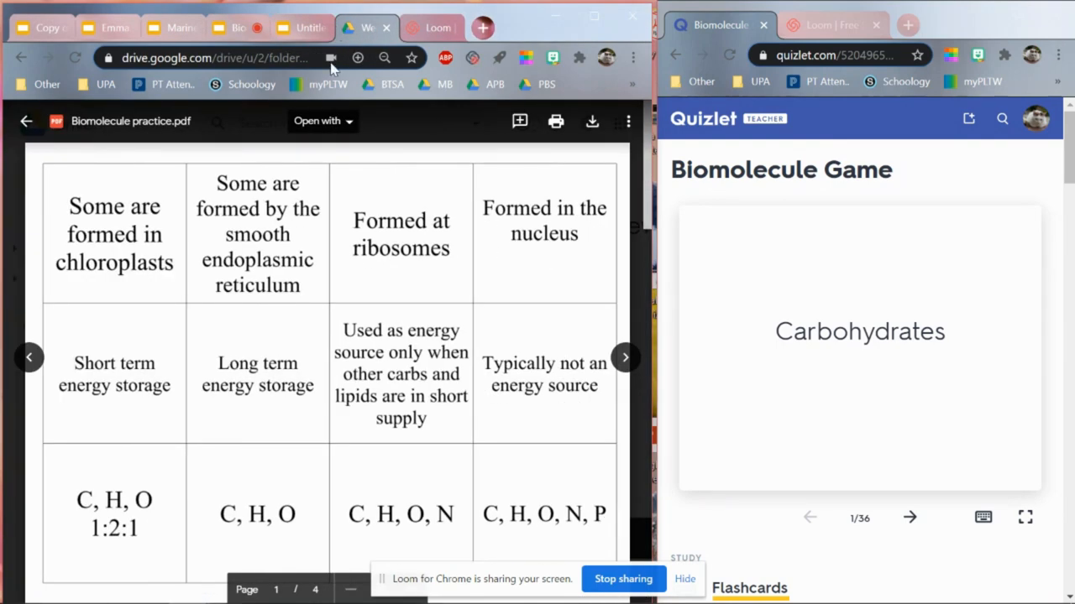
{"action": "scroll", "scroll_direction": "down", "scroll_amount": 3}
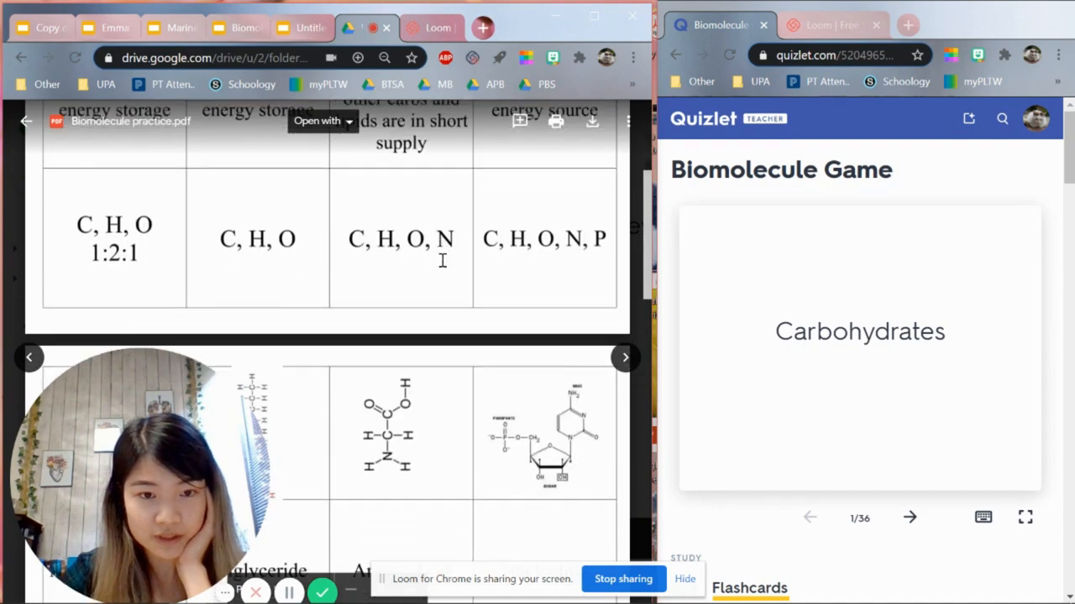
{"action": "scroll", "scroll_direction": "down", "scroll_amount": 3}
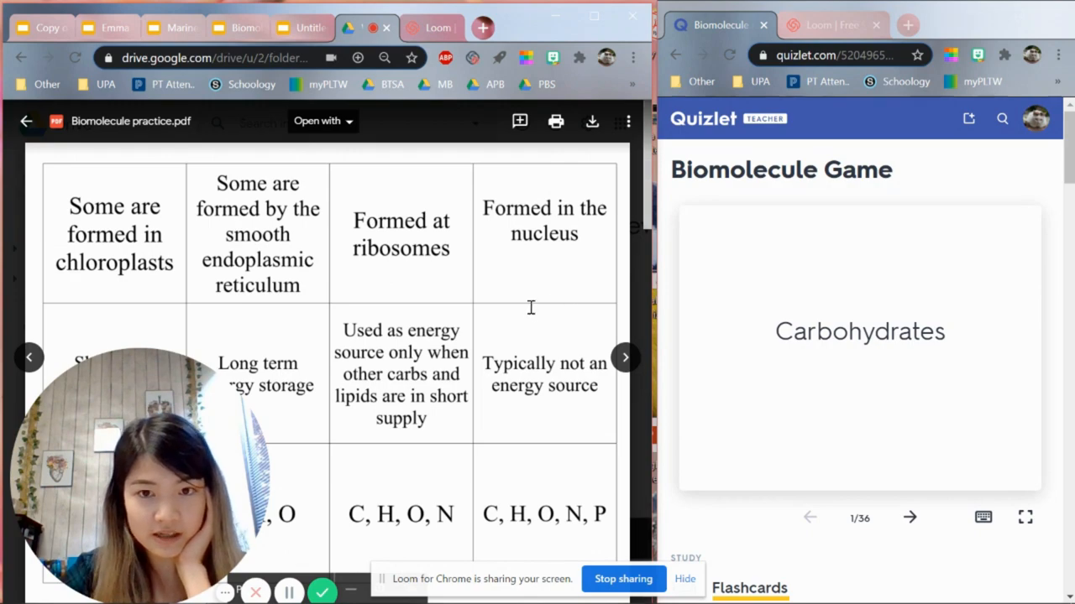
{"action": "scroll", "scroll_direction": "down", "scroll_amount": 3}
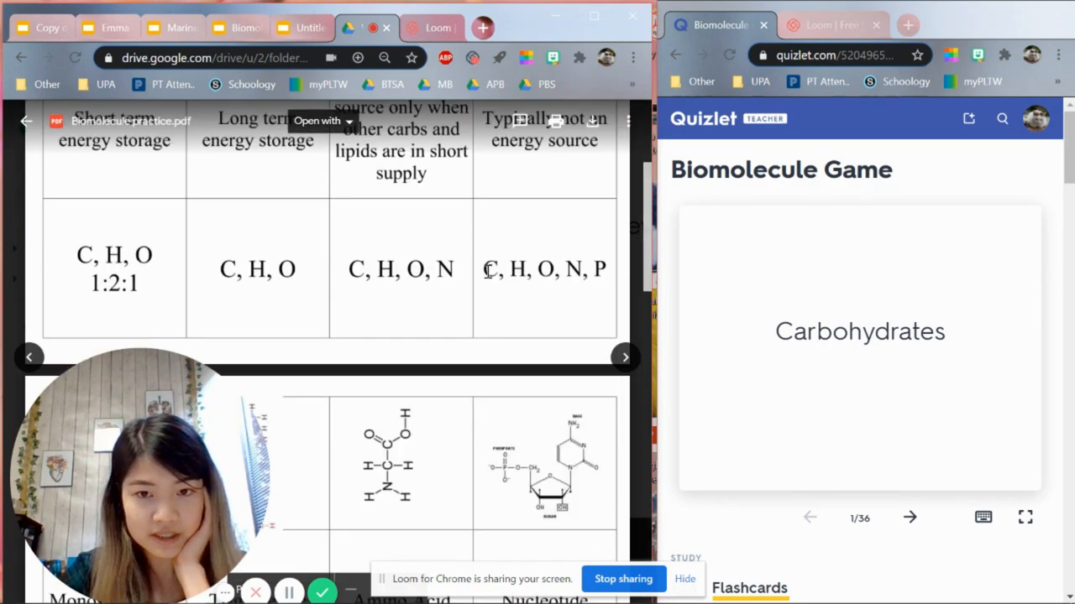
{"action": "scroll", "scroll_direction": "down", "scroll_amount": 3}
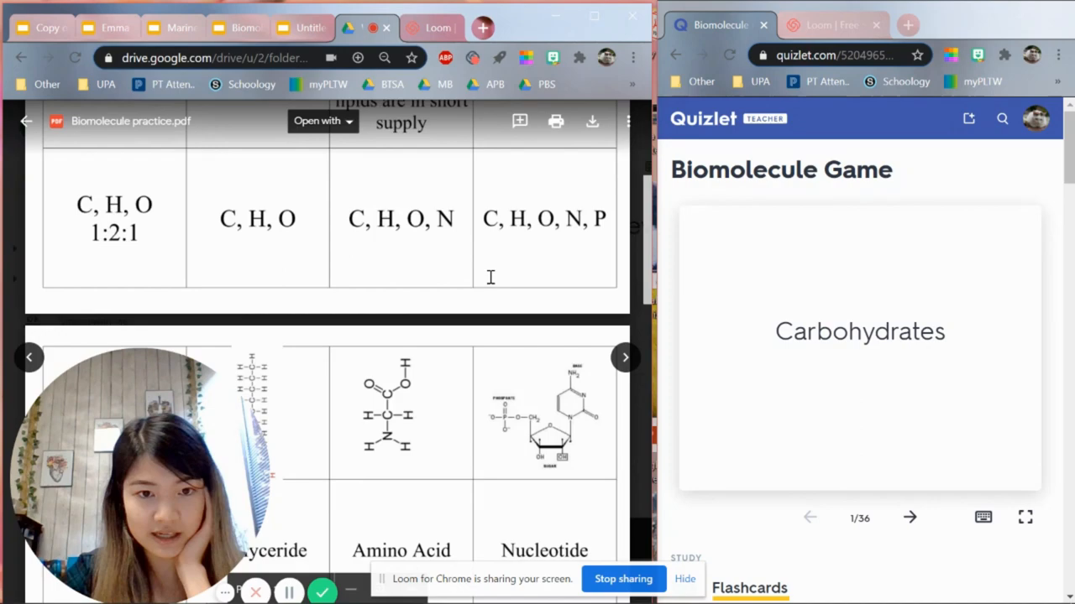
{"action": "scroll", "scroll_direction": "down", "scroll_amount": 3}
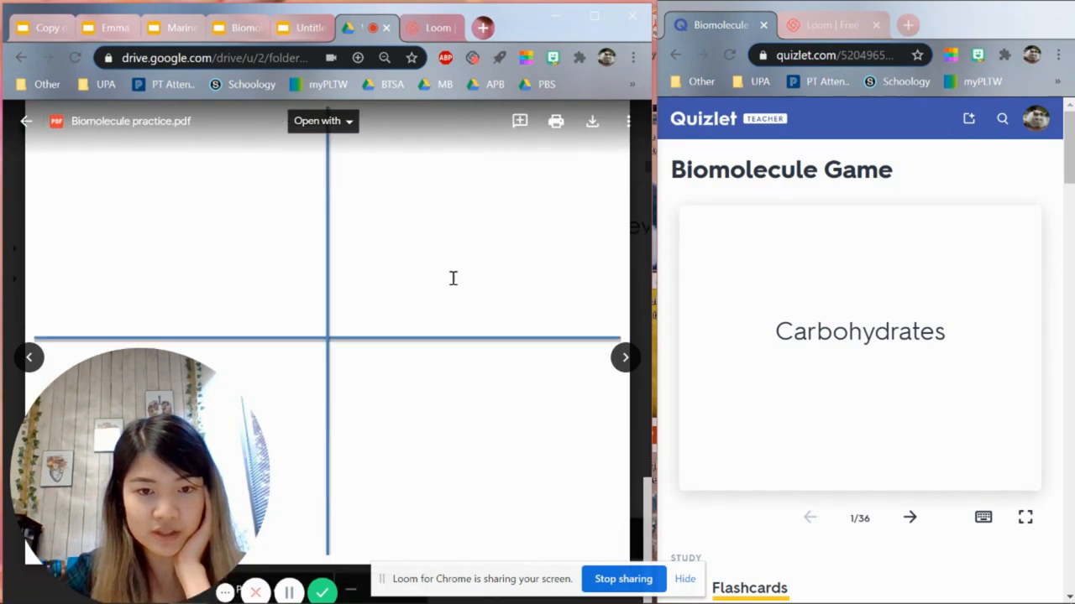
{"action": "mouse_move", "coordinate": [302, 435]}
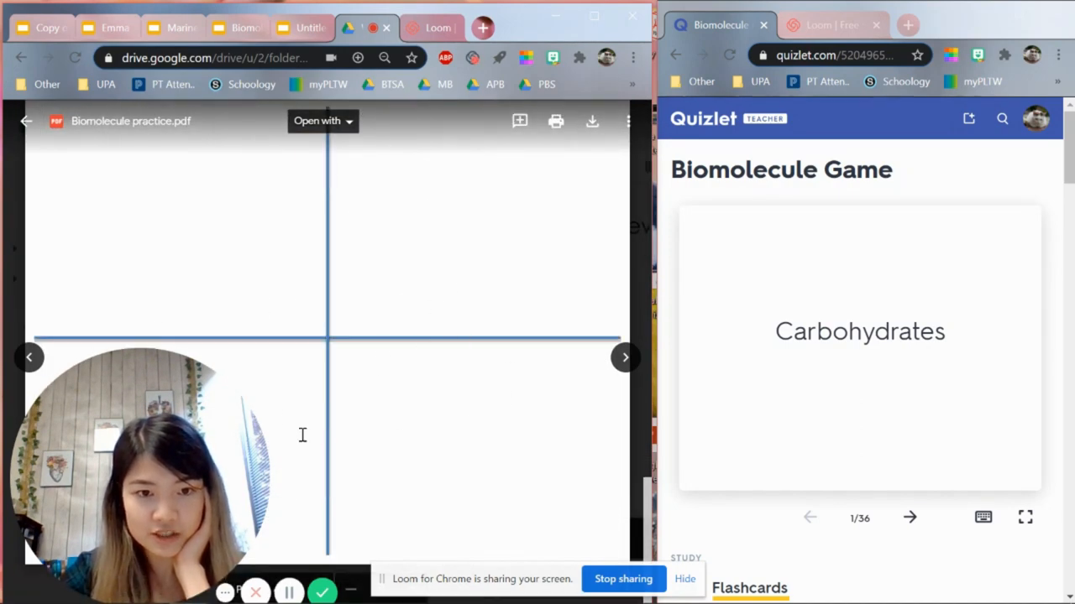
{"action": "mouse_move", "coordinate": [329, 463]}
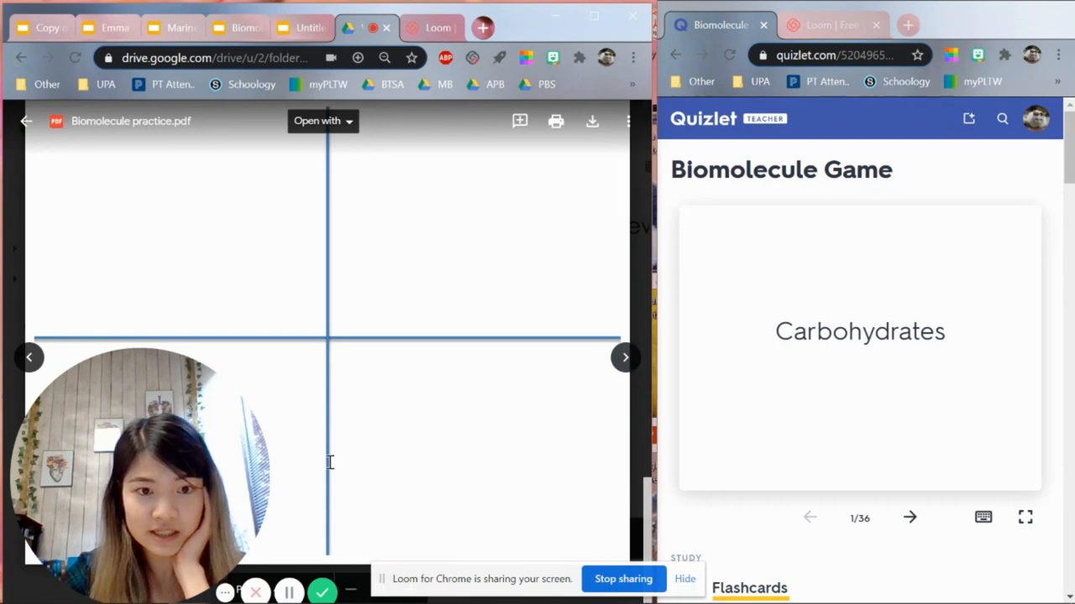
{"action": "mouse_move", "coordinate": [352, 483]}
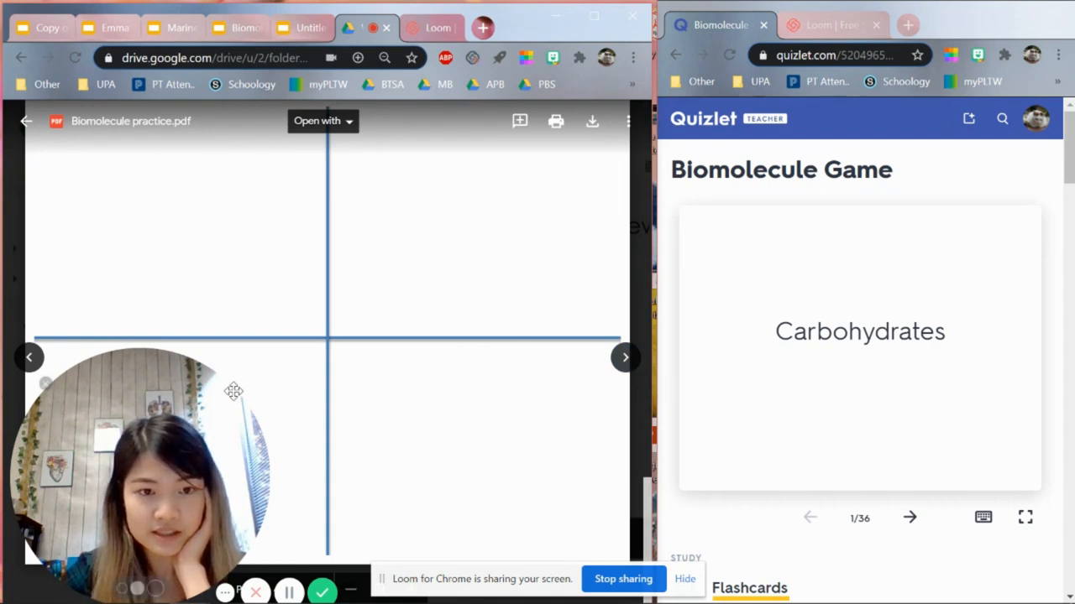
{"action": "mouse_move", "coordinate": [535, 273]}
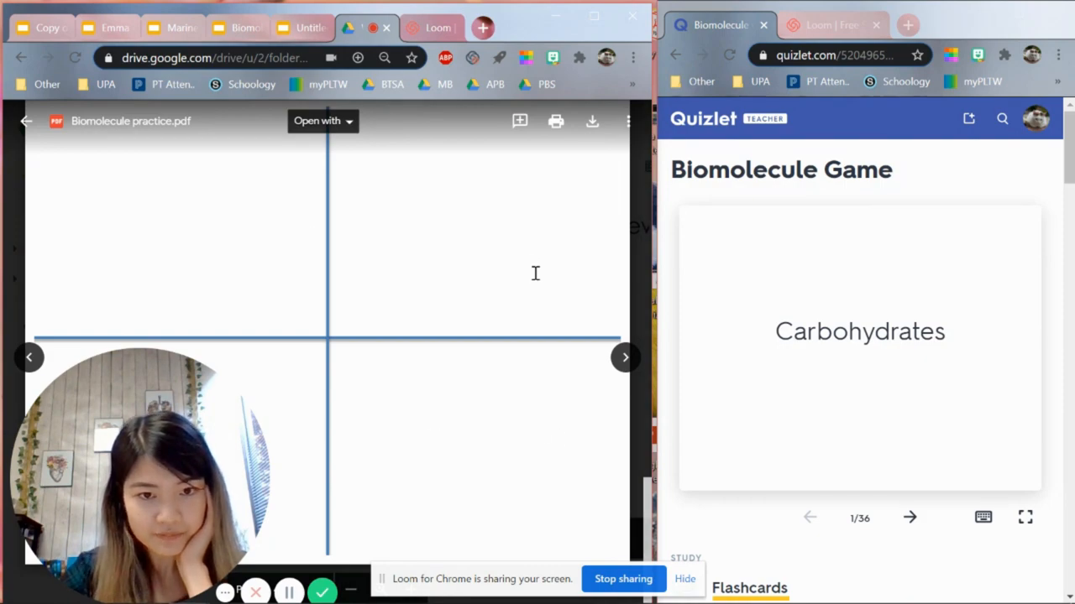
{"action": "scroll", "scroll_direction": "down", "scroll_amount": 3}
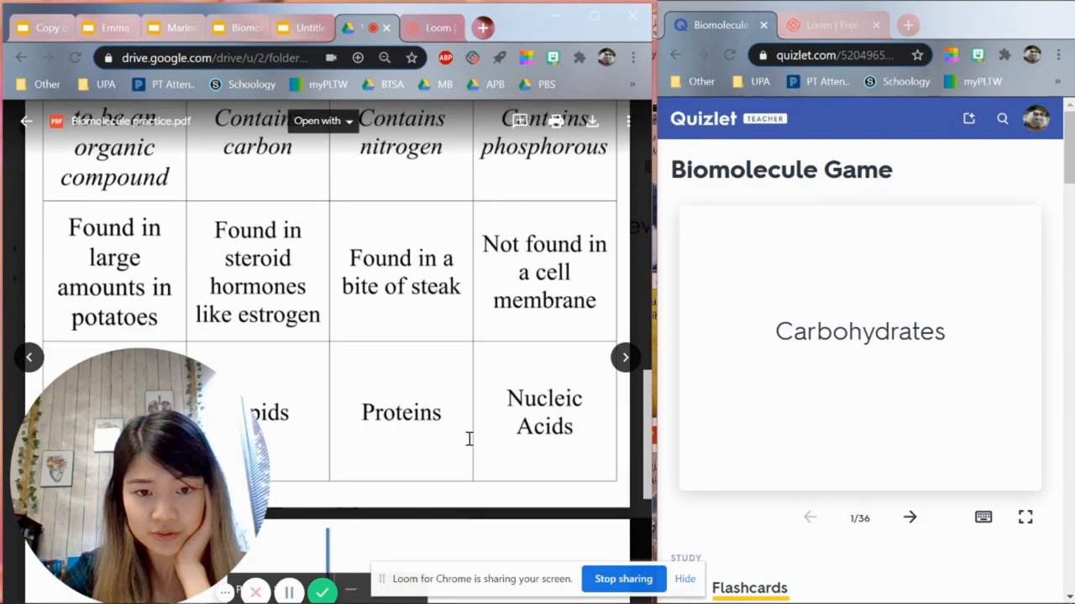
{"action": "scroll", "scroll_direction": "down", "scroll_amount": 3}
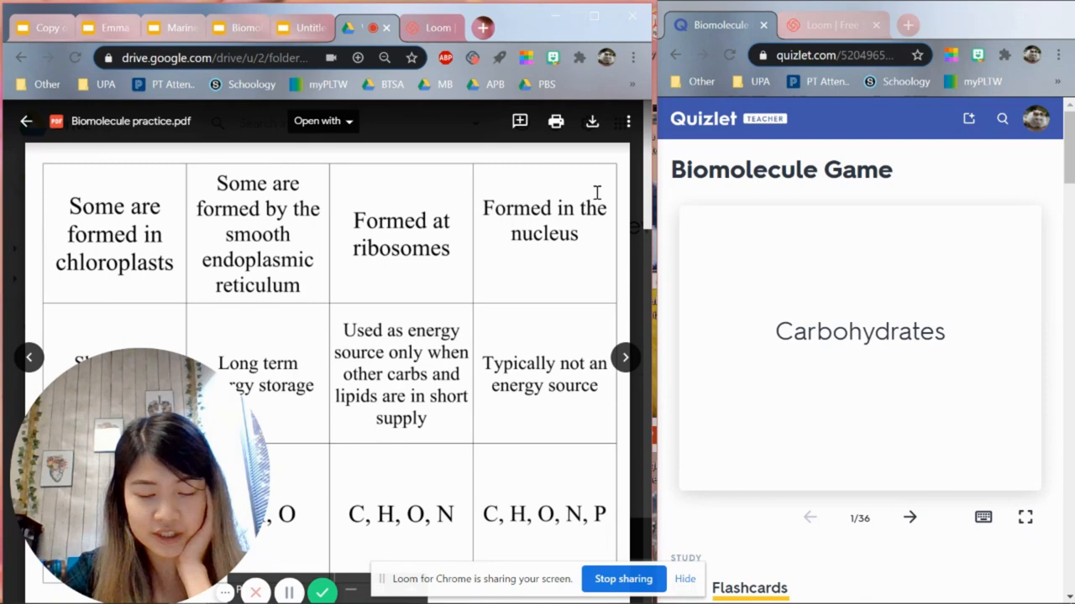
{"action": "mouse_move", "coordinate": [457, 403]}
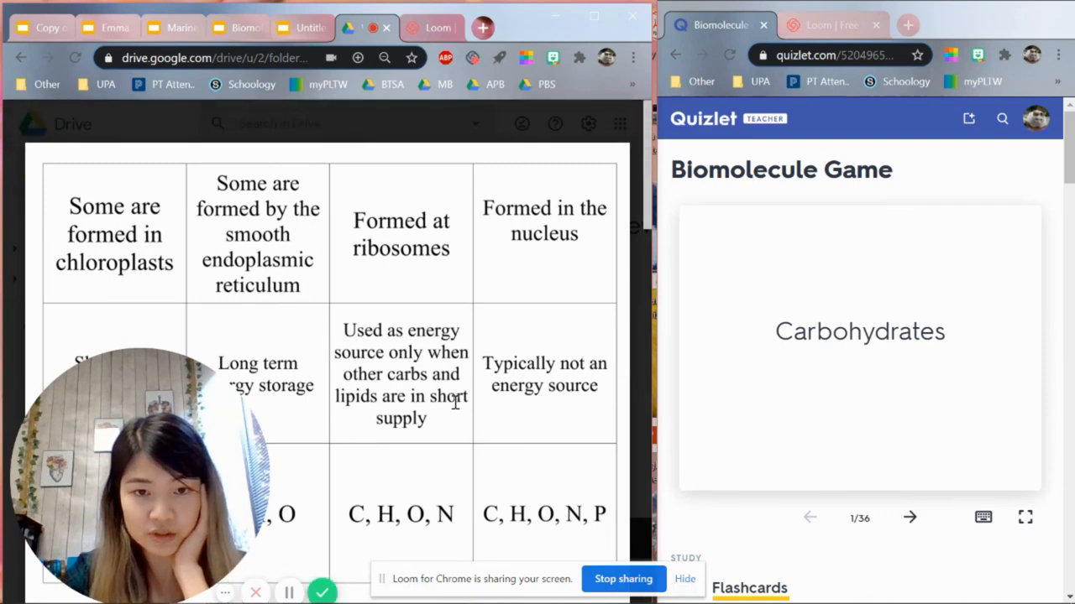
{"action": "scroll", "scroll_direction": "down", "scroll_amount": 3}
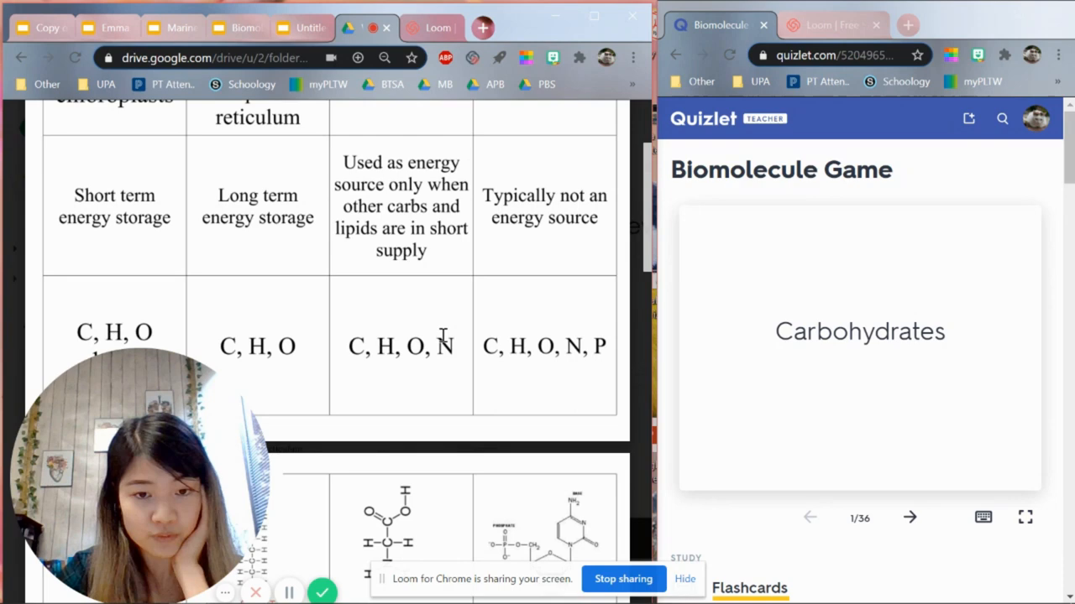
{"action": "mouse_move", "coordinate": [448, 332]}
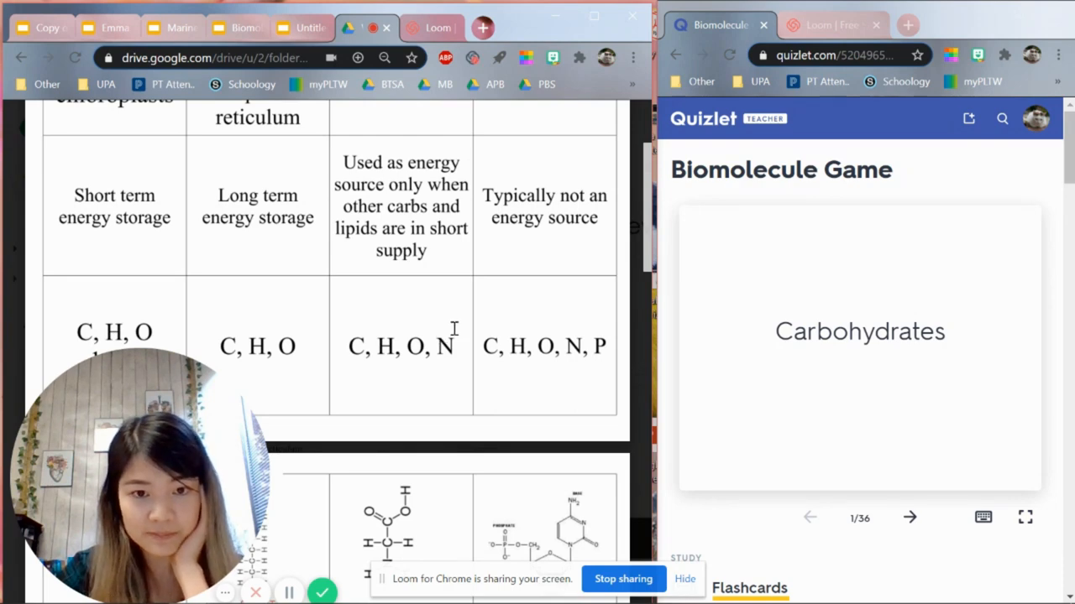
{"action": "scroll", "scroll_direction": "up", "scroll_amount": 3}
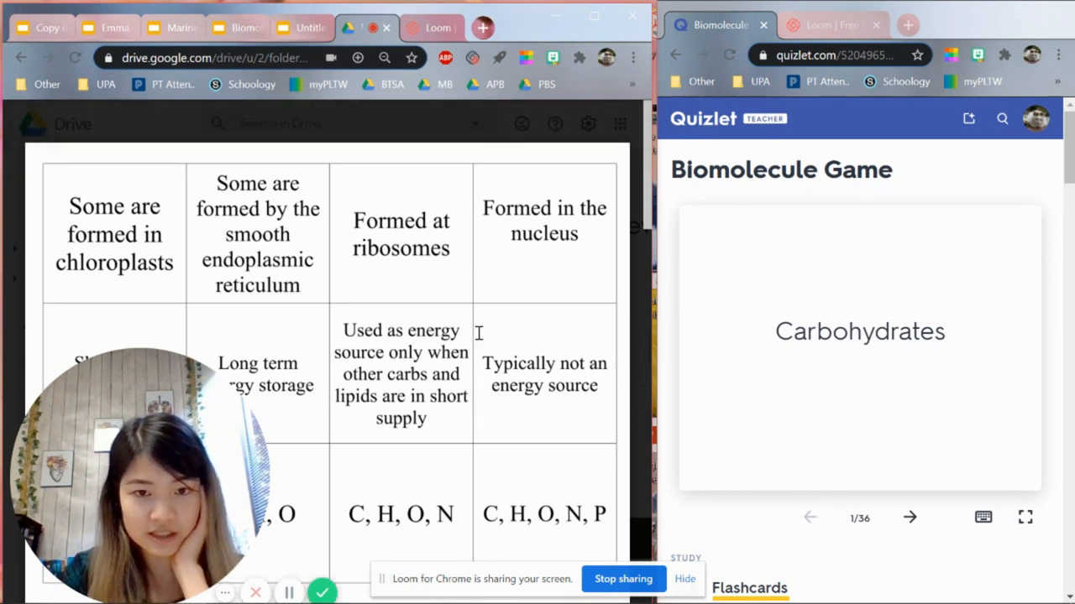
{"action": "scroll", "scroll_direction": "down", "scroll_amount": 3}
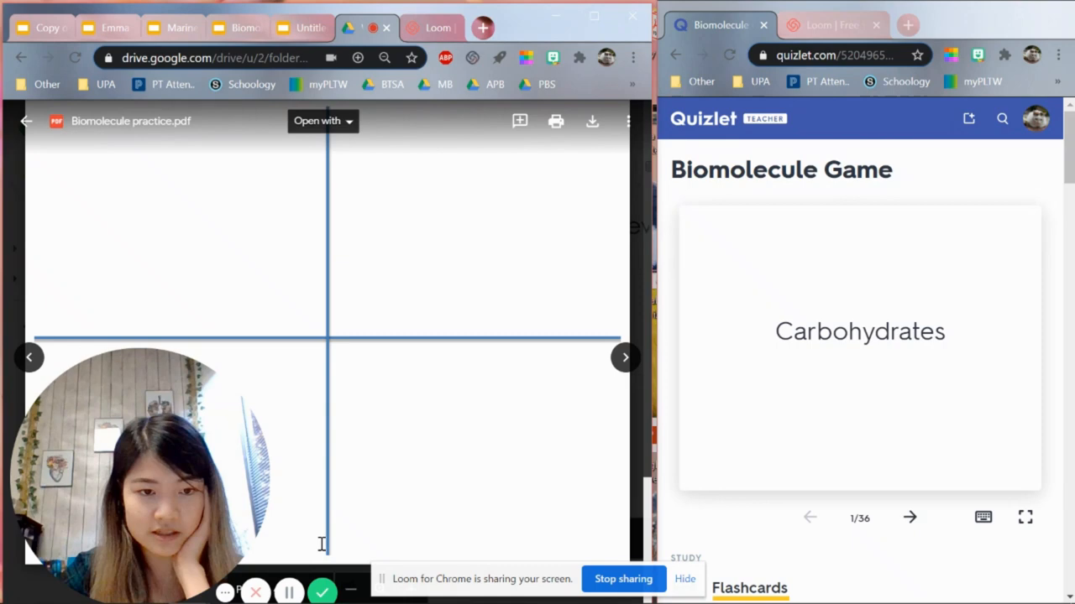
{"action": "mouse_move", "coordinate": [308, 227]}
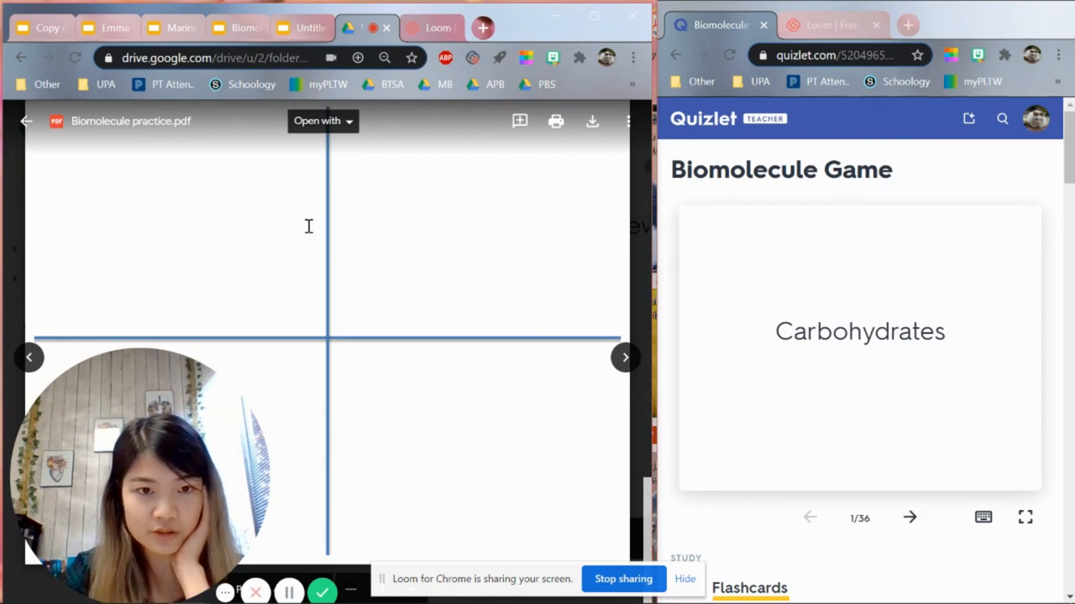
{"action": "mouse_move", "coordinate": [518, 294]}
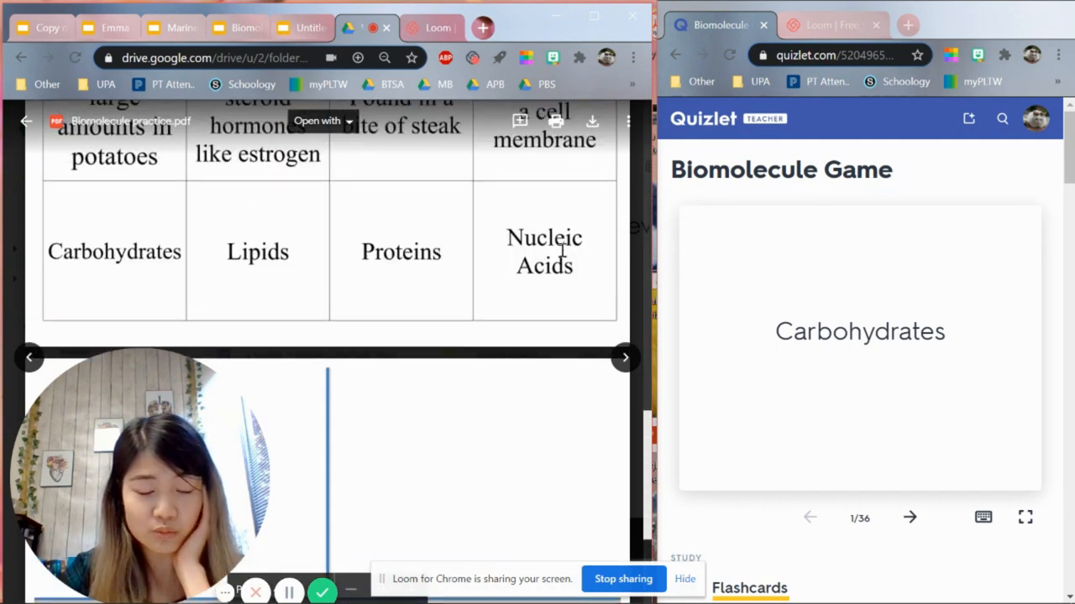
{"action": "scroll", "scroll_direction": "up", "scroll_amount": 3}
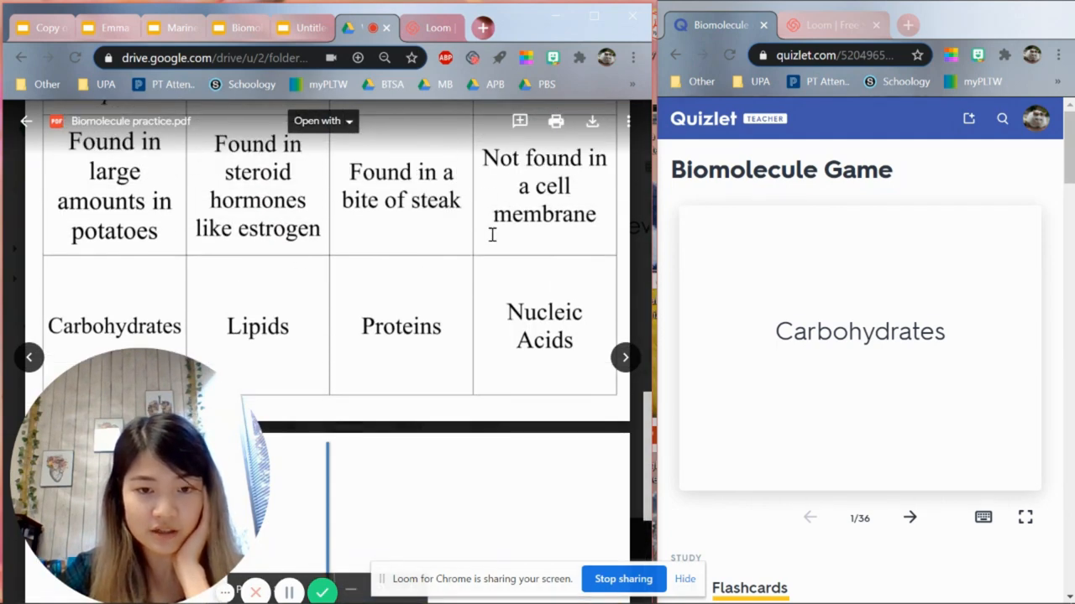
{"action": "scroll", "scroll_direction": "down", "scroll_amount": 3}
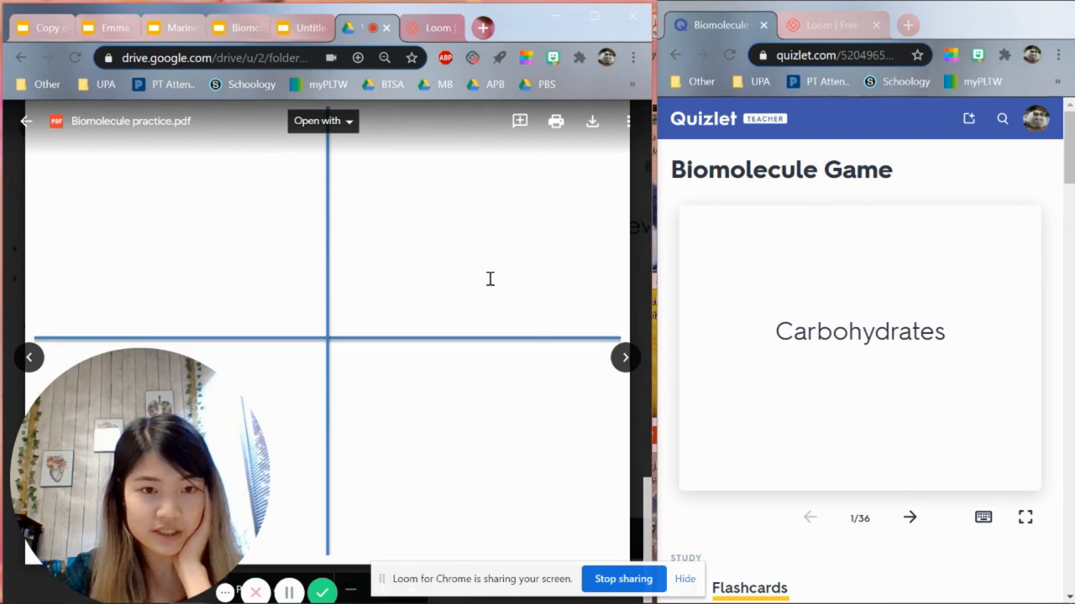
{"action": "mouse_move", "coordinate": [420, 465]}
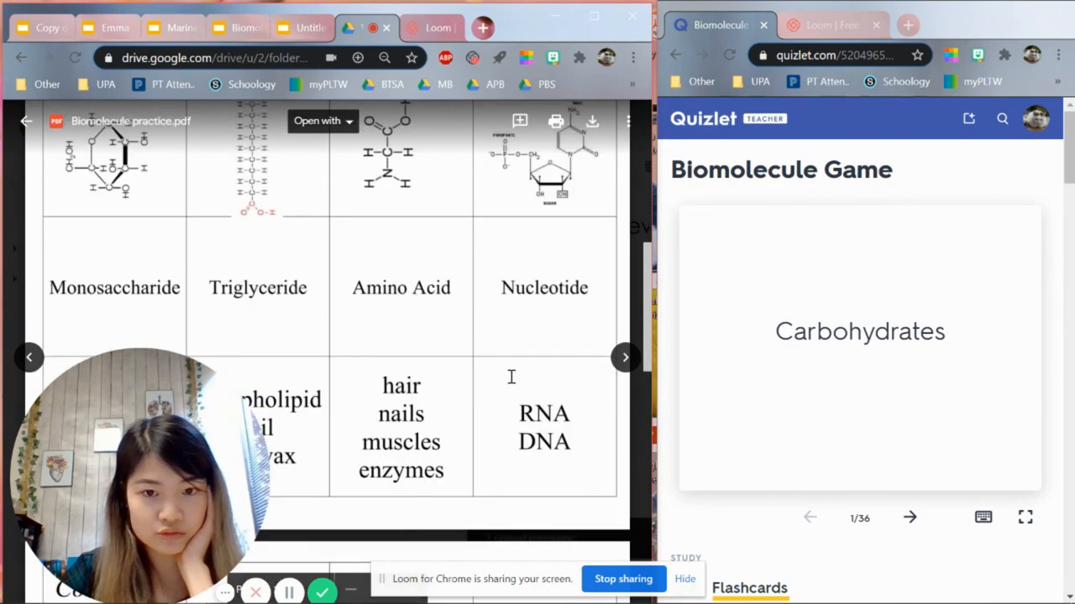
{"action": "scroll", "scroll_direction": "down", "scroll_amount": 3}
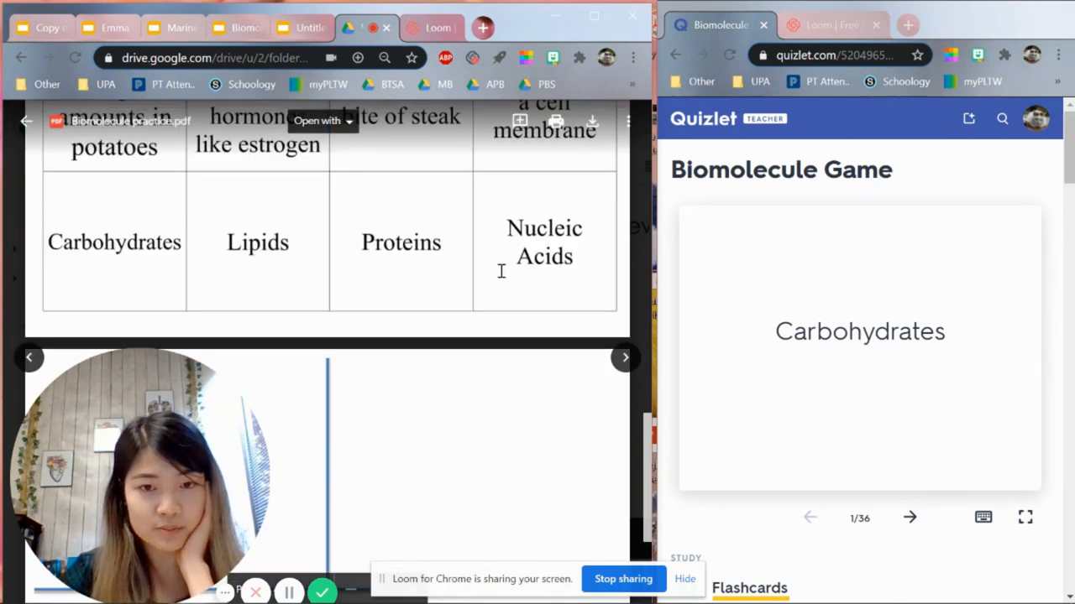
{"action": "scroll", "scroll_direction": "down", "scroll_amount": 3}
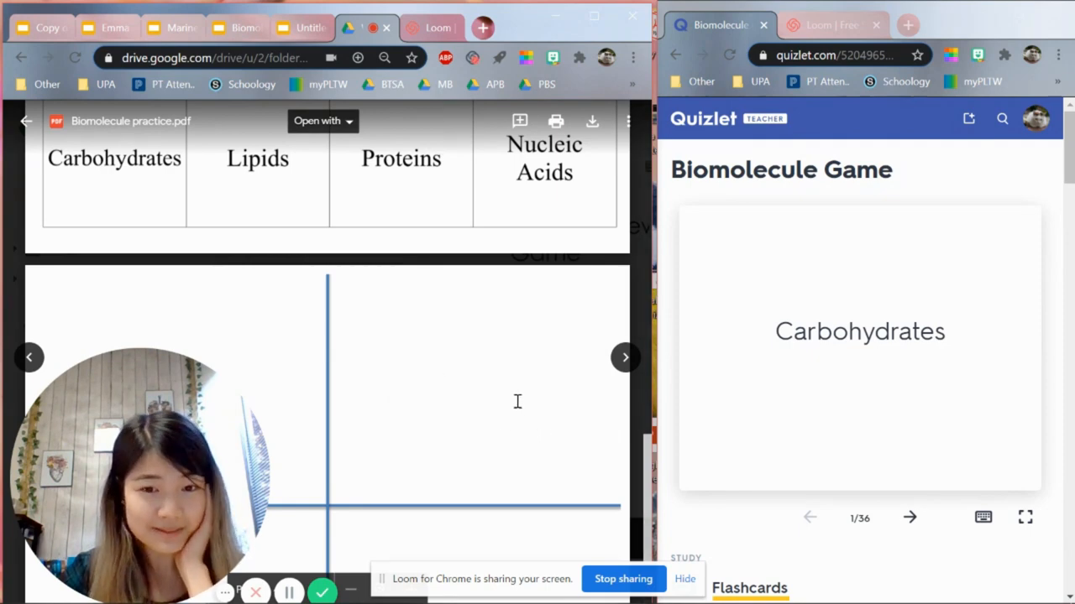
{"action": "mouse_move", "coordinate": [539, 222]}
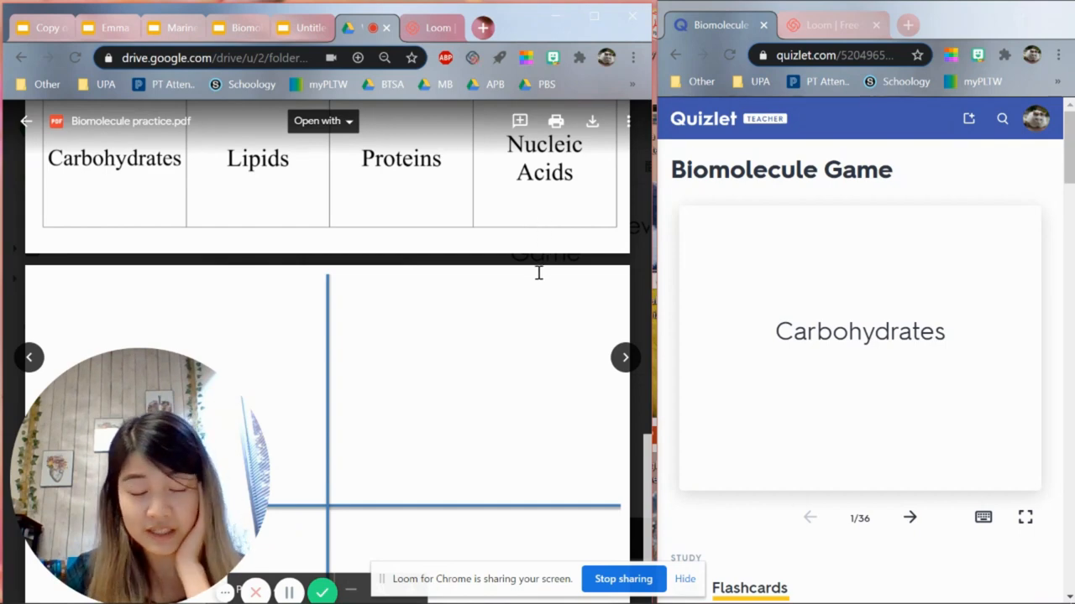
Step: Scroll past the PDF's quadrant board and card tables, then return to the Biomolecule Game deck
{"action": "scroll", "scroll_direction": "down", "scroll_amount": 3}
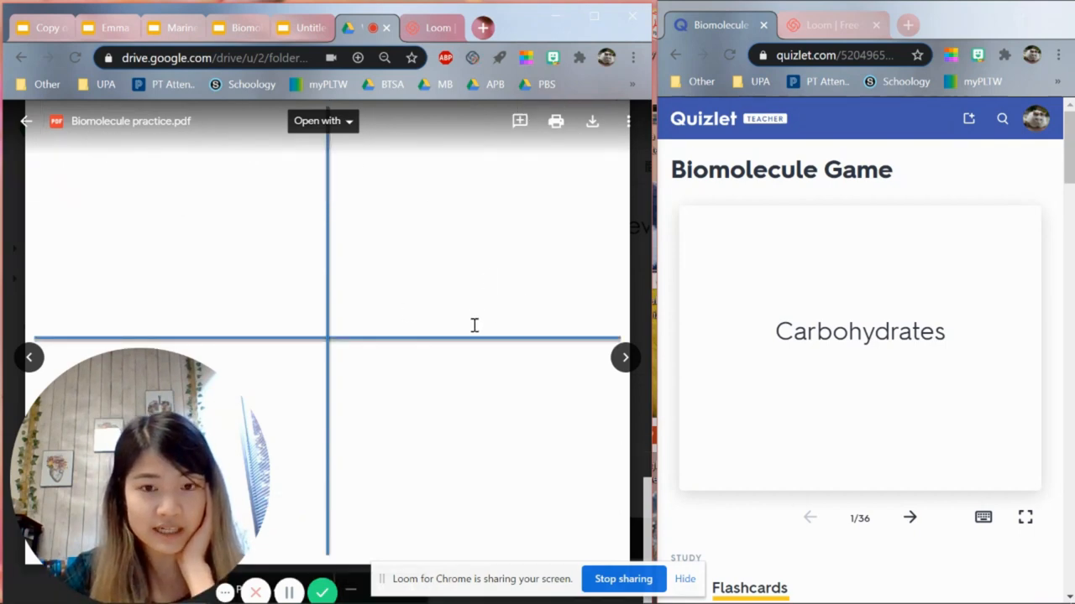
{"action": "mouse_move", "coordinate": [513, 349]}
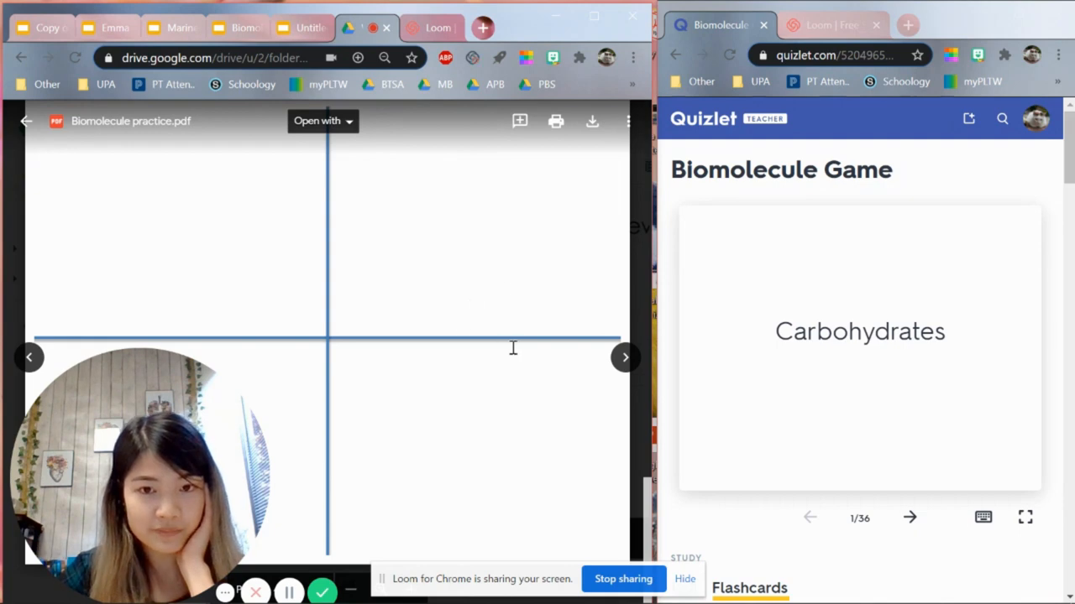
{"action": "mouse_move", "coordinate": [467, 246]}
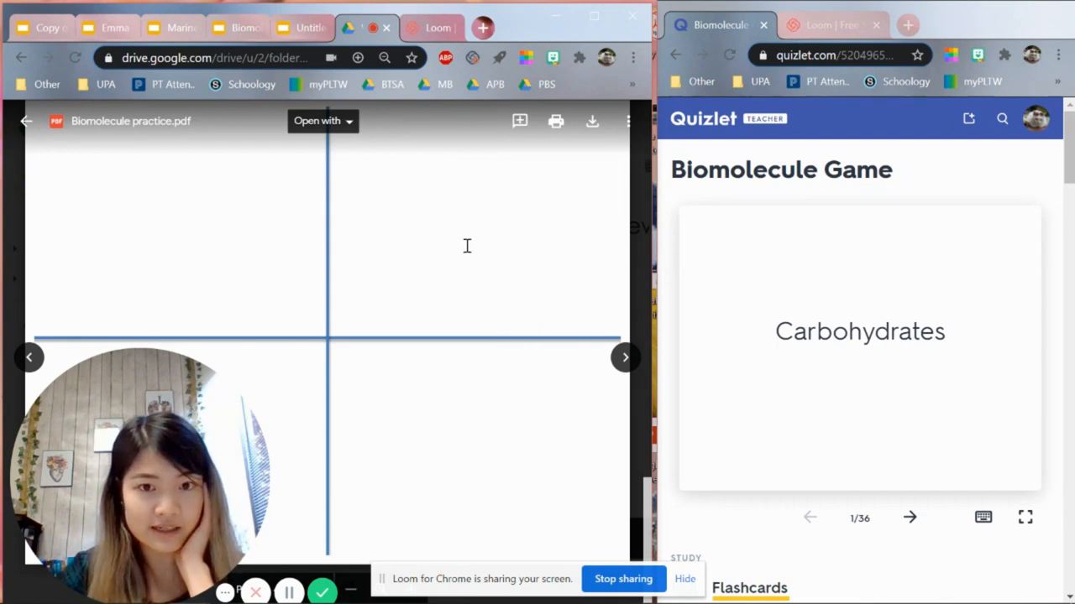
{"action": "mouse_move", "coordinate": [544, 257]}
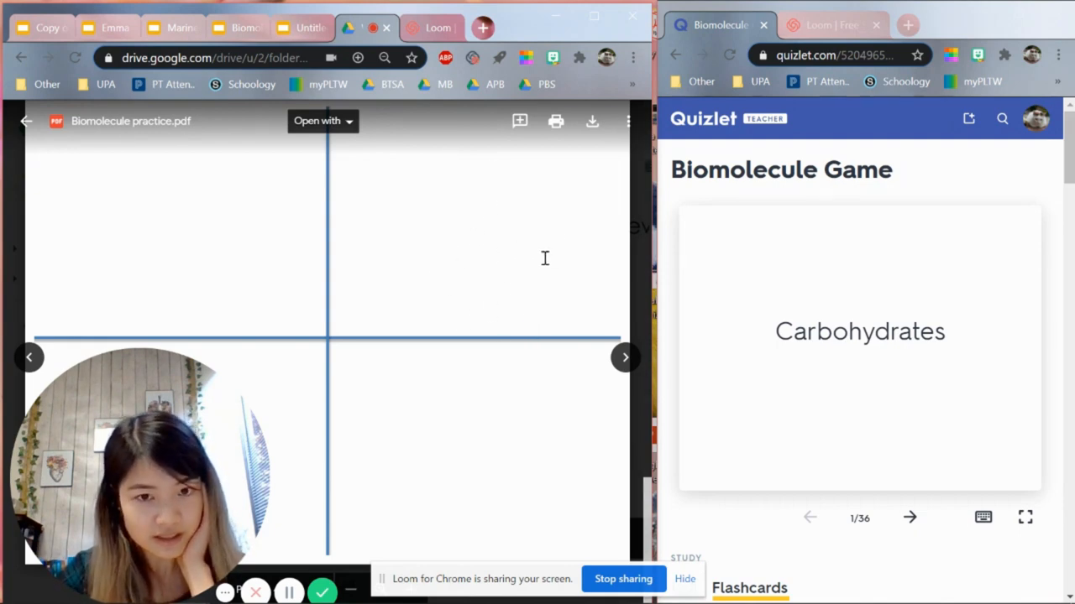
{"action": "mouse_move", "coordinate": [441, 296]}
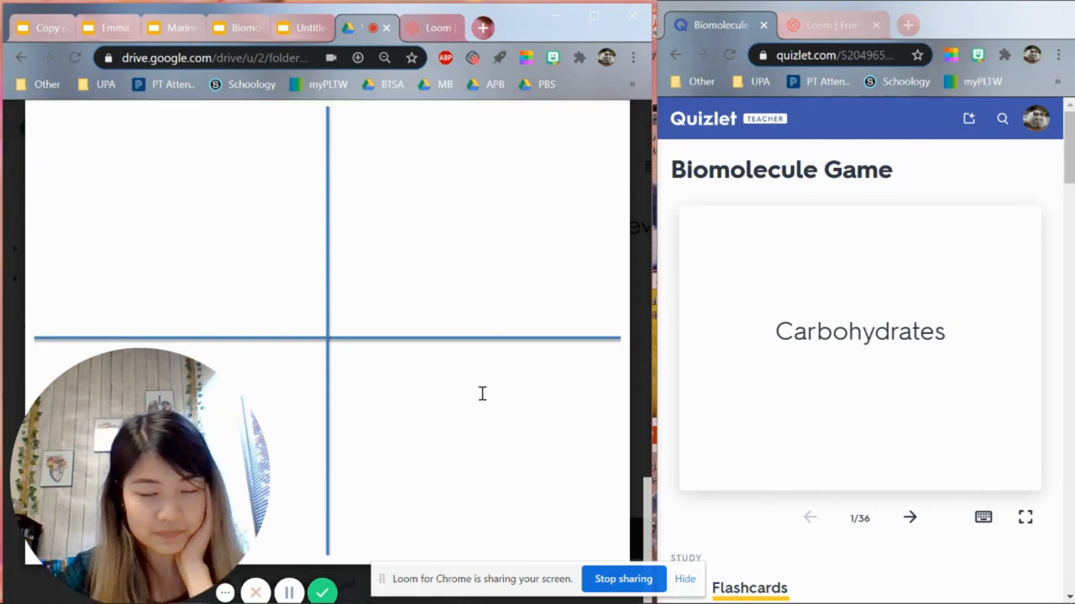
{"action": "mouse_move", "coordinate": [519, 250]}
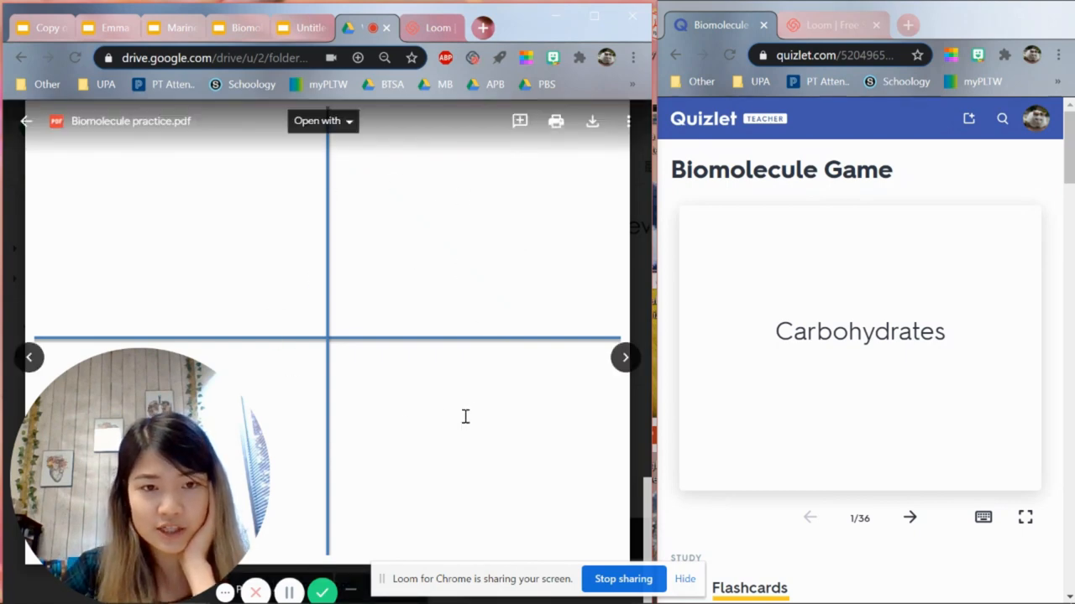
{"action": "mouse_move", "coordinate": [396, 462]}
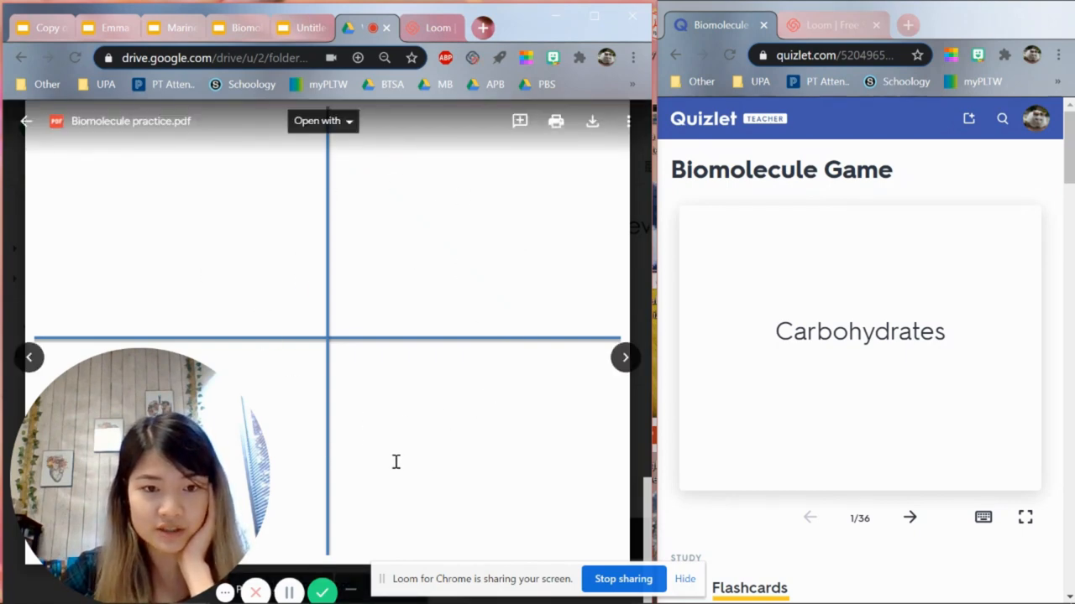
{"action": "scroll", "scroll_direction": "down", "scroll_amount": 3}
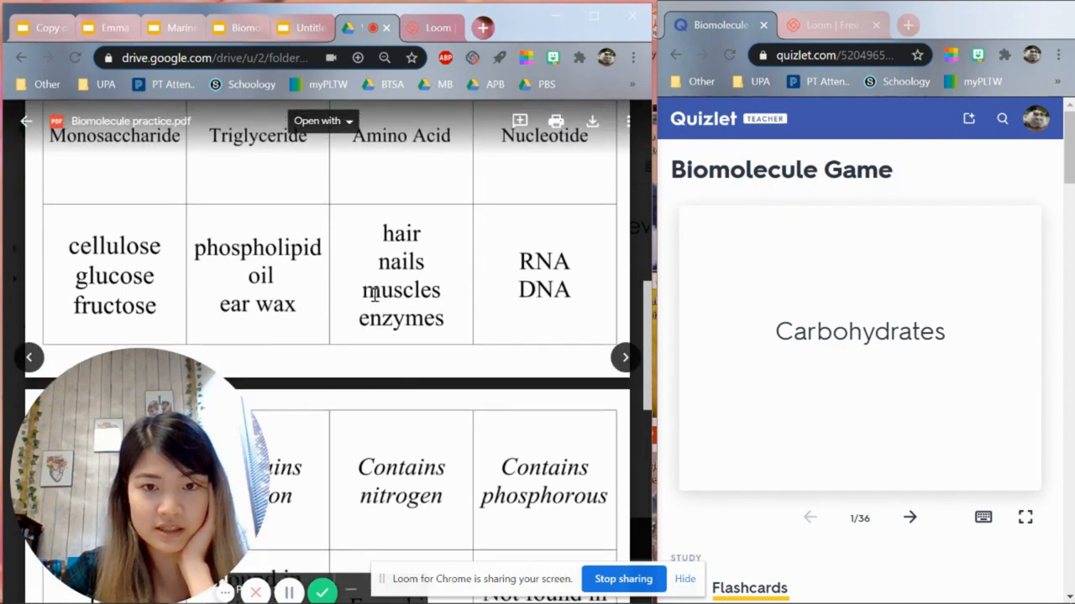
{"action": "scroll", "scroll_direction": "down", "scroll_amount": 3}
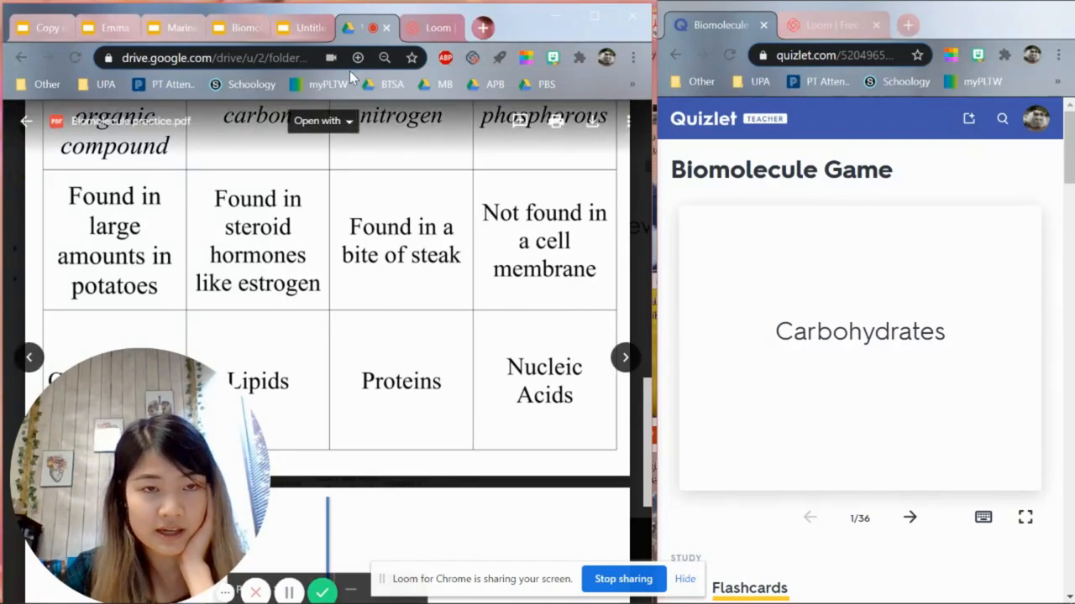
{"action": "left_click", "coordinate": [237, 28]}
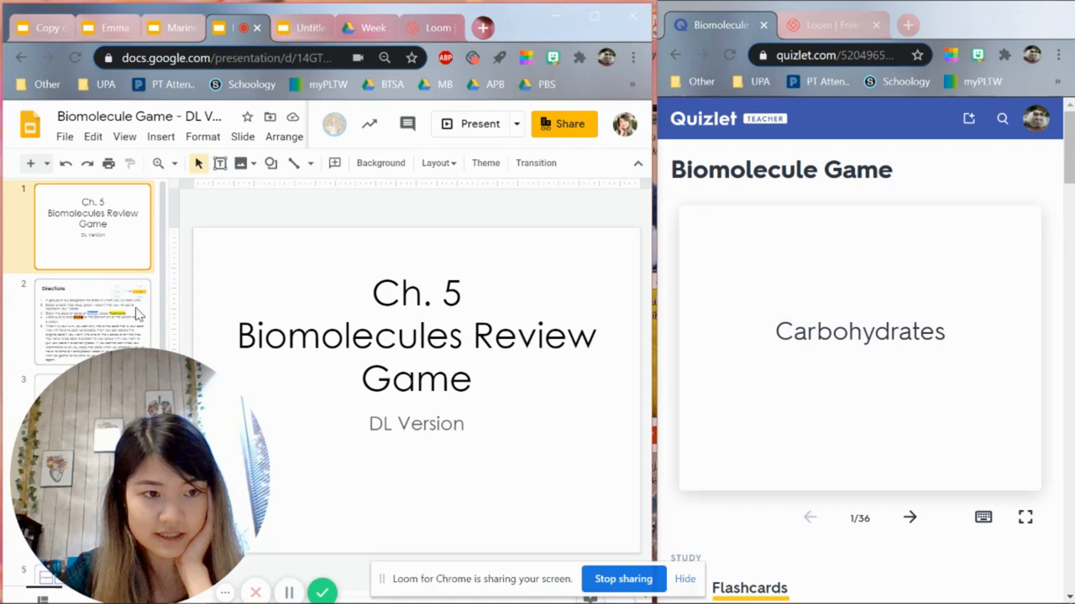
Step: View the deck's quadrant board slide and red card slide
{"action": "left_click", "coordinate": [92, 315]}
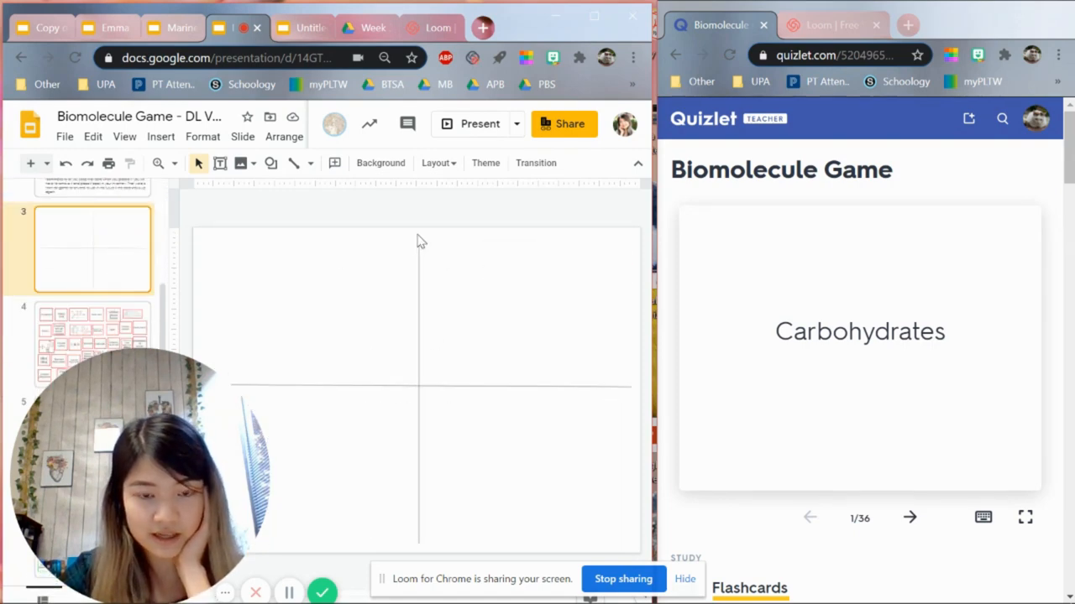
{"action": "mouse_move", "coordinate": [569, 393]}
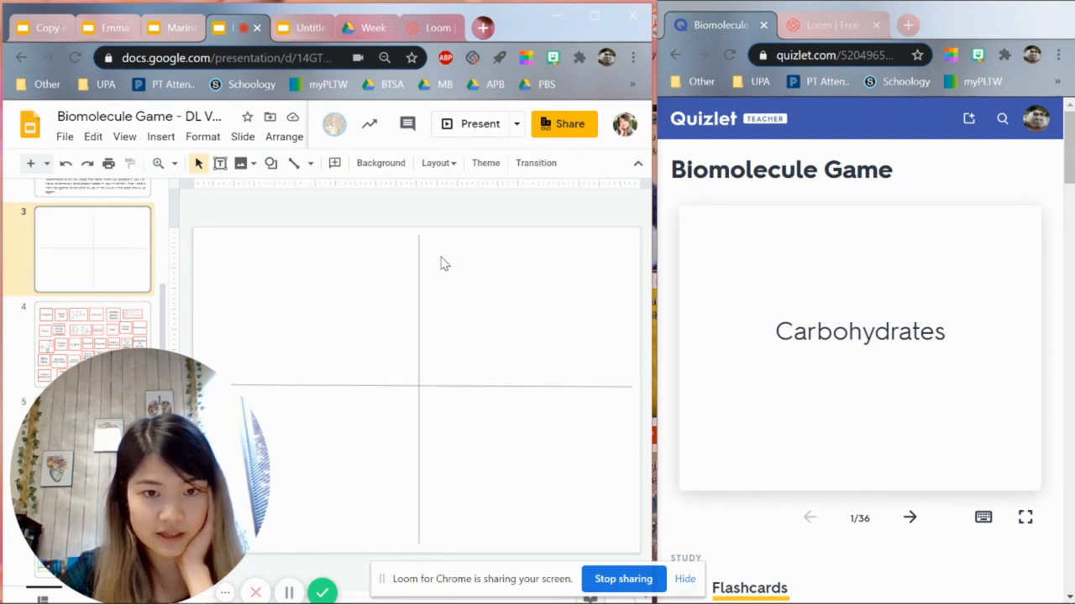
{"action": "mouse_move", "coordinate": [371, 329]}
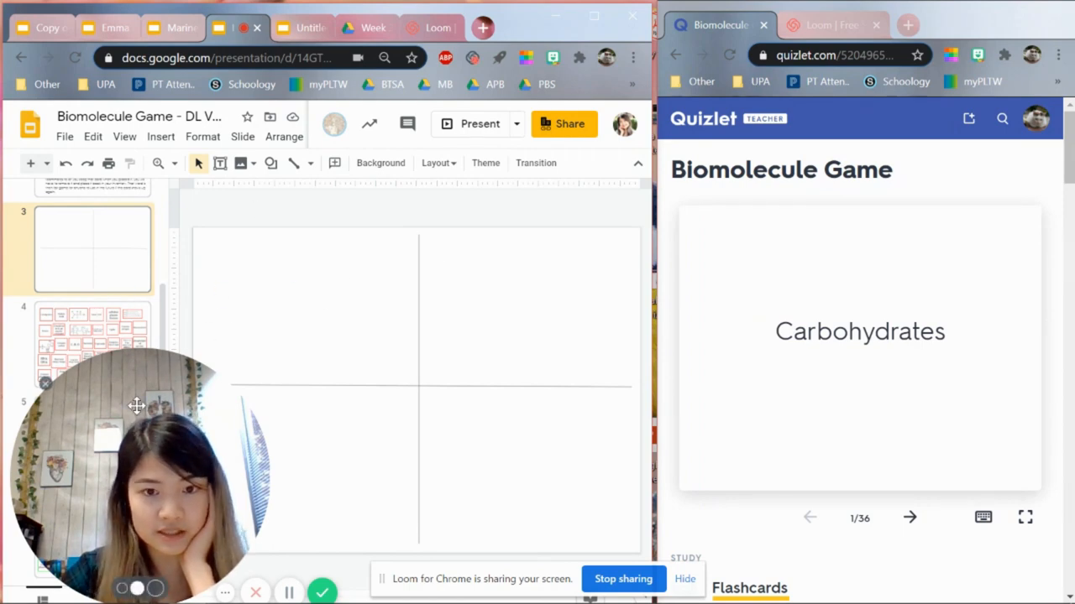
{"action": "left_click", "coordinate": [93, 344]}
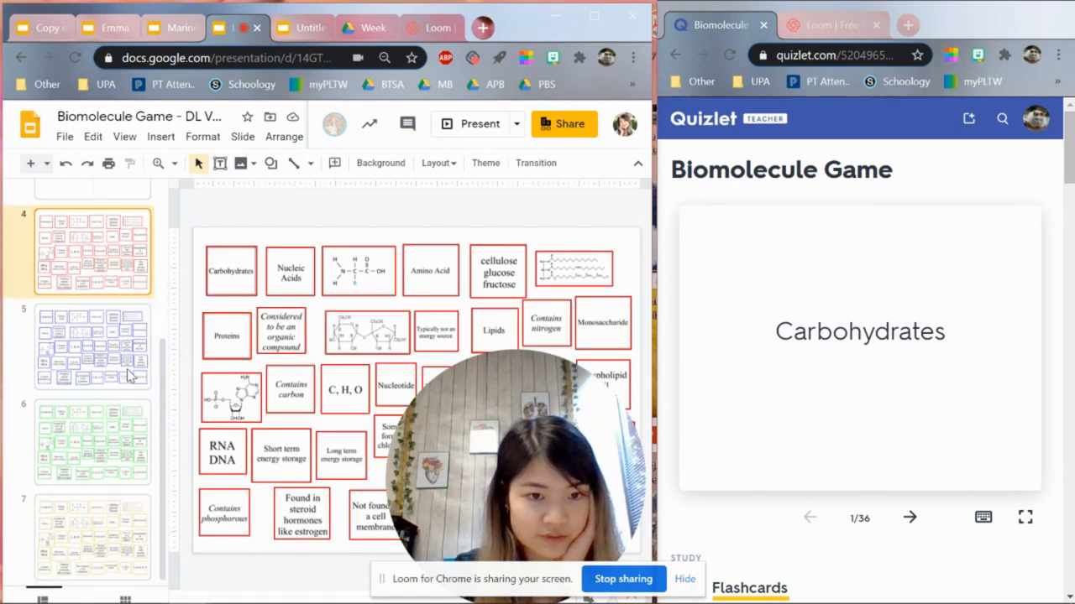
{"action": "left_click", "coordinate": [92, 347]}
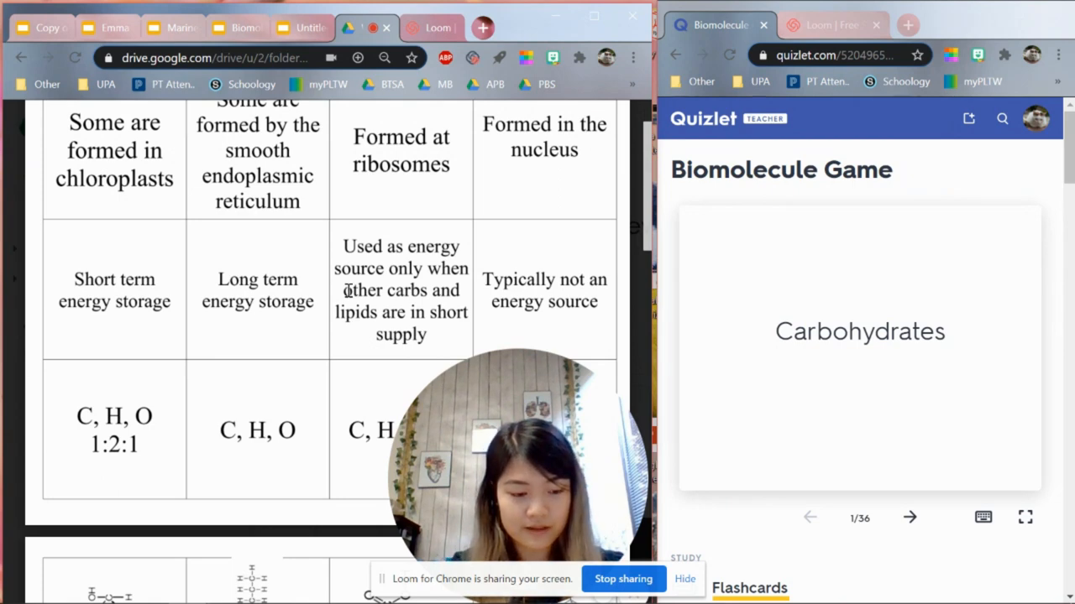
Step: Snip the practice PDF's Long term energy storage card with Snipping Tool
{"action": "left_click", "coordinate": [20, 587]}
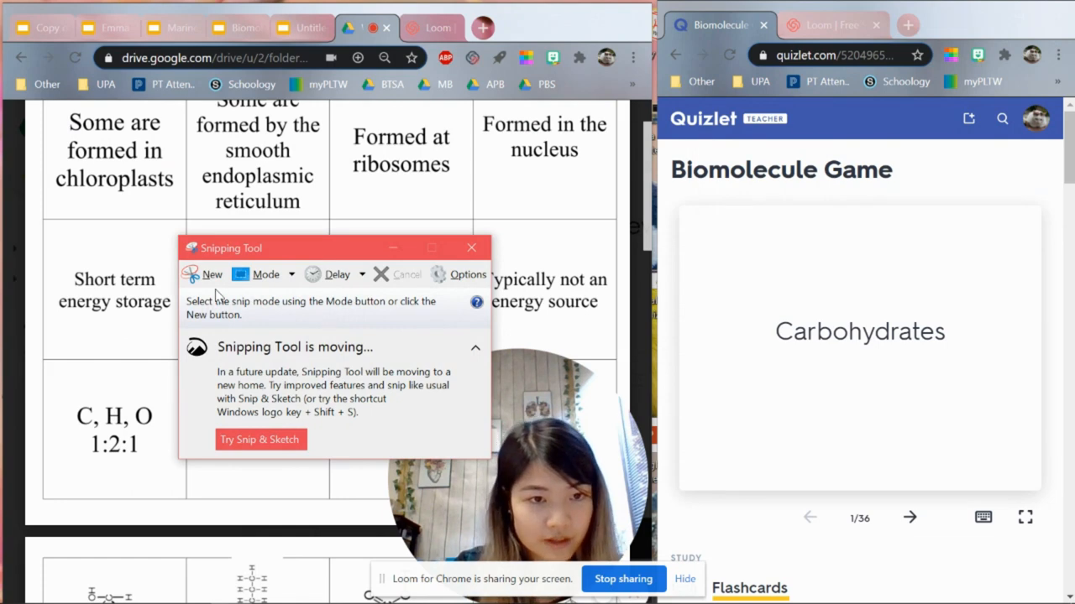
{"action": "left_click", "coordinate": [205, 274]}
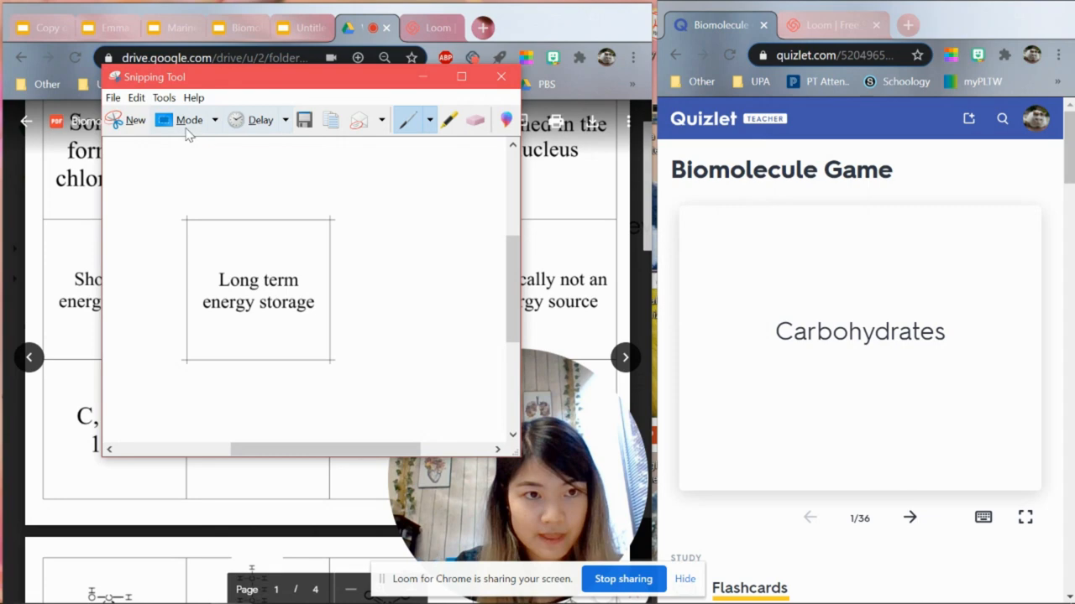
{"action": "mouse_move", "coordinate": [189, 120]}
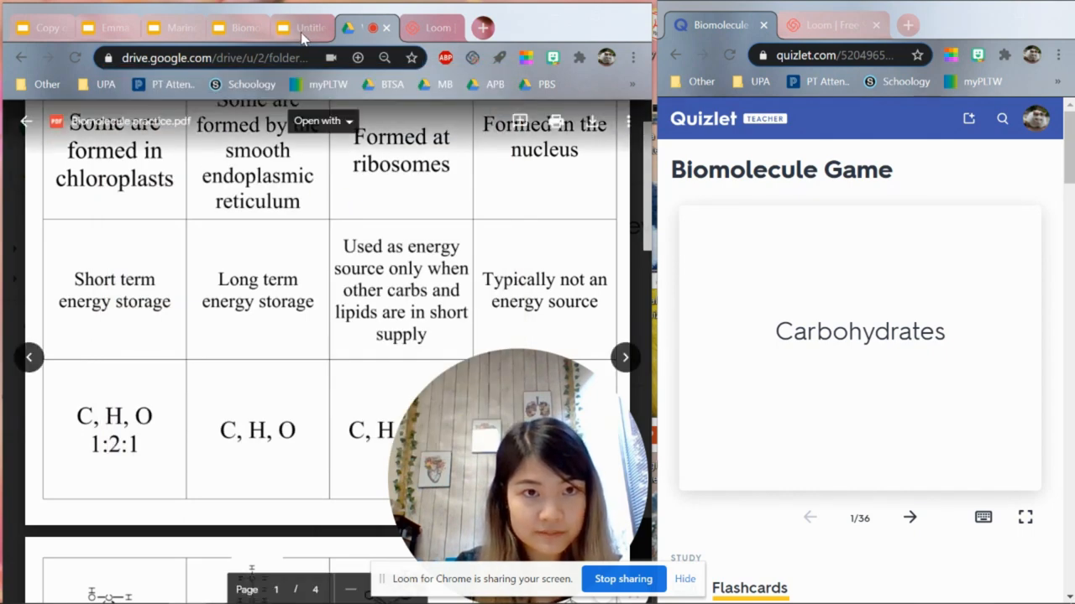
Step: Add a blank second slide to the untitled presentation
{"action": "left_click", "coordinate": [304, 27]}
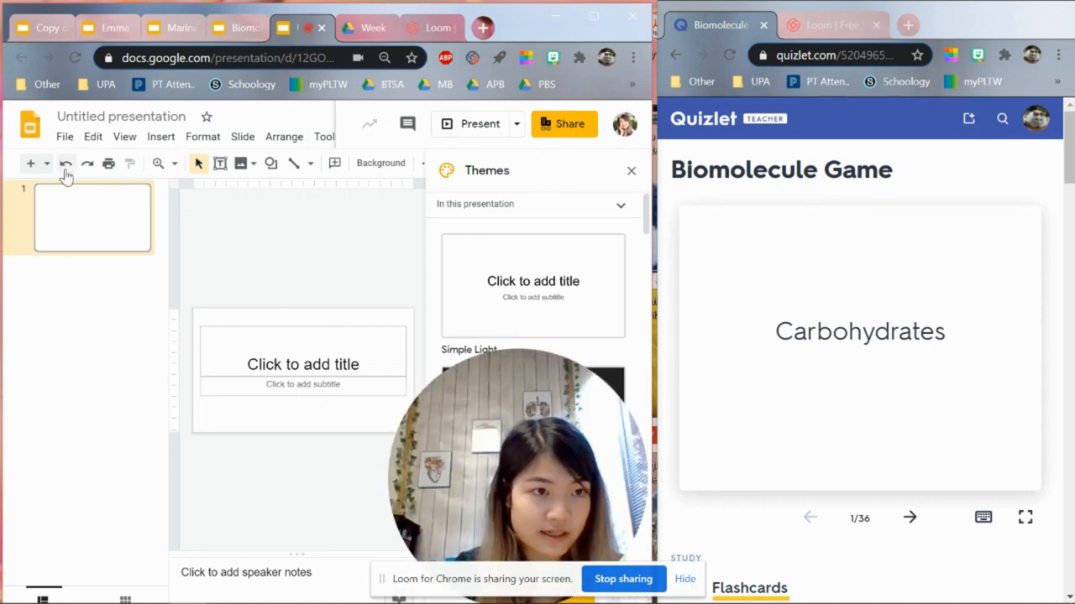
{"action": "left_click", "coordinate": [47, 163]}
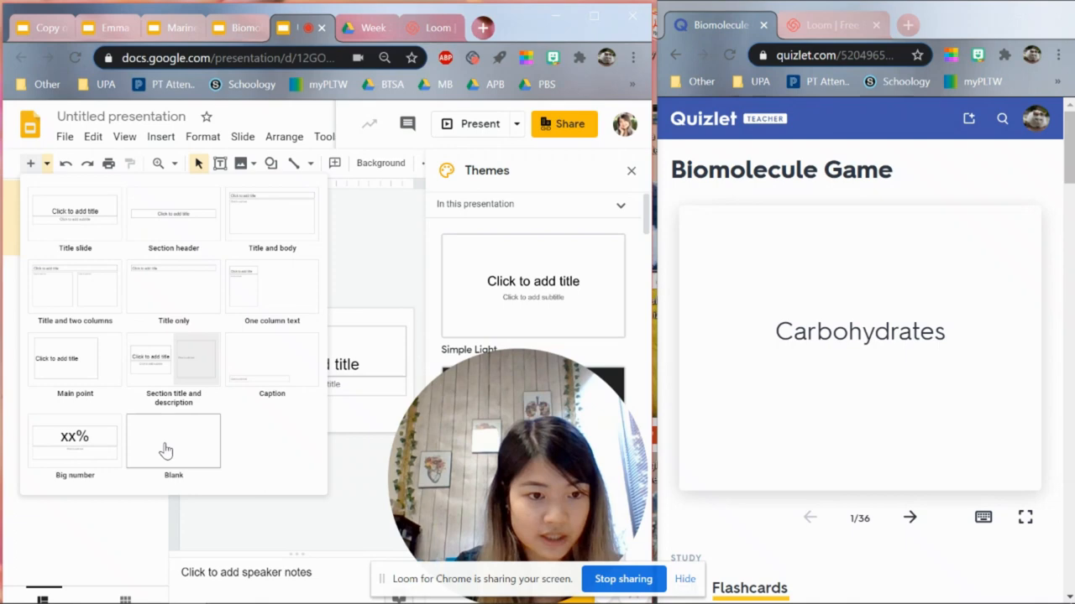
{"action": "left_click", "coordinate": [172, 441]}
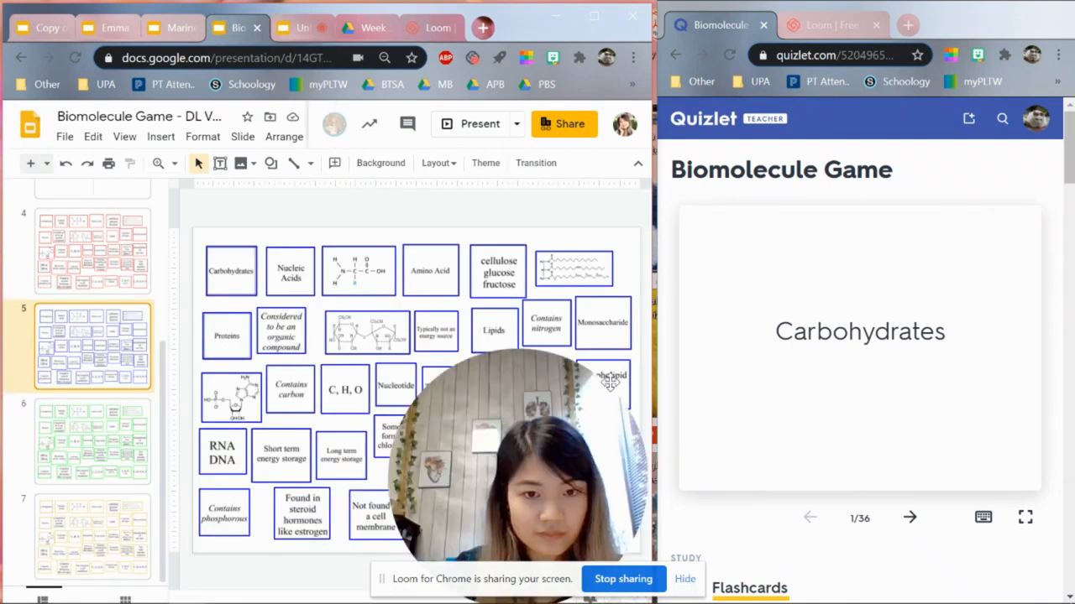
Step: Paste the energy storage card onto the blank slide and move it near the top-left
{"action": "left_click", "coordinate": [300, 27]}
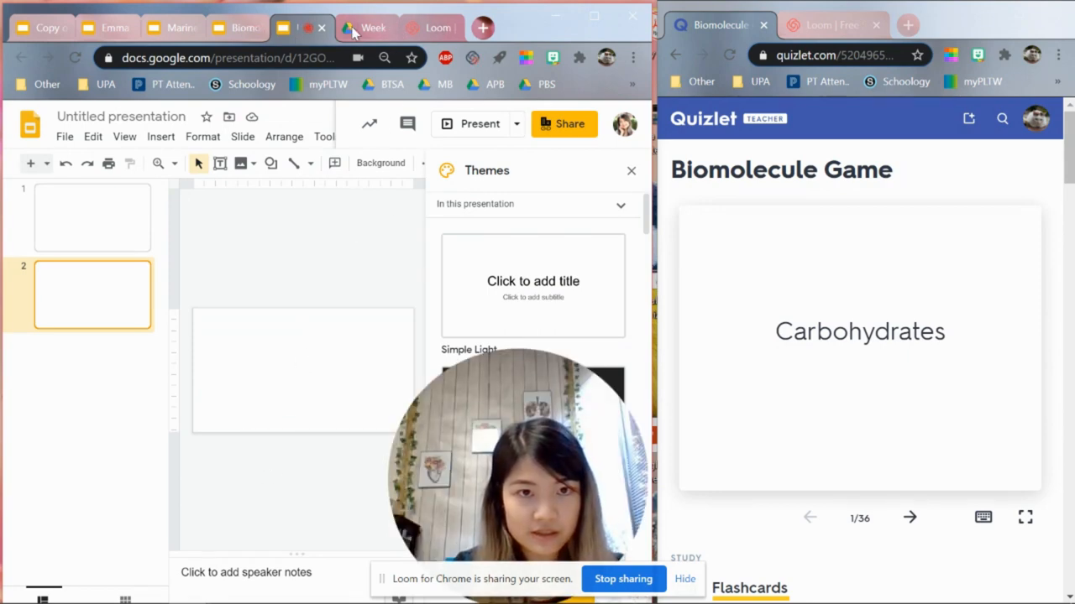
{"action": "left_click", "coordinate": [311, 28]}
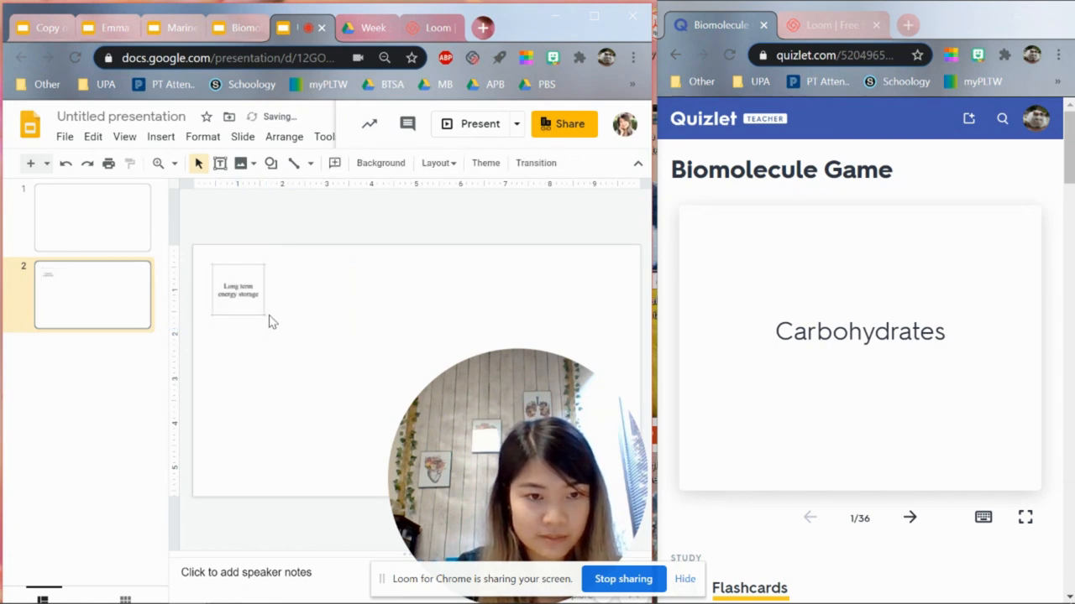
{"action": "left_click", "coordinate": [238, 290]}
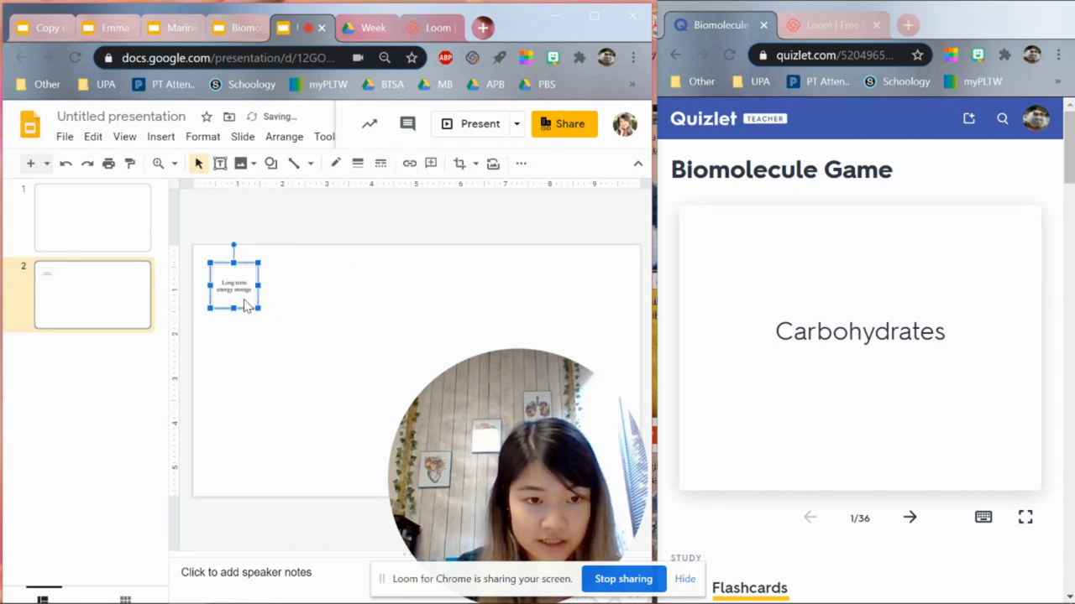
{"action": "left_click_drag", "start_coordinate": [233, 283], "coordinate": [225, 277]}
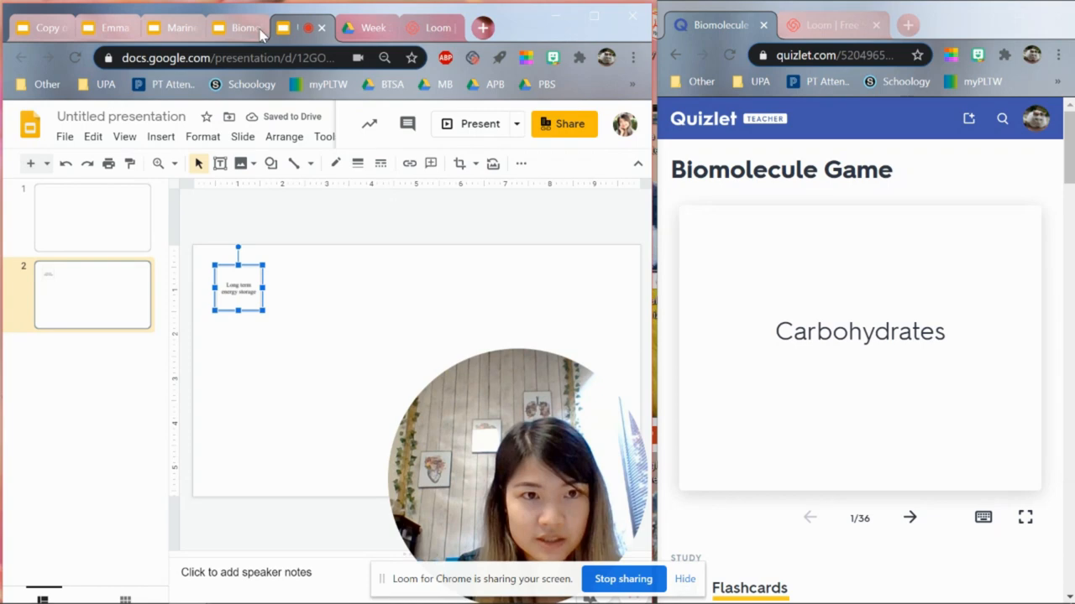
{"action": "mouse_move", "coordinate": [244, 28]}
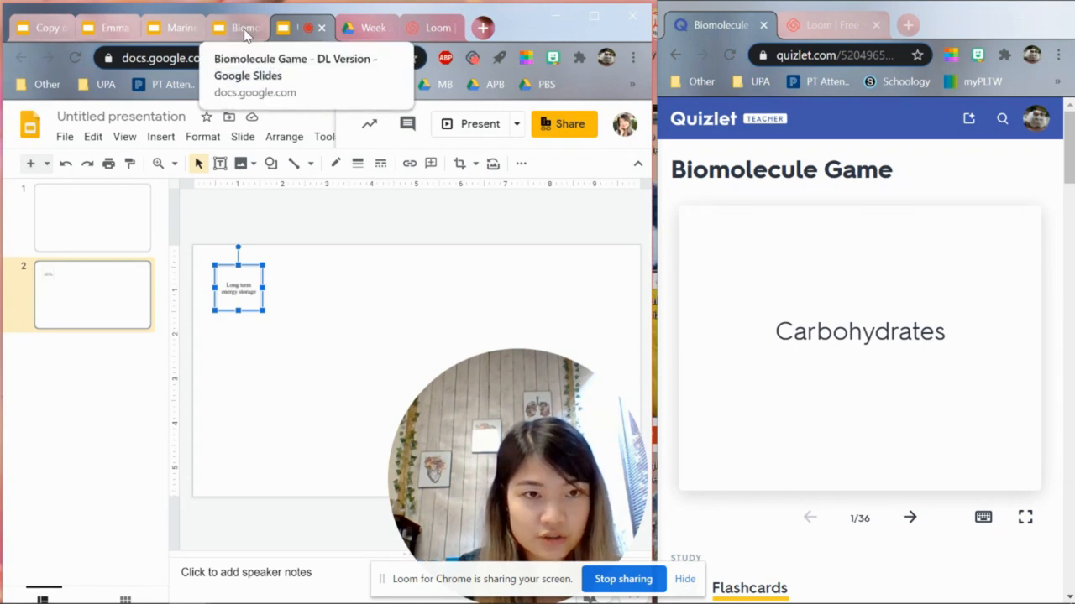
{"action": "left_click", "coordinate": [239, 28]}
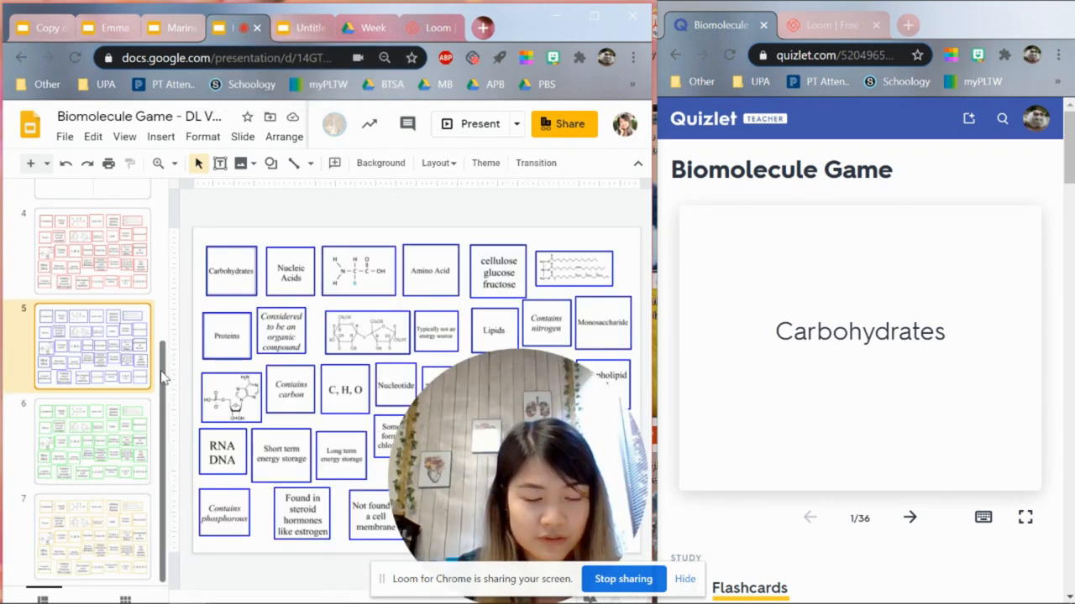
Step: Set the energy storage card image's border to a 3 px blue outline
{"action": "left_click", "coordinate": [301, 27]}
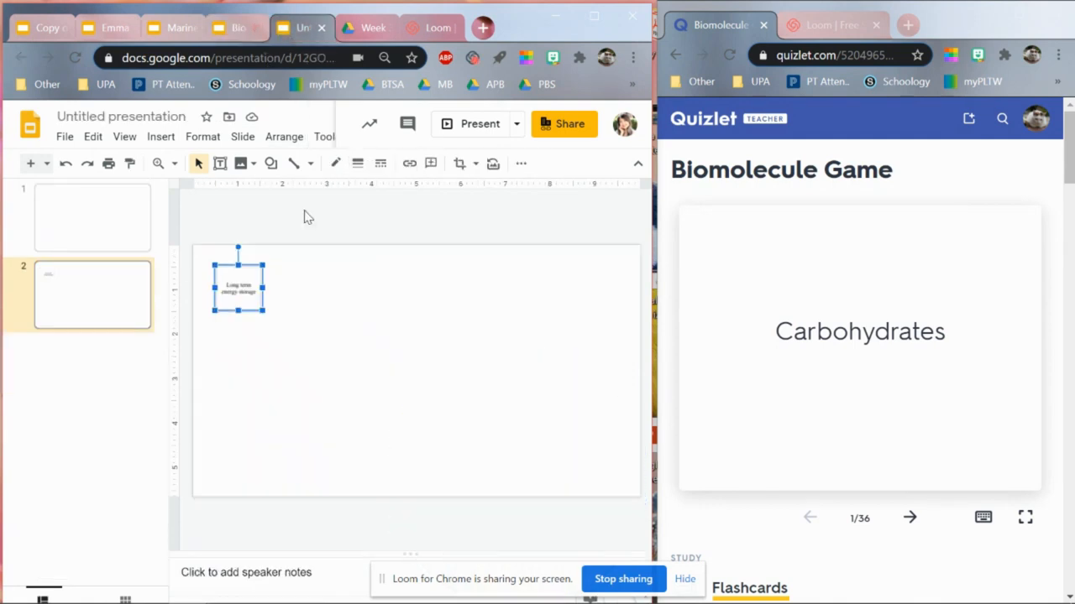
{"action": "left_click", "coordinate": [357, 163]}
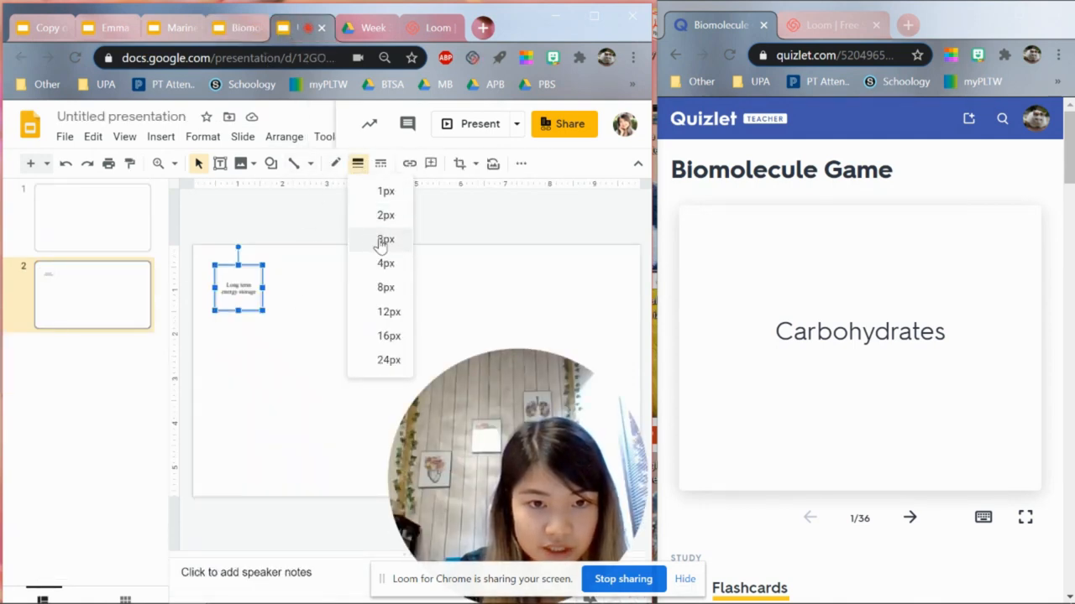
{"action": "left_click", "coordinate": [386, 239]}
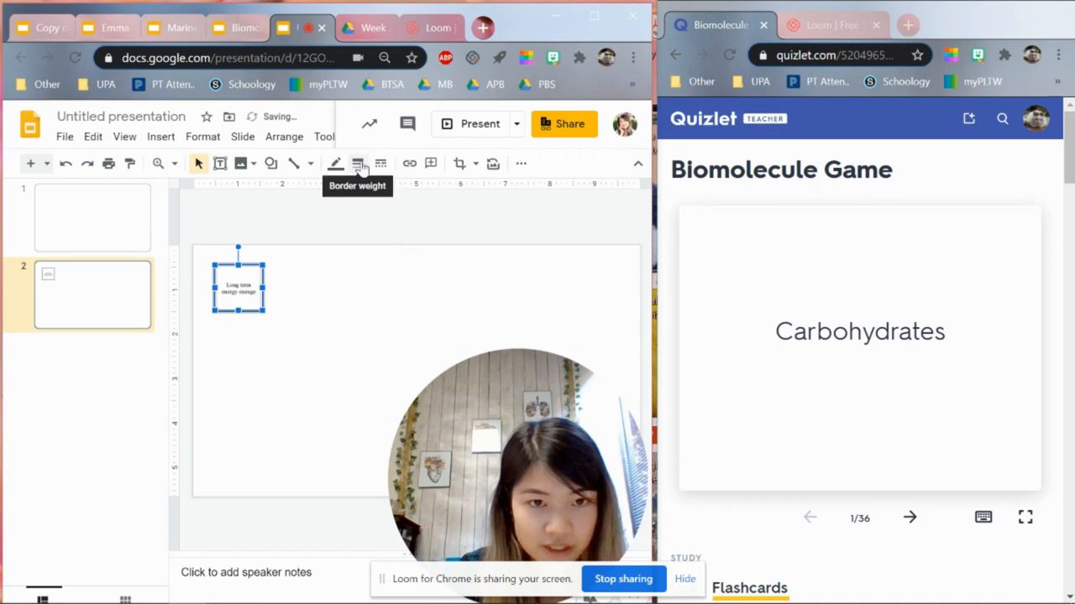
{"action": "left_click", "coordinate": [358, 163]}
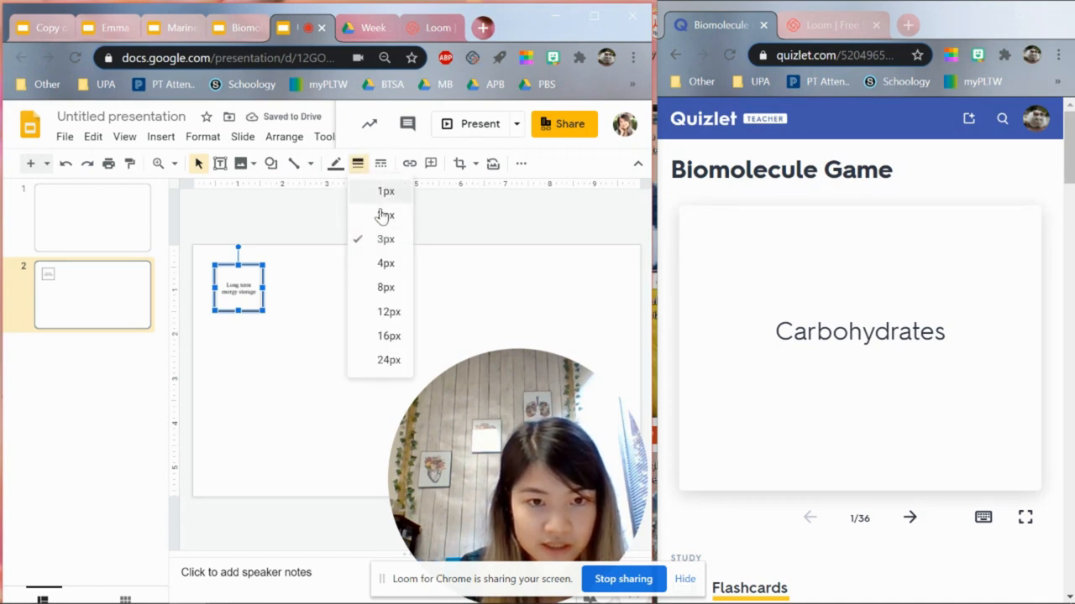
{"action": "mouse_move", "coordinate": [407, 242]}
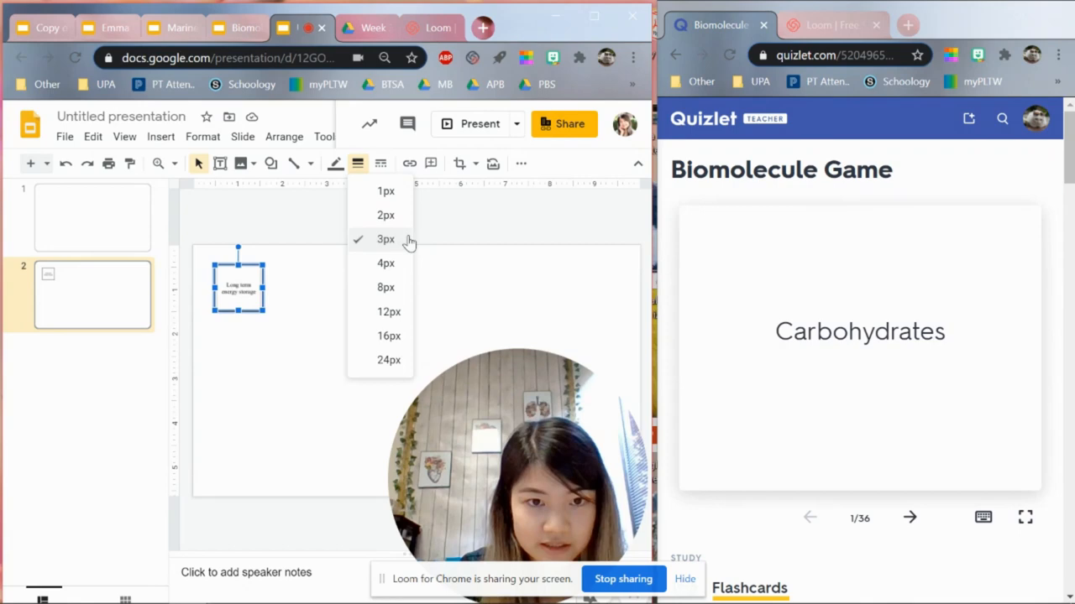
{"action": "left_click", "coordinate": [334, 163]}
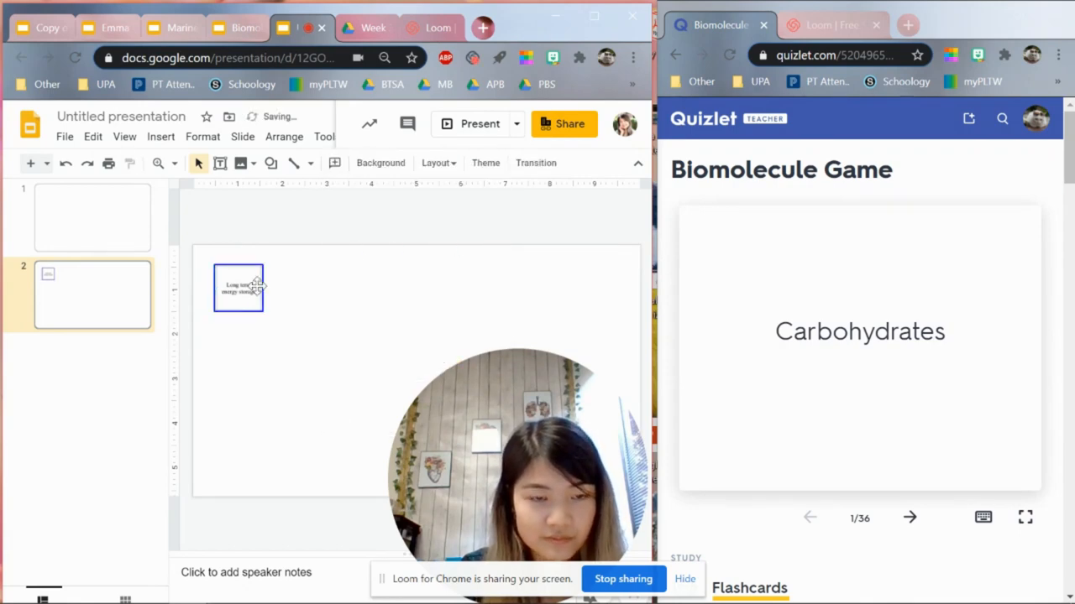
{"action": "left_click", "coordinate": [237, 288]}
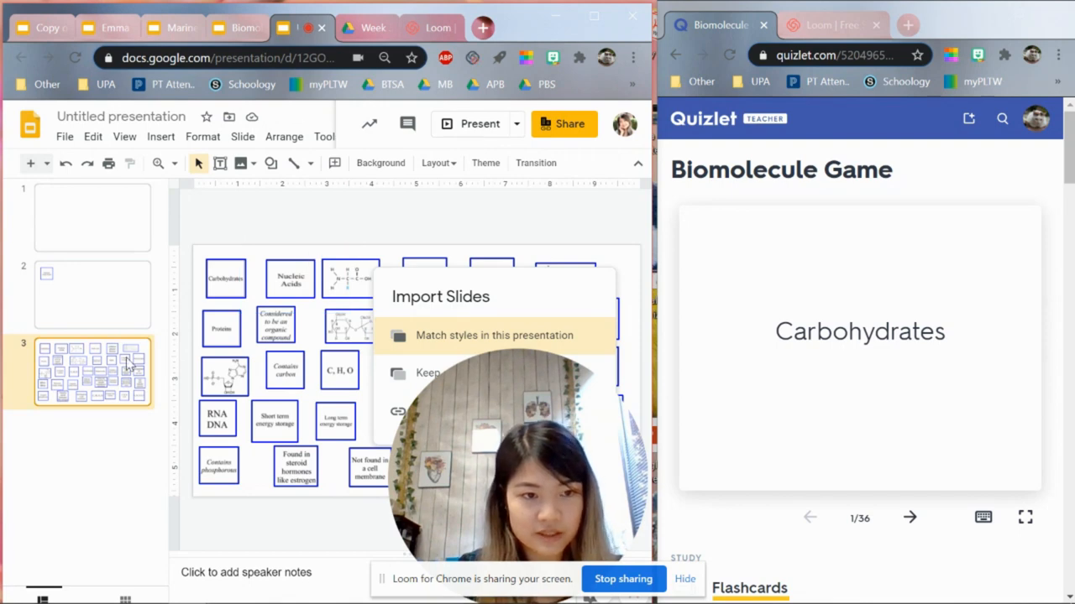
{"action": "mouse_move", "coordinate": [424, 378]}
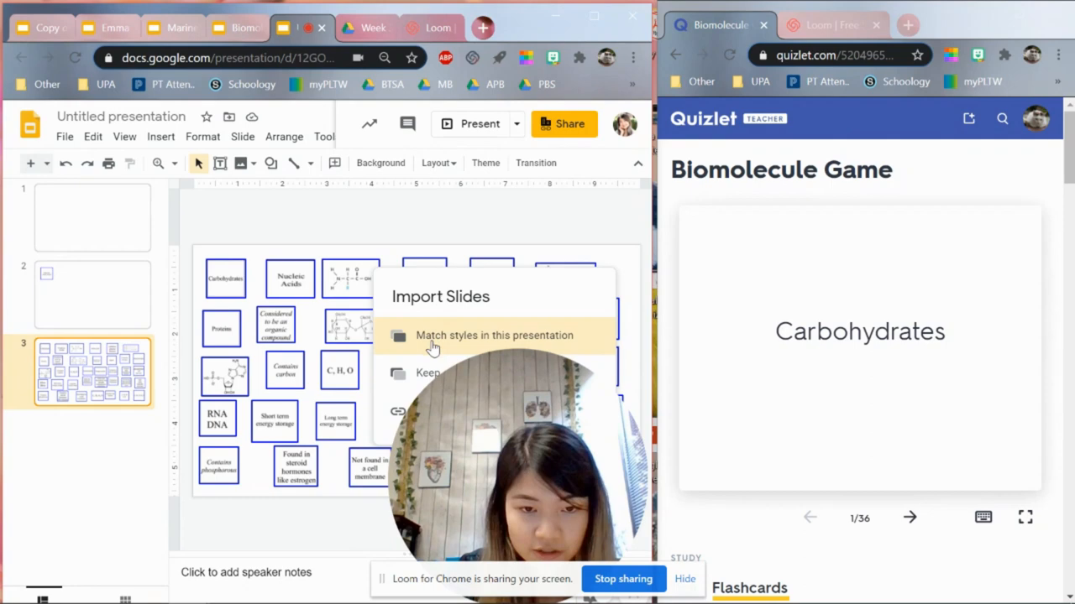
{"action": "mouse_move", "coordinate": [473, 344]}
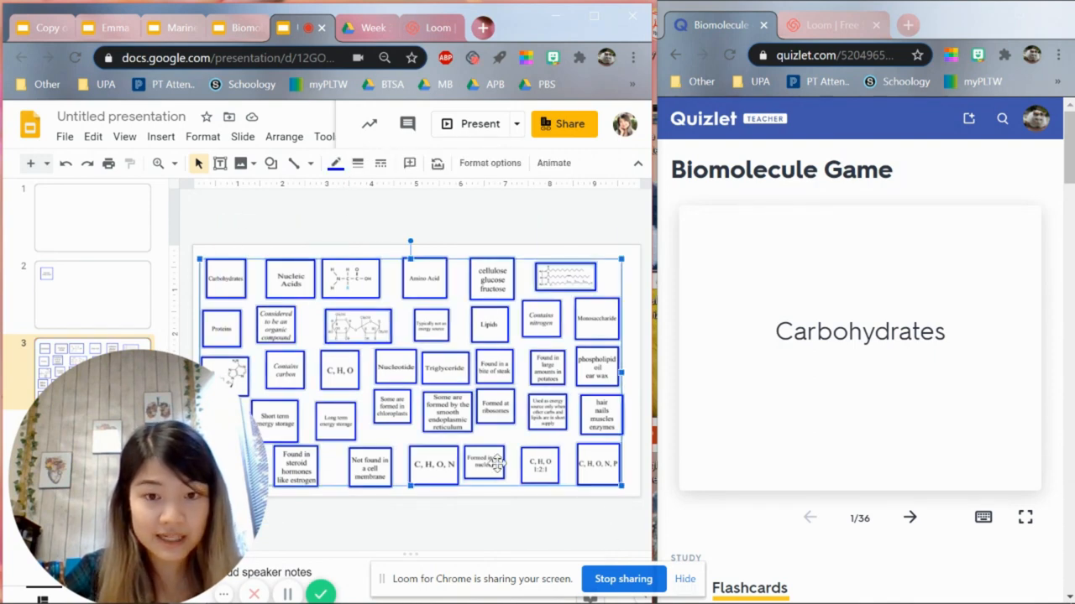
Step: Try purple and magenta outlines on slide 3's cards before settling on orange
{"action": "left_click", "coordinate": [335, 163]}
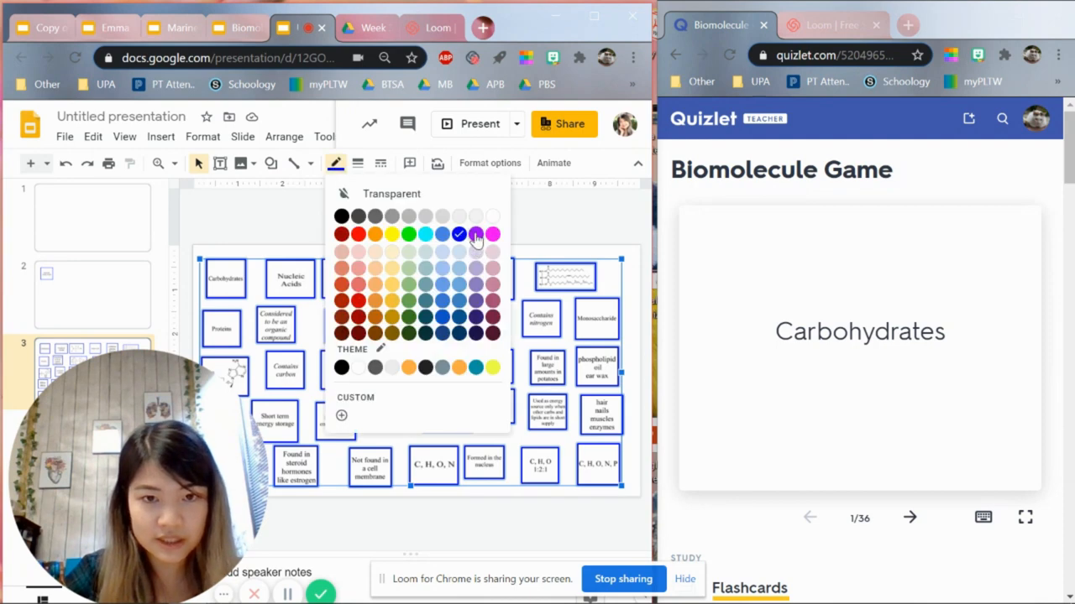
{"action": "left_click", "coordinate": [475, 234]}
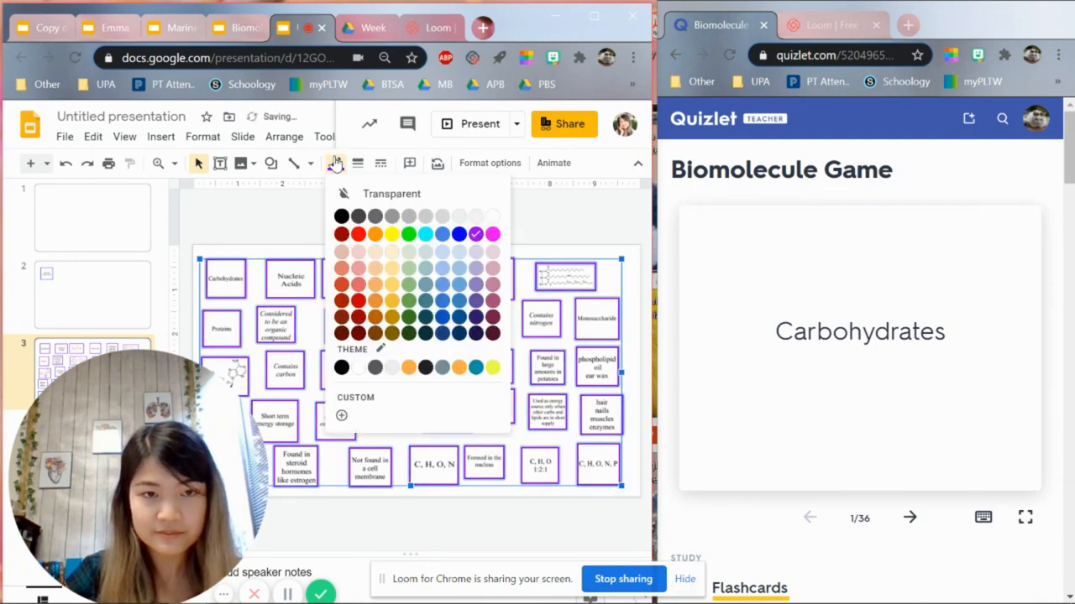
{"action": "left_click", "coordinate": [492, 233]}
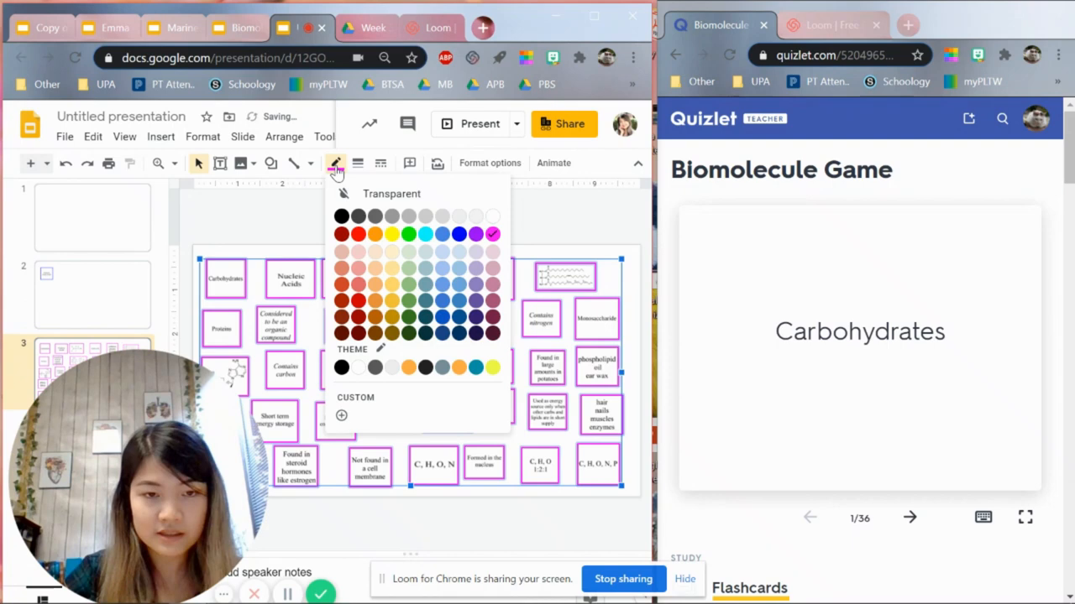
{"action": "left_click", "coordinate": [374, 233]}
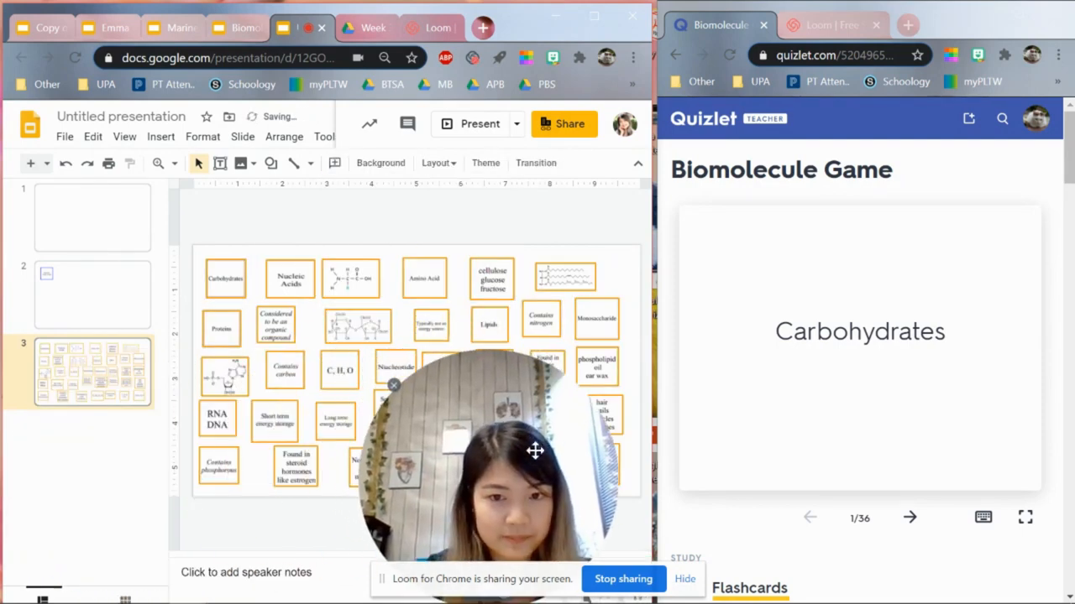
{"action": "left_click", "coordinate": [92, 294]}
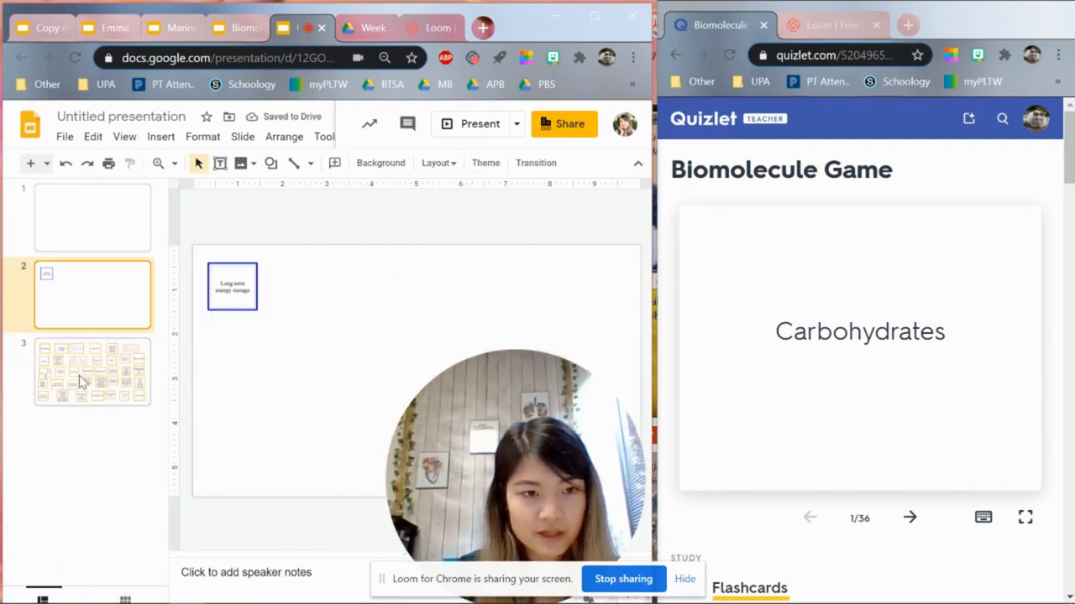
Step: Compare the card grid slide with the Week 3 Drive PDF, then open the Insert menu
{"action": "left_click", "coordinate": [92, 371]}
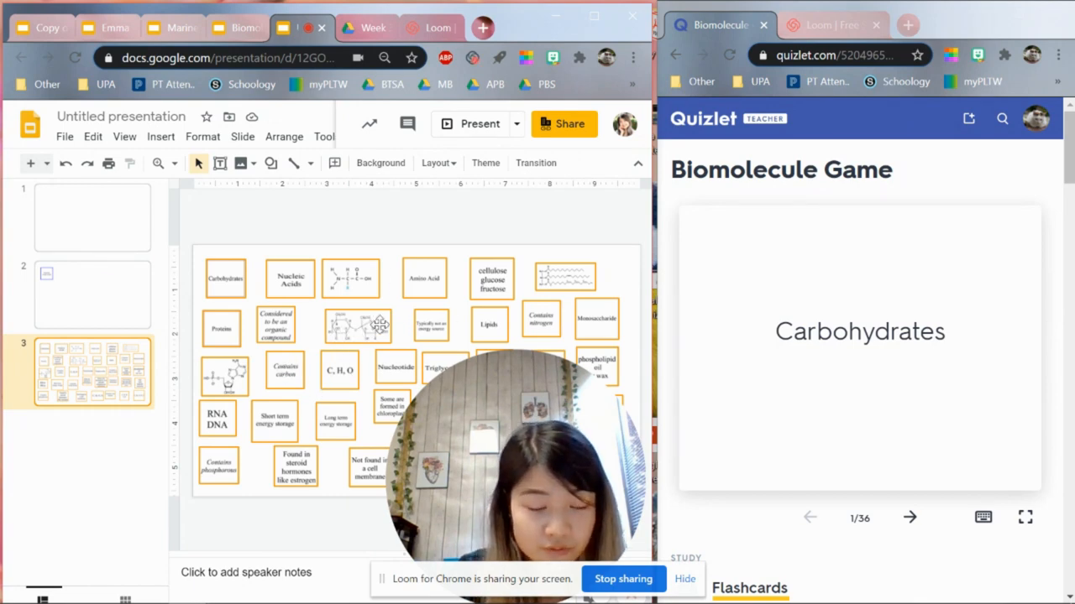
{"action": "mouse_move", "coordinate": [367, 26]}
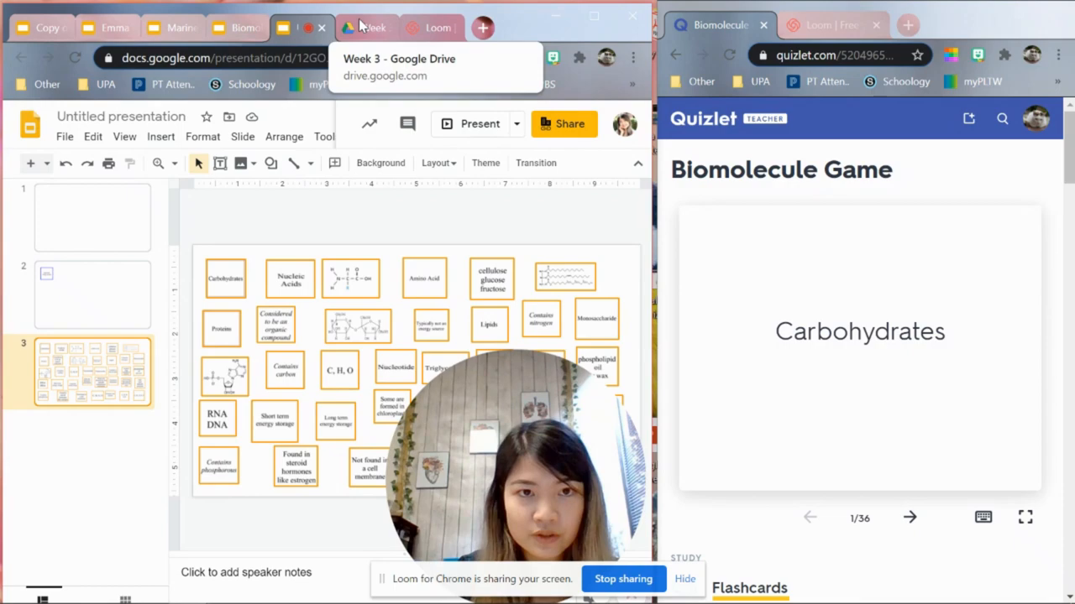
{"action": "left_click", "coordinate": [365, 28]}
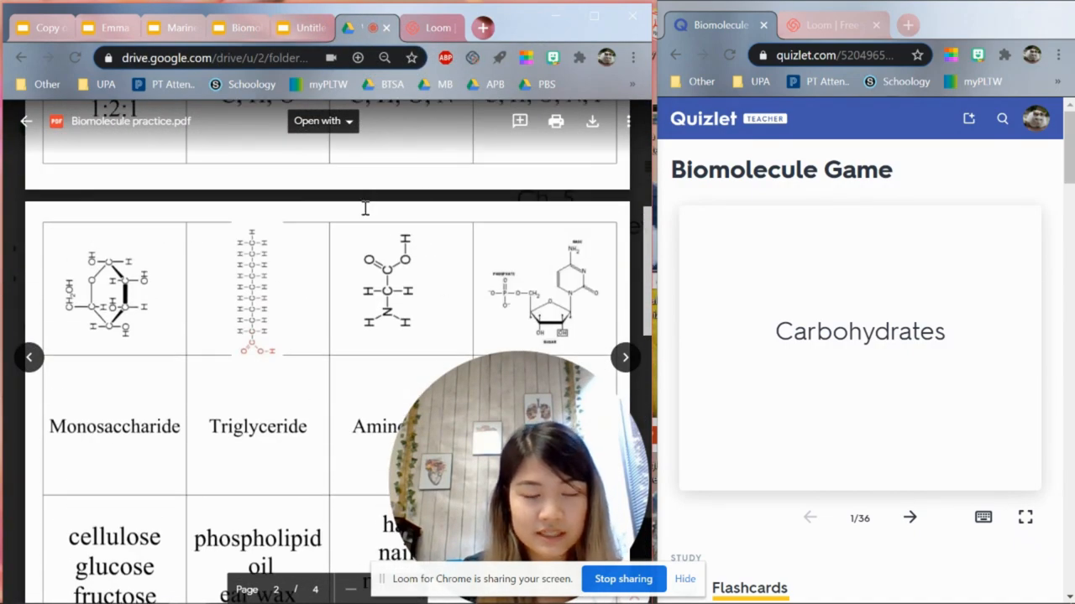
{"action": "left_click", "coordinate": [302, 28]}
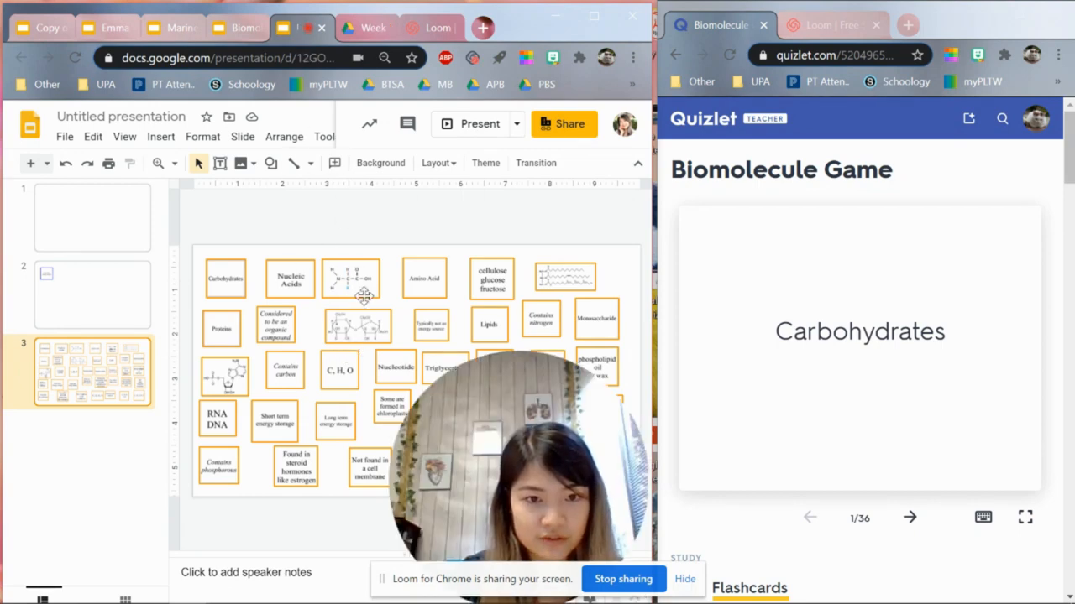
{"action": "mouse_move", "coordinate": [405, 222]}
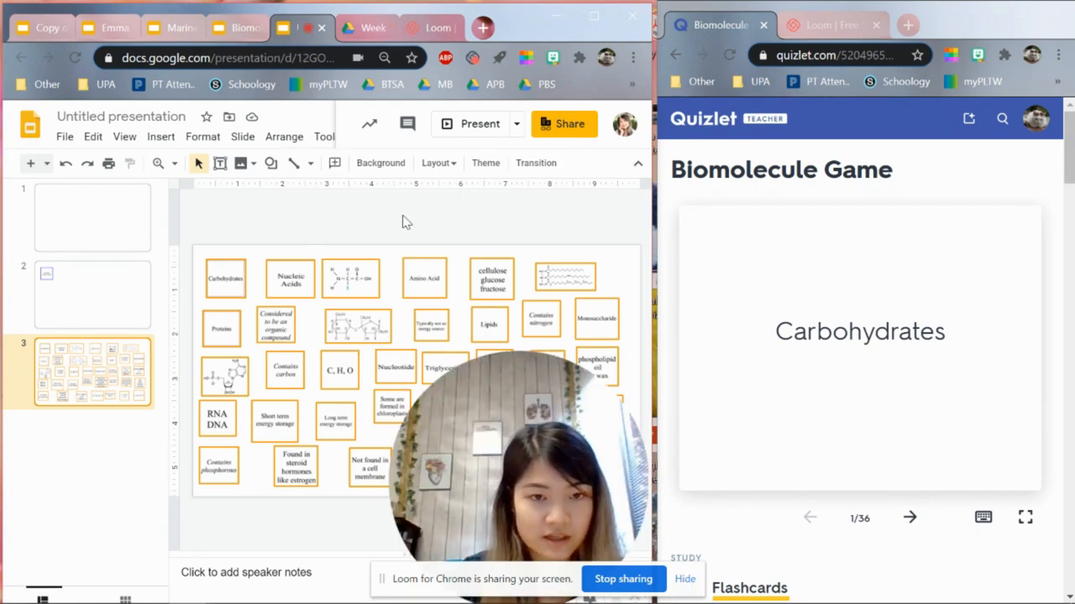
{"action": "left_click", "coordinate": [161, 136]}
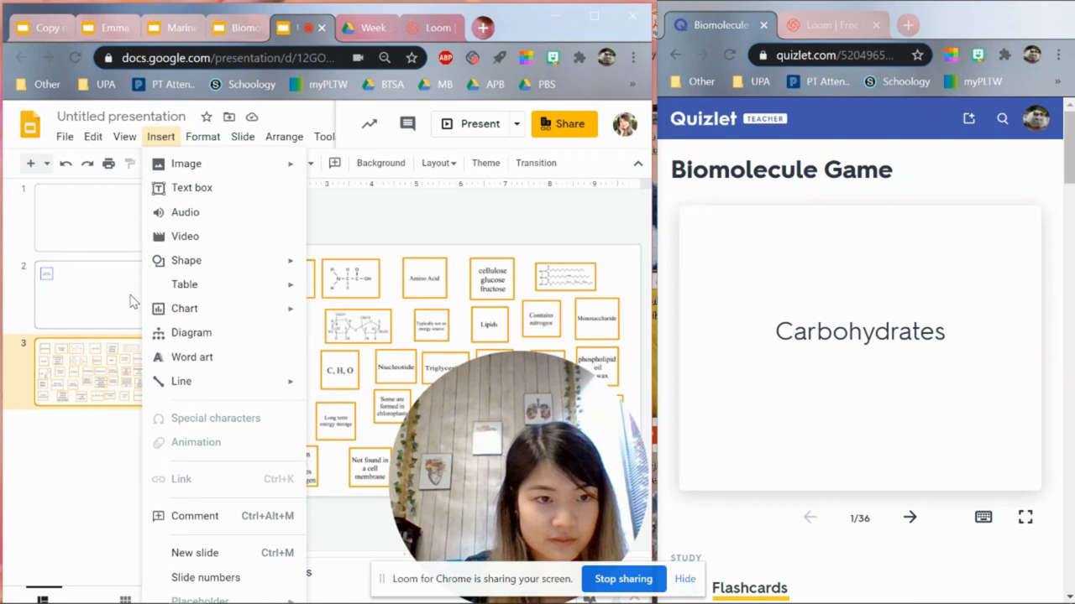
Step: Upload the amino acid structure image from Downloads onto slide 2
{"action": "left_click", "coordinate": [204, 136]}
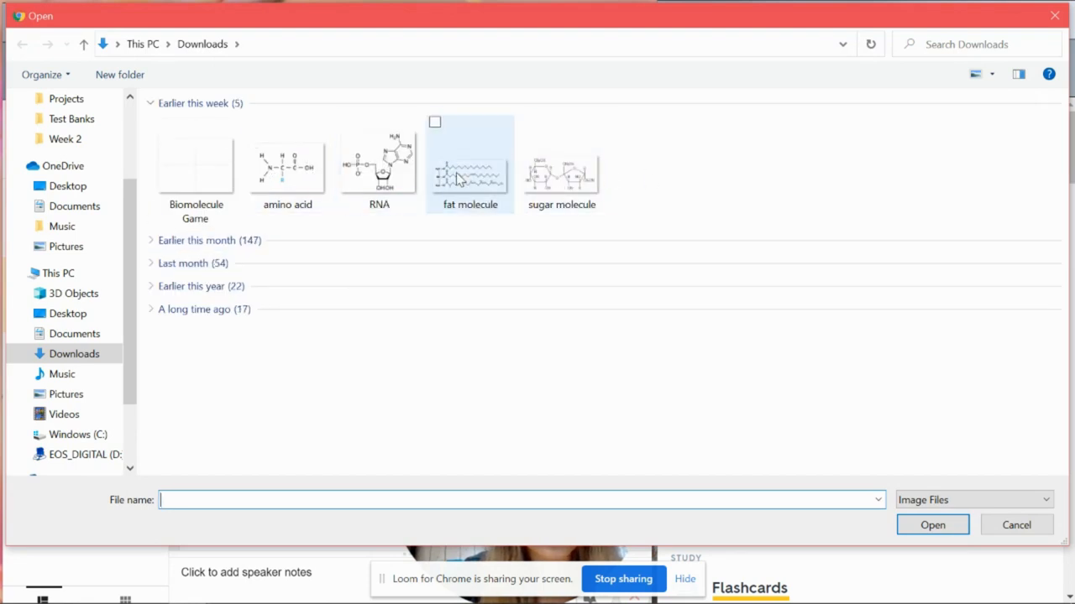
{"action": "left_click", "coordinate": [287, 168]}
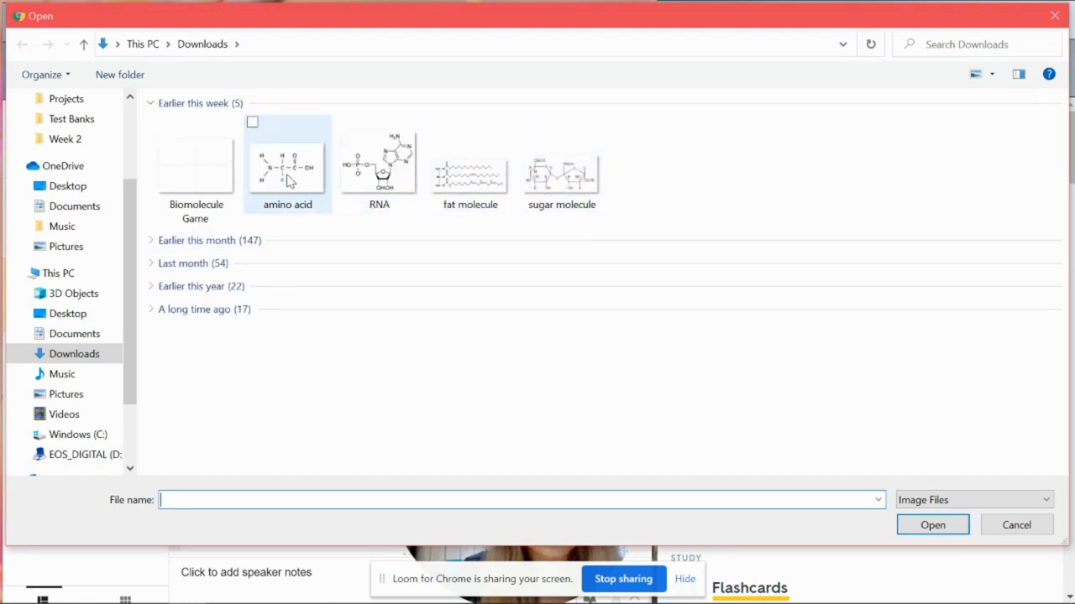
{"action": "left_click", "coordinate": [932, 525]}
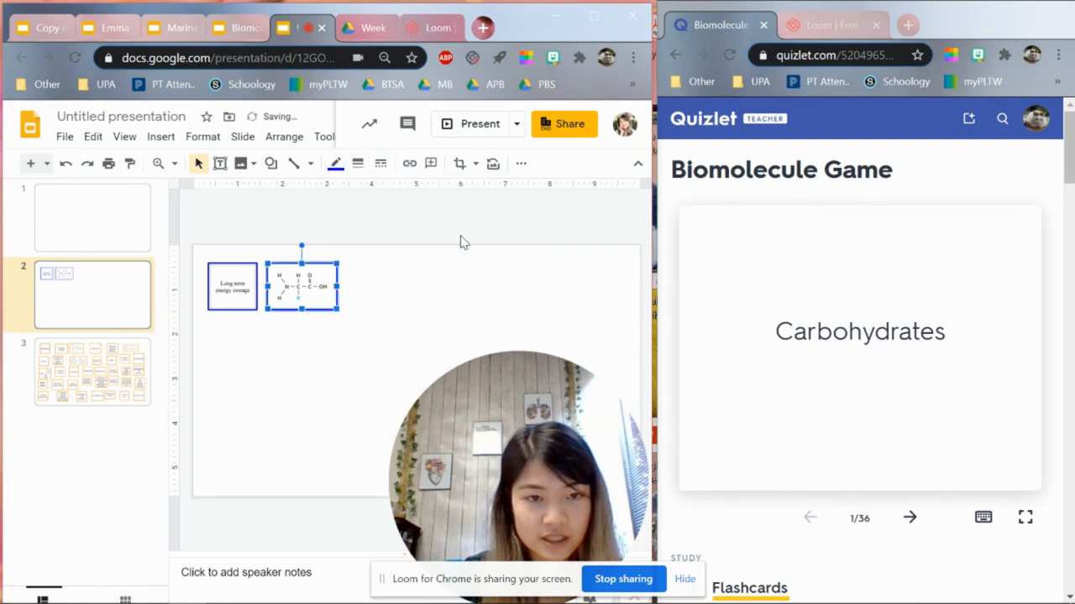
{"action": "left_click", "coordinate": [92, 371]}
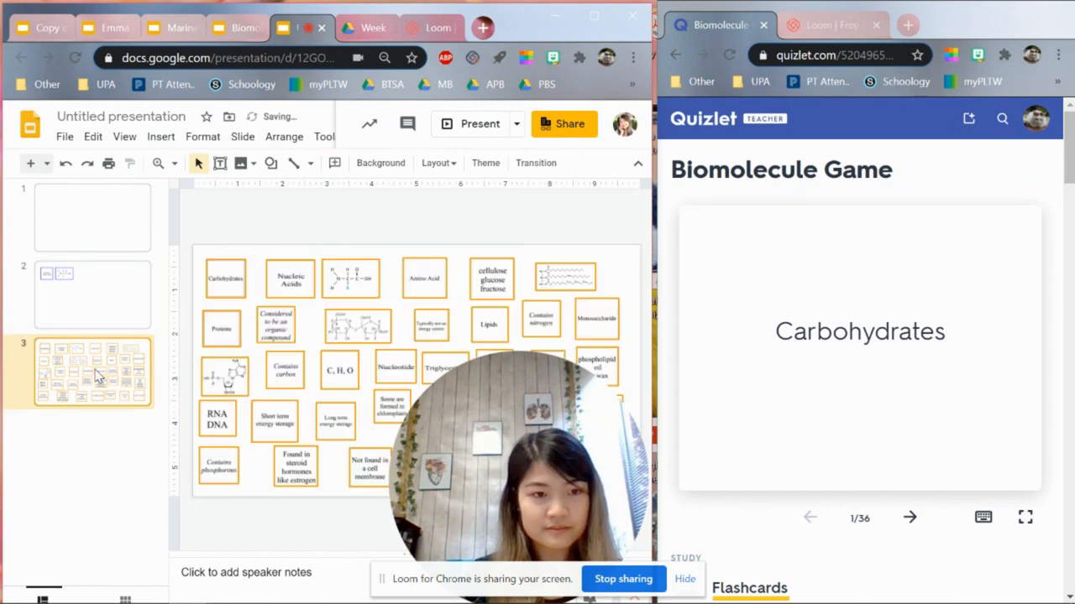
{"action": "mouse_move", "coordinate": [192, 295]}
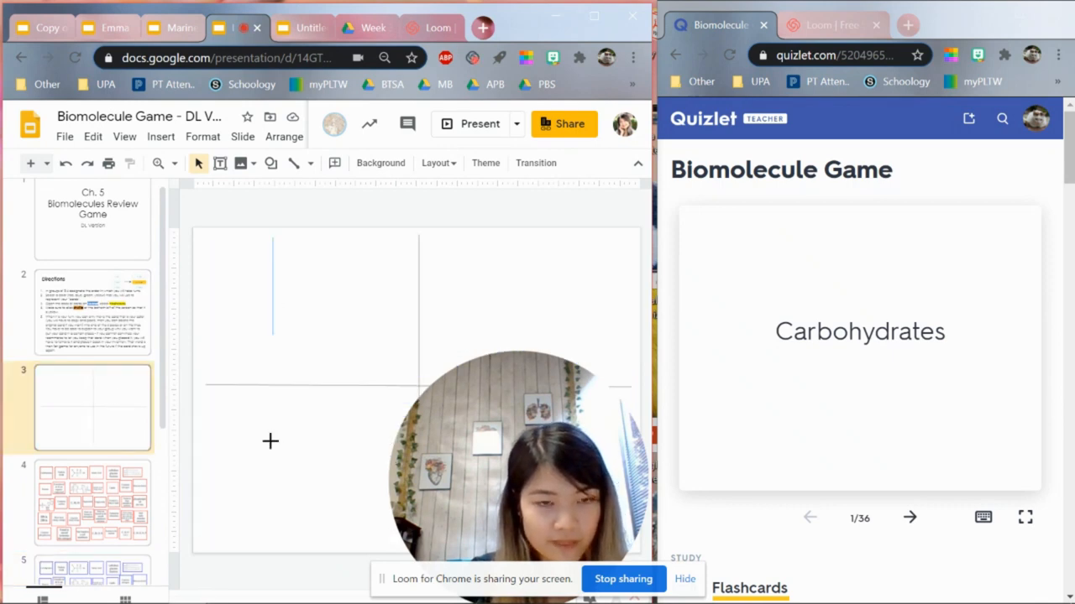
Step: Glance at the game deck's quadrant board, then go to the untitled presentation's slide 1
{"action": "left_click_drag", "start_coordinate": [336, 252], "coordinate": [405, 361]}
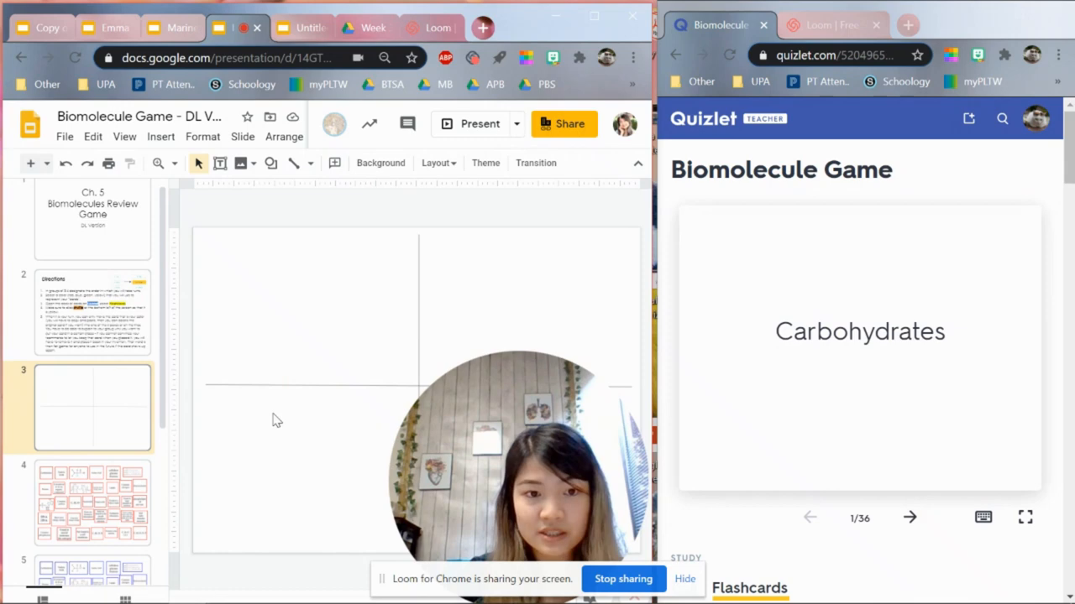
{"action": "mouse_move", "coordinate": [386, 198]}
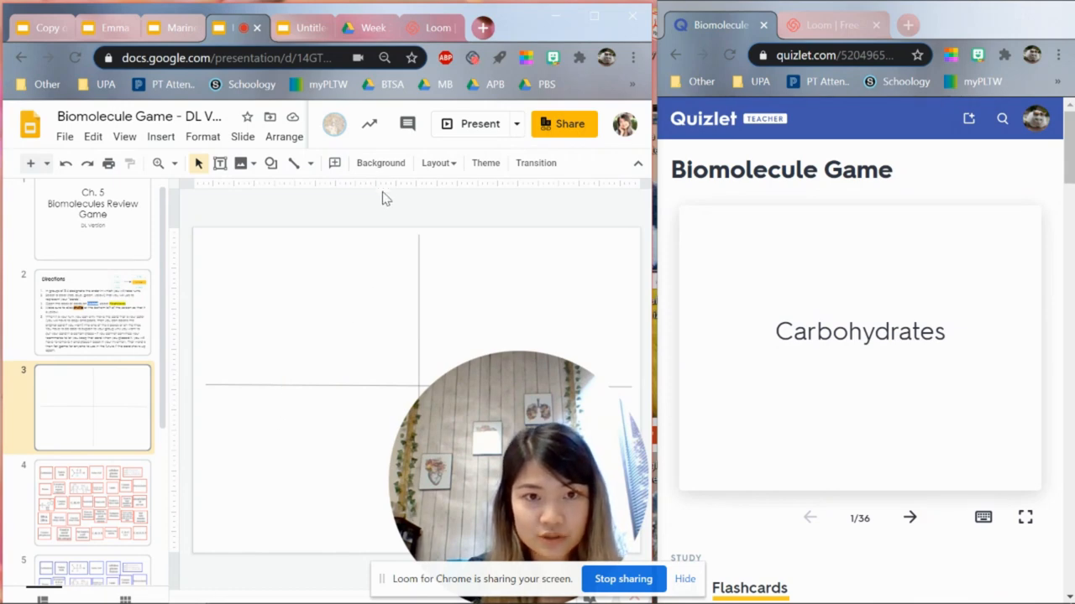
{"action": "left_click", "coordinate": [302, 28]}
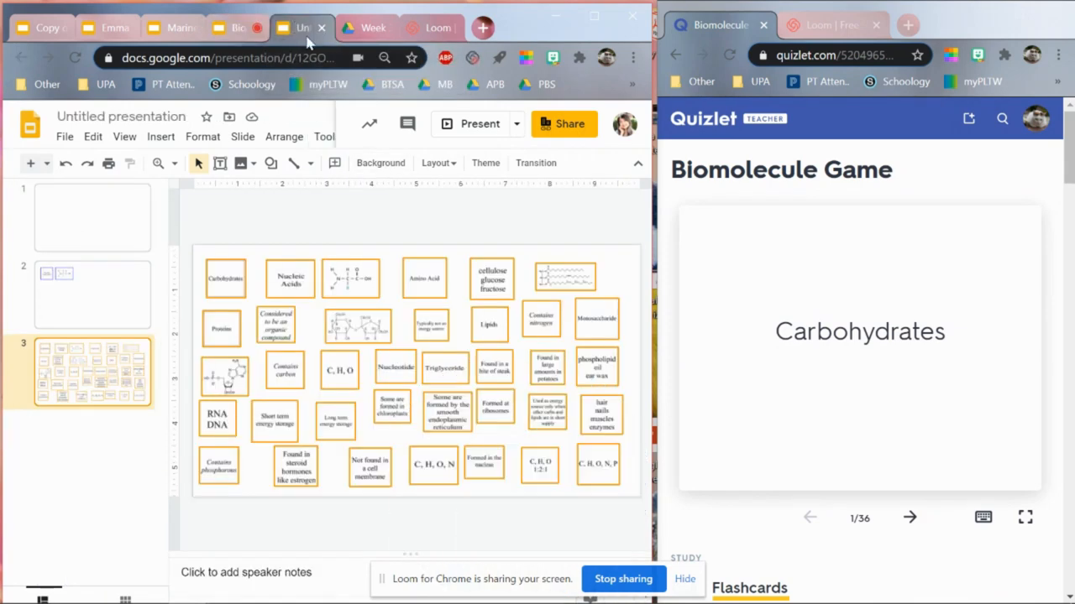
{"action": "left_click", "coordinate": [93, 216]}
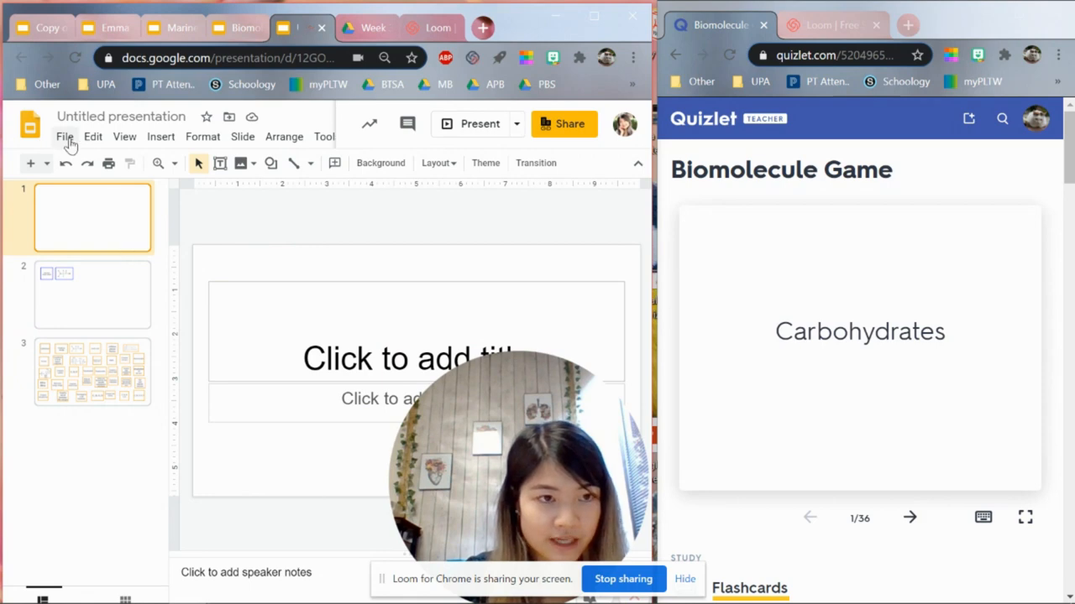
Step: Set a custom 11 × 8.5-inch page size, then select slide 1's title placeholder
{"action": "left_click", "coordinate": [65, 136]}
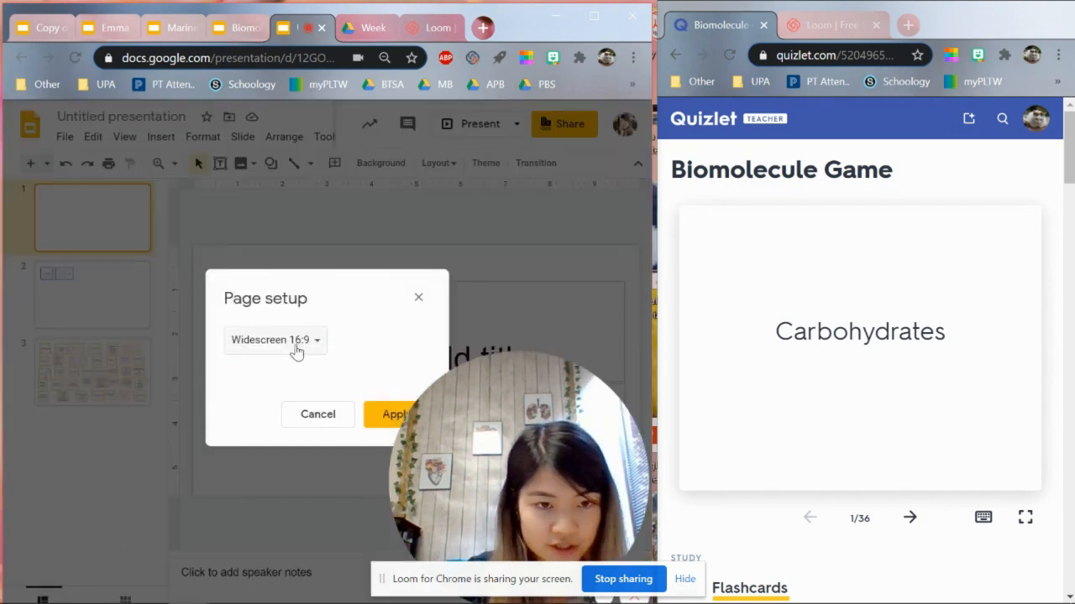
{"action": "left_click", "coordinate": [274, 340]}
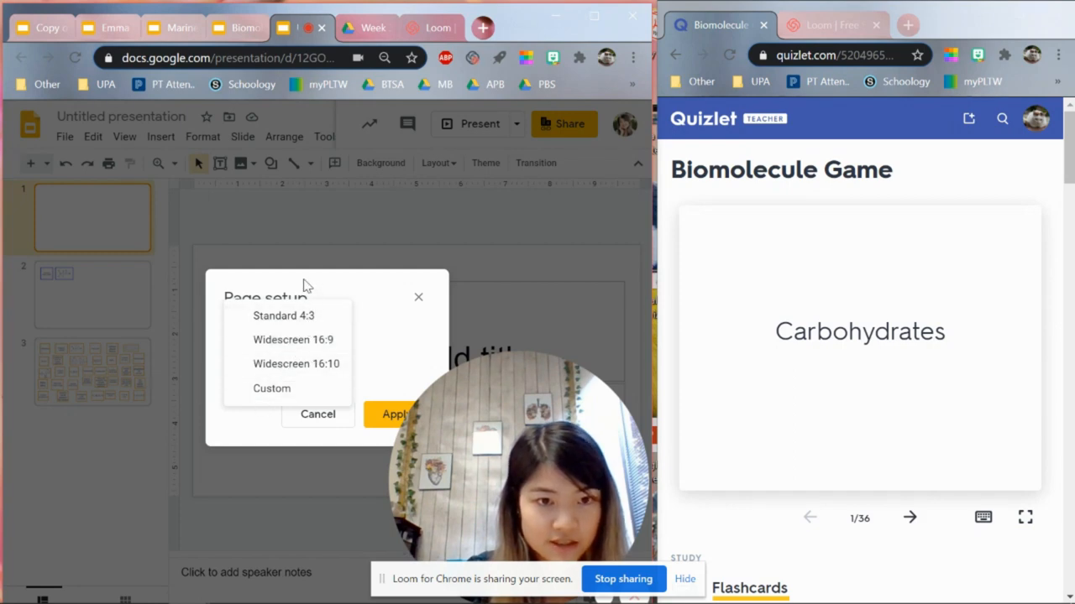
{"action": "left_click", "coordinate": [64, 136]}
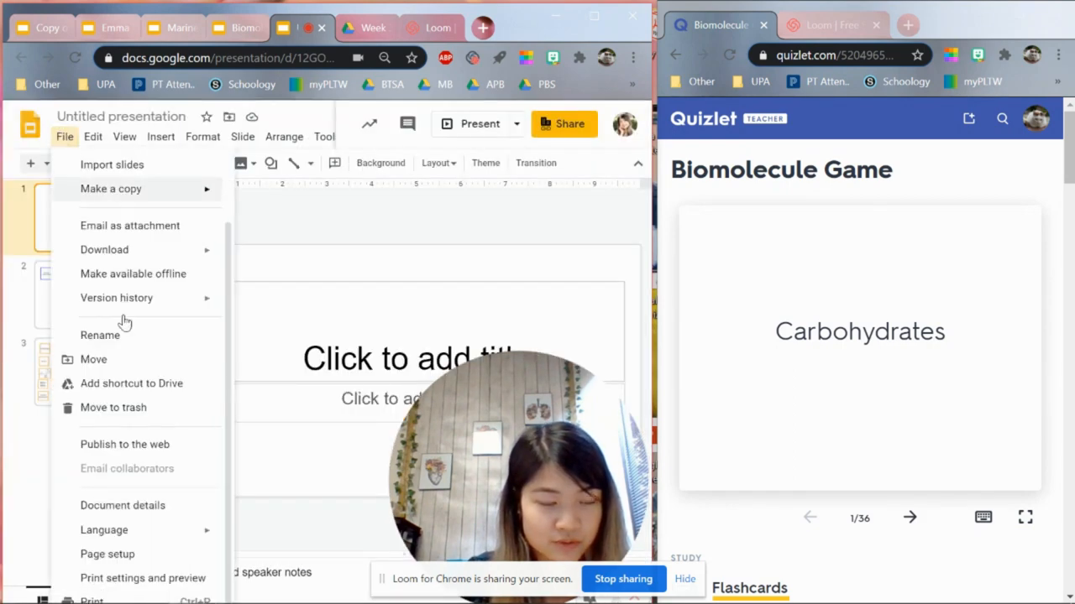
{"action": "mouse_move", "coordinate": [106, 555]}
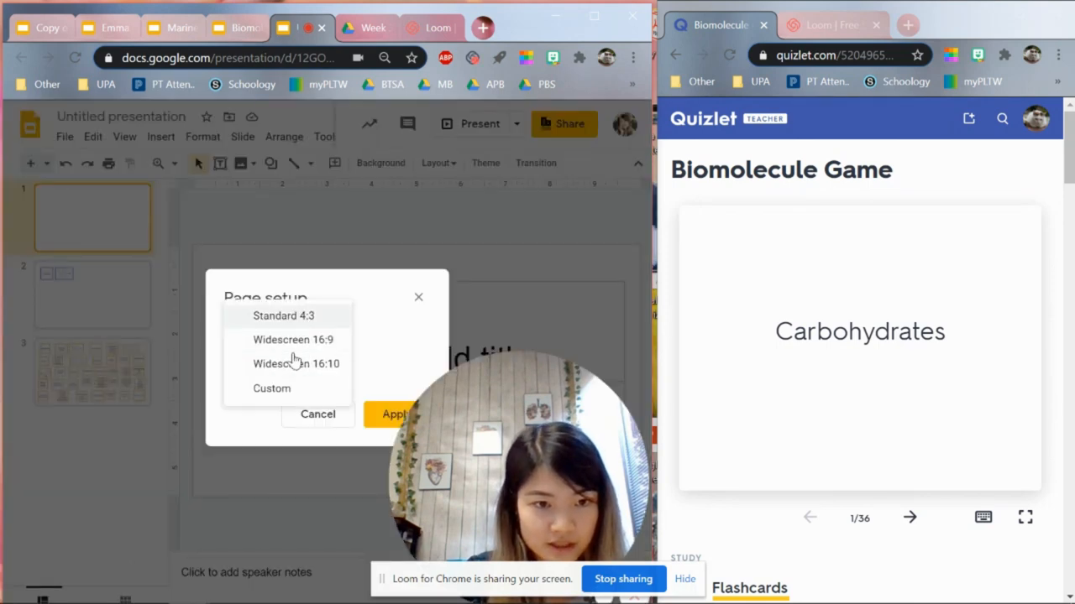
{"action": "left_click", "coordinate": [272, 388]}
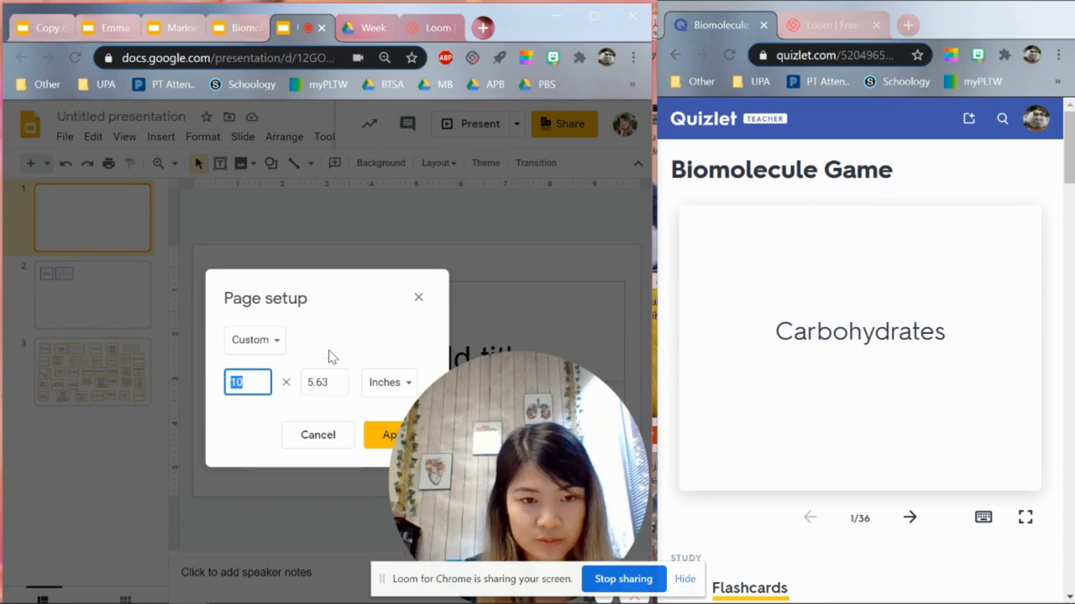
{"action": "mouse_move", "coordinate": [248, 382]}
{"action": "type", "text": "8."}
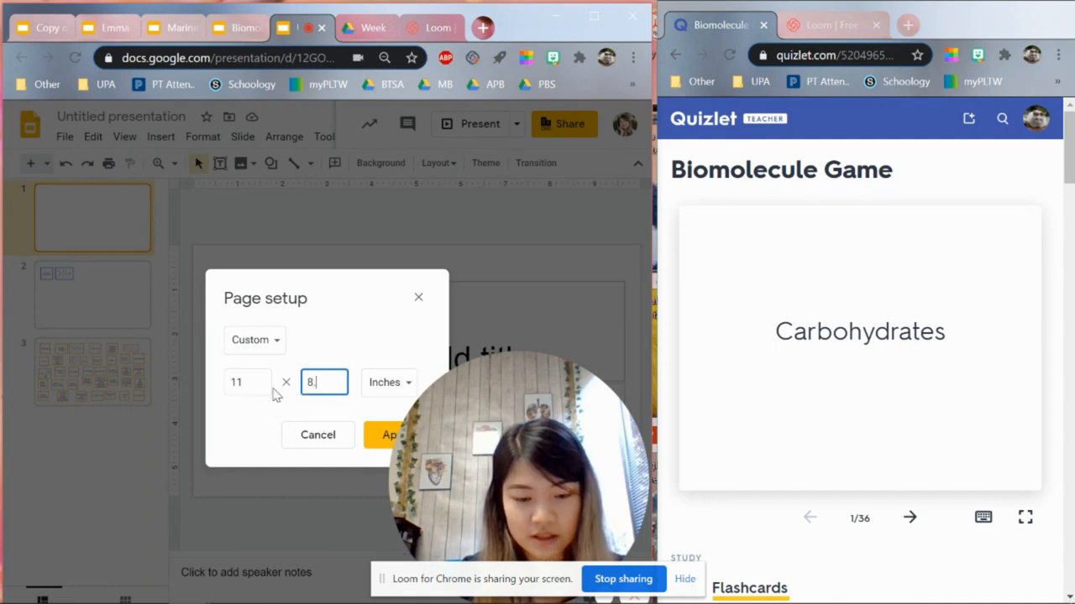
{"action": "left_click", "coordinate": [389, 435]}
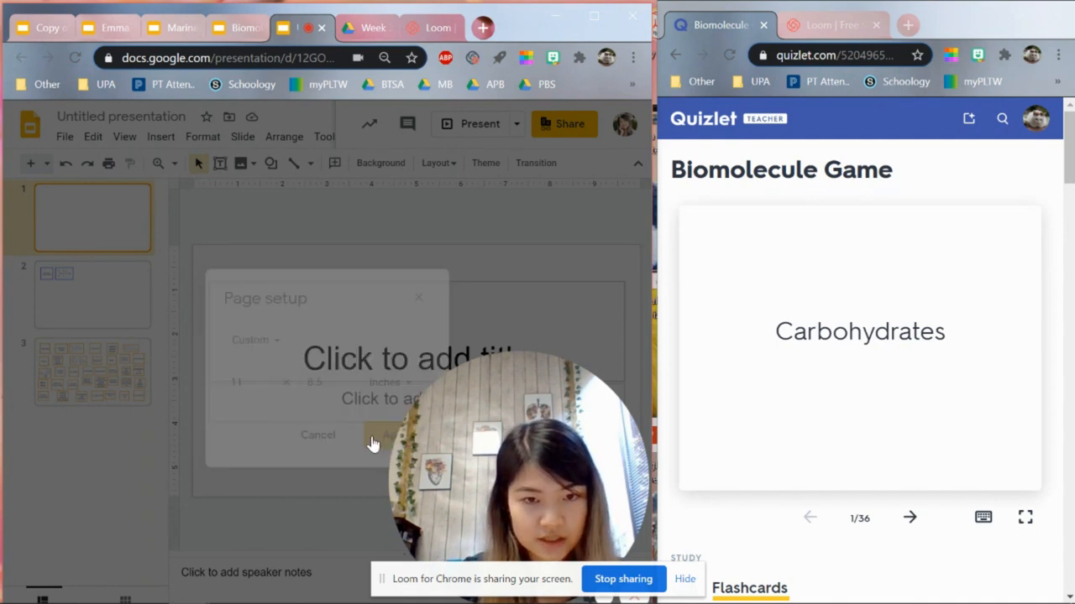
{"action": "left_click", "coordinate": [317, 435]}
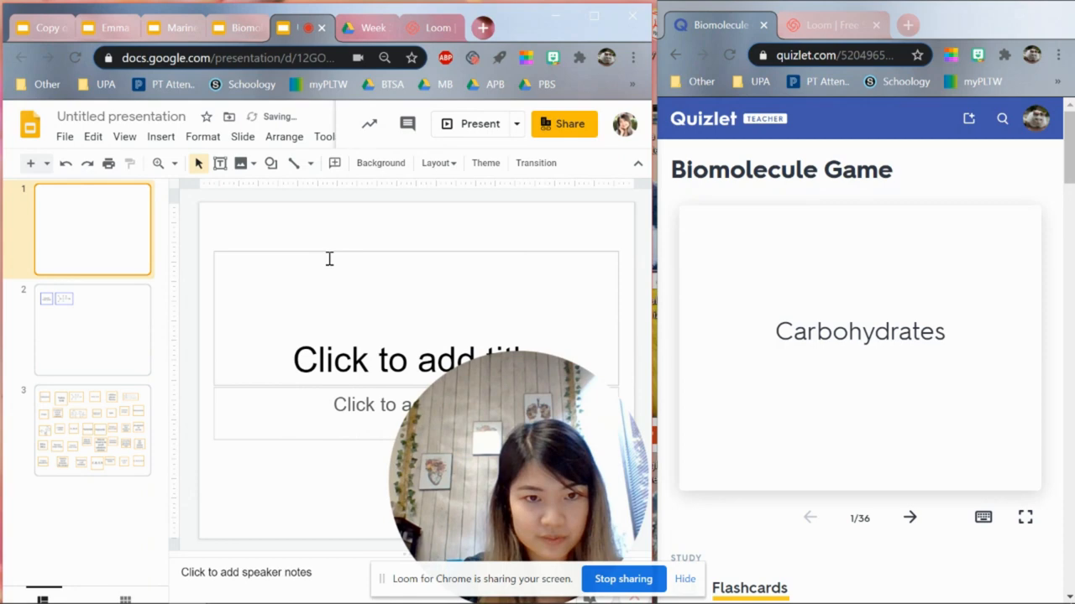
{"action": "left_click", "coordinate": [416, 319]}
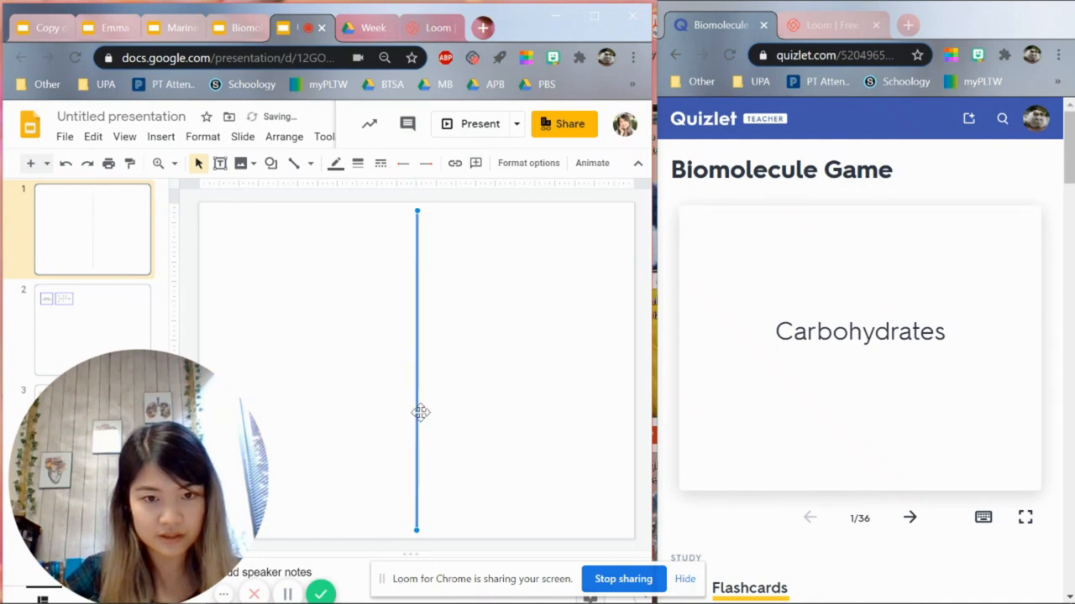
Step: Draw a horizontal line across the middle of slide 1
{"action": "left_click", "coordinate": [261, 340]}
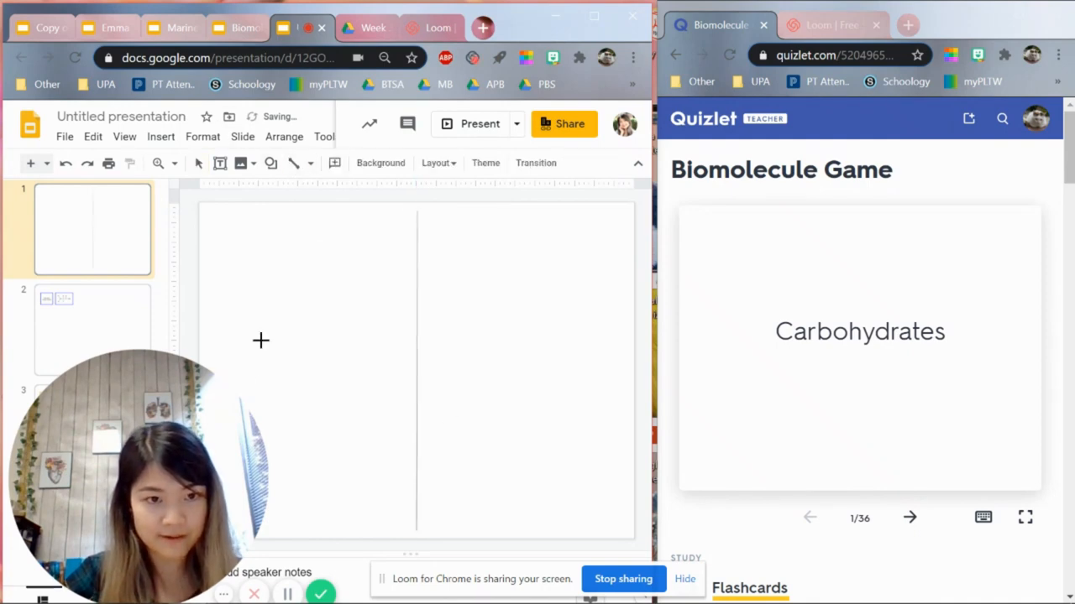
{"action": "mouse_move", "coordinate": [621, 364]}
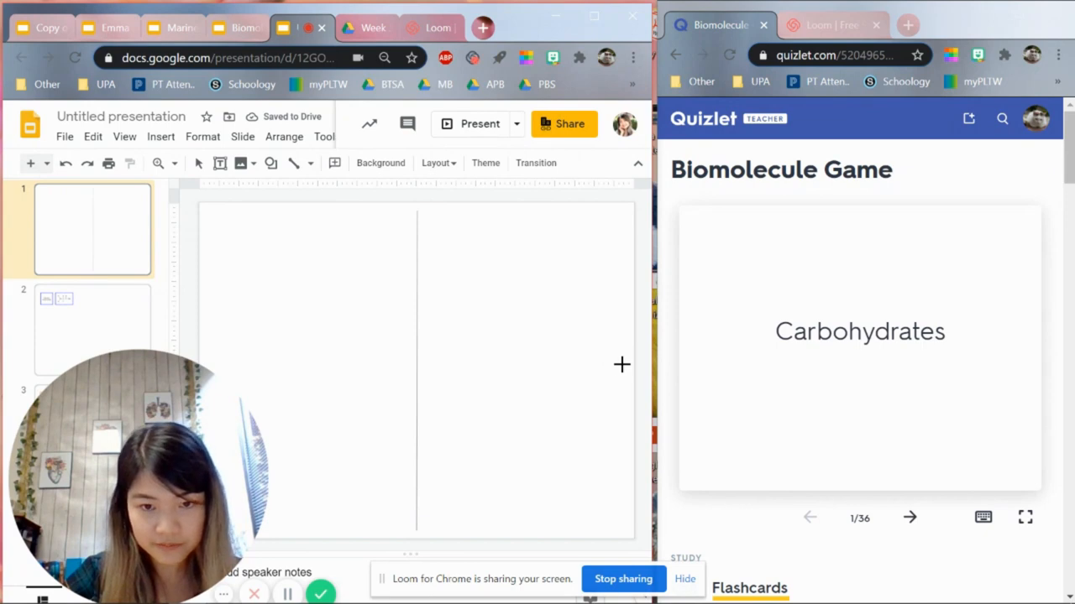
{"action": "left_click_drag", "start_coordinate": [621, 364], "coordinate": [210, 353]}
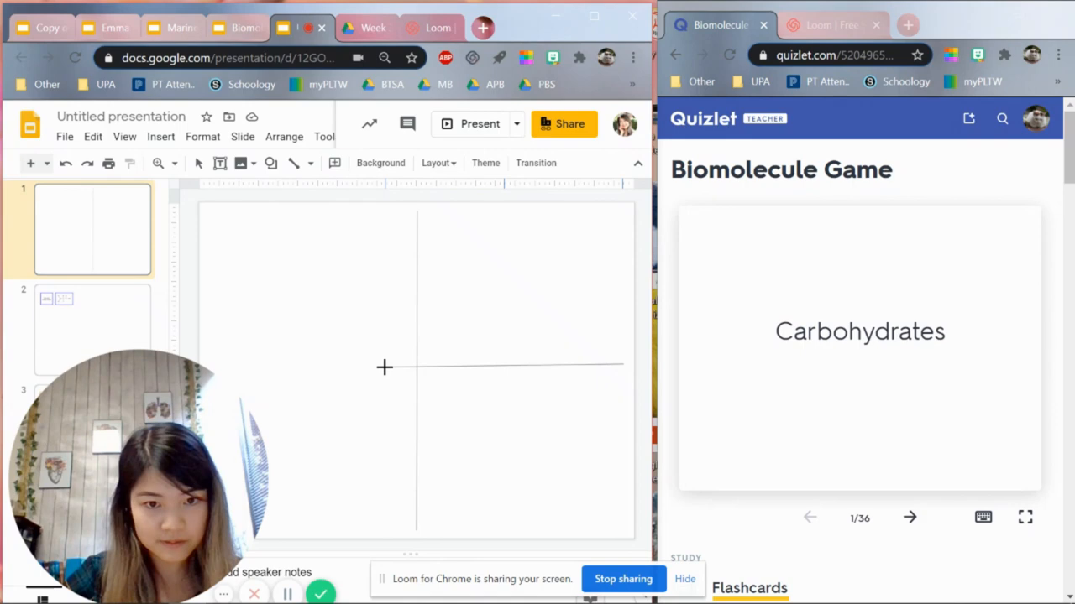
{"action": "mouse_move", "coordinate": [334, 367]}
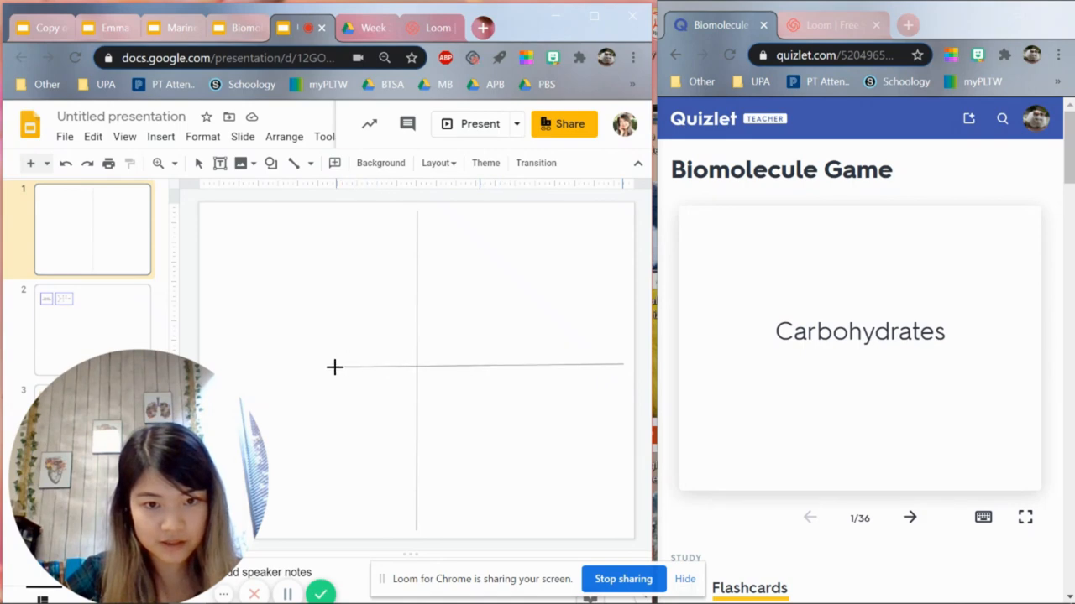
{"action": "mouse_move", "coordinate": [264, 361]}
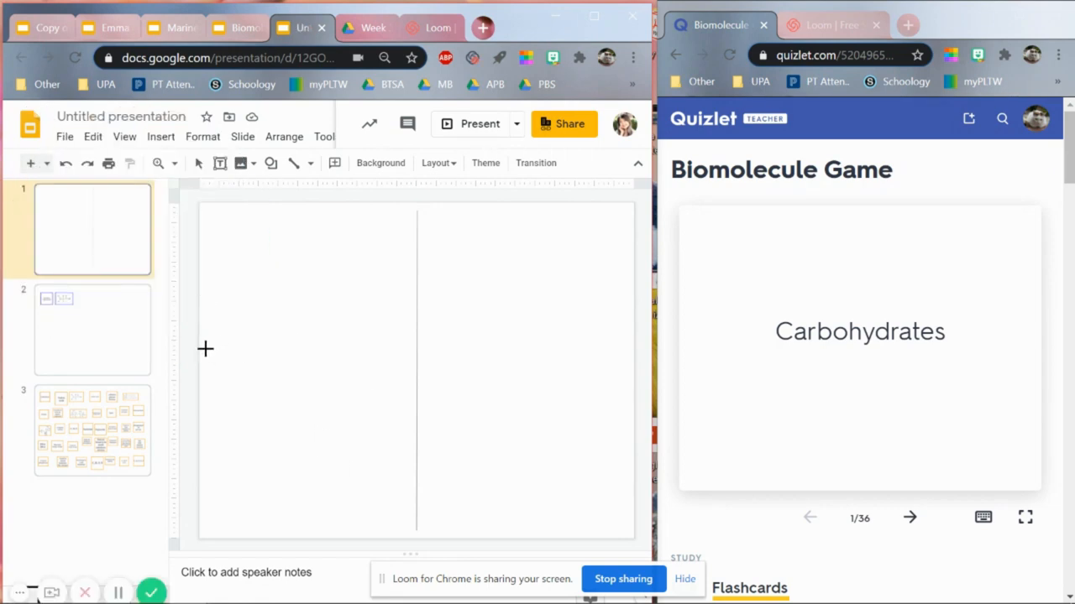
{"action": "left_click_drag", "start_coordinate": [206, 356], "coordinate": [601, 359]}
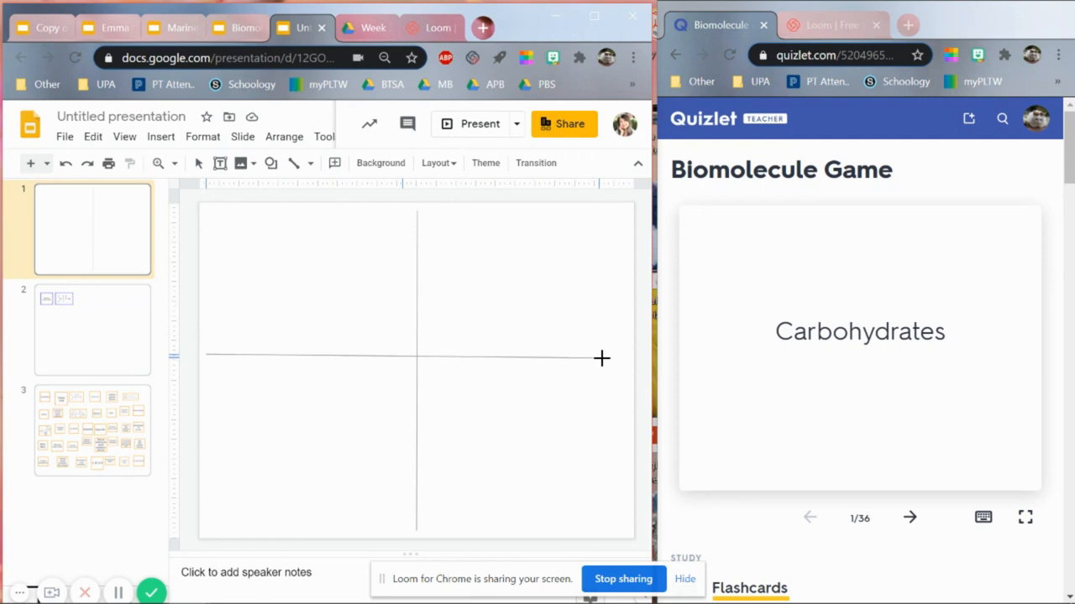
{"action": "mouse_move", "coordinate": [625, 353]}
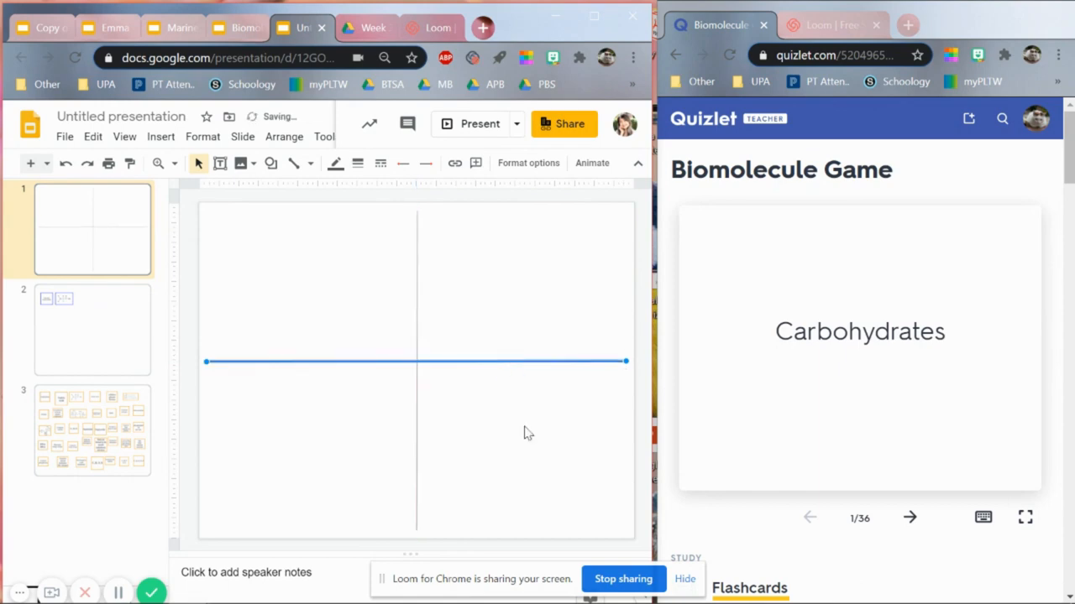
{"action": "left_click", "coordinate": [533, 473]}
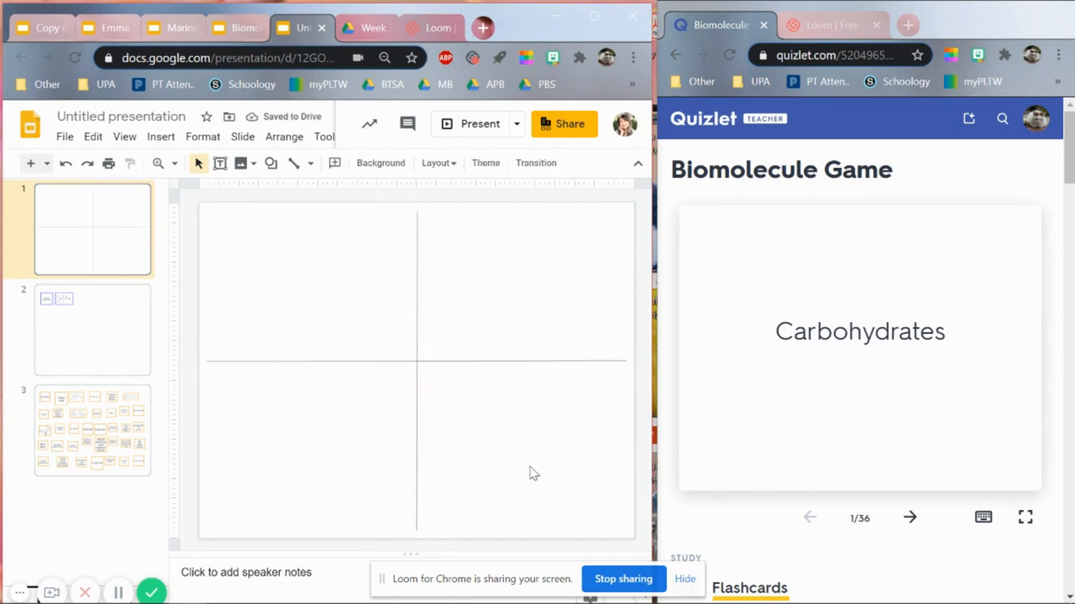
{"action": "mouse_move", "coordinate": [453, 274]}
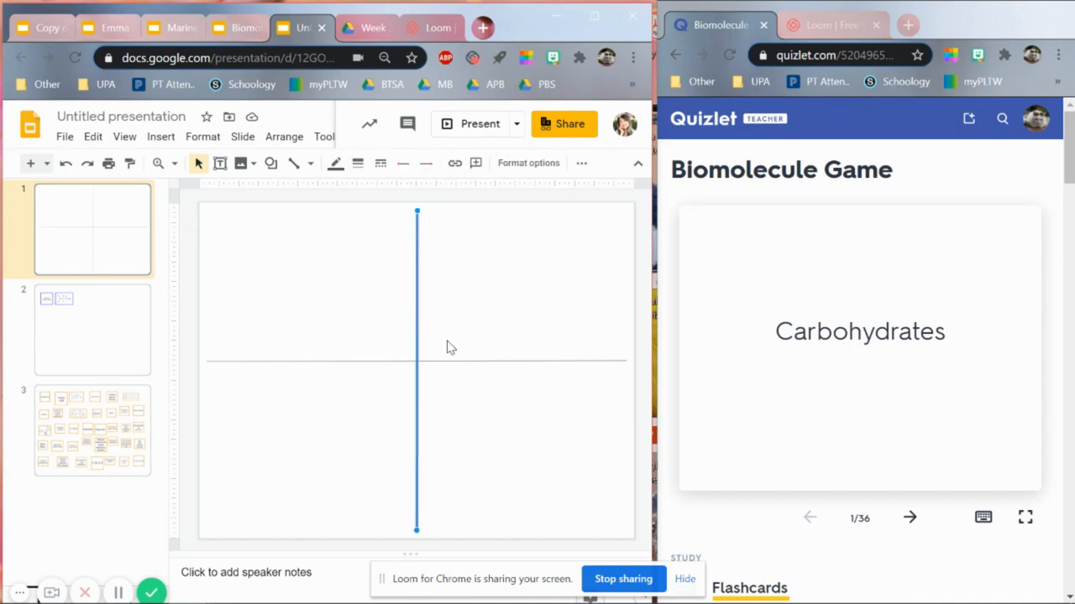
Step: Move the vertical line nearer the centre and stretch the horizontal line across the slide
{"action": "left_click", "coordinate": [424, 362]}
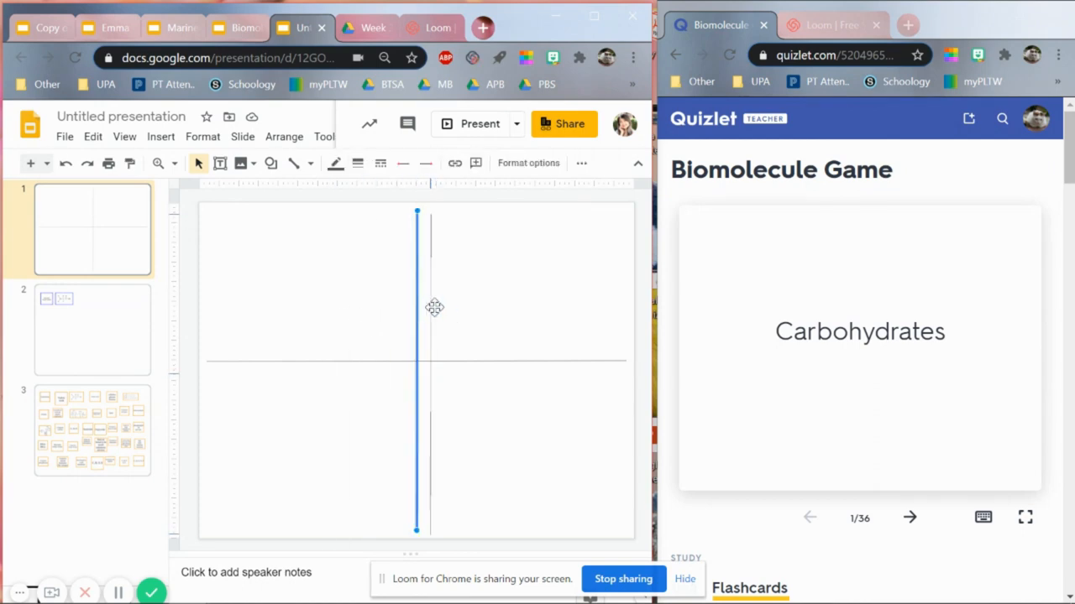
{"action": "left_click", "coordinate": [473, 348]}
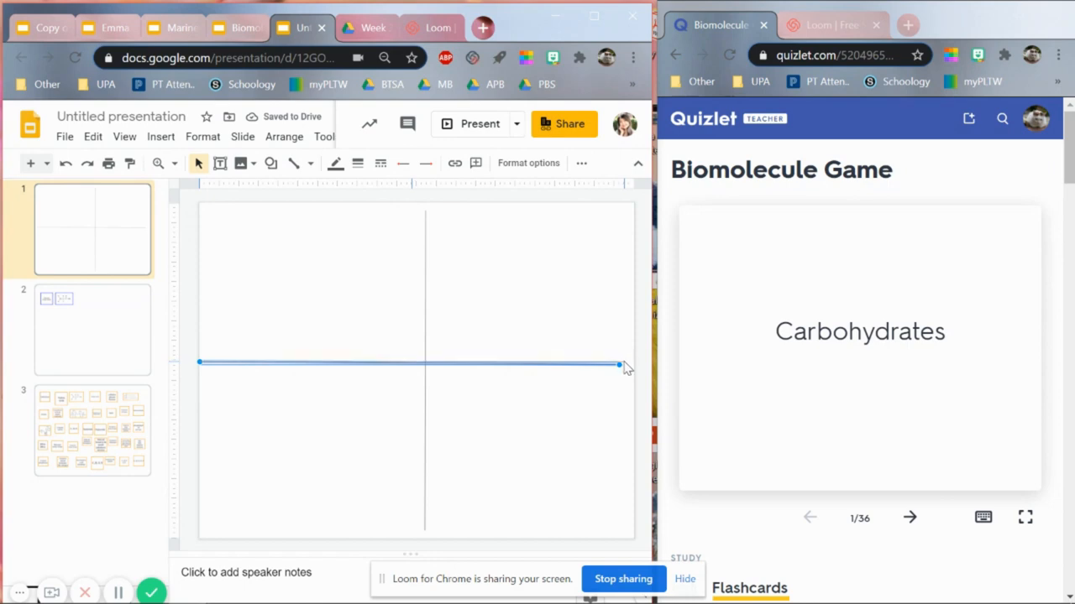
{"action": "left_click", "coordinate": [443, 485]}
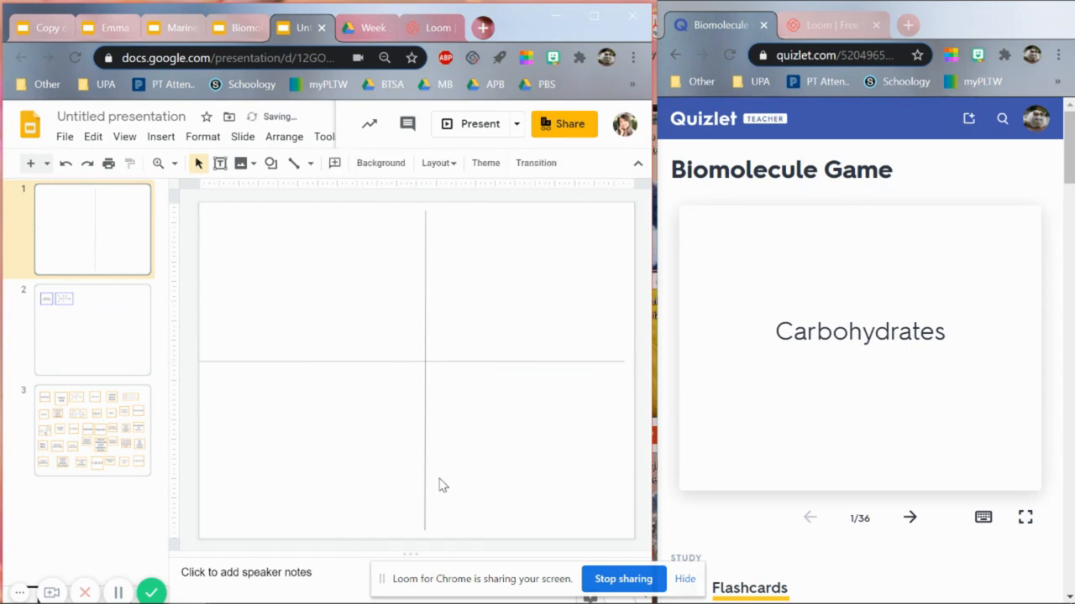
{"action": "left_click_drag", "start_coordinate": [424, 214], "coordinate": [424, 529]}
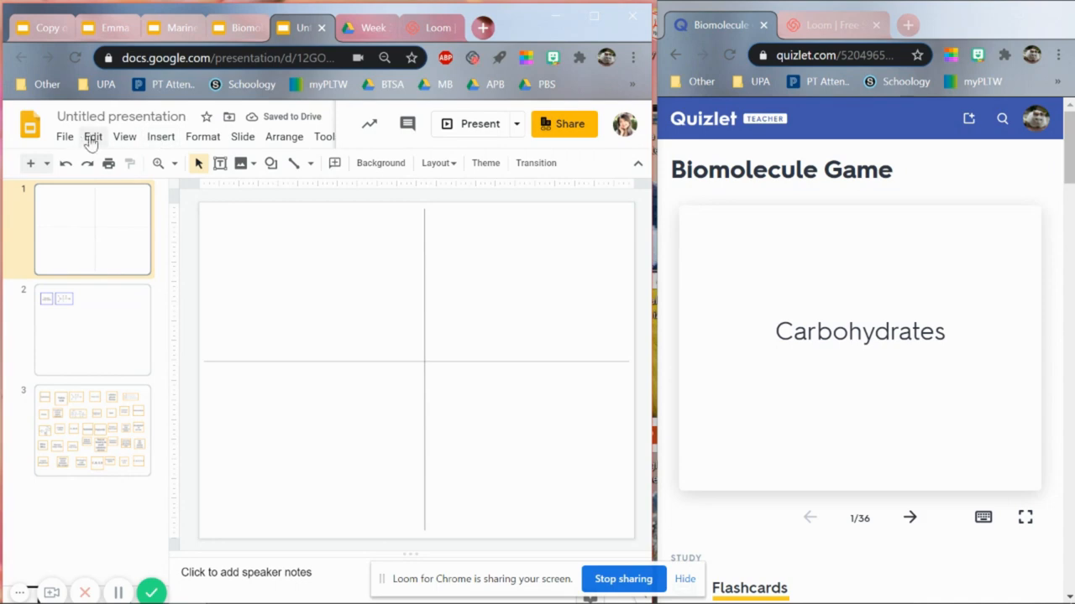
Step: Download the quadrant board slide as a JPEG image
{"action": "left_click", "coordinate": [63, 137]}
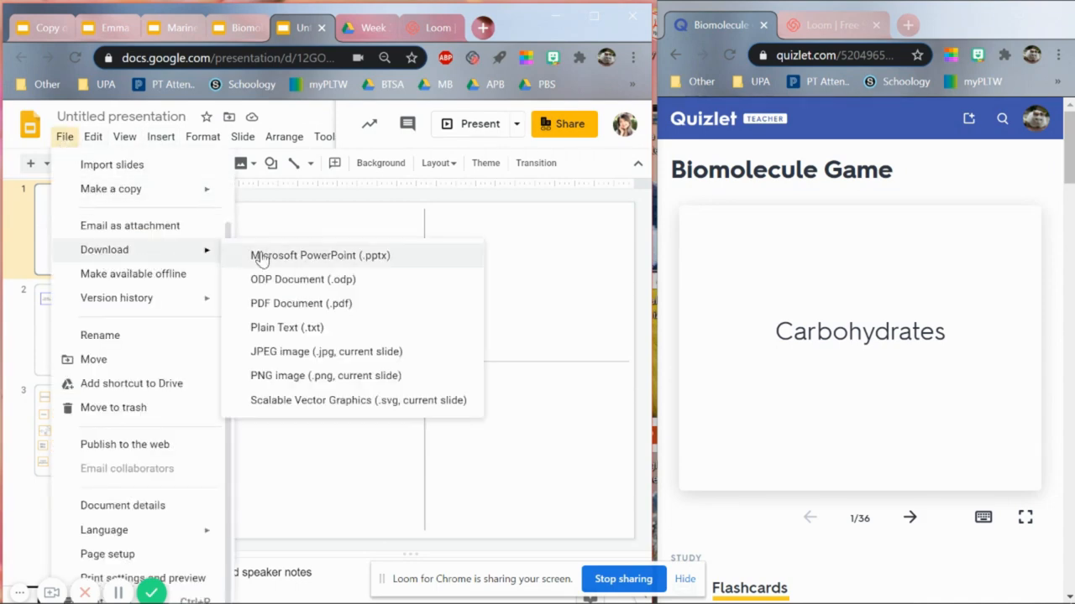
{"action": "mouse_move", "coordinate": [299, 352]}
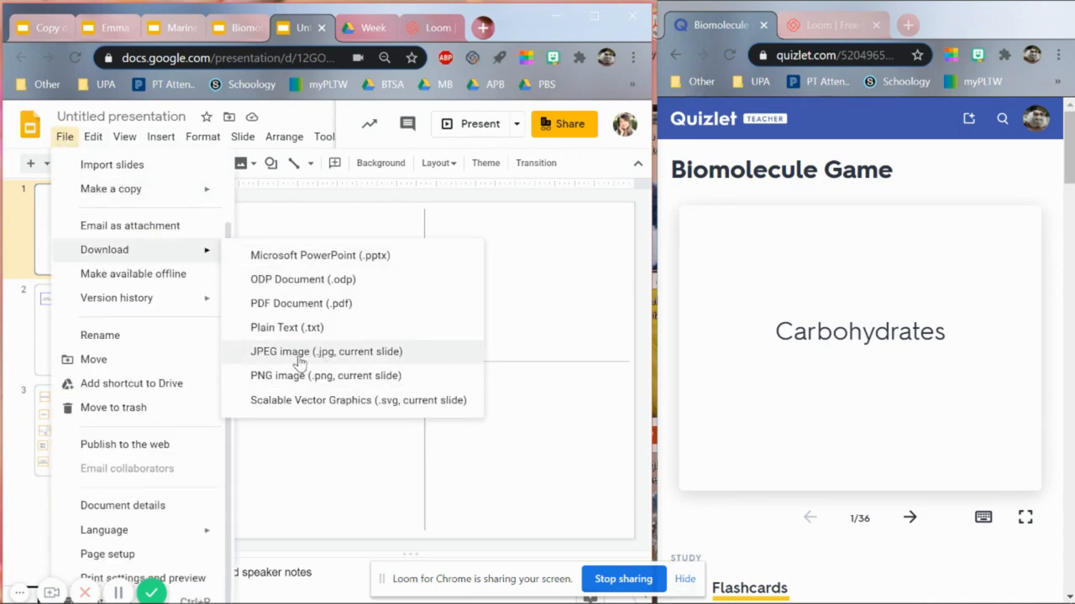
{"action": "mouse_move", "coordinate": [383, 361]}
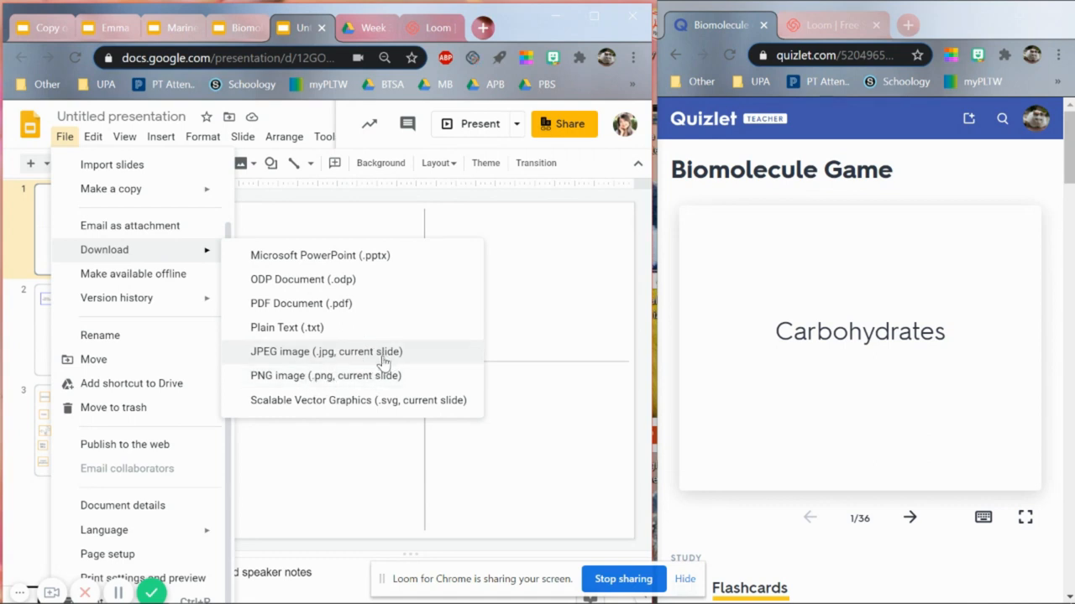
{"action": "mouse_move", "coordinate": [372, 367]}
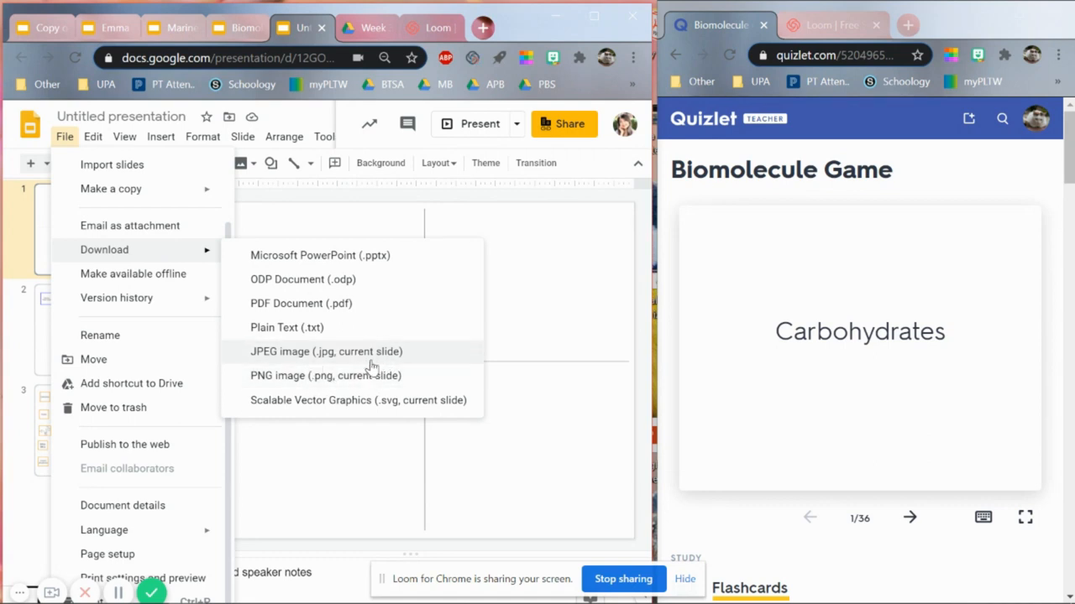
{"action": "mouse_move", "coordinate": [356, 357]}
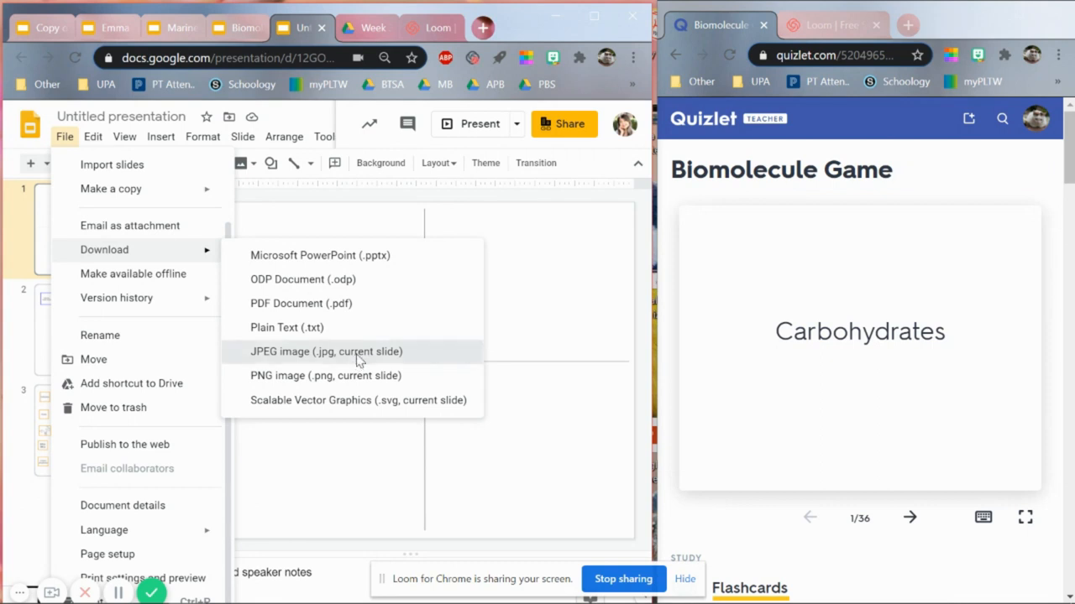
{"action": "left_click", "coordinate": [326, 351]}
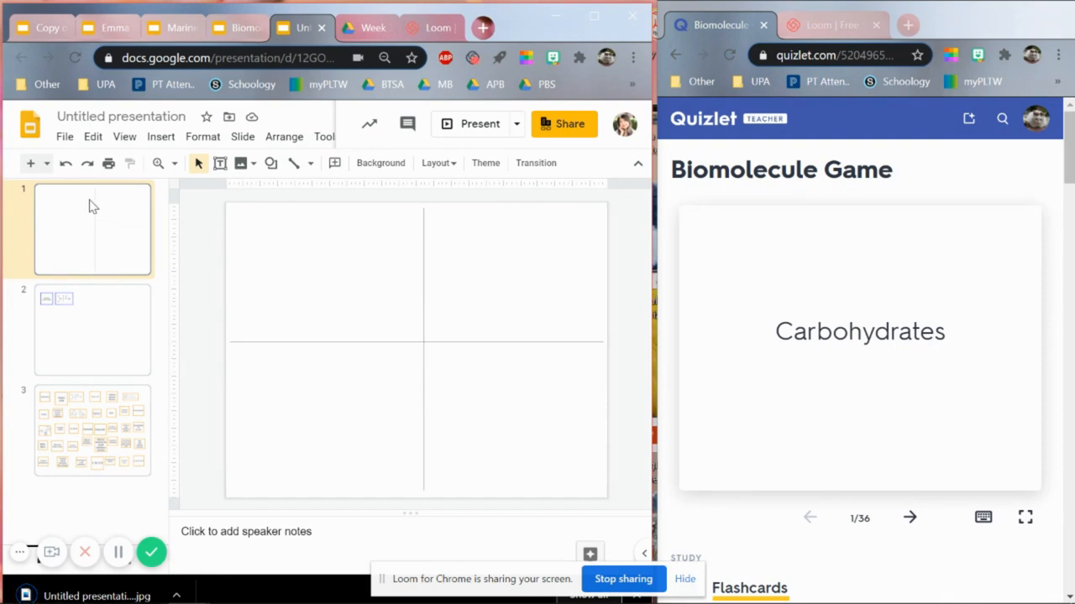
{"action": "left_click", "coordinate": [93, 329]}
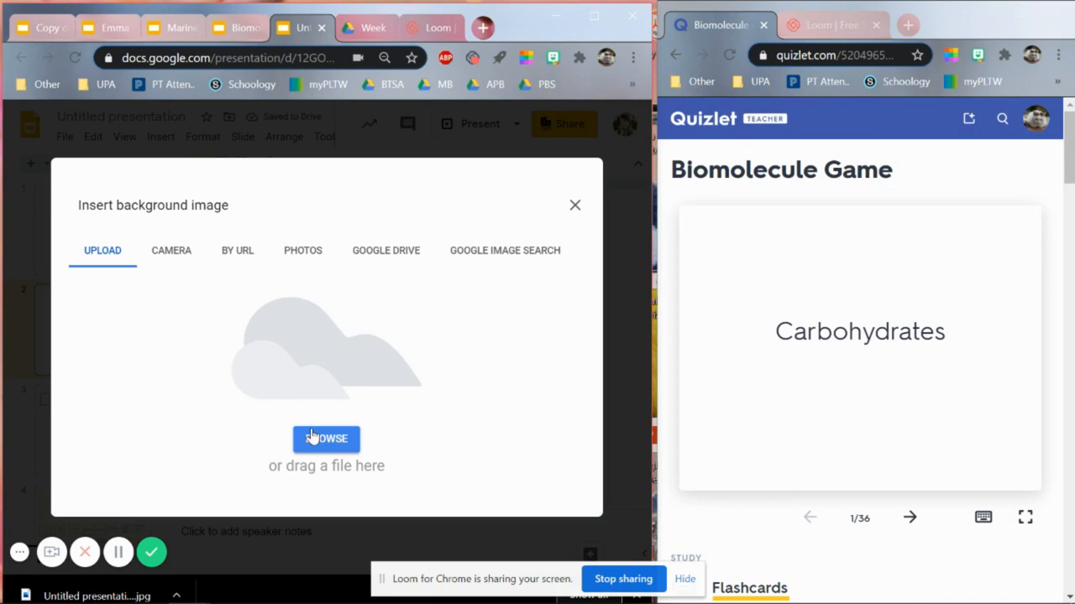
Step: Upload the downloaded board JPEG as the new slide's background
{"action": "left_click", "coordinate": [326, 438]}
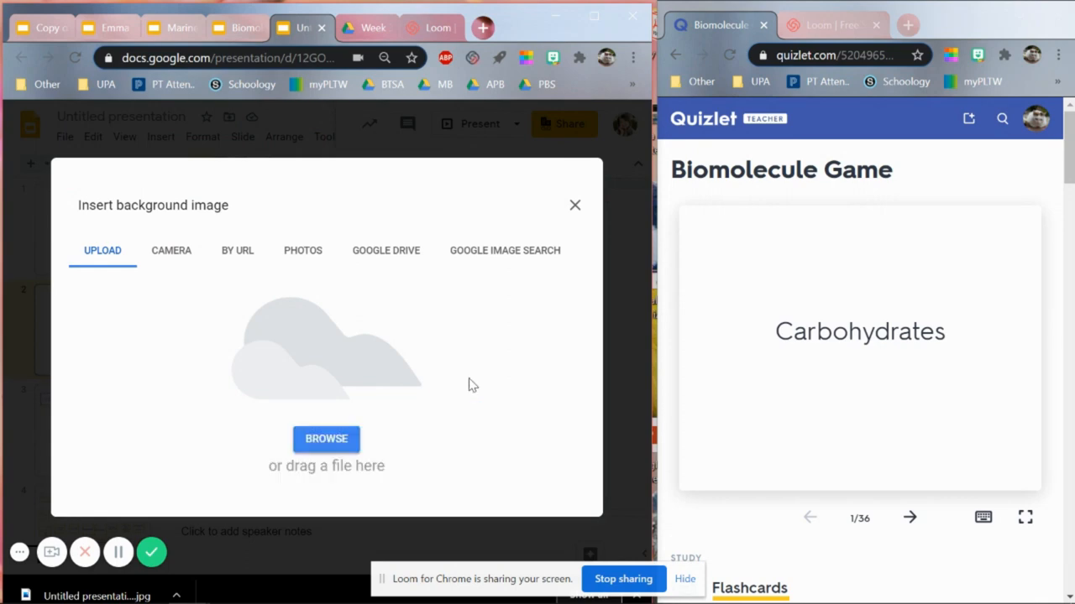
{"action": "left_click", "coordinate": [575, 205]}
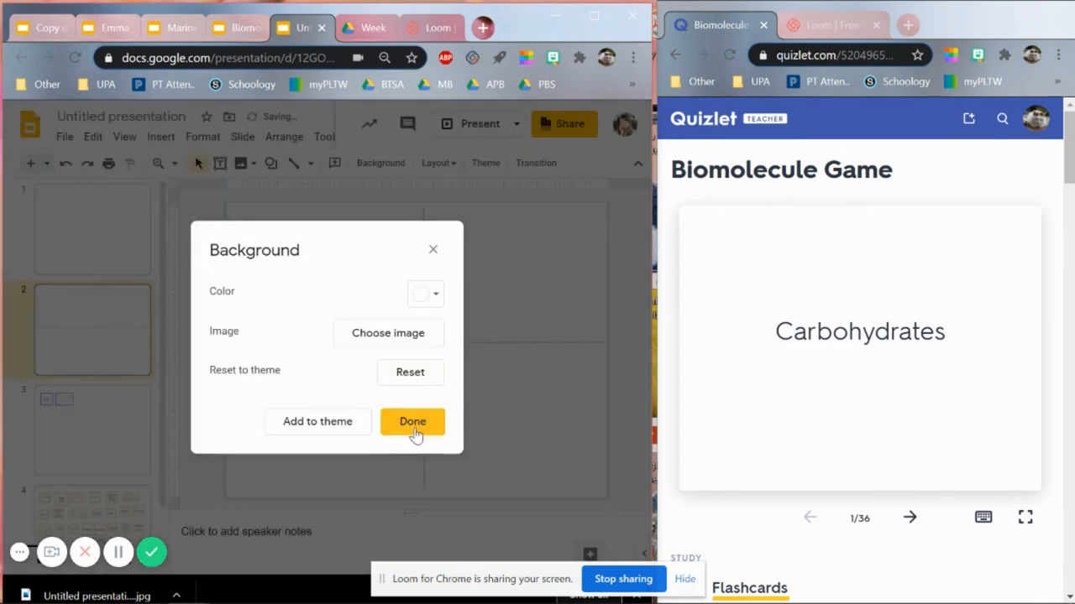
{"action": "left_click", "coordinate": [412, 421]}
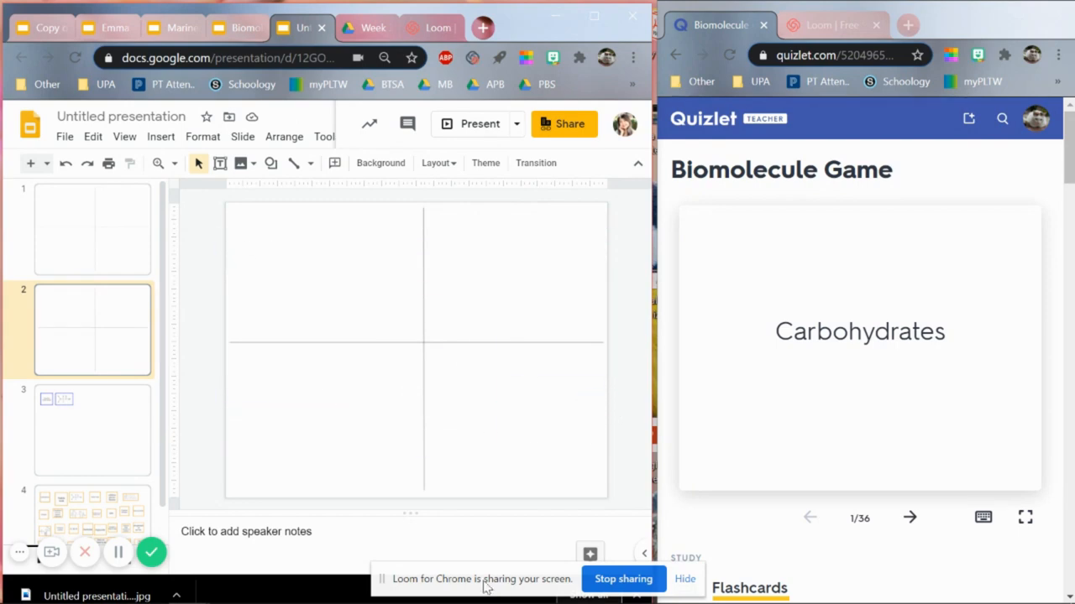
{"action": "mouse_move", "coordinate": [373, 270]}
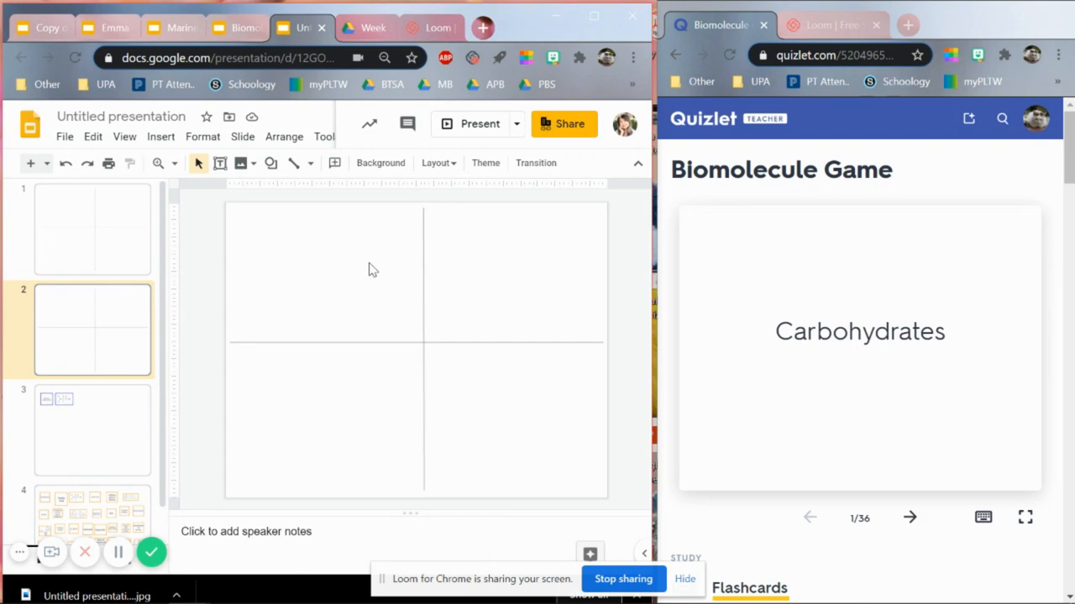
Step: Go to the Biomolecule Game presentation's red-bordered card slide
{"action": "scroll", "scroll_direction": "down", "scroll_amount": 3}
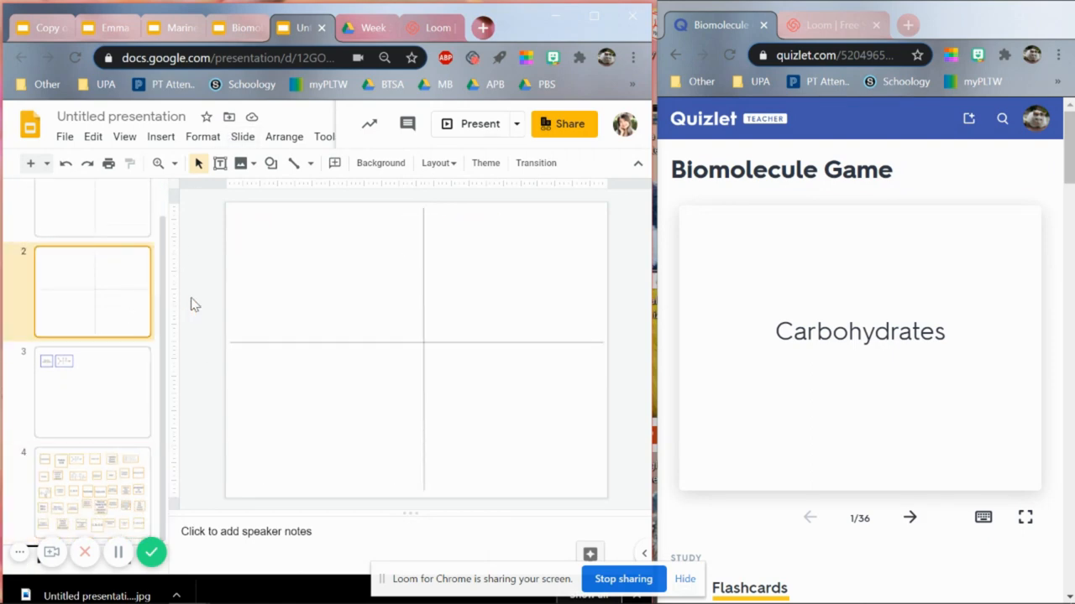
{"action": "left_click", "coordinate": [238, 28]}
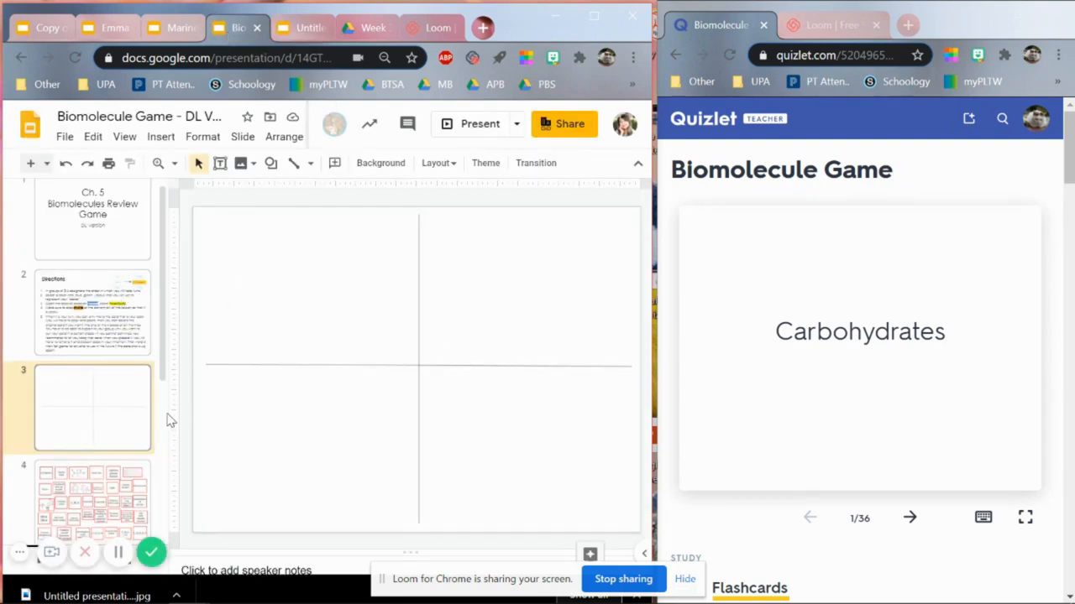
{"action": "scroll", "scroll_direction": "down", "scroll_amount": 3}
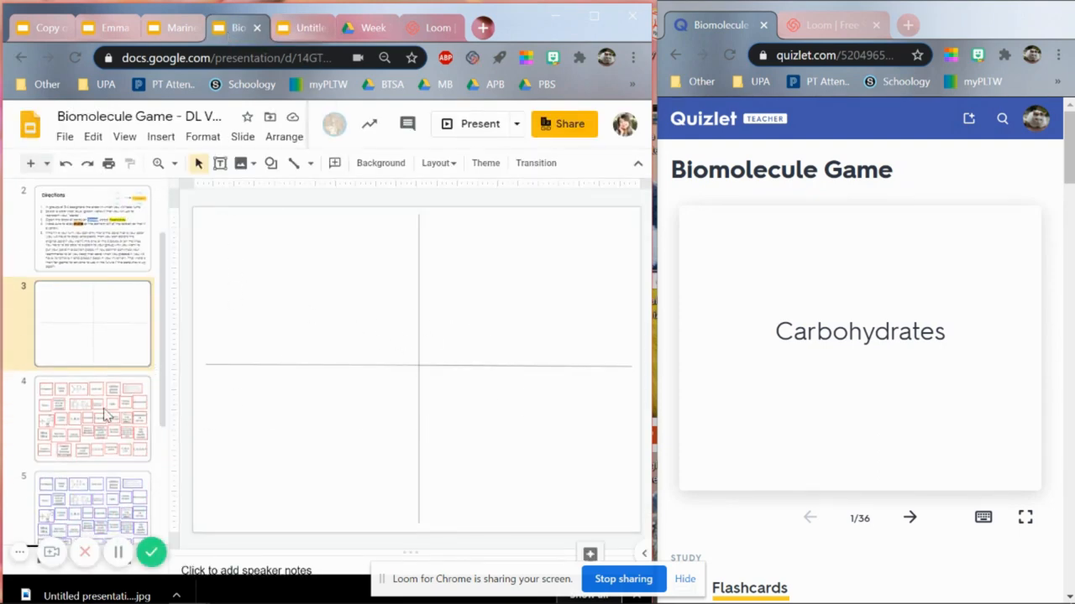
{"action": "left_click", "coordinate": [92, 420]}
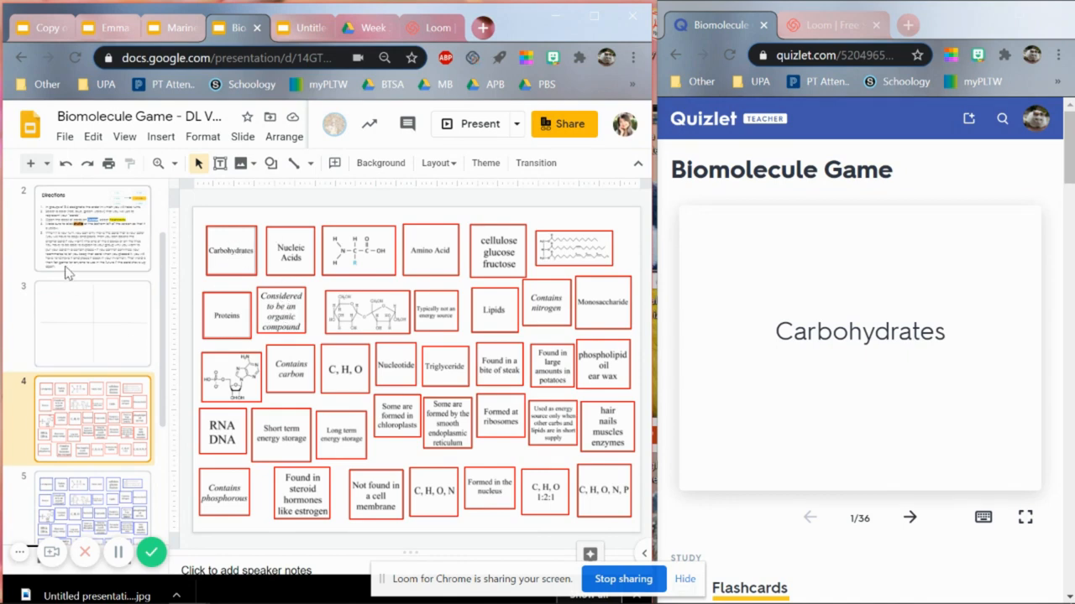
Step: Drag the Carbohydrates card through the lower-right and upper-right quadrants, then off the board
{"action": "left_click", "coordinate": [230, 250]}
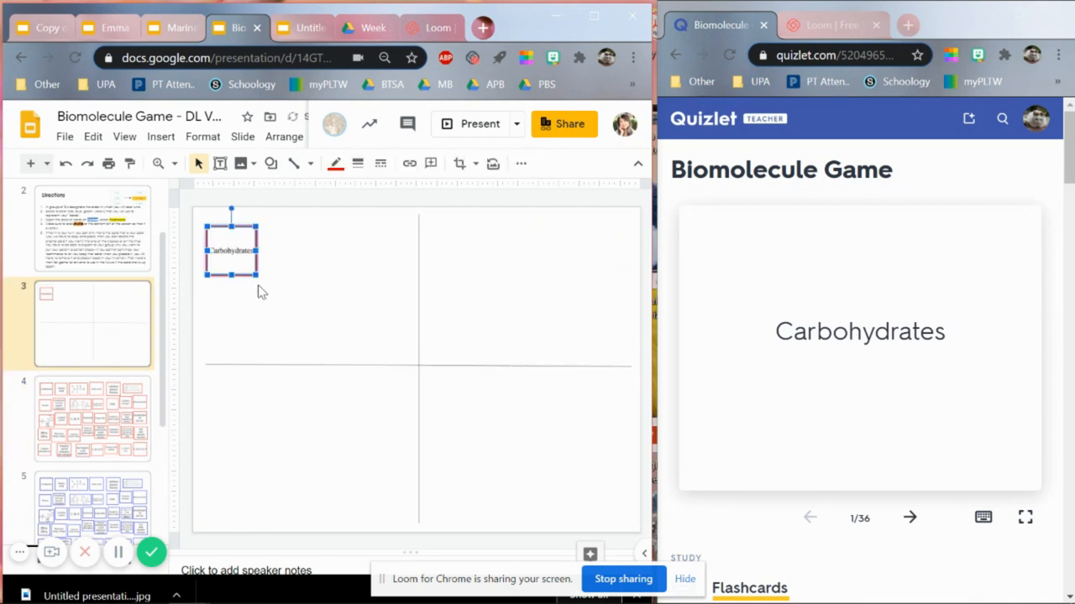
{"action": "left_click_drag", "start_coordinate": [231, 250], "coordinate": [455, 429]}
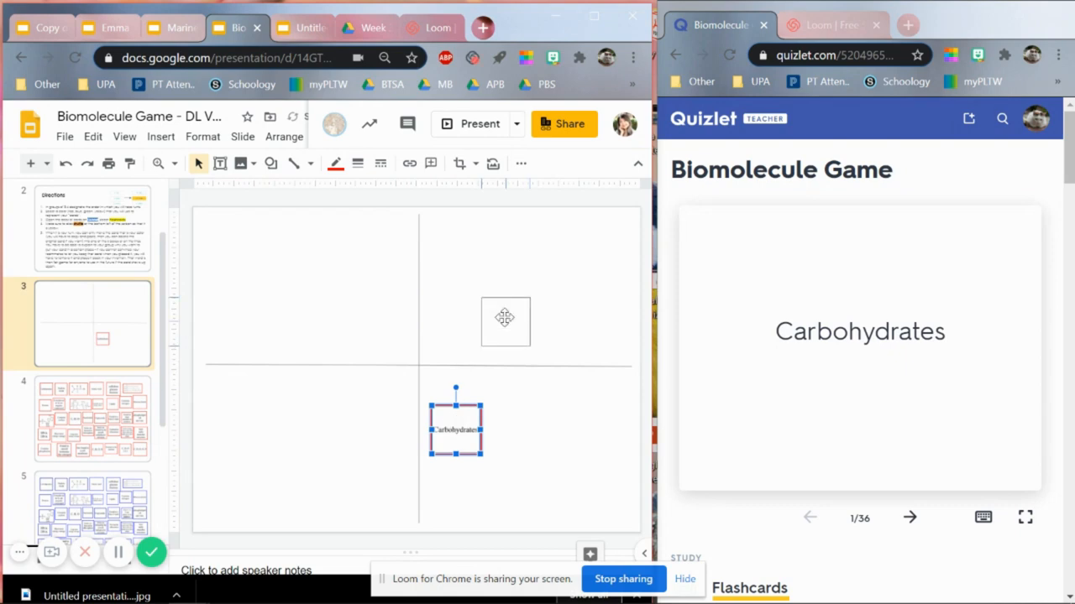
{"action": "left_click_drag", "start_coordinate": [455, 429], "coordinate": [539, 288]}
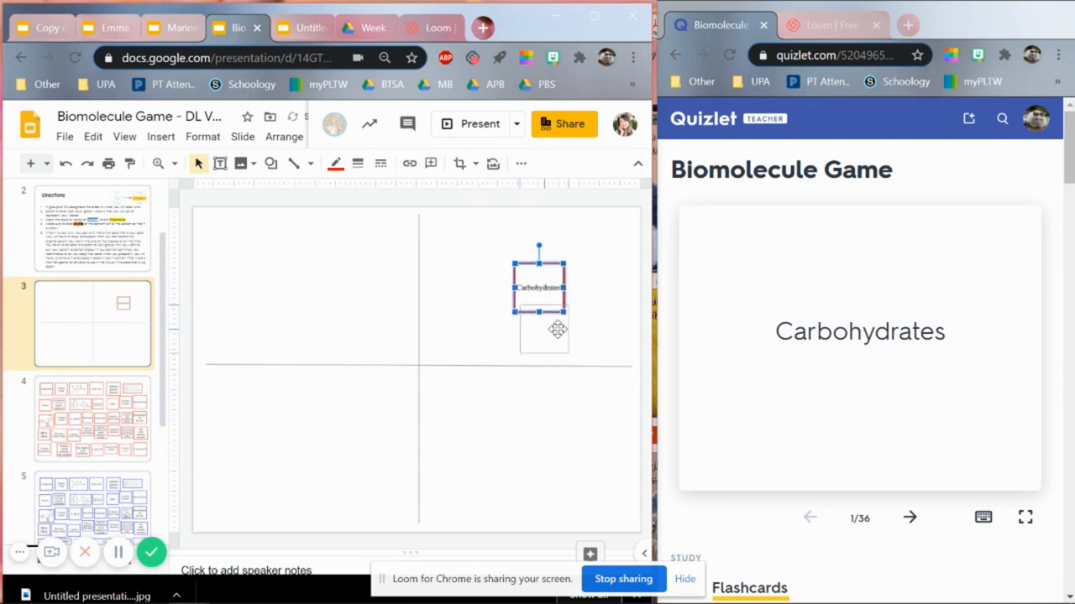
{"action": "left_click_drag", "start_coordinate": [538, 288], "coordinate": [571, 366]}
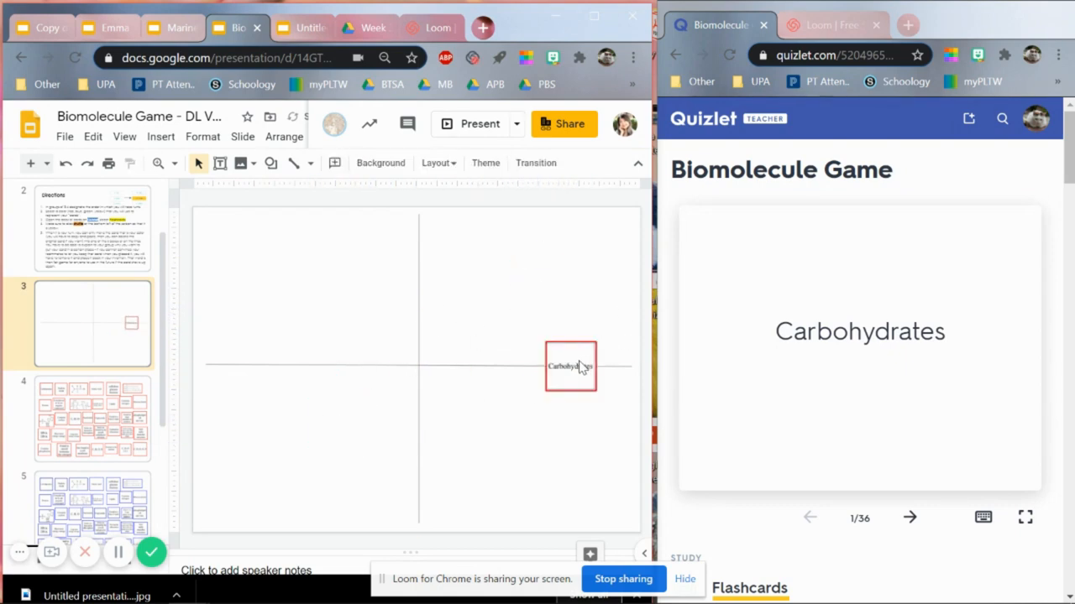
{"action": "left_click_drag", "start_coordinate": [571, 365], "coordinate": [277, 370]}
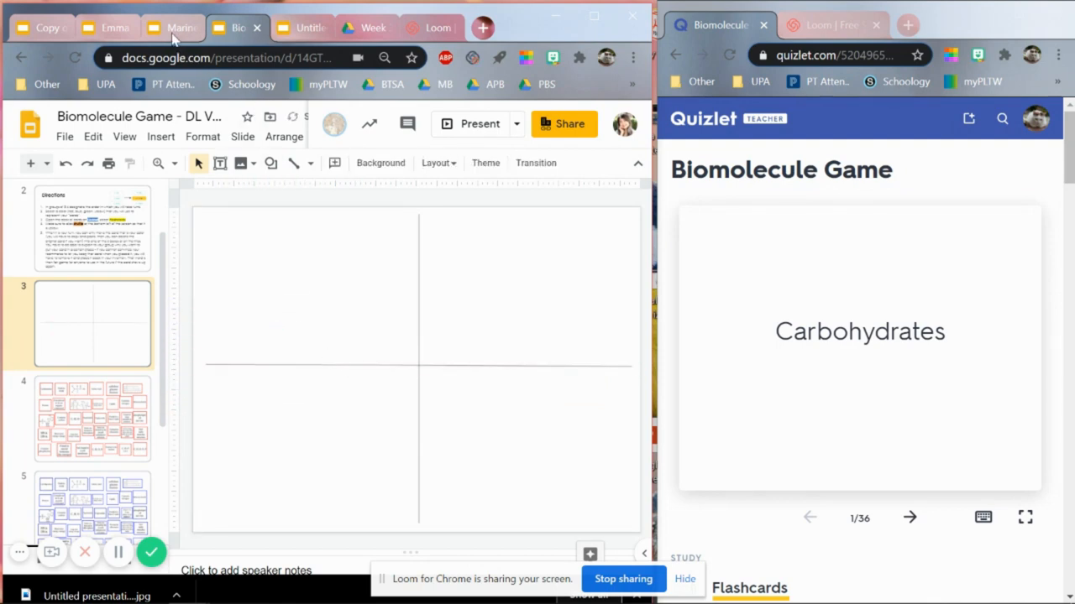
Step: Switch via the Marine Biology notebook tab to a student group's game deck
{"action": "left_click", "coordinate": [174, 27]}
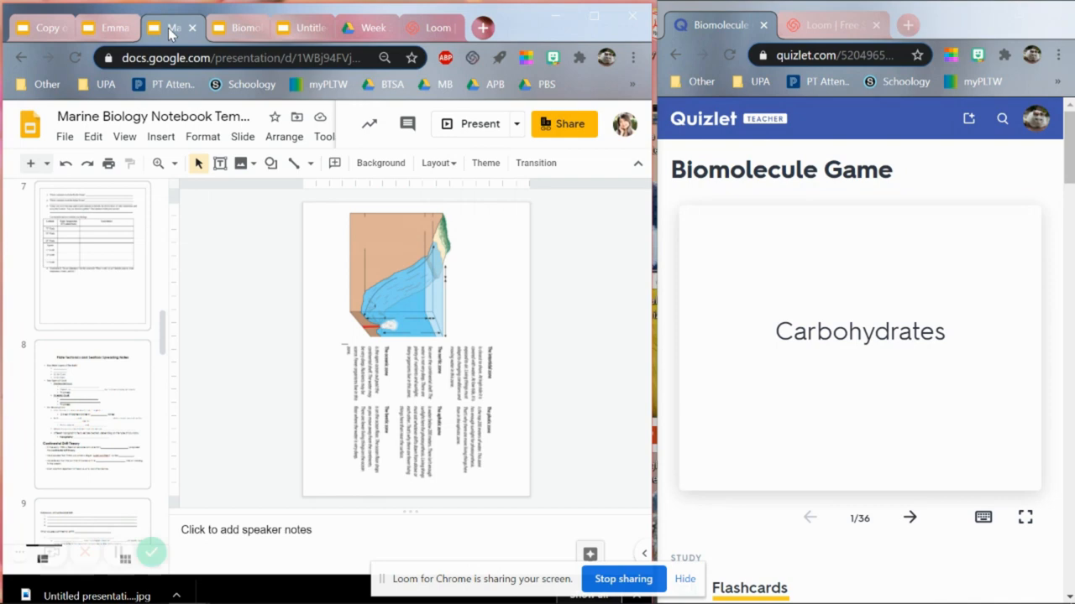
{"action": "left_click", "coordinate": [105, 27]}
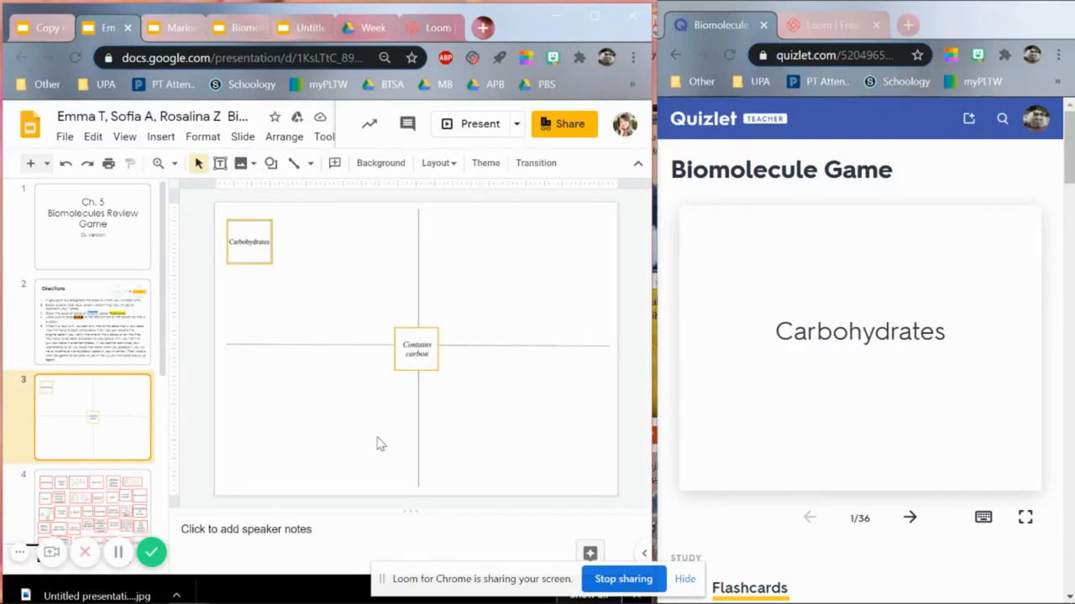
{"action": "mouse_move", "coordinate": [452, 431]}
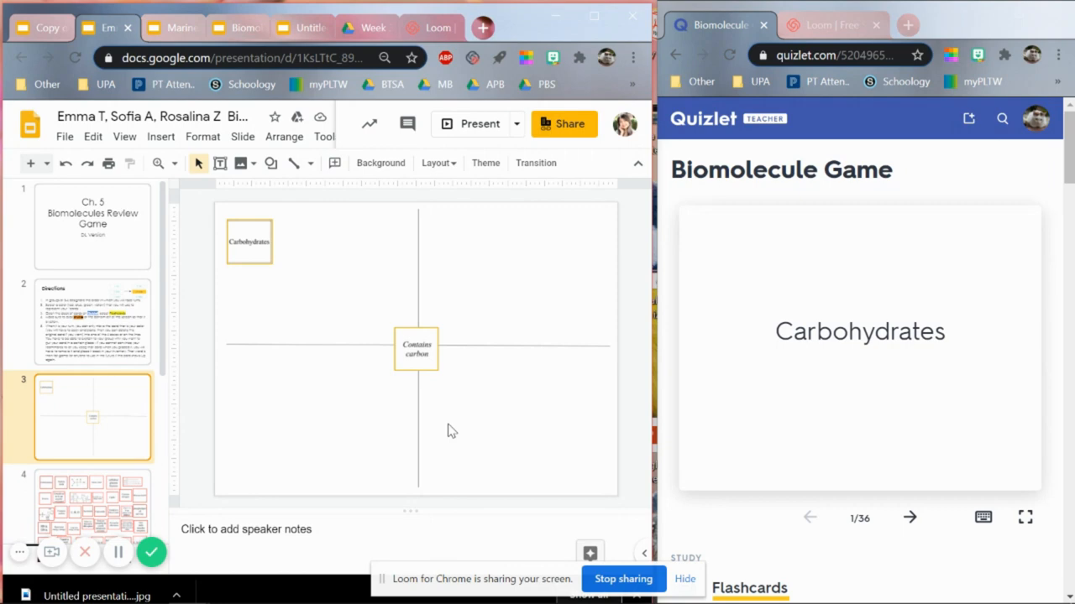
{"action": "mouse_move", "coordinate": [264, 301]}
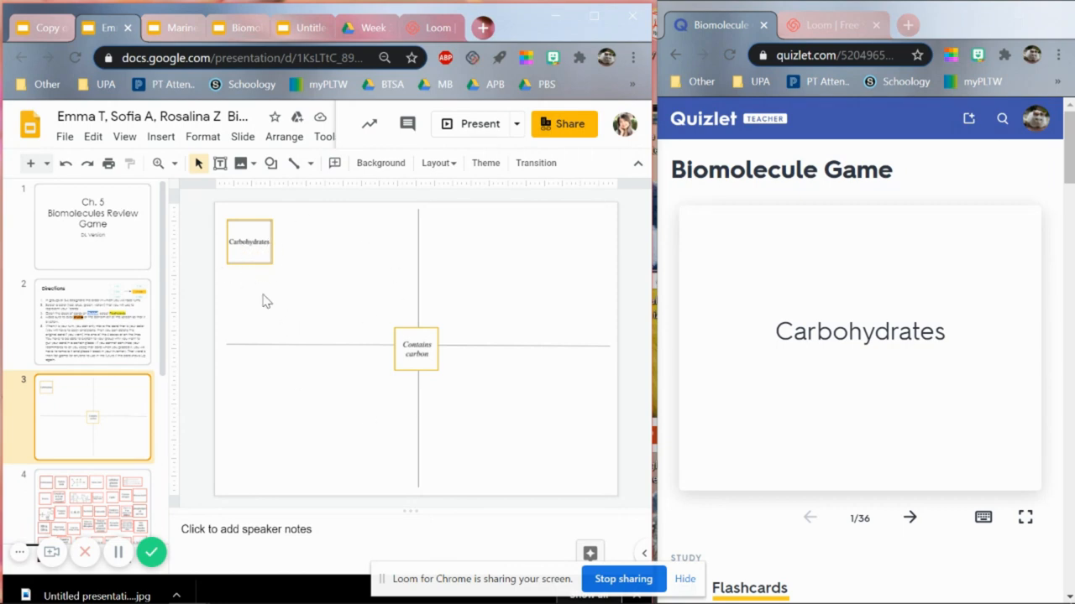
{"action": "mouse_move", "coordinate": [61, 90]}
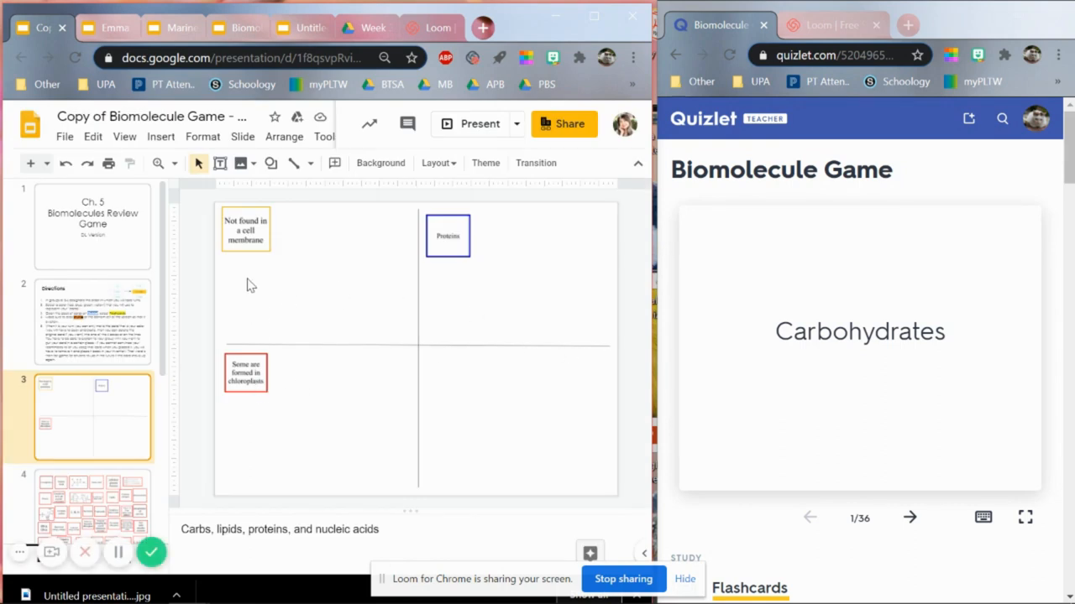
{"action": "mouse_move", "coordinate": [499, 278]}
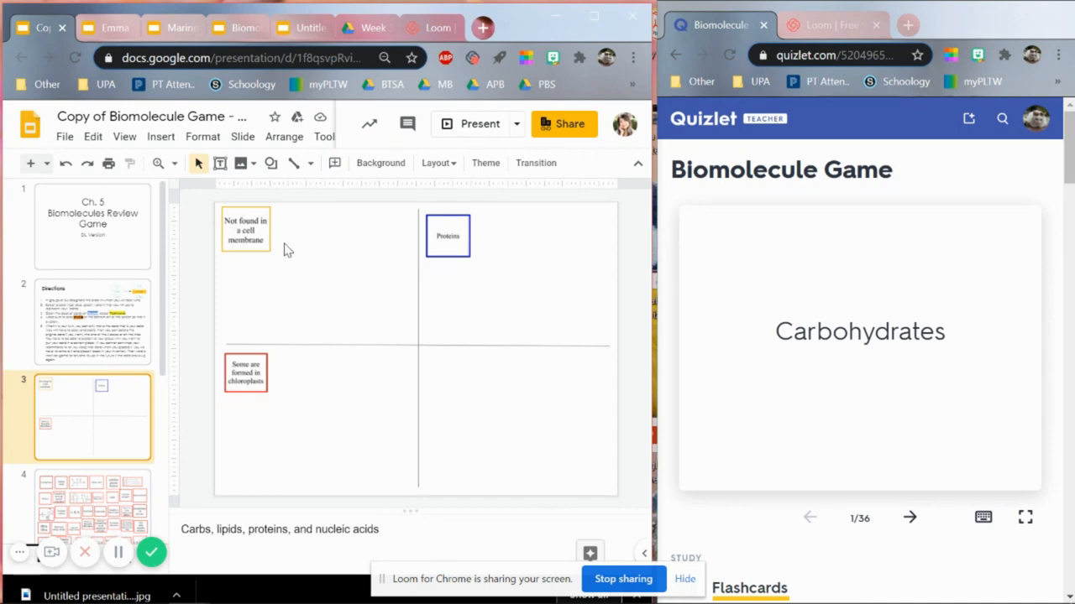
{"action": "mouse_move", "coordinate": [313, 308]}
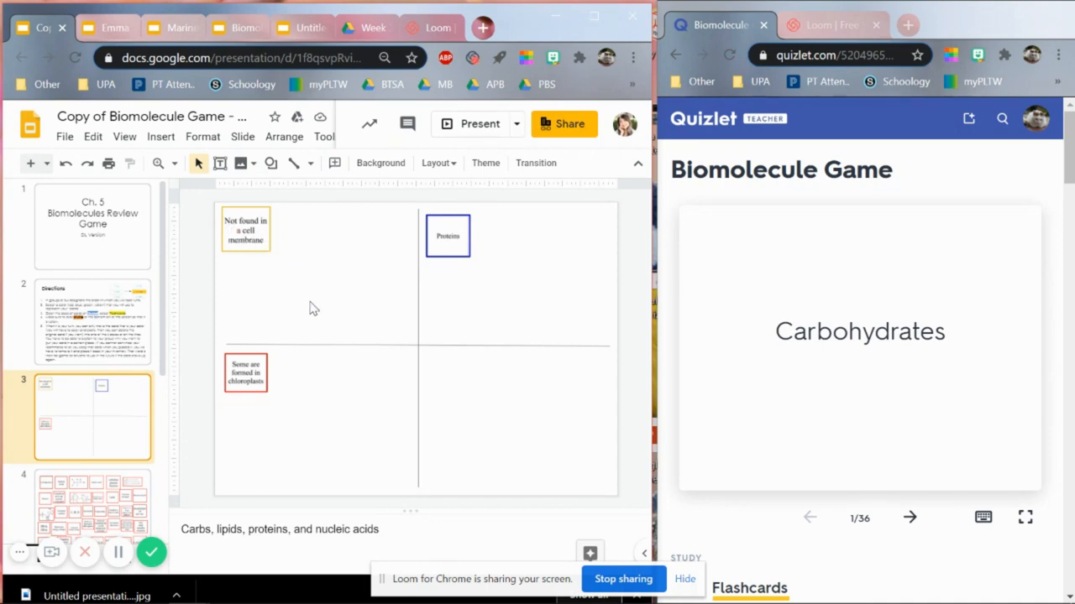
{"action": "mouse_move", "coordinate": [300, 264]}
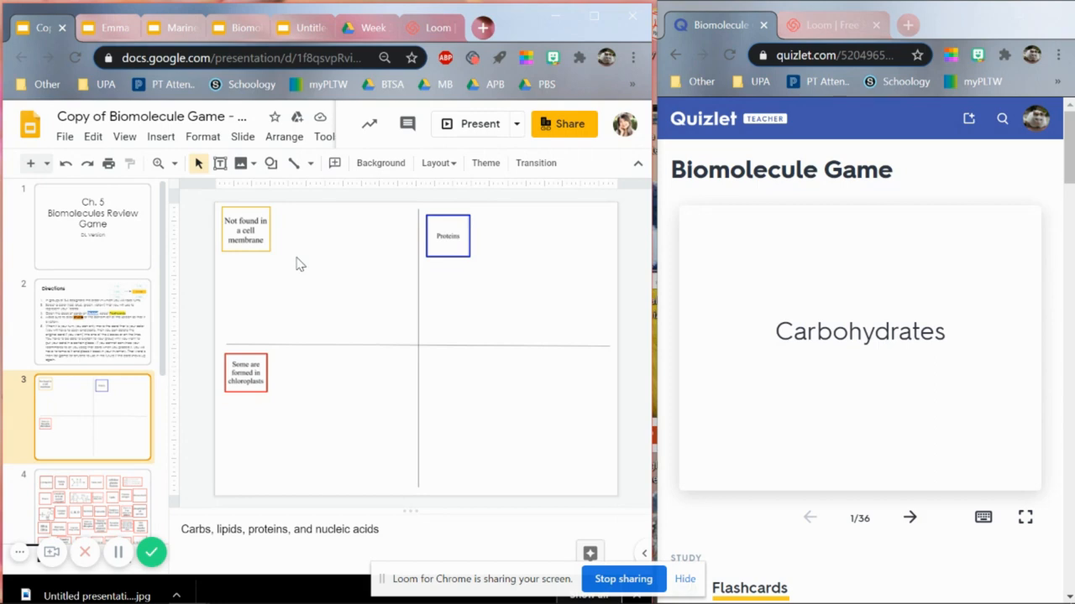
{"action": "mouse_move", "coordinate": [307, 329]}
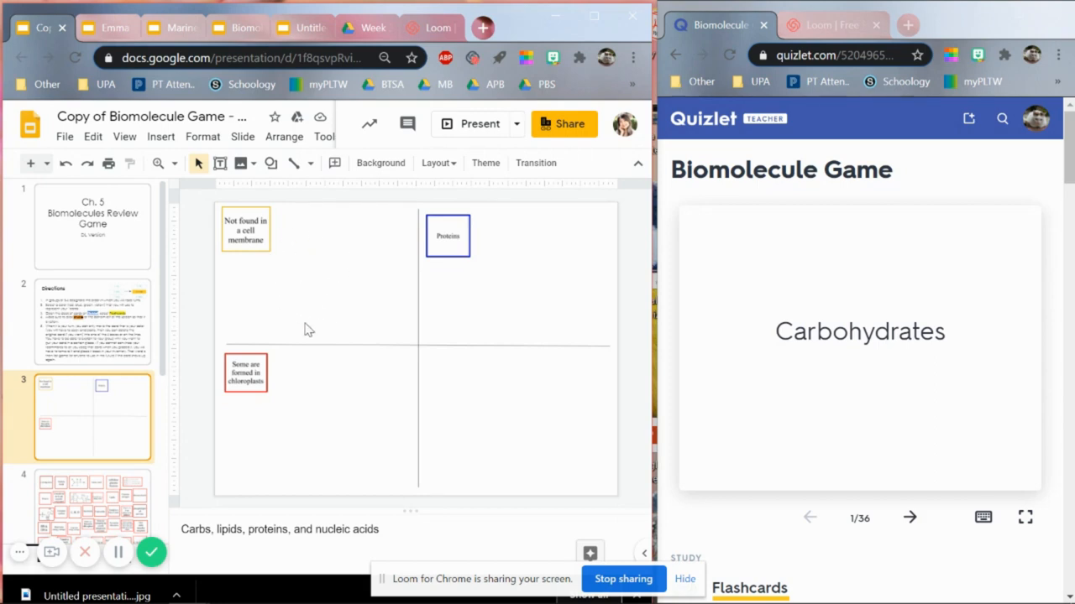
{"action": "mouse_move", "coordinate": [283, 417]}
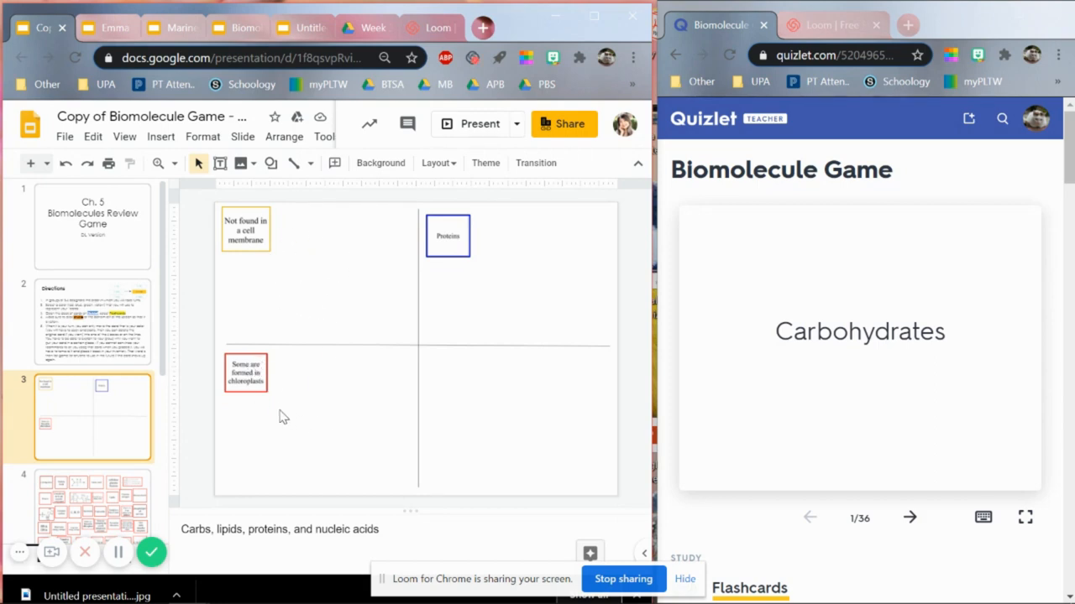
{"action": "mouse_move", "coordinate": [343, 445]}
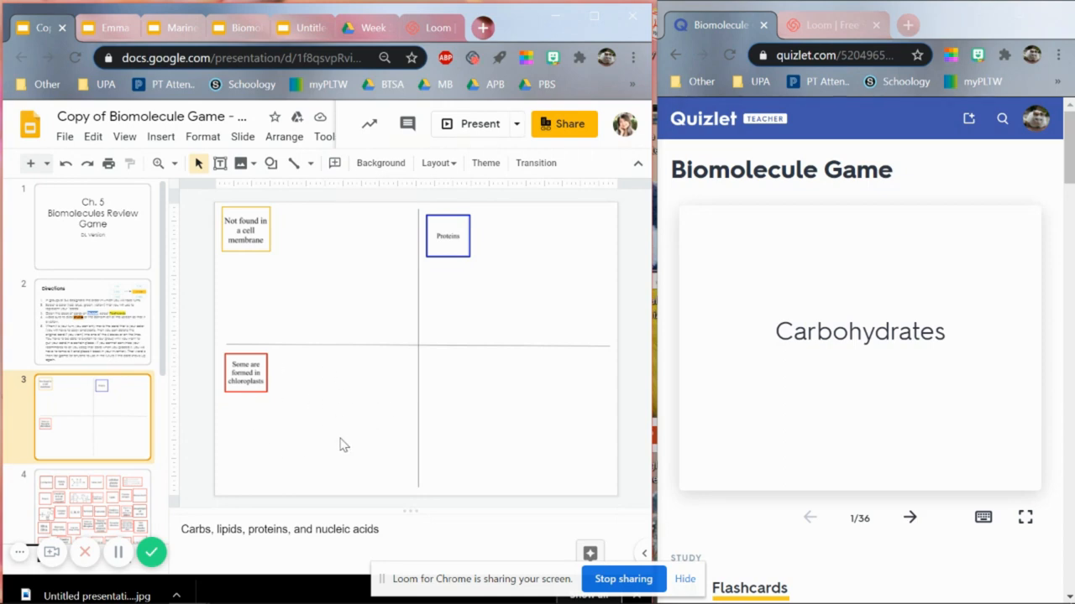
{"action": "mouse_move", "coordinate": [518, 324]}
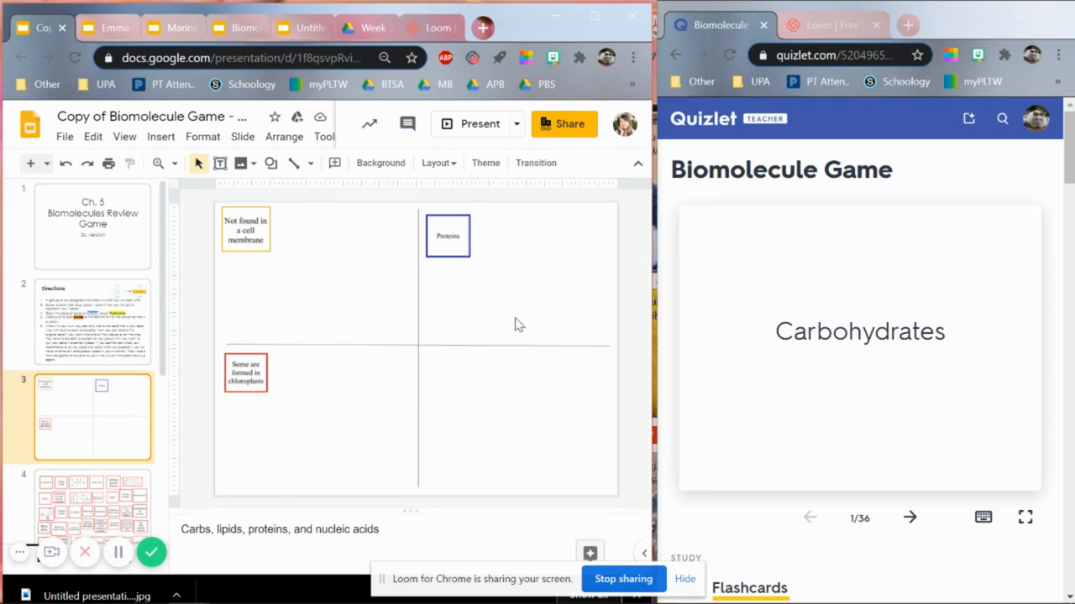
{"action": "mouse_move", "coordinate": [469, 430]}
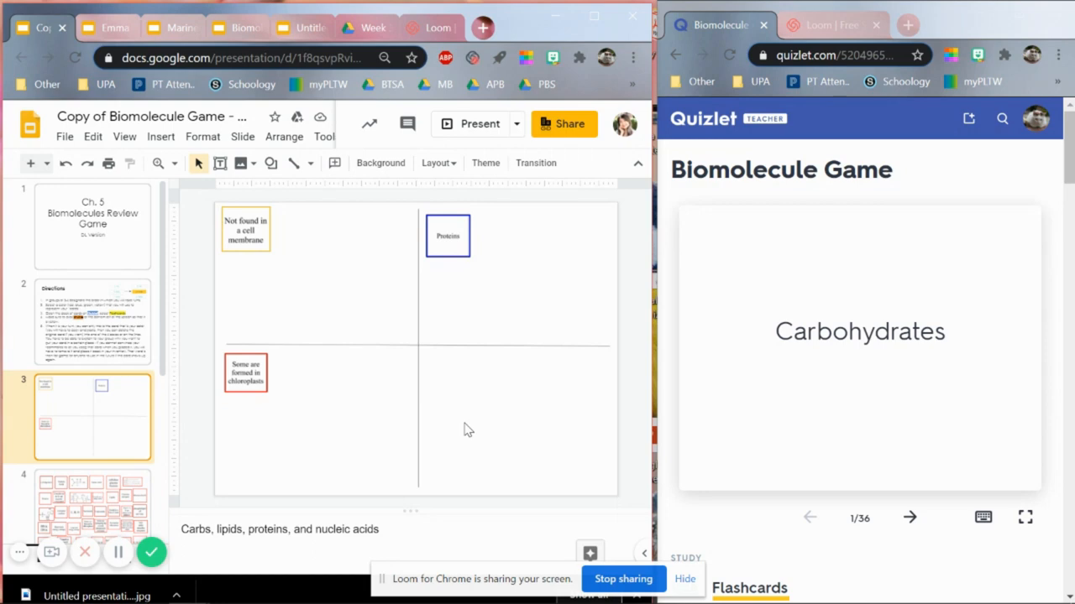
{"action": "mouse_move", "coordinate": [411, 392]}
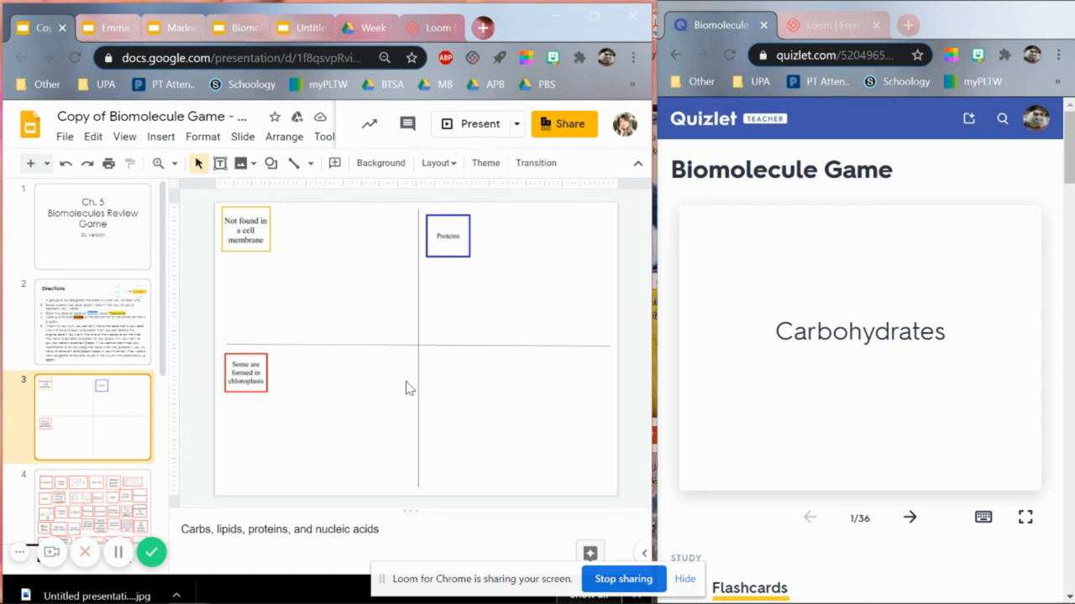
{"action": "mouse_move", "coordinate": [287, 325]}
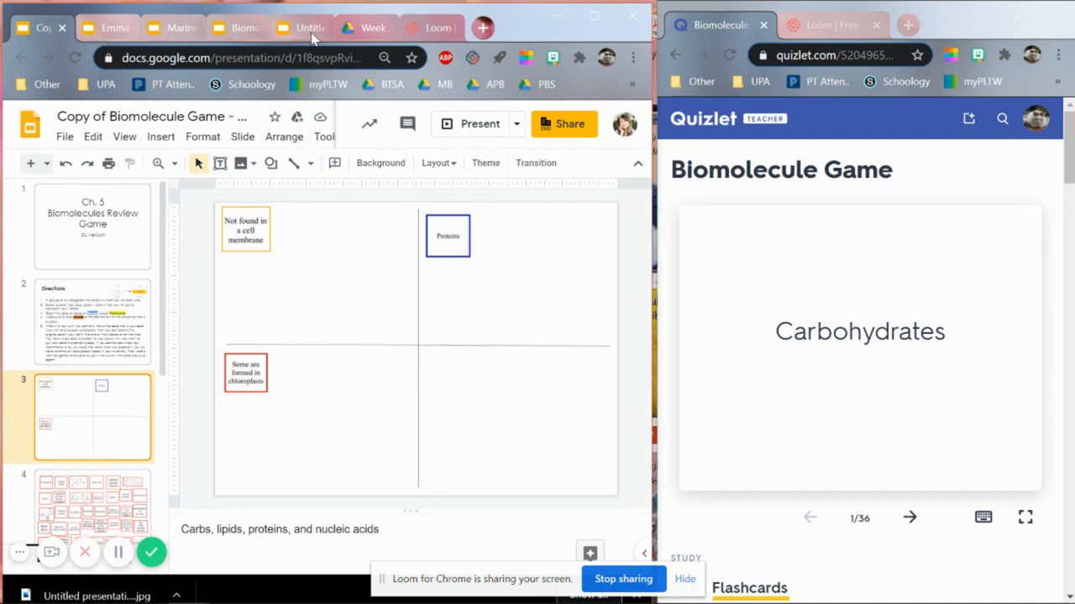
{"action": "mouse_move", "coordinate": [542, 515]}
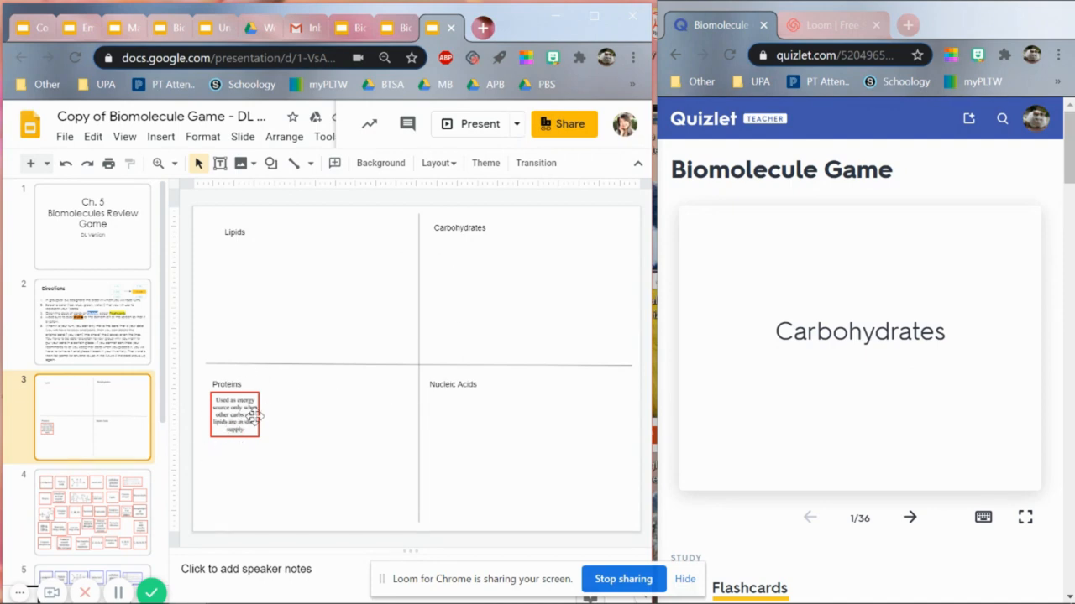
{"action": "mouse_move", "coordinate": [257, 435]}
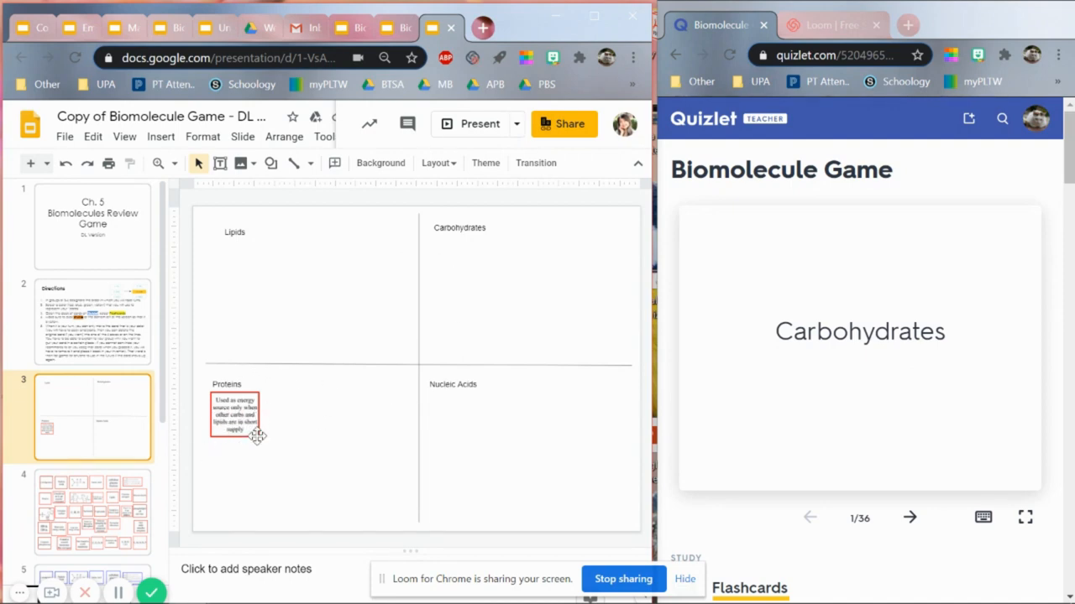
{"action": "mouse_move", "coordinate": [395, 28]}
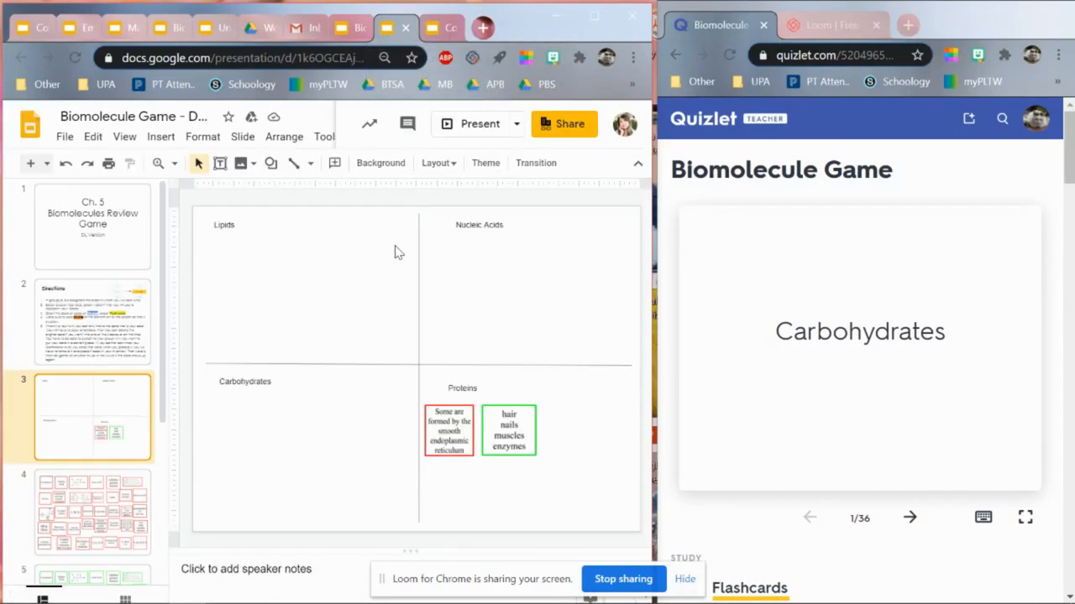
{"action": "mouse_move", "coordinate": [473, 442]}
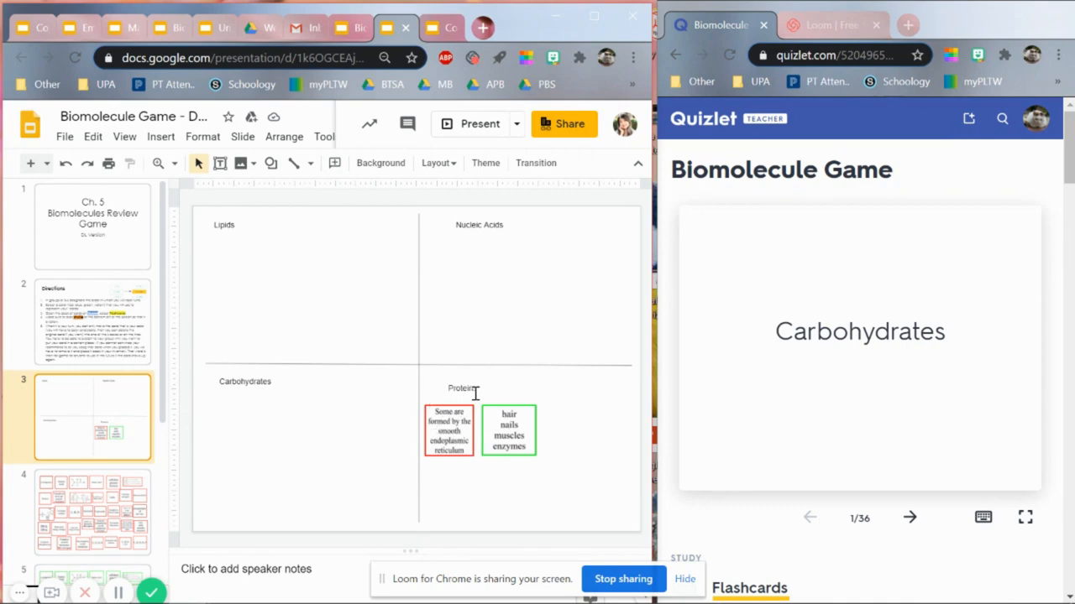
Step: Switch to the next group's game copy, showing its members' title slide
{"action": "left_click", "coordinate": [340, 28]}
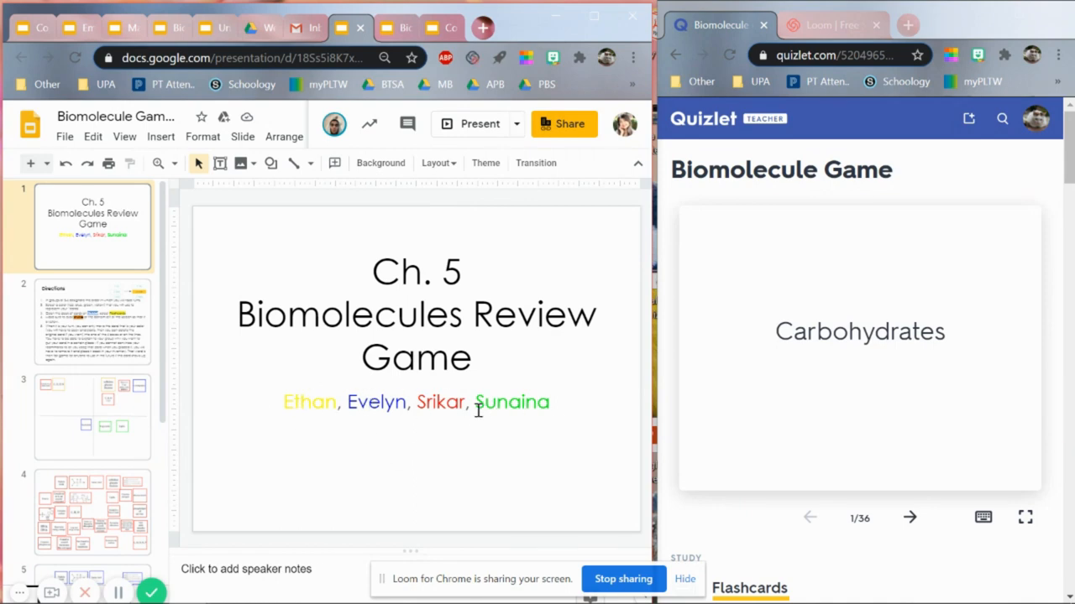
{"action": "left_click", "coordinate": [93, 417]}
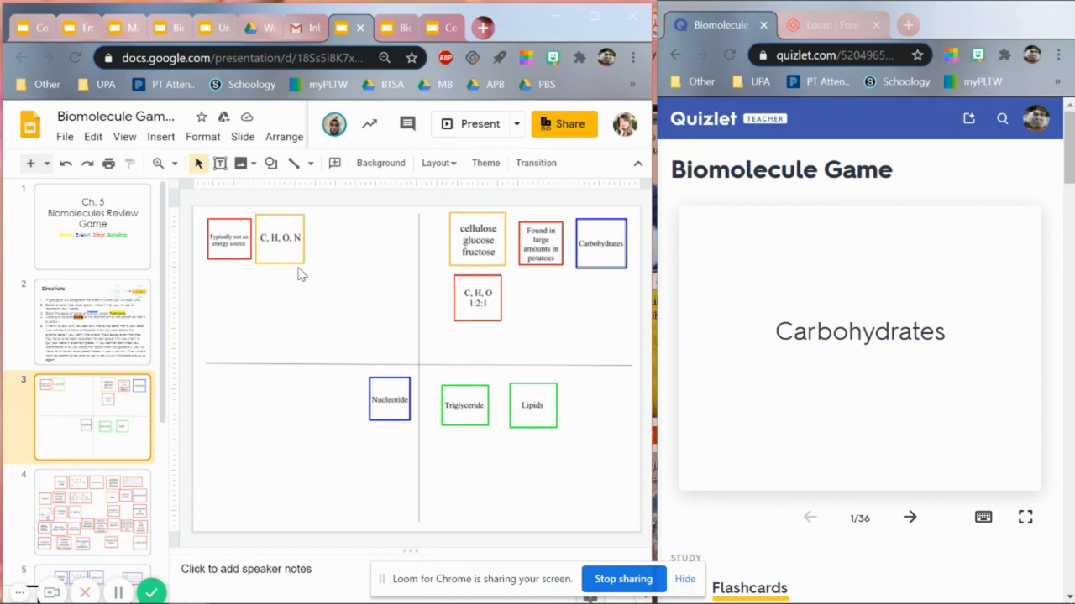
{"action": "mouse_move", "coordinate": [259, 288]}
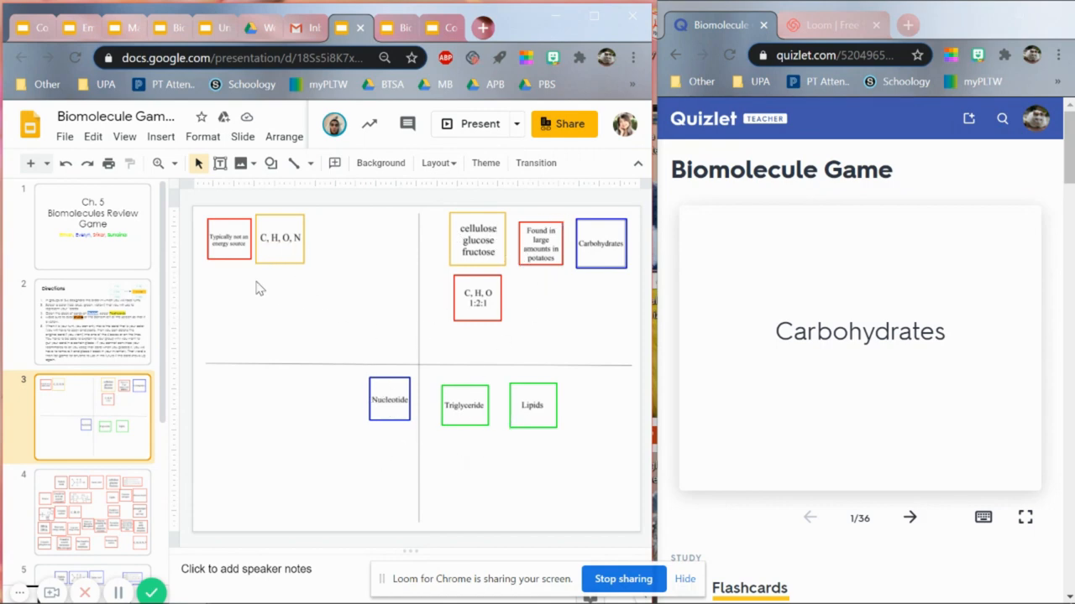
{"action": "mouse_move", "coordinate": [303, 401]}
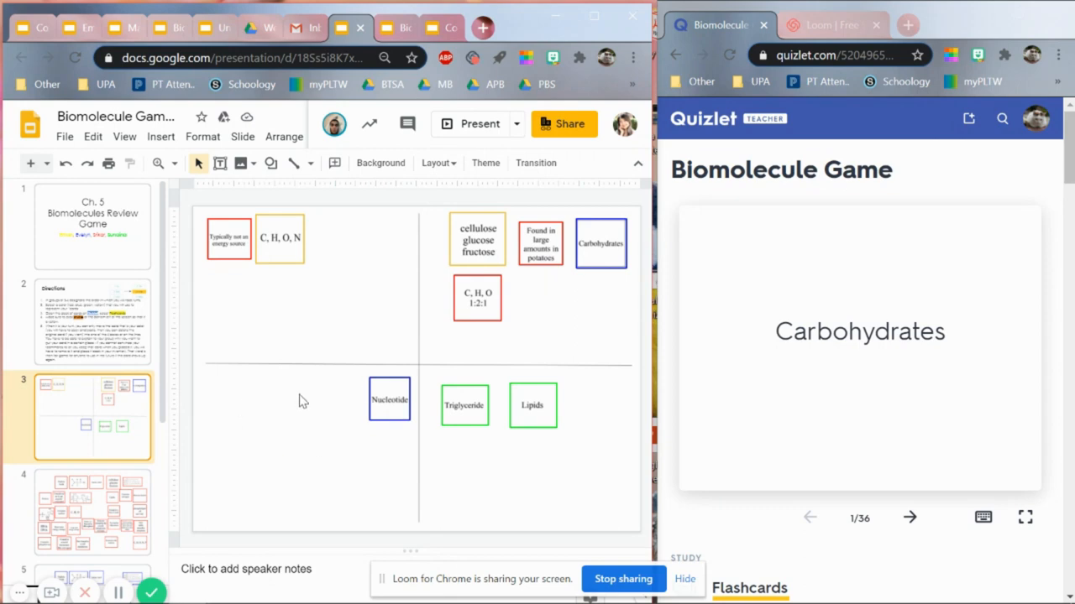
{"action": "mouse_move", "coordinate": [313, 257]}
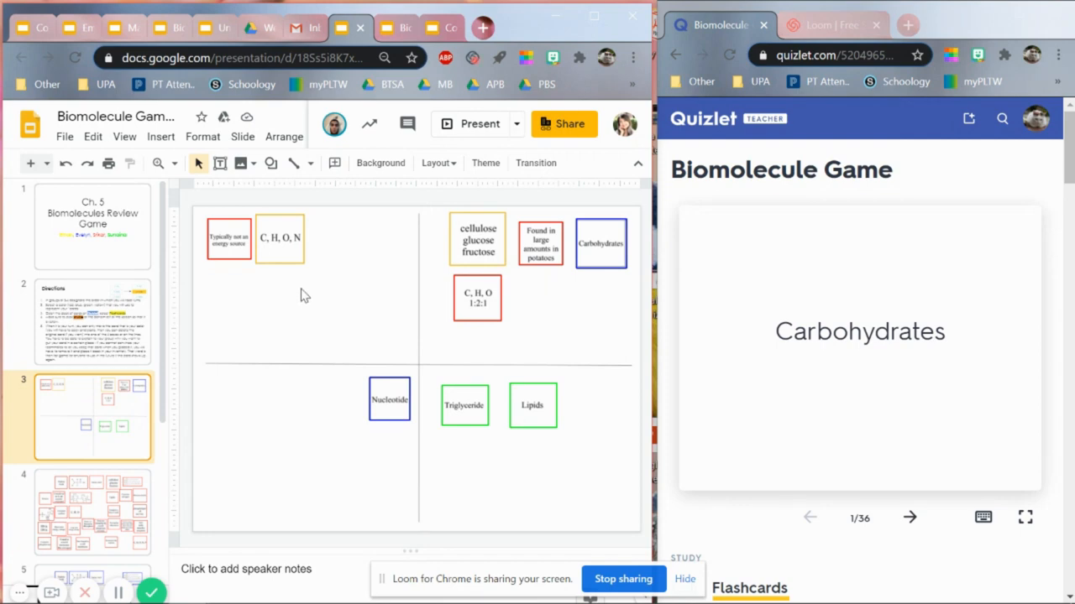
{"action": "mouse_move", "coordinate": [323, 305]}
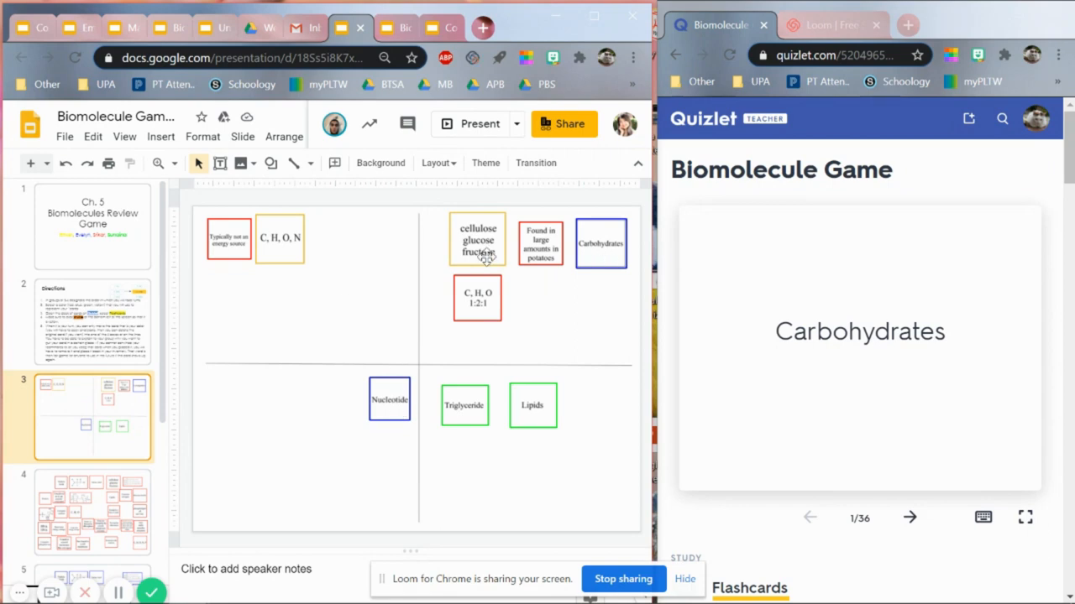
{"action": "mouse_move", "coordinate": [535, 269]}
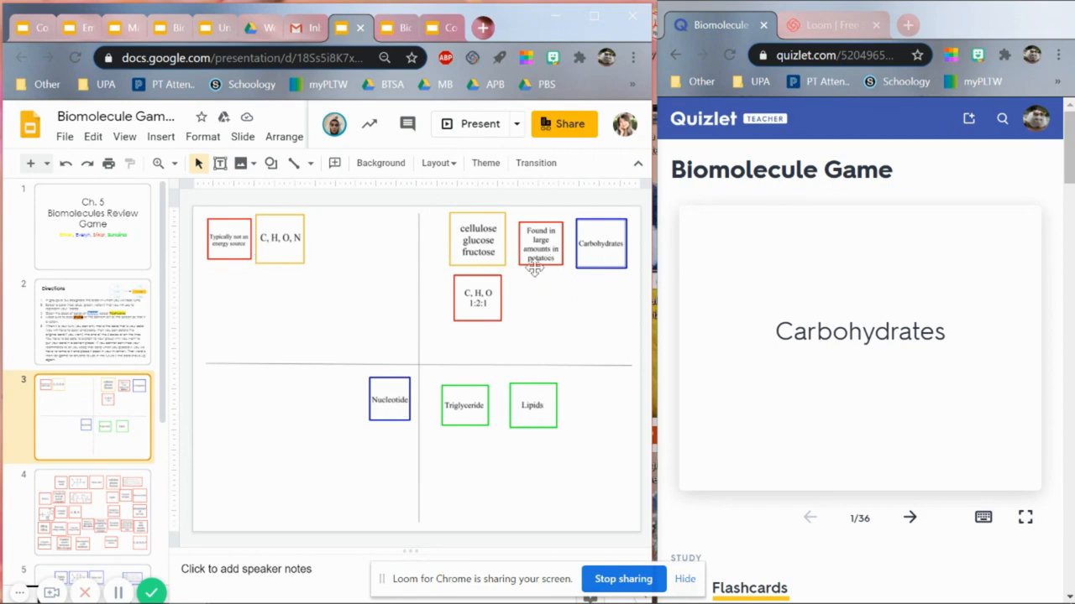
{"action": "mouse_move", "coordinate": [495, 365]}
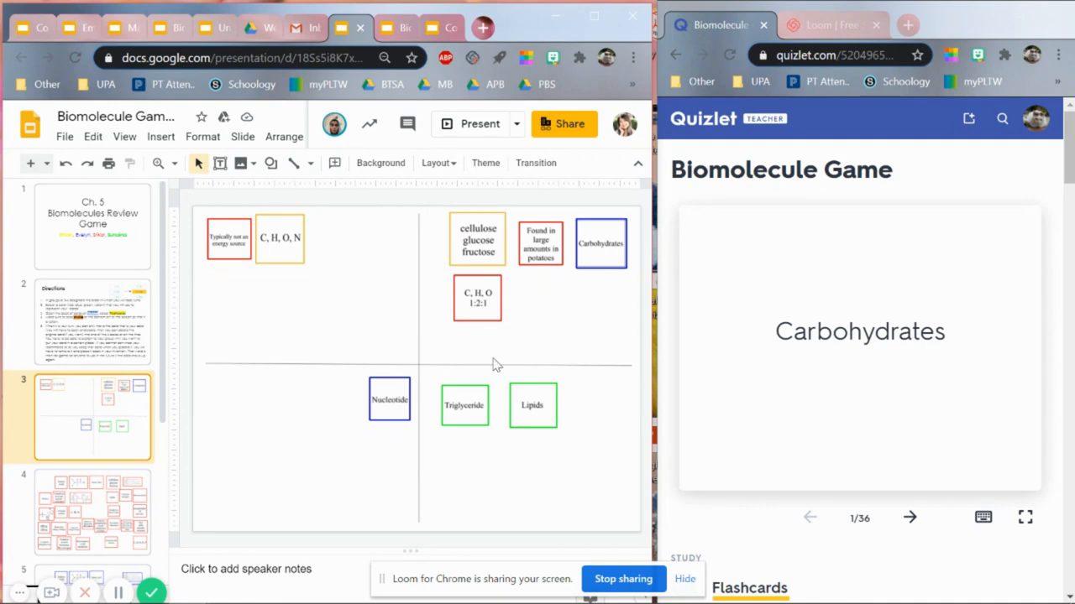
{"action": "scroll", "scroll_direction": "down", "scroll_amount": 3}
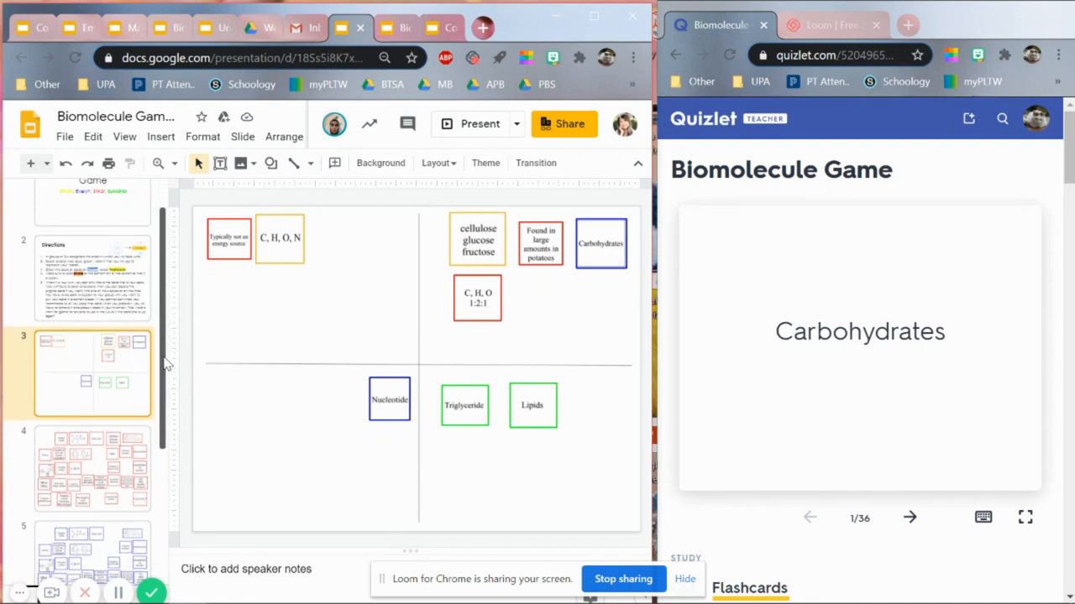
{"action": "scroll", "scroll_direction": "down", "scroll_amount": 3}
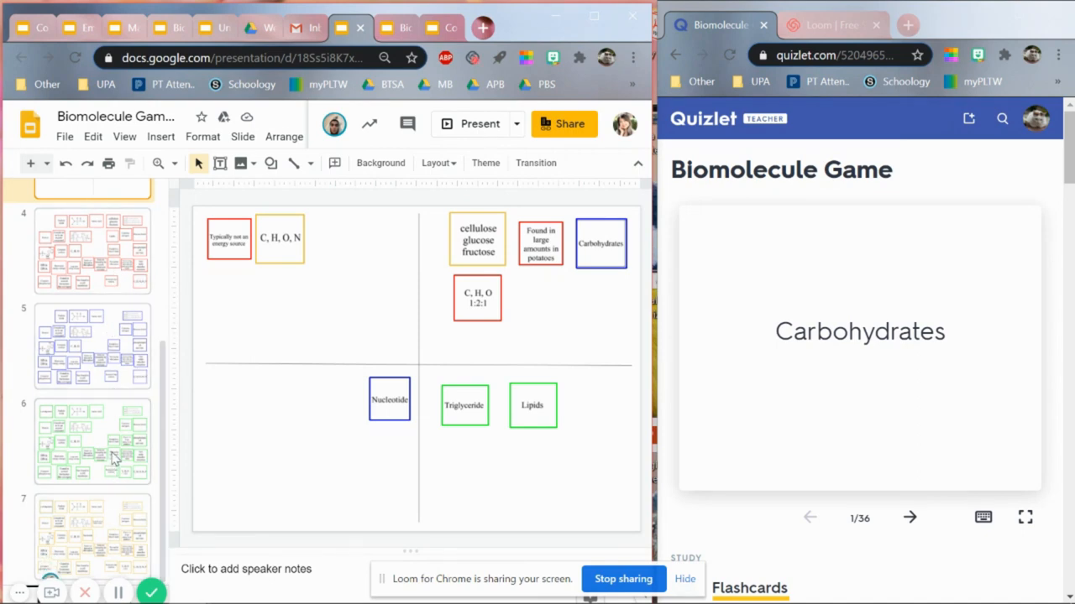
{"action": "mouse_move", "coordinate": [144, 508]}
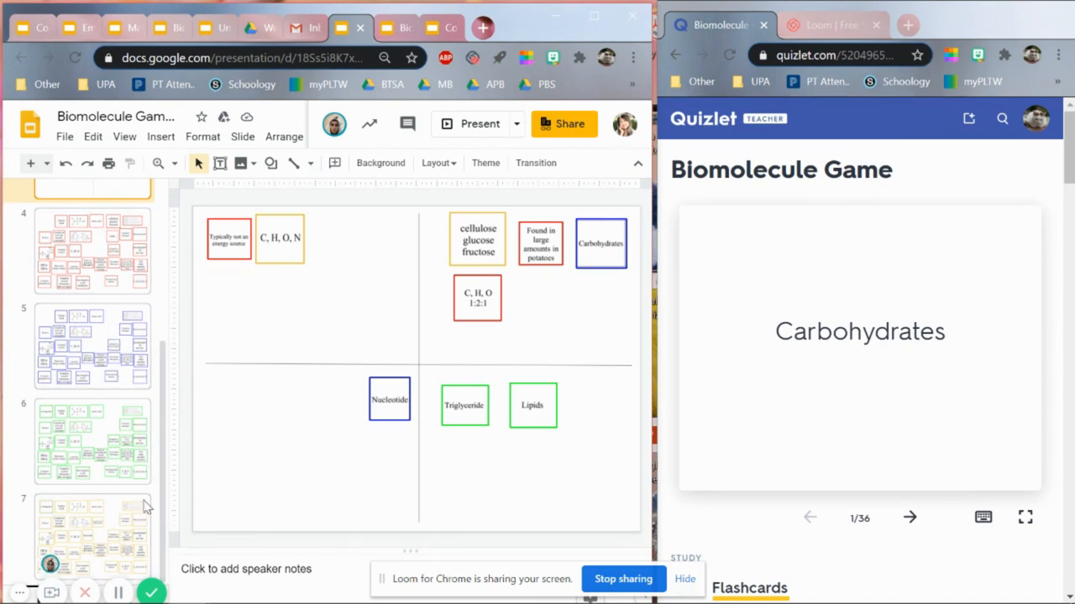
{"action": "scroll", "scroll_direction": "up", "scroll_amount": 3}
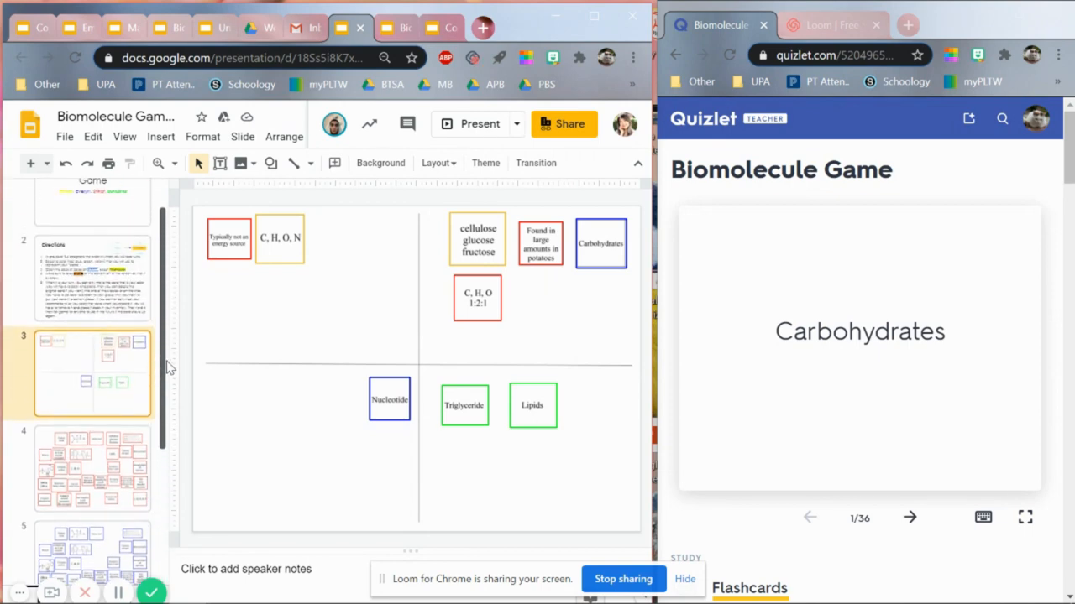
{"action": "scroll", "scroll_direction": "up", "scroll_amount": 3}
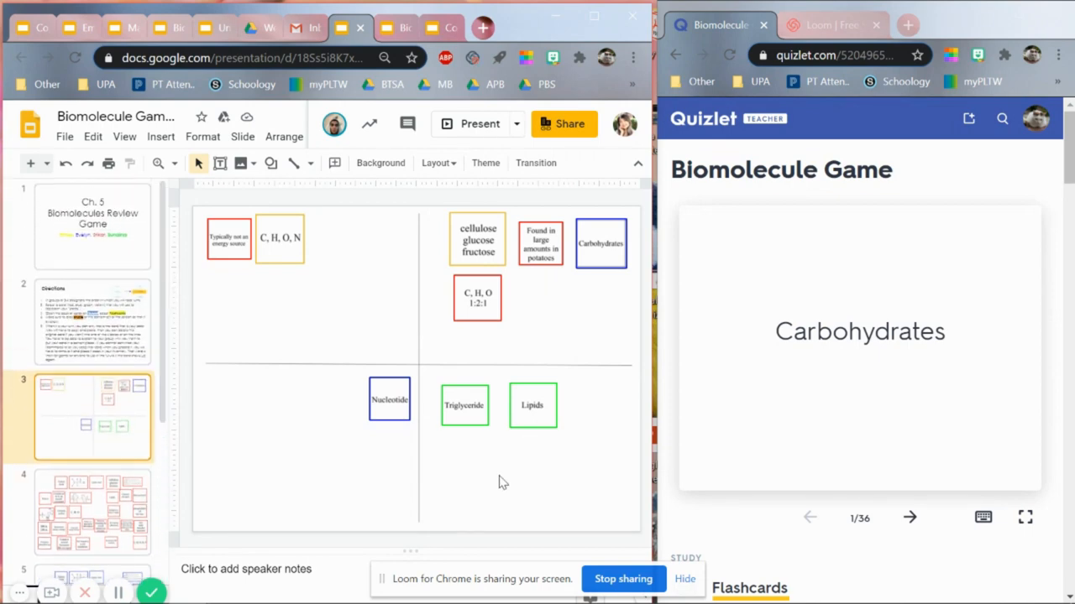
{"action": "mouse_move", "coordinate": [248, 258]}
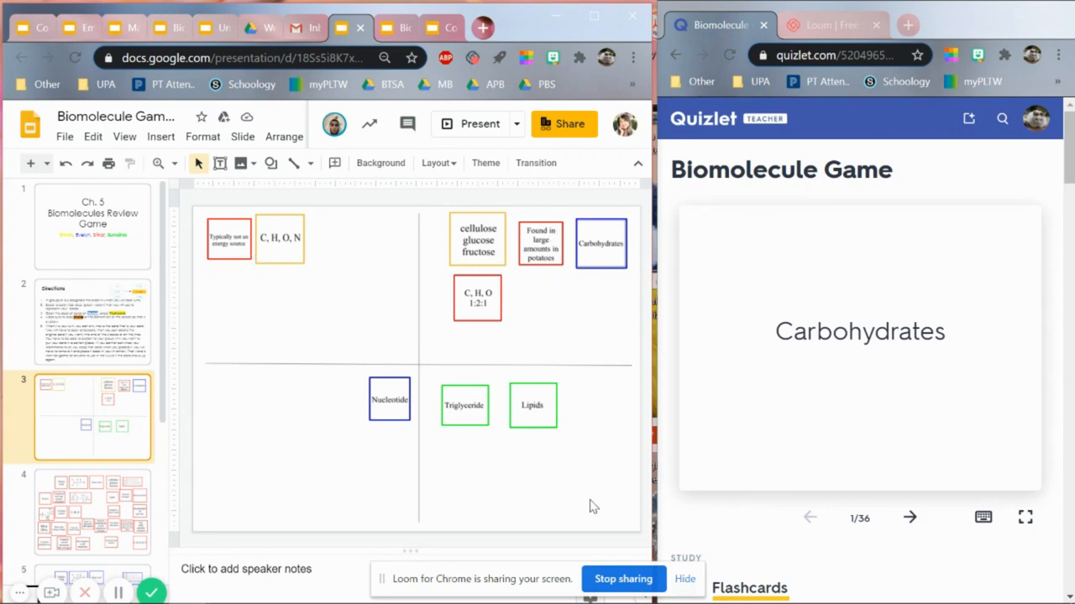
{"action": "mouse_move", "coordinate": [193, 420]}
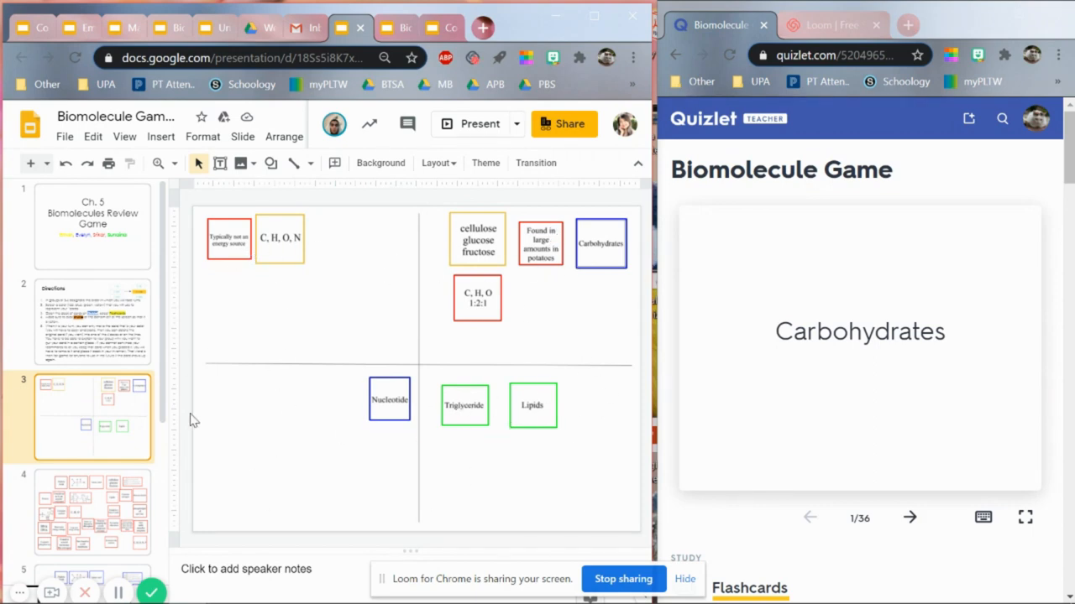
{"action": "scroll", "scroll_direction": "down", "scroll_amount": 3}
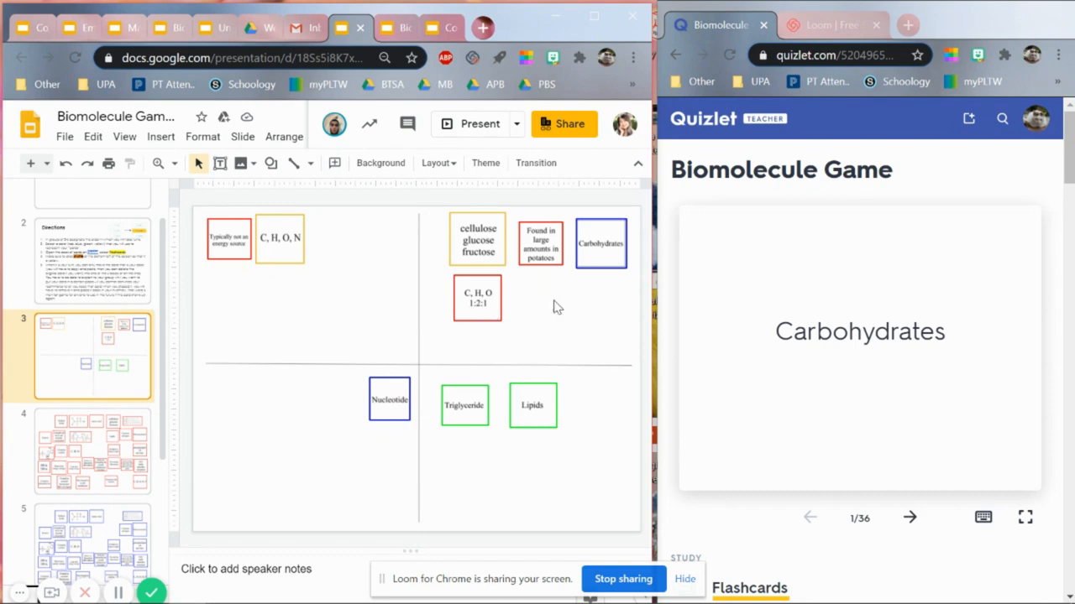
{"action": "mouse_move", "coordinate": [583, 356]}
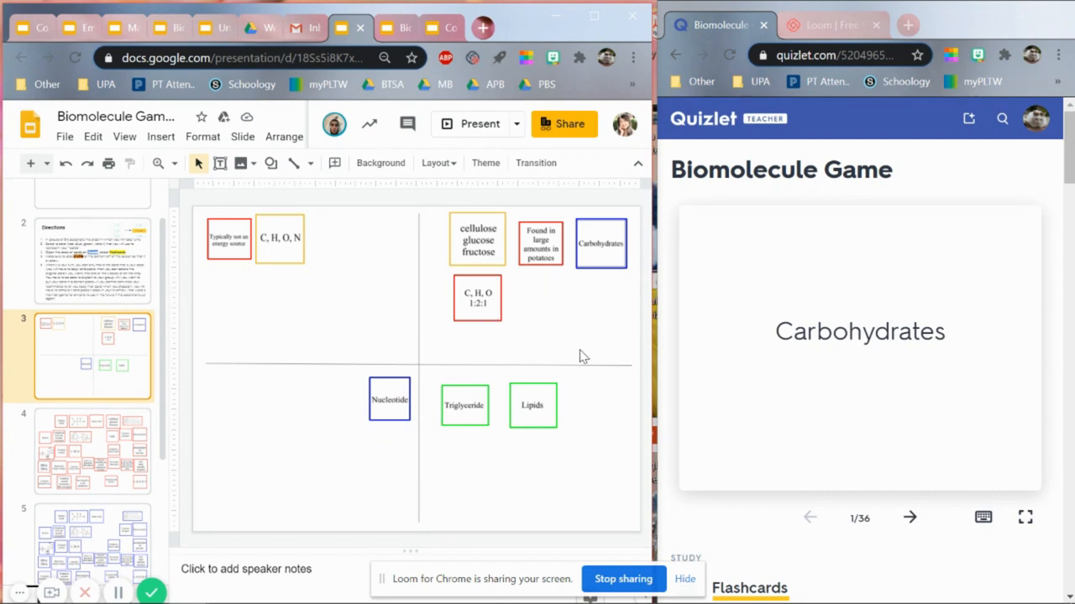
{"action": "mouse_move", "coordinate": [176, 334]}
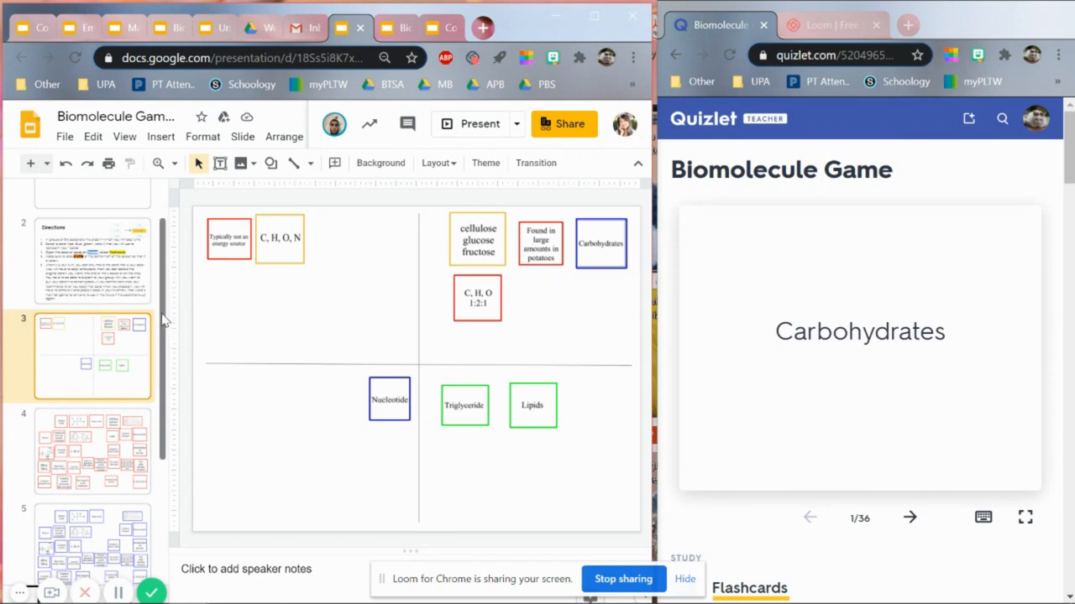
{"action": "scroll", "scroll_direction": "down", "scroll_amount": 3}
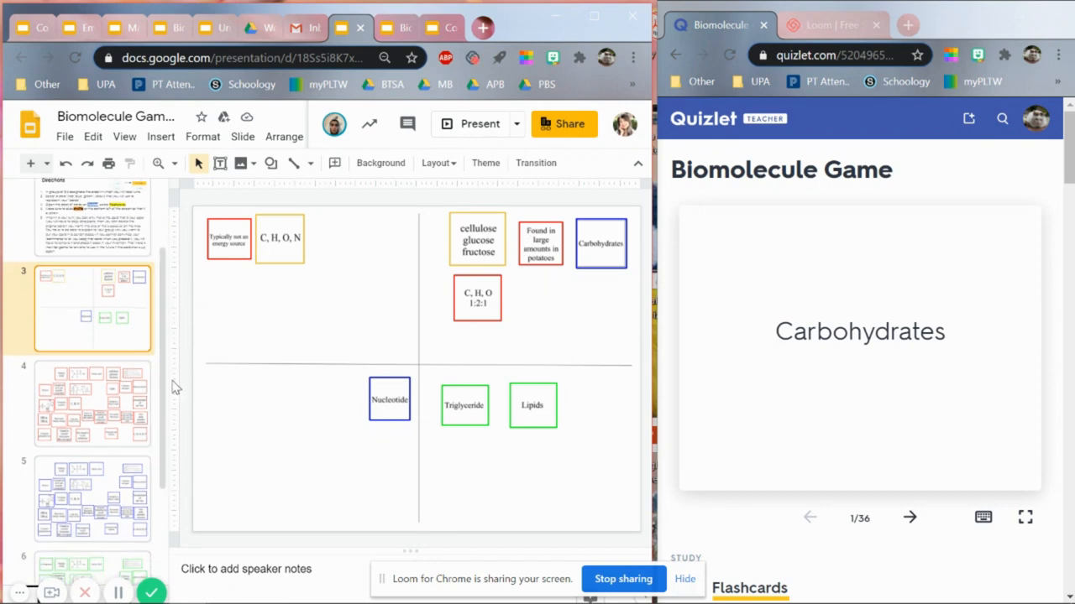
{"action": "scroll", "scroll_direction": "down", "scroll_amount": 3}
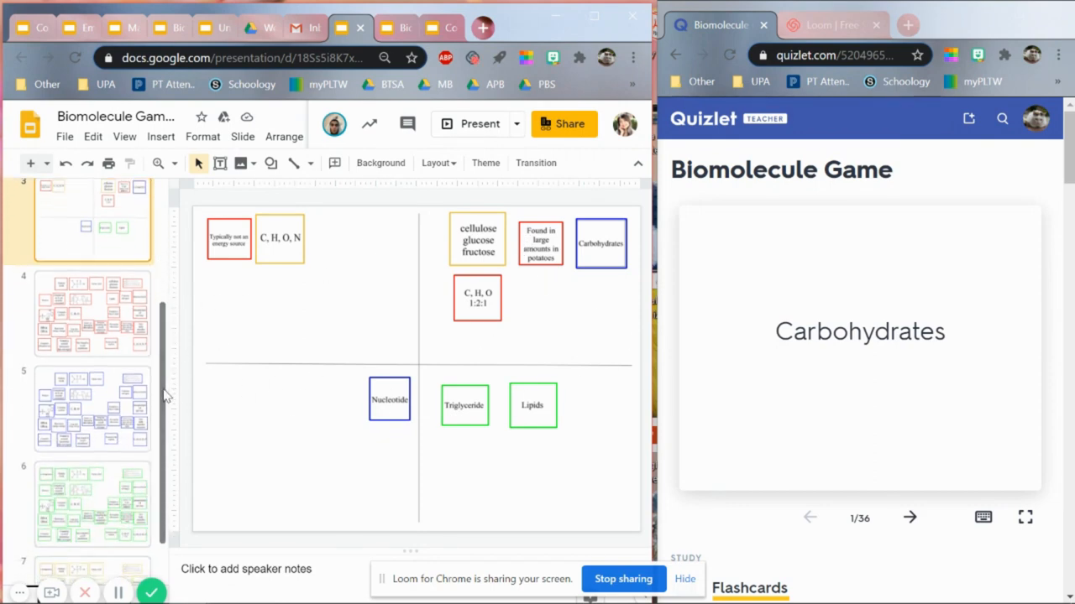
{"action": "left_click", "coordinate": [92, 315]}
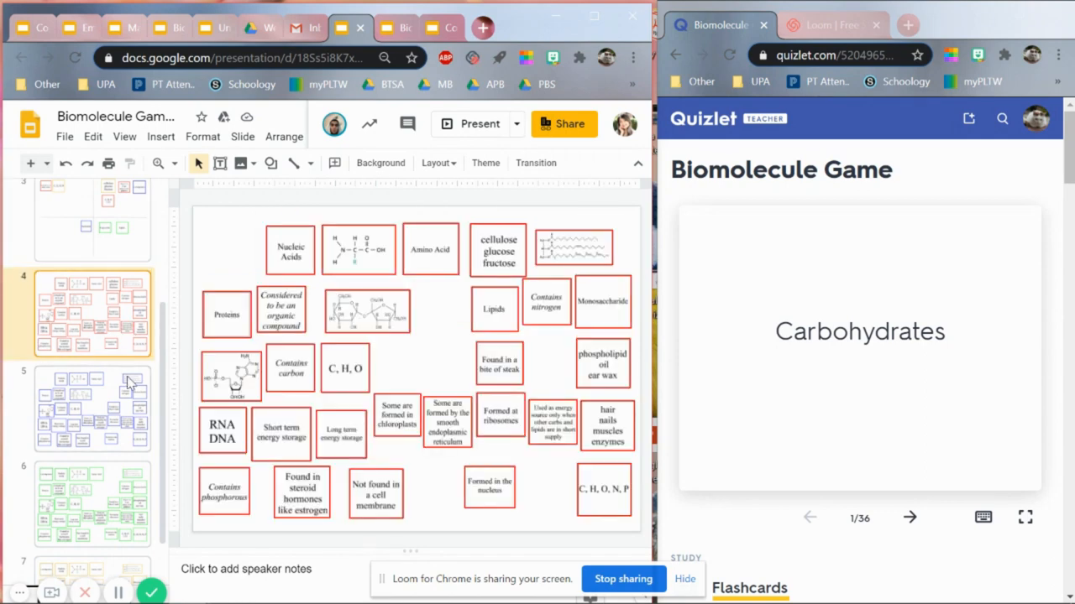
{"action": "left_click", "coordinate": [92, 239]}
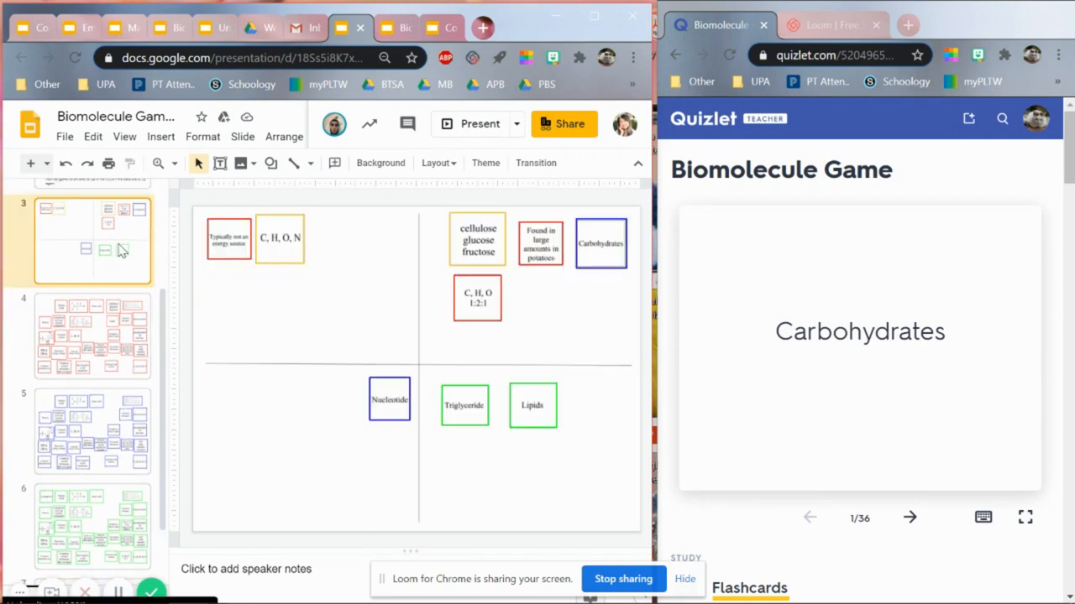
{"action": "left_click", "coordinate": [92, 521]}
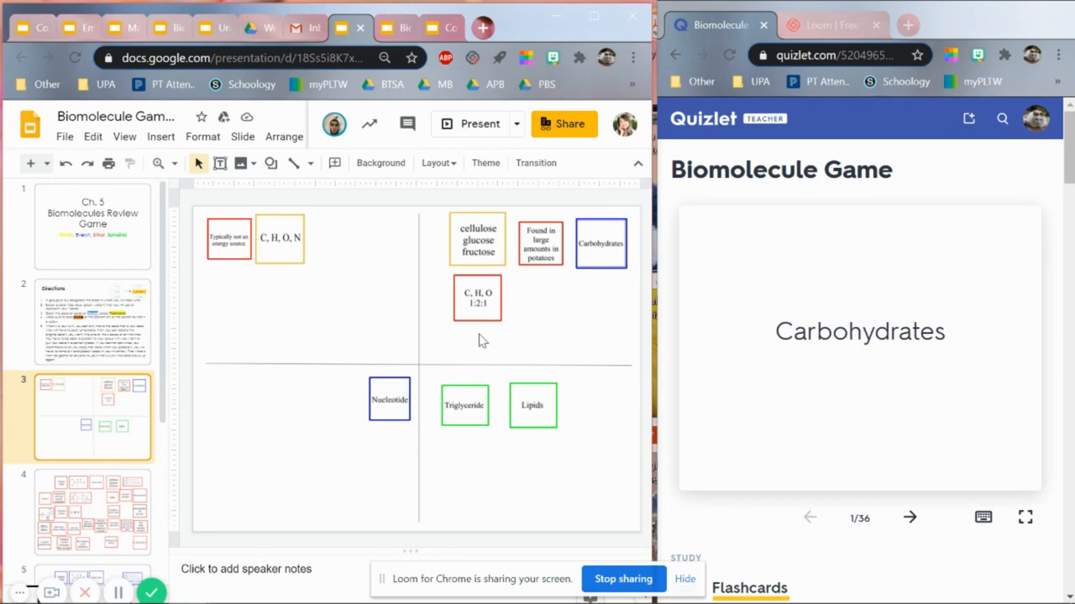
{"action": "mouse_move", "coordinate": [521, 364]}
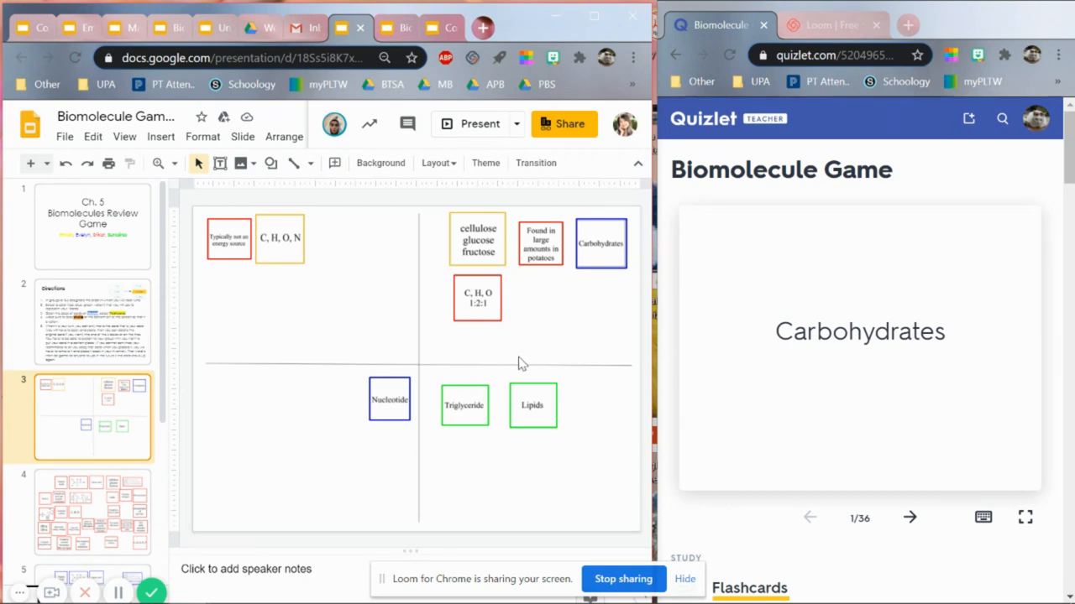
{"action": "mouse_move", "coordinate": [571, 388]}
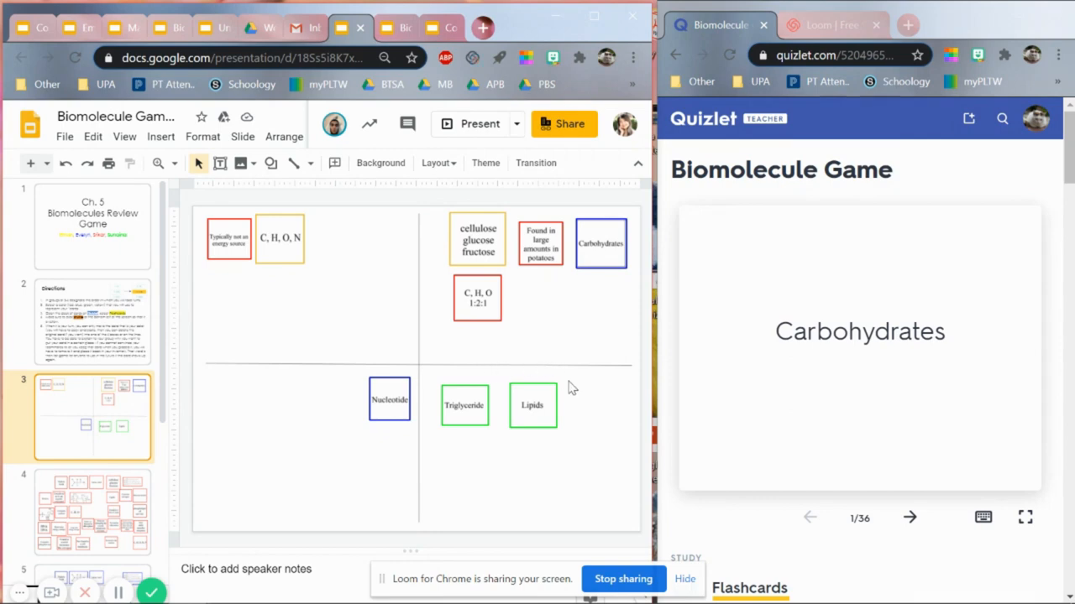
{"action": "mouse_move", "coordinate": [582, 353]}
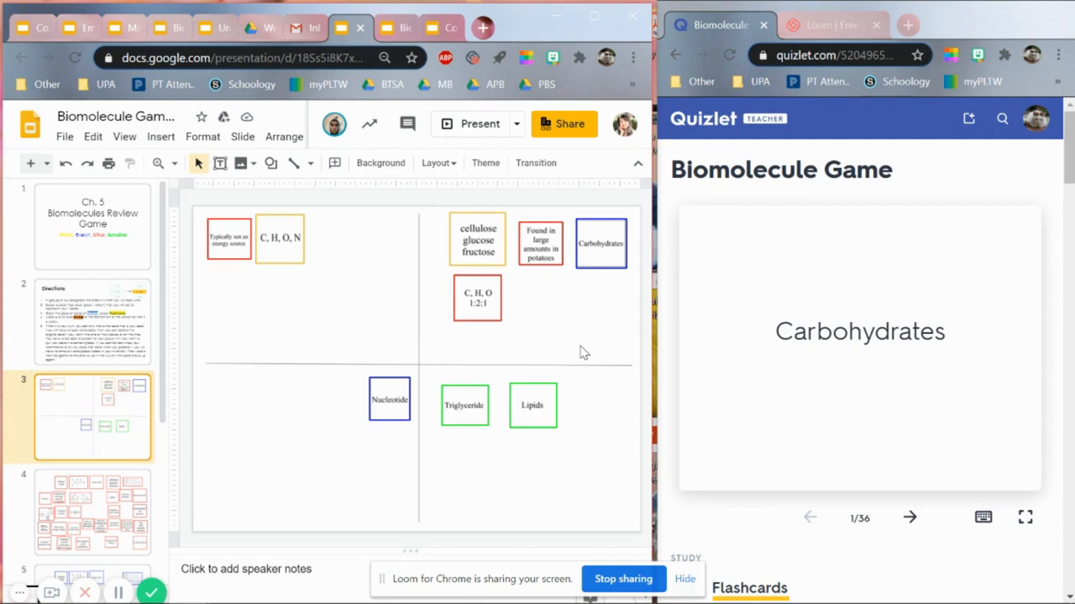
{"action": "mouse_move", "coordinate": [571, 298]}
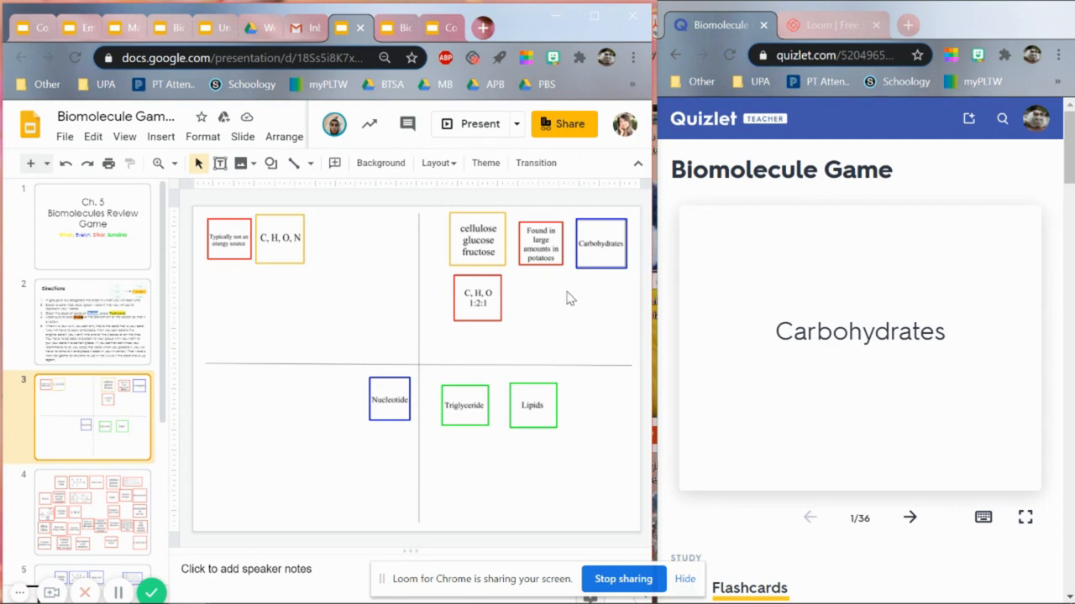
{"action": "mouse_move", "coordinate": [424, 313]}
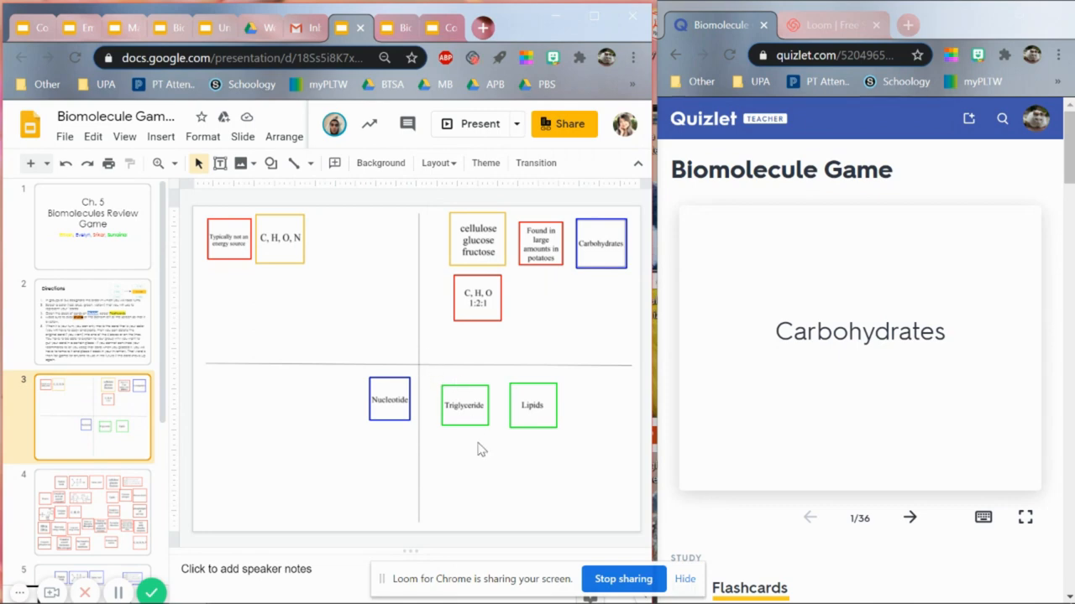
{"action": "mouse_move", "coordinate": [508, 445]}
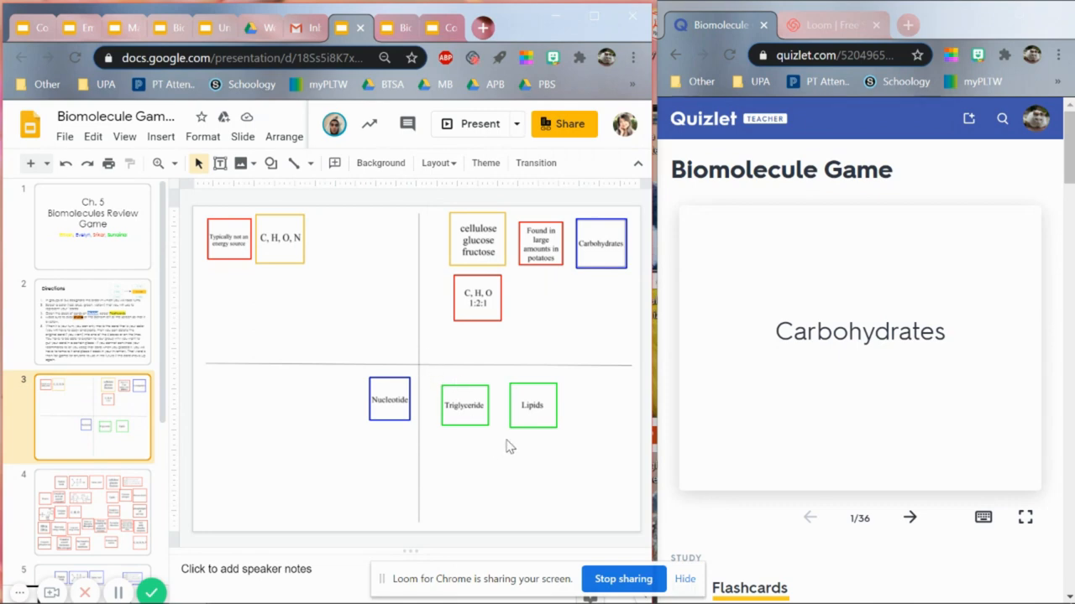
{"action": "mouse_move", "coordinate": [371, 392]}
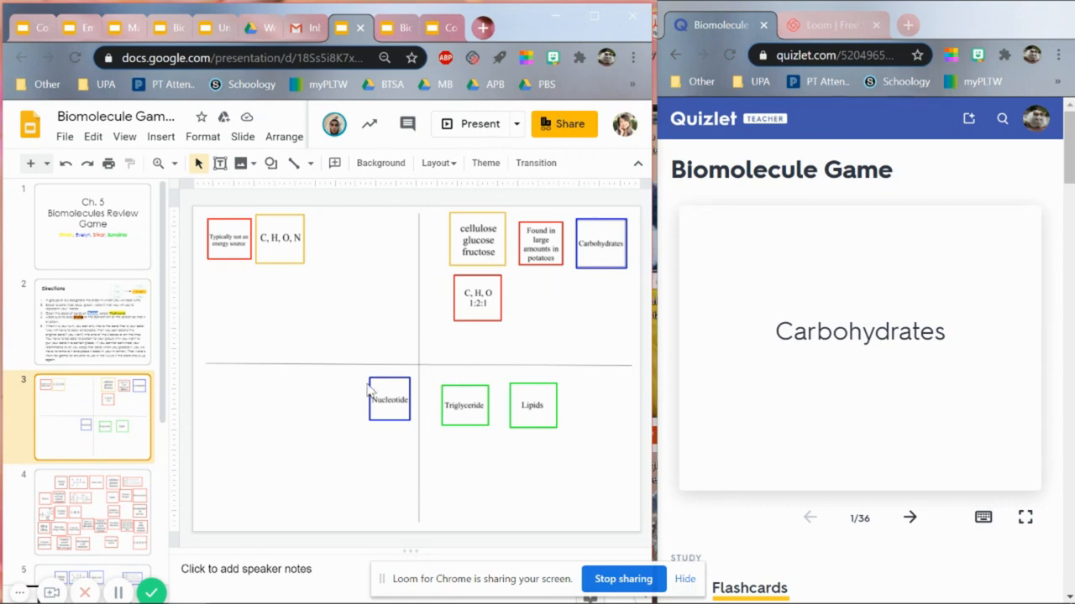
{"action": "mouse_move", "coordinate": [484, 372]}
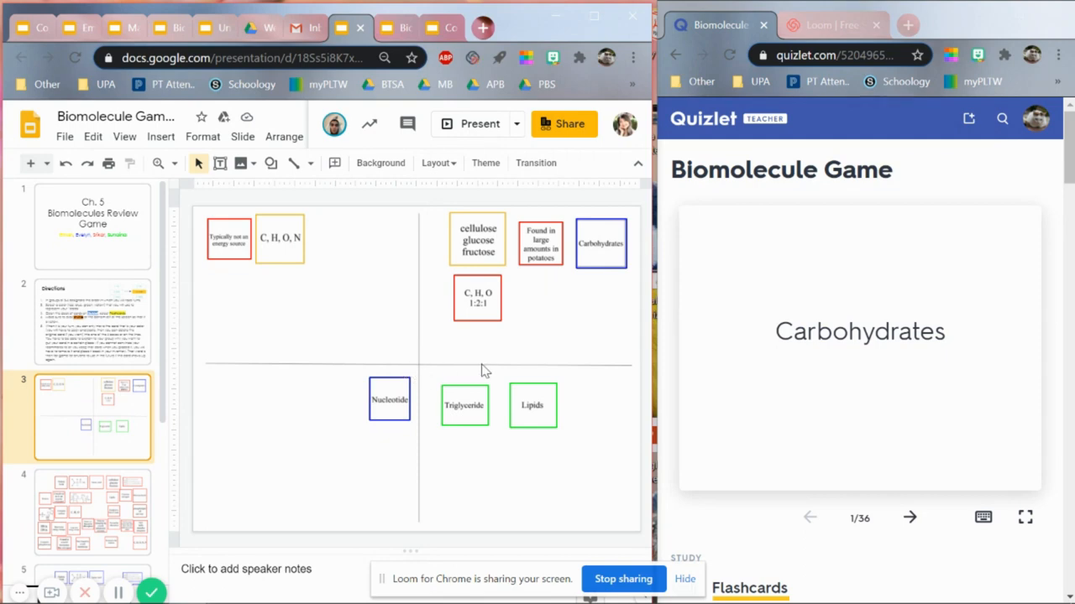
{"action": "mouse_move", "coordinate": [500, 368]}
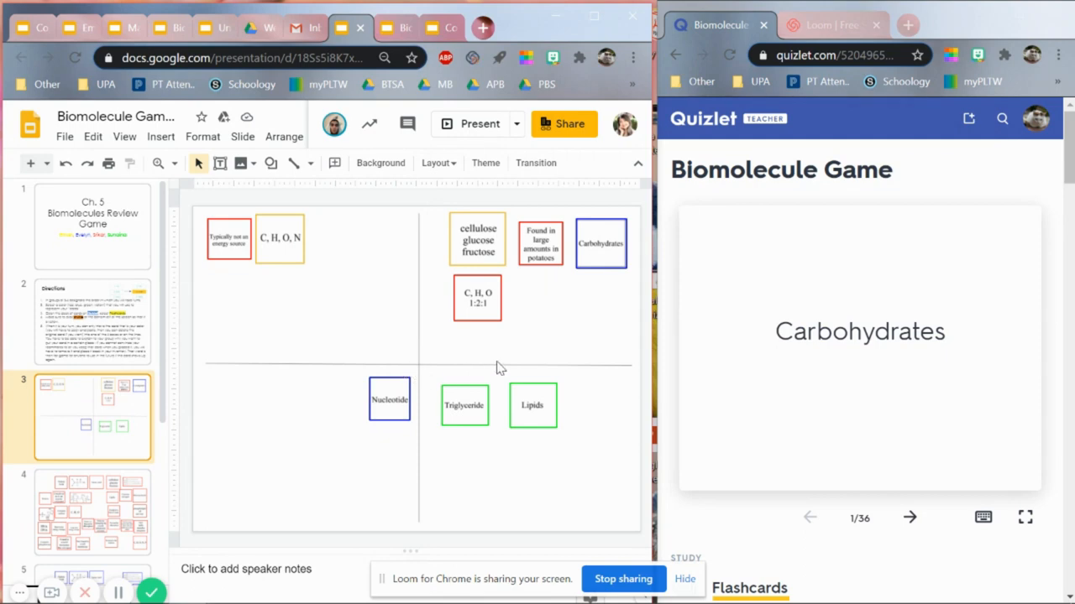
{"action": "mouse_move", "coordinate": [497, 368]}
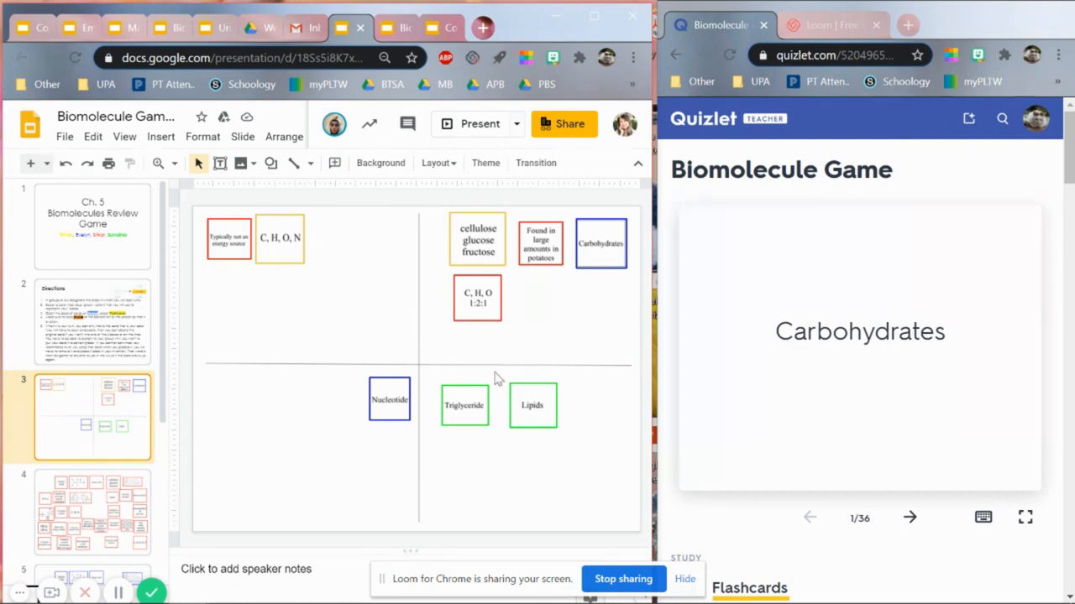
{"action": "mouse_move", "coordinate": [265, 365]}
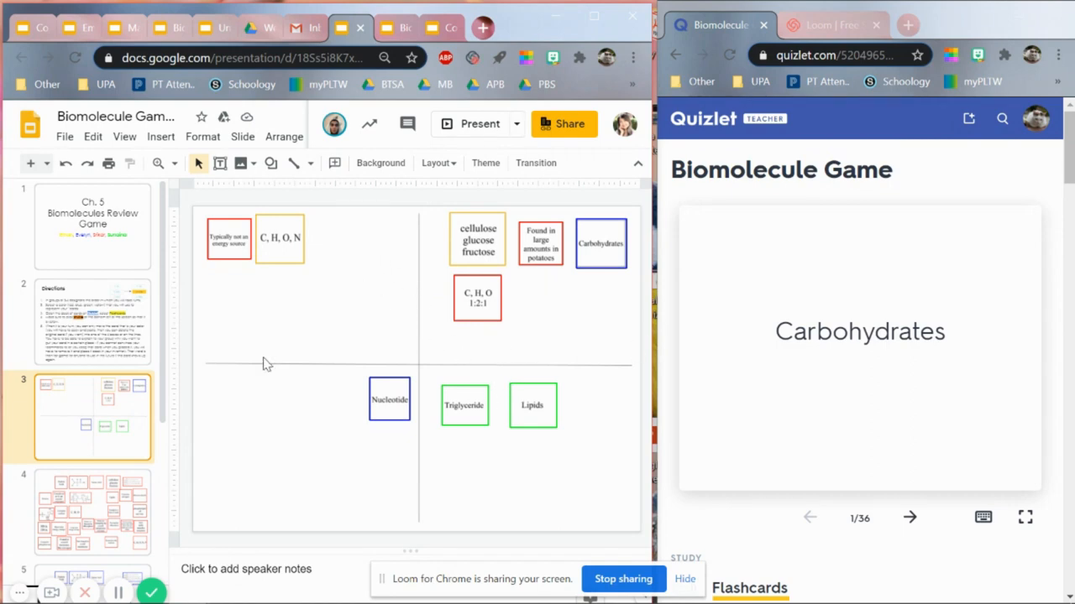
{"action": "mouse_move", "coordinate": [433, 475]}
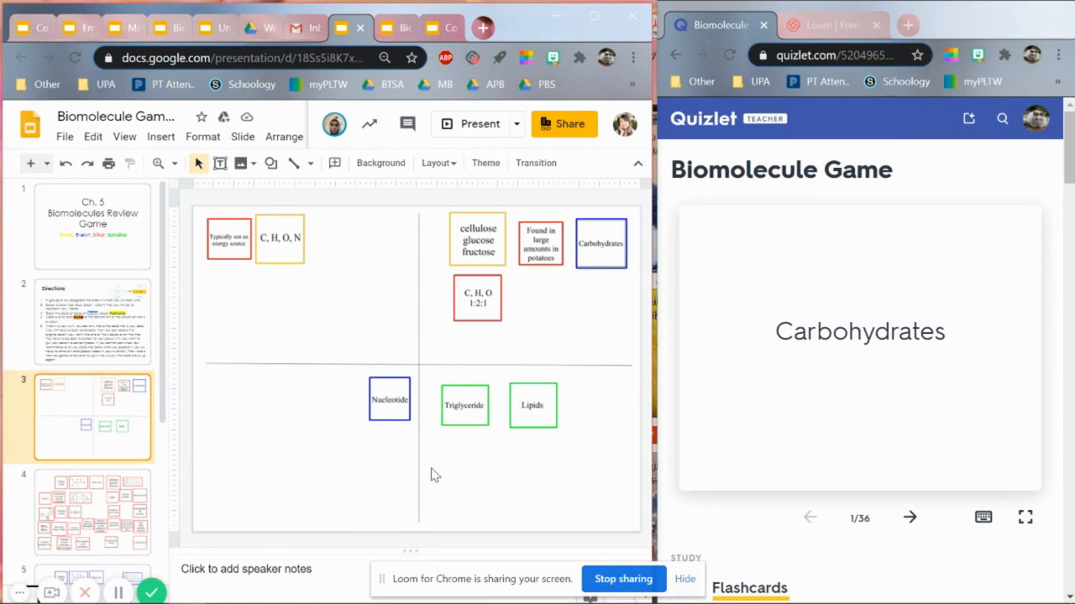
{"action": "mouse_move", "coordinate": [409, 489]}
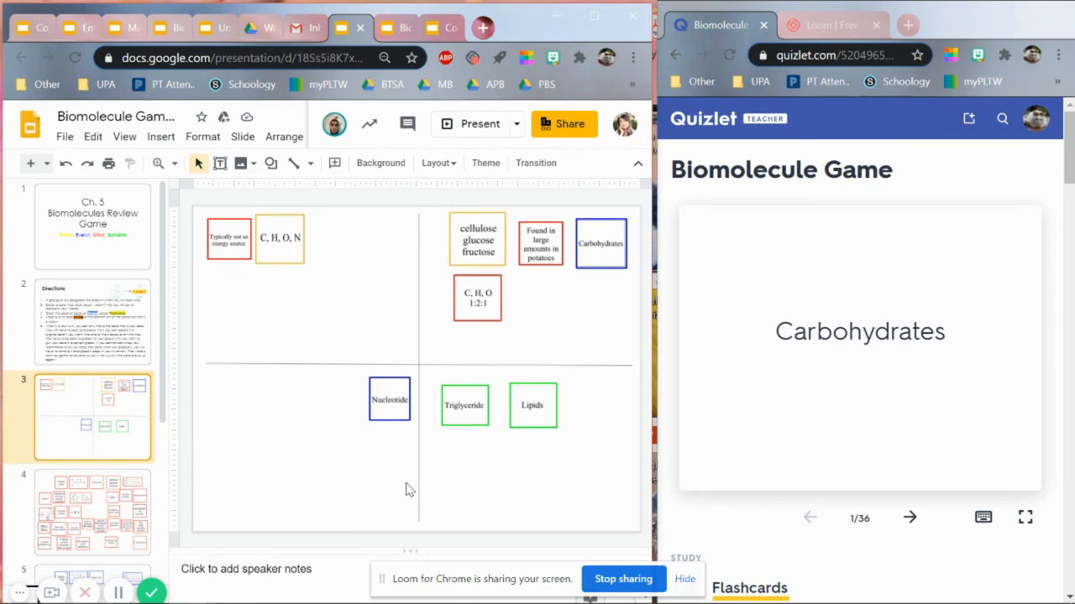
{"action": "left_click", "coordinate": [92, 225]}
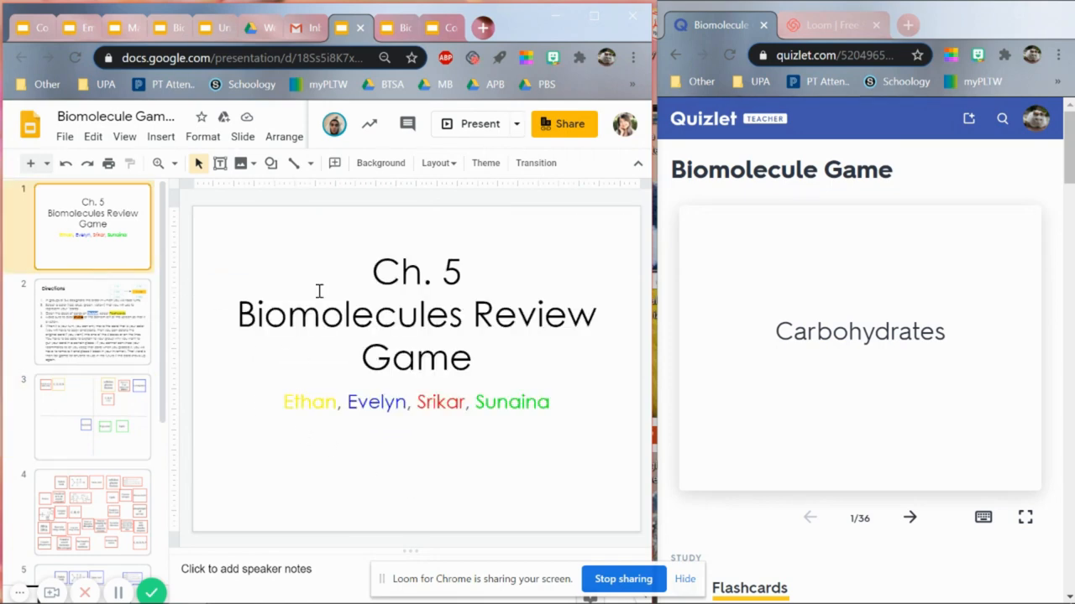
{"action": "mouse_move", "coordinate": [534, 417]}
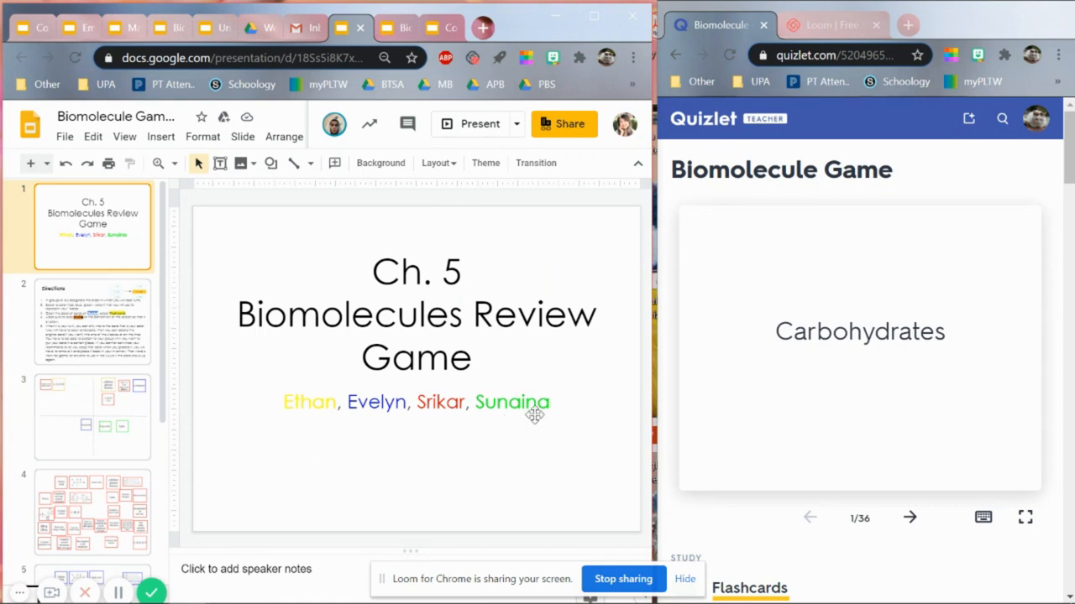
{"action": "mouse_move", "coordinate": [482, 466]}
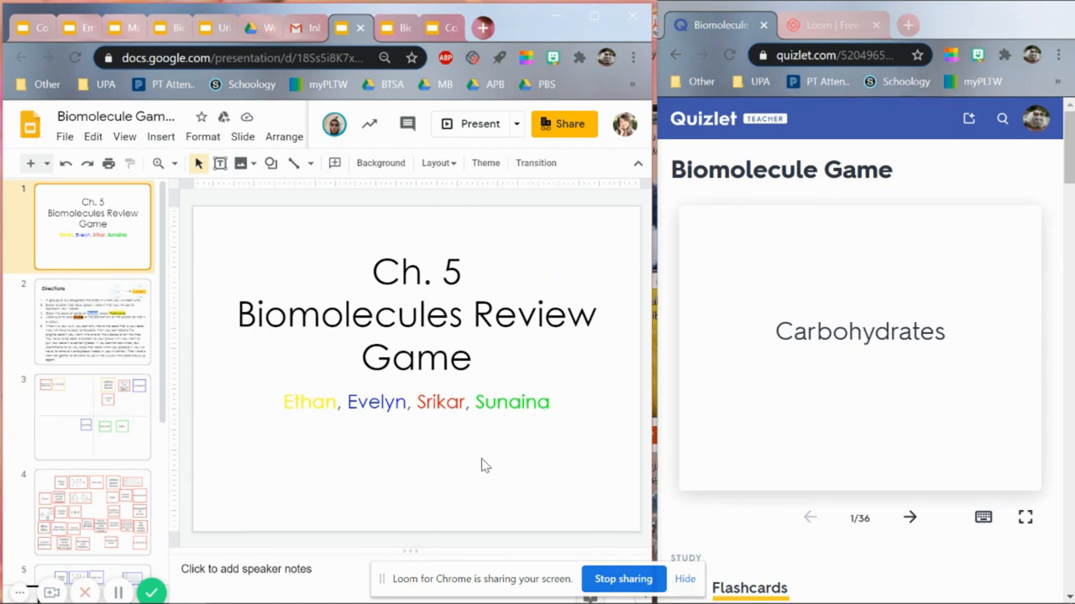
{"action": "mouse_move", "coordinate": [959, 249]}
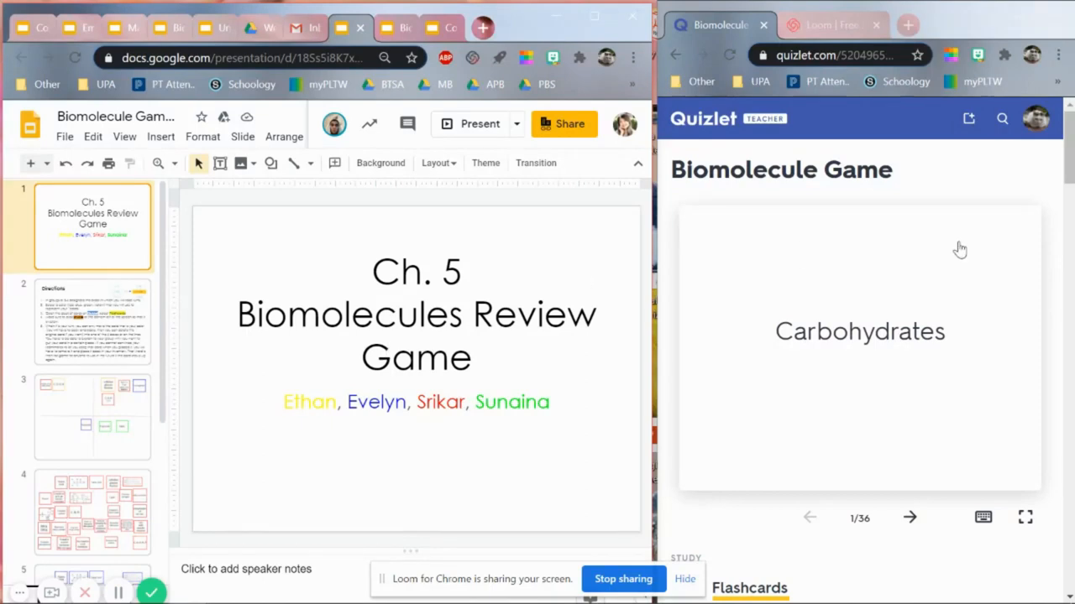
{"action": "mouse_move", "coordinate": [1064, 156]}
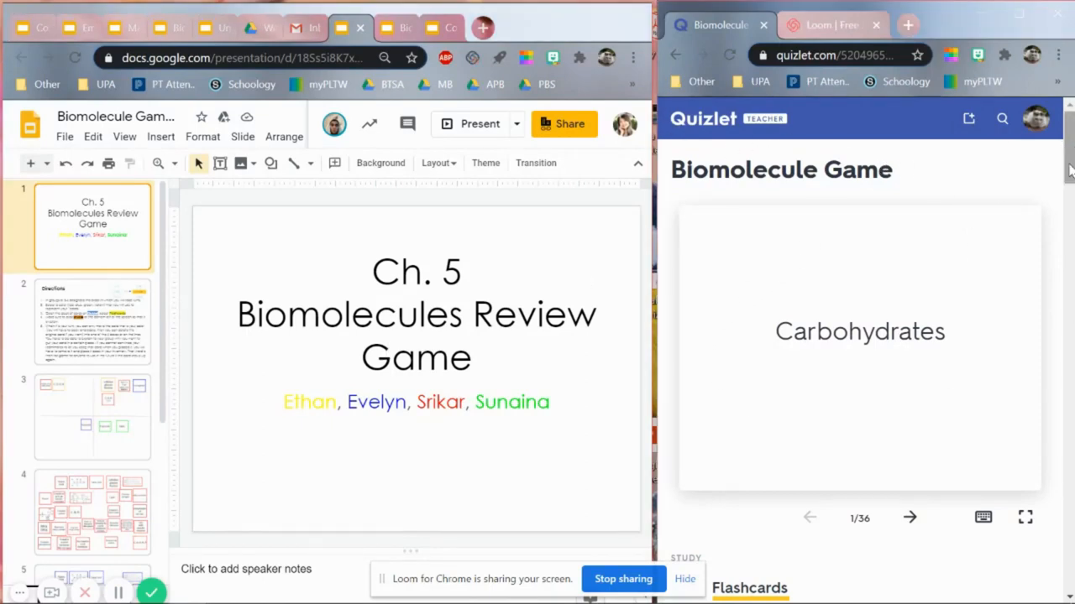
Step: View the biomolecule cards slide, then start the Biomolecule Game set in Flashcards mode
{"action": "scroll", "scroll_direction": "down", "scroll_amount": 3}
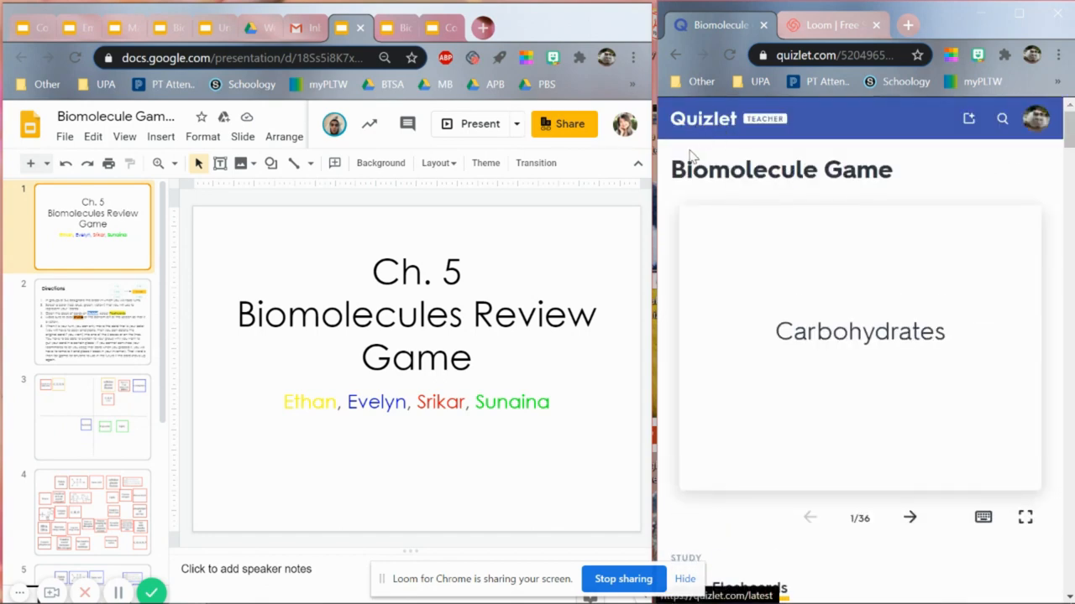
{"action": "scroll", "scroll_direction": "down", "scroll_amount": 3}
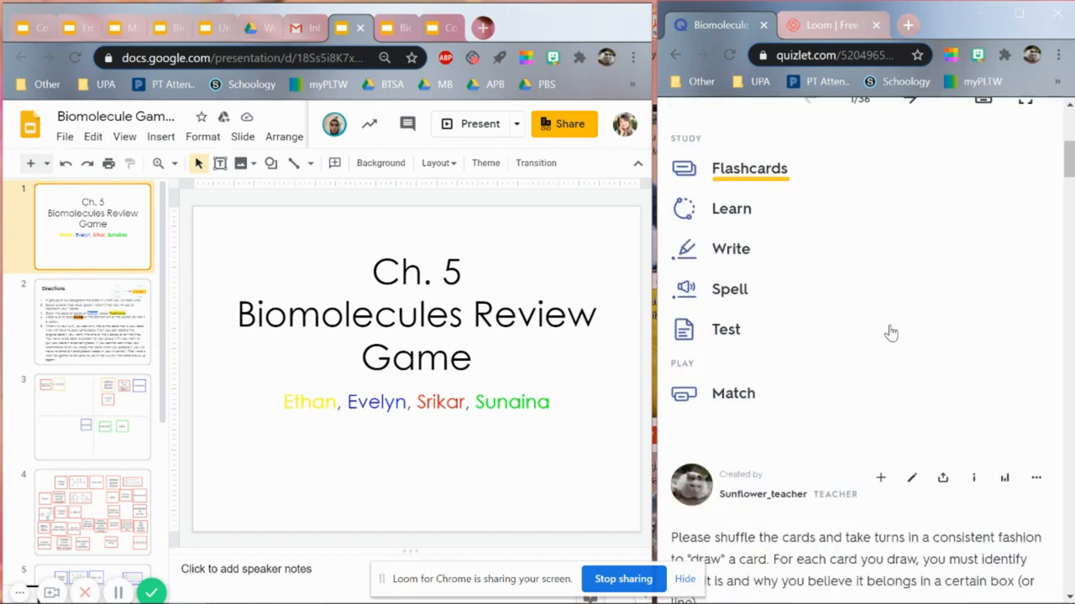
{"action": "scroll", "scroll_direction": "up", "scroll_amount": 3}
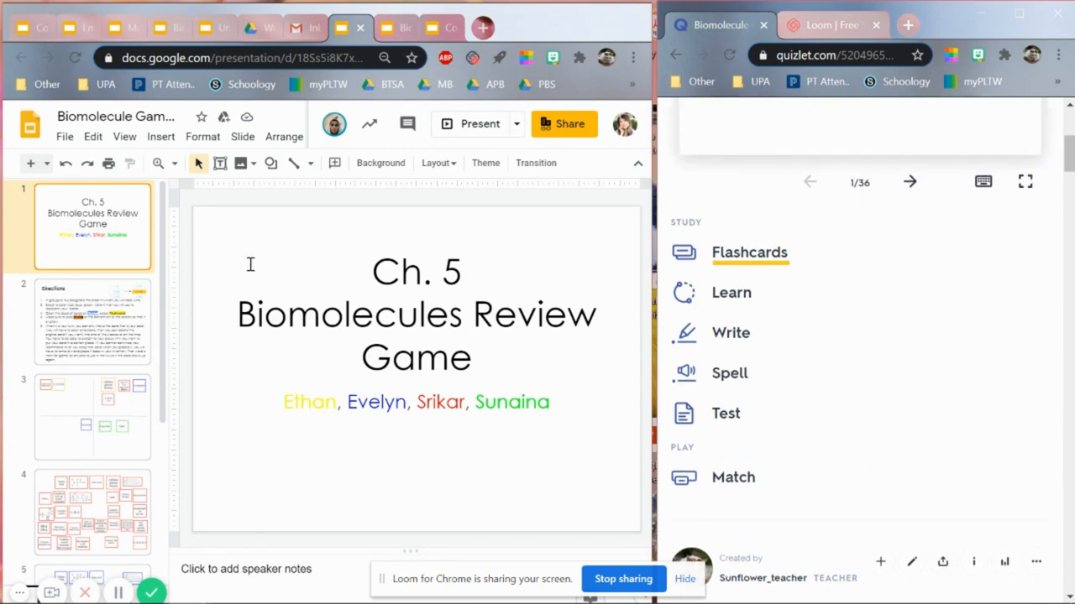
{"action": "left_click", "coordinate": [92, 512]}
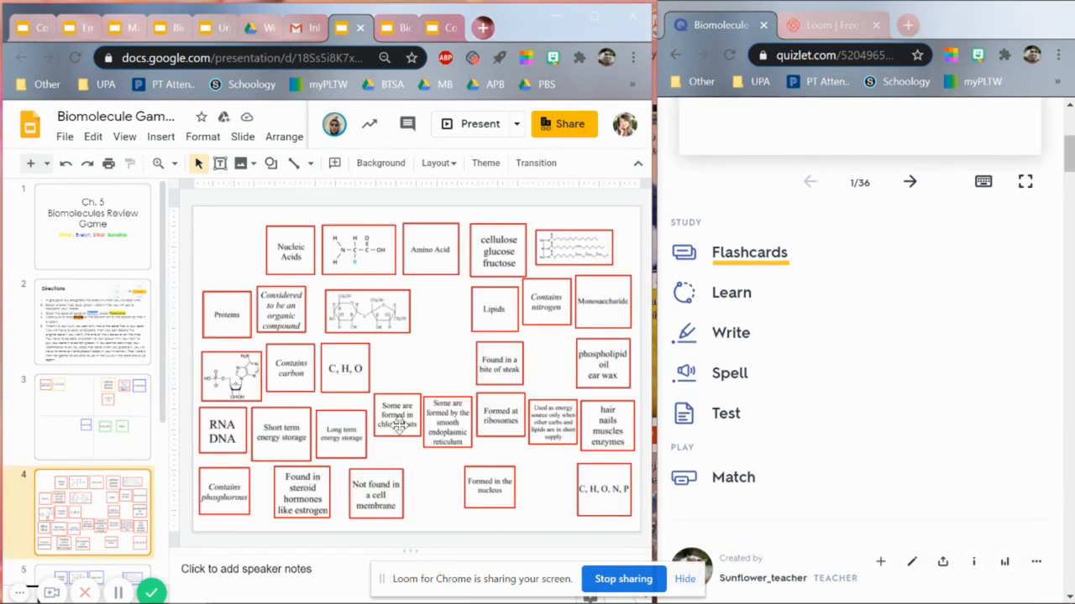
{"action": "mouse_move", "coordinate": [403, 361]}
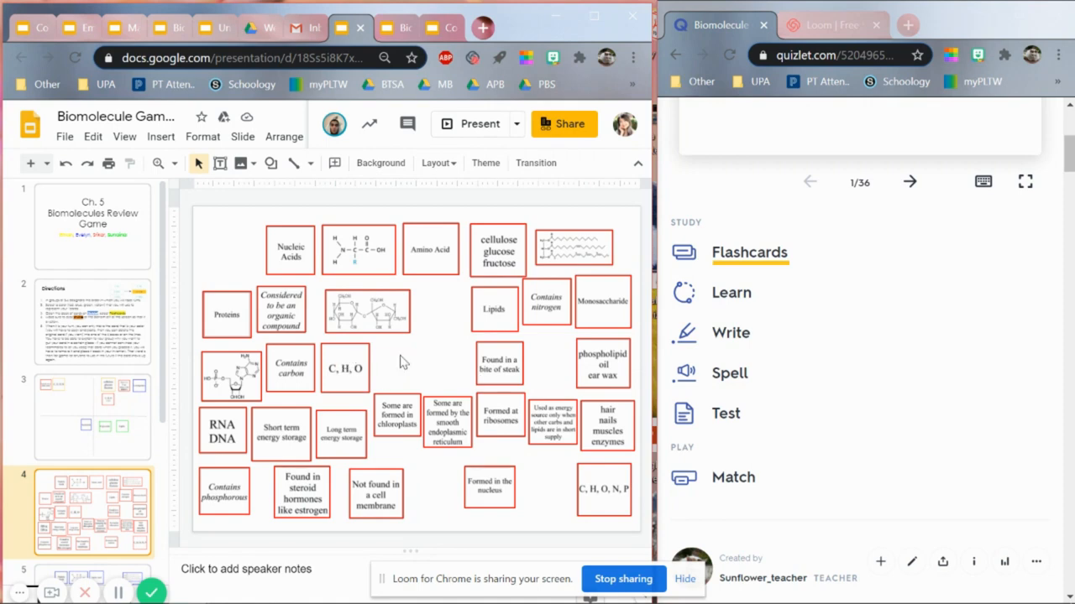
{"action": "mouse_move", "coordinate": [930, 413]}
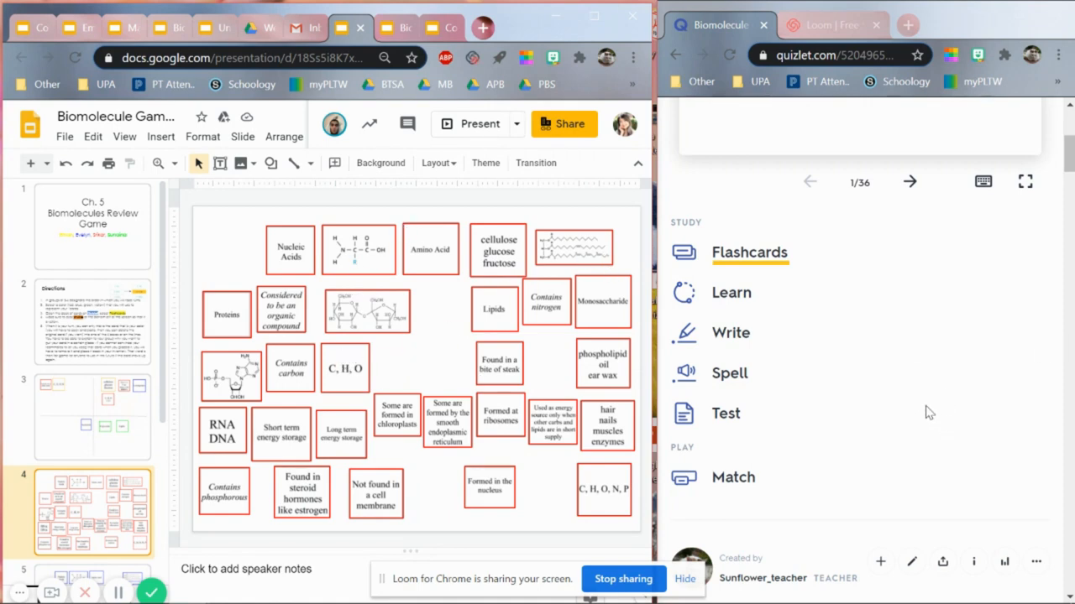
{"action": "scroll", "scroll_direction": "up", "scroll_amount": 3}
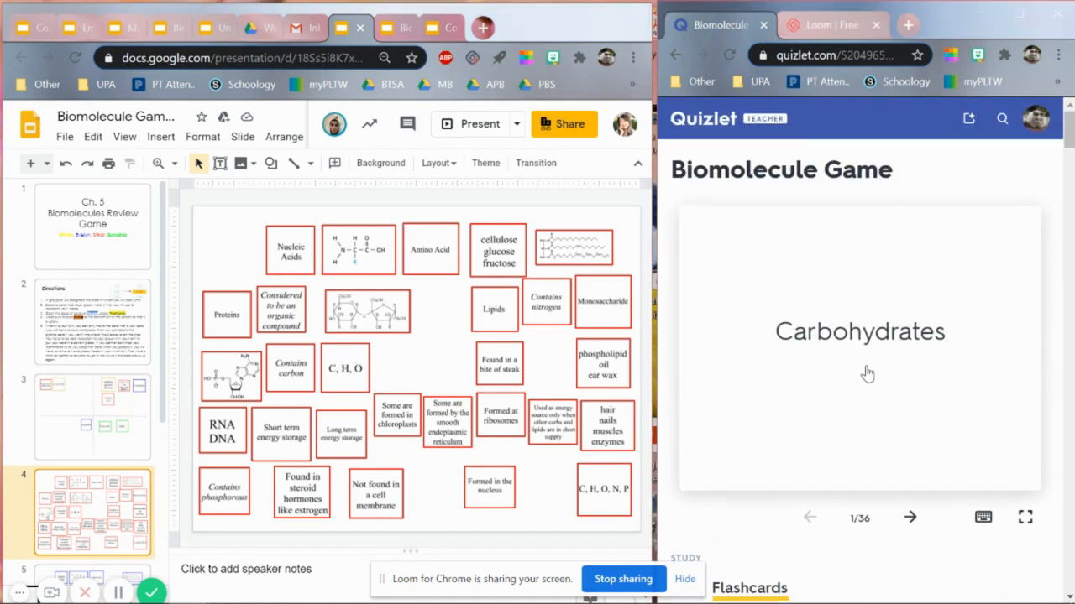
{"action": "mouse_move", "coordinate": [850, 377]}
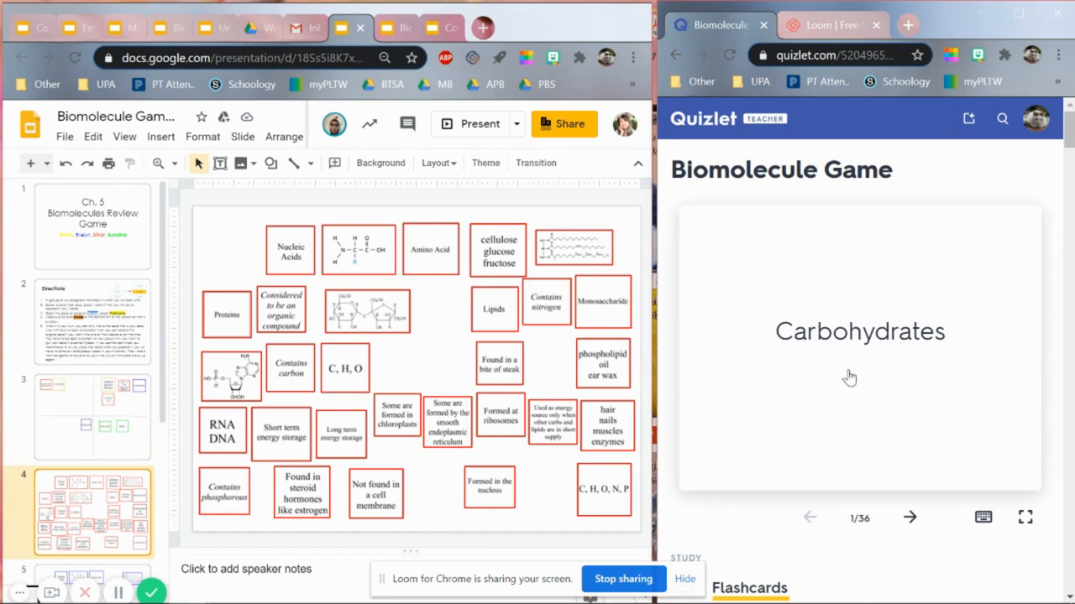
{"action": "mouse_move", "coordinate": [835, 393]}
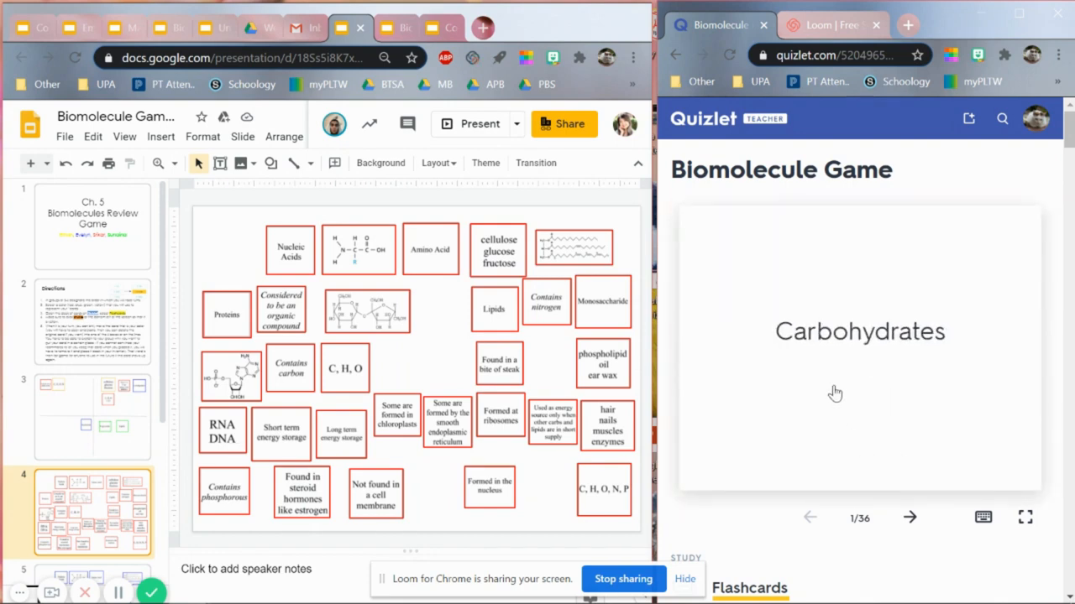
{"action": "scroll", "scroll_direction": "down", "scroll_amount": 3}
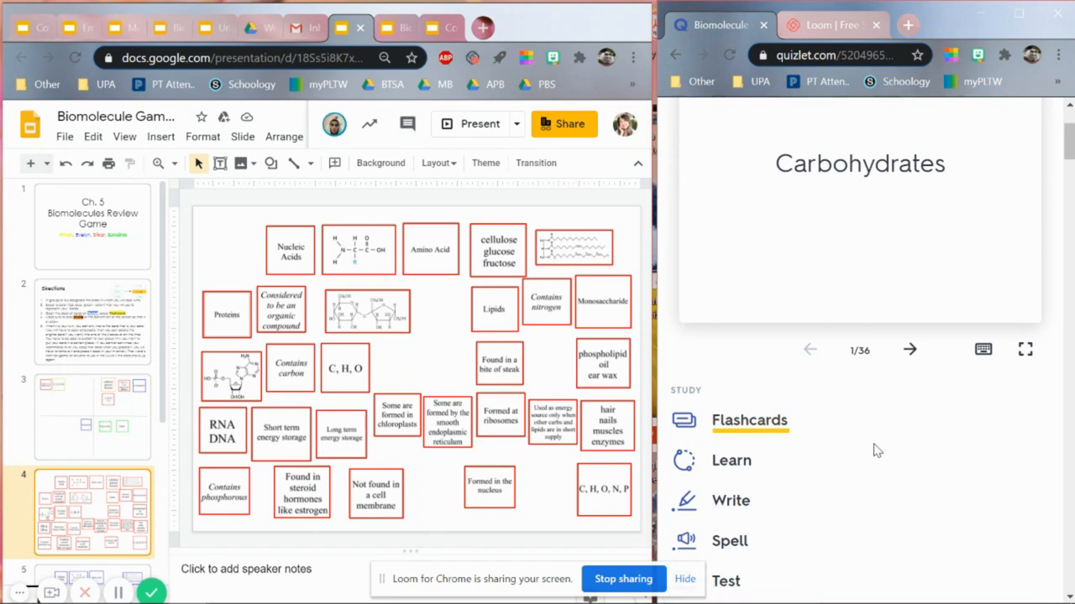
{"action": "mouse_move", "coordinate": [916, 422]}
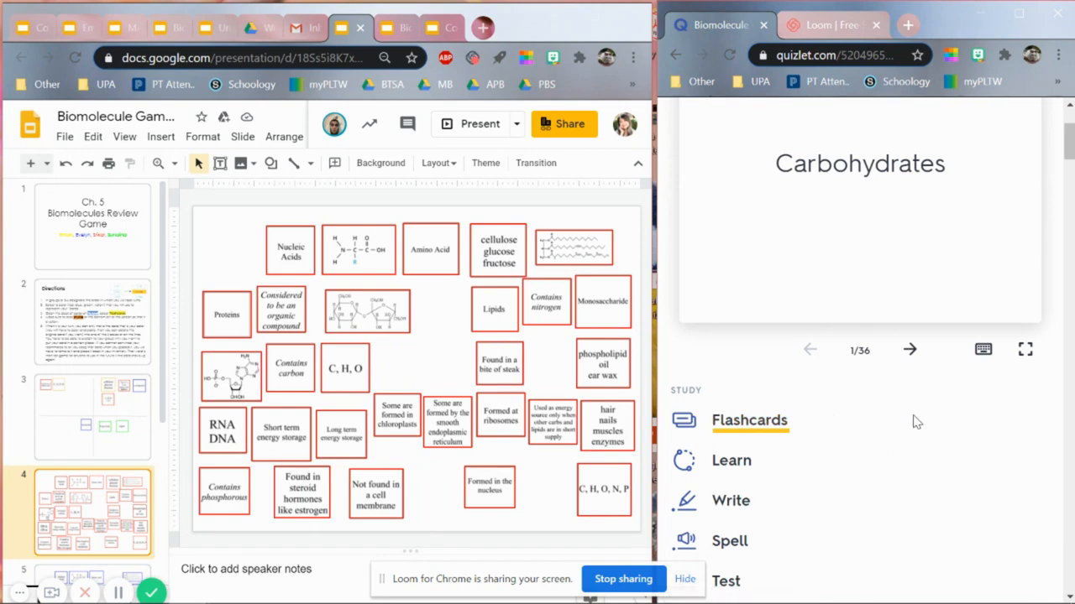
{"action": "mouse_move", "coordinate": [831, 402]}
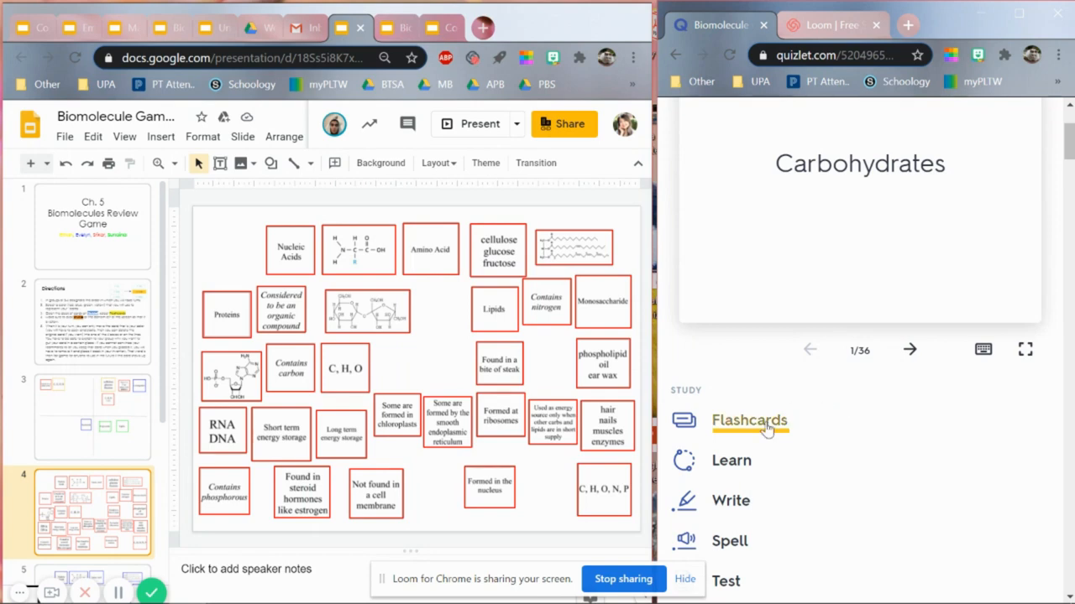
{"action": "left_click", "coordinate": [748, 420]}
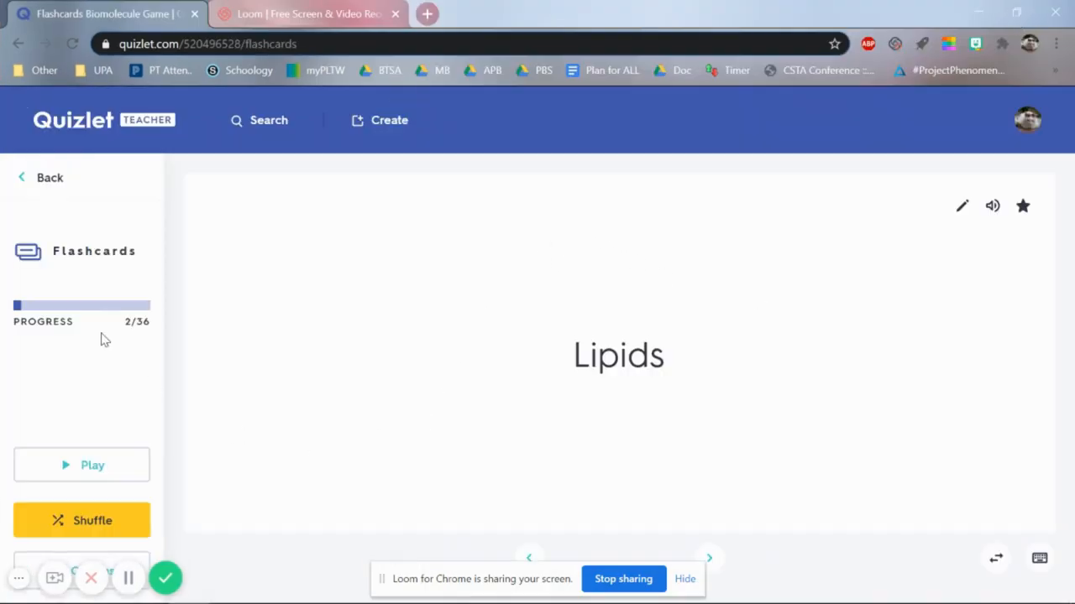
Step: Toggle shuffle off and back on, then advance to card 2 of 36
{"action": "left_click", "coordinate": [82, 520]}
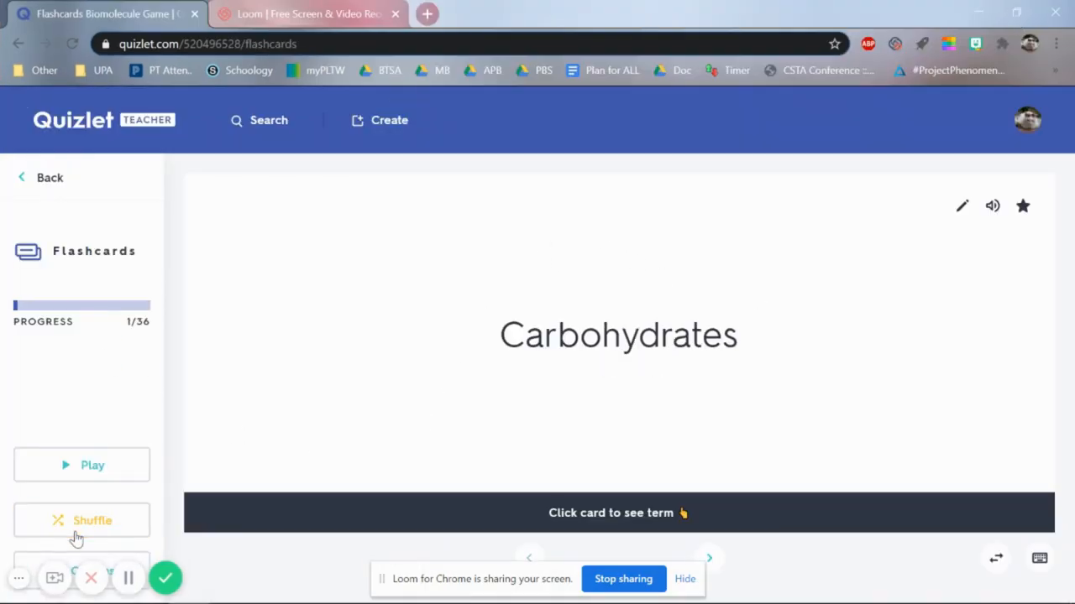
{"action": "left_click", "coordinate": [82, 520]}
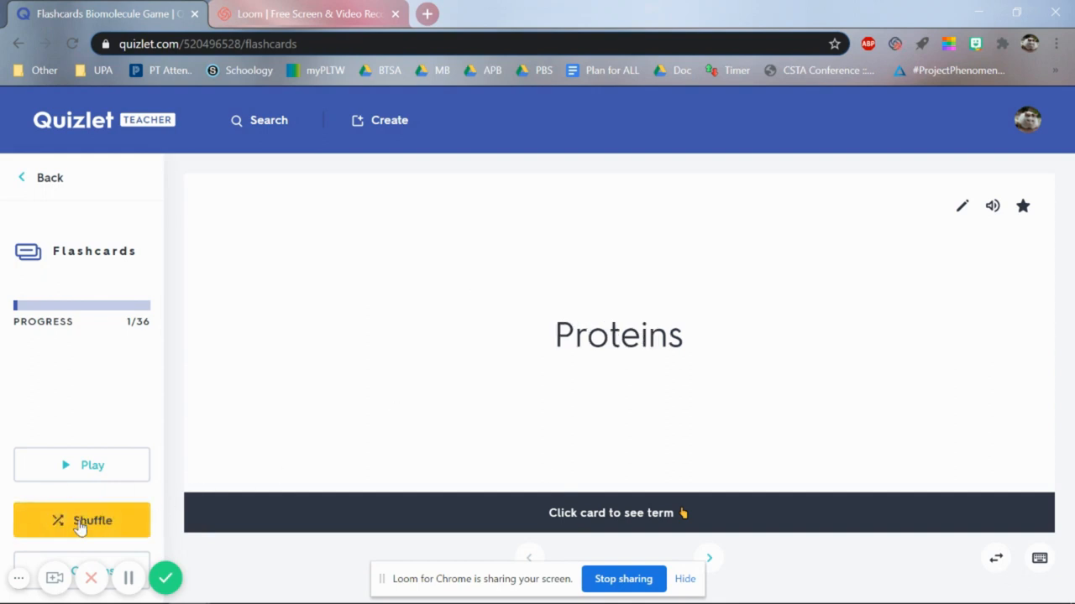
{"action": "mouse_move", "coordinate": [709, 558]}
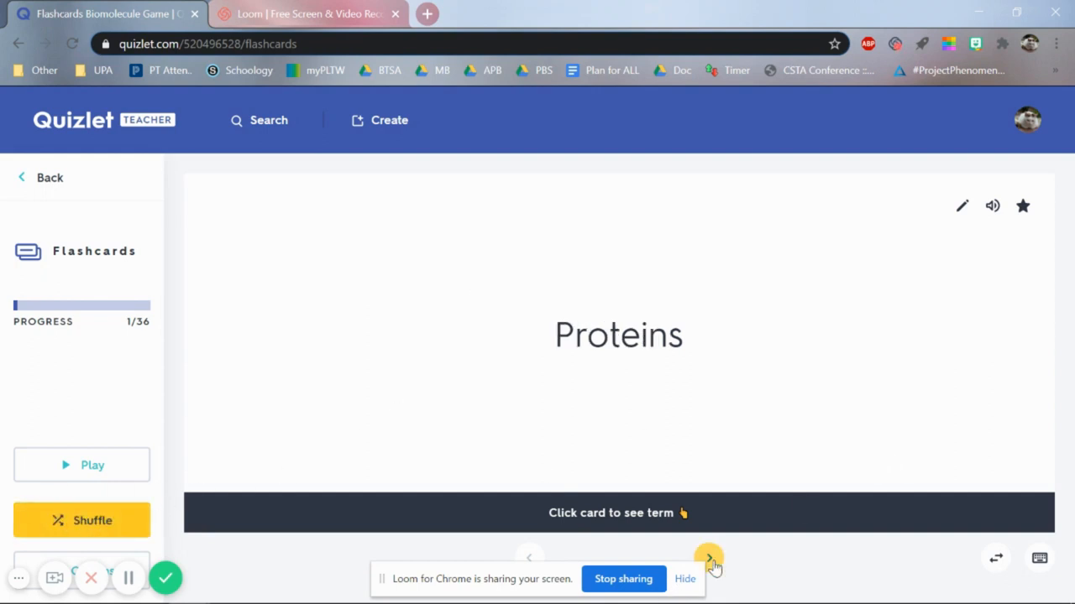
{"action": "left_click", "coordinate": [685, 579]}
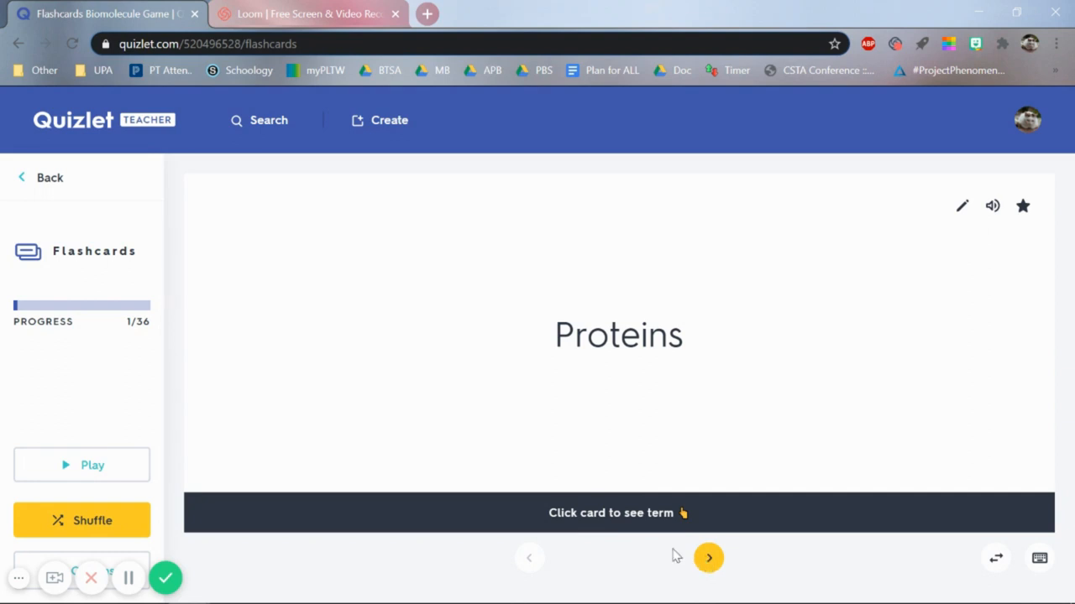
{"action": "mouse_move", "coordinate": [700, 434]}
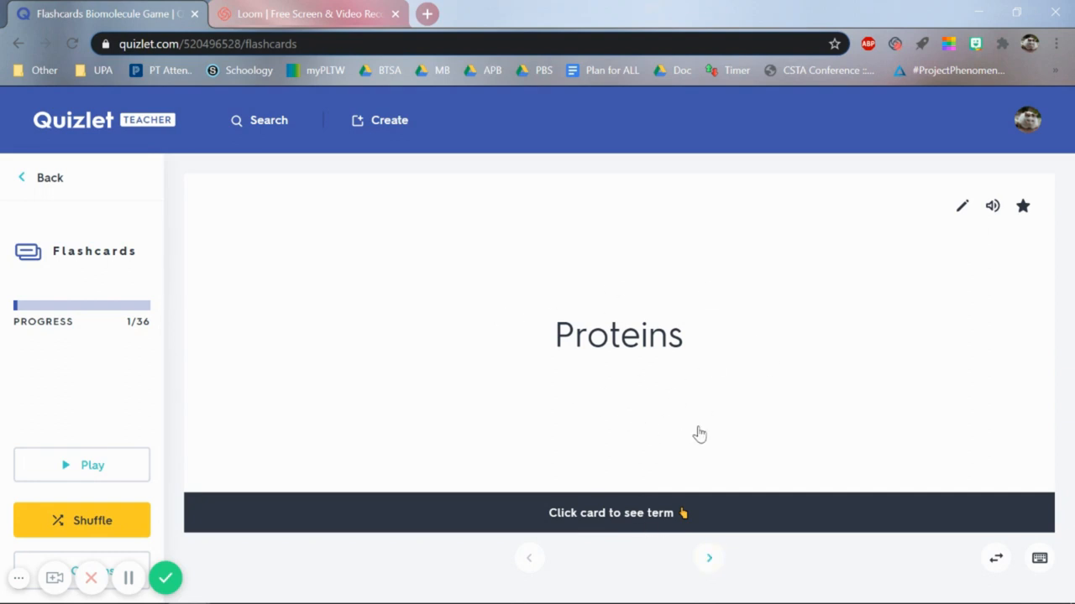
{"action": "mouse_move", "coordinate": [709, 558]}
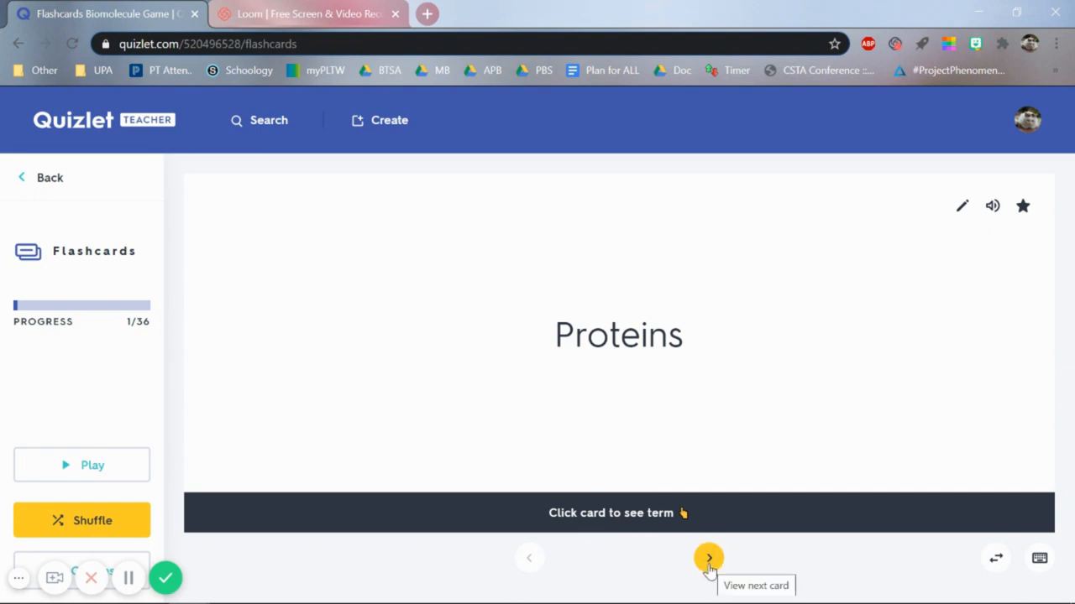
{"action": "left_click", "coordinate": [708, 558]}
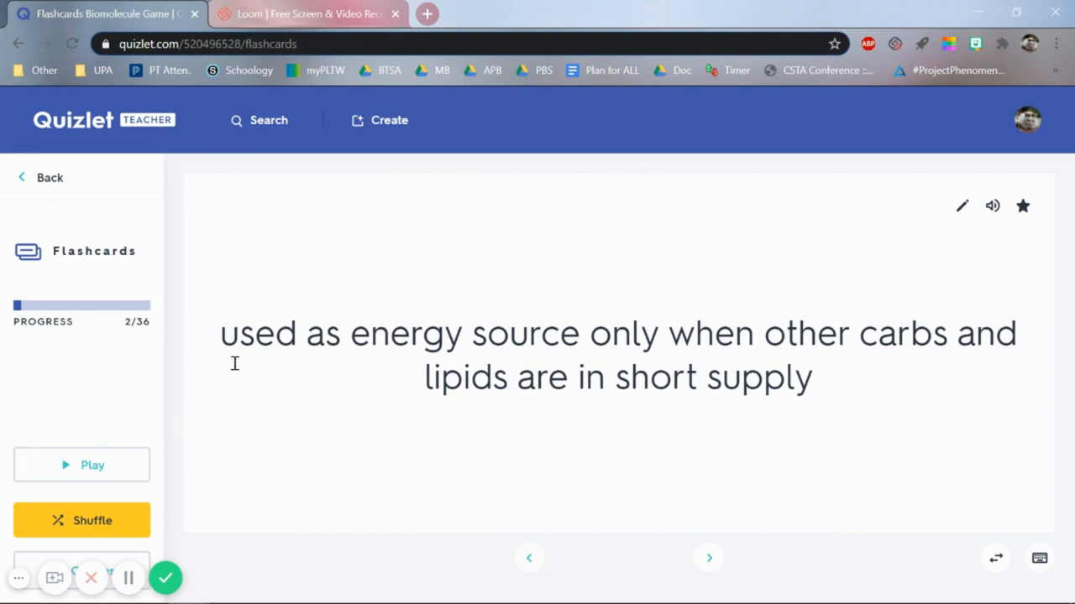
{"action": "mouse_move", "coordinate": [670, 346]}
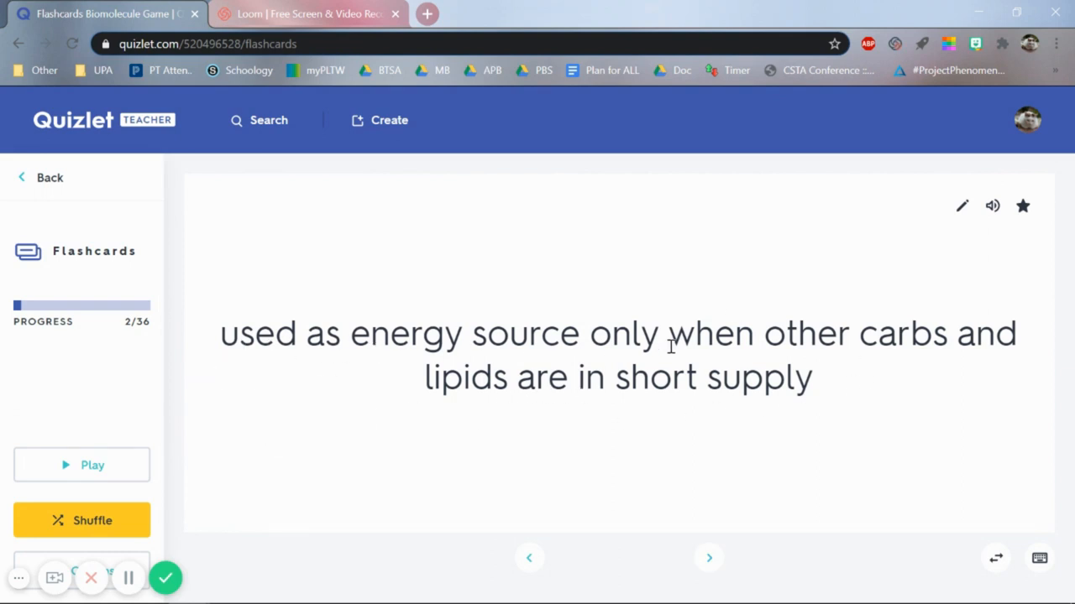
{"action": "mouse_move", "coordinate": [531, 386]}
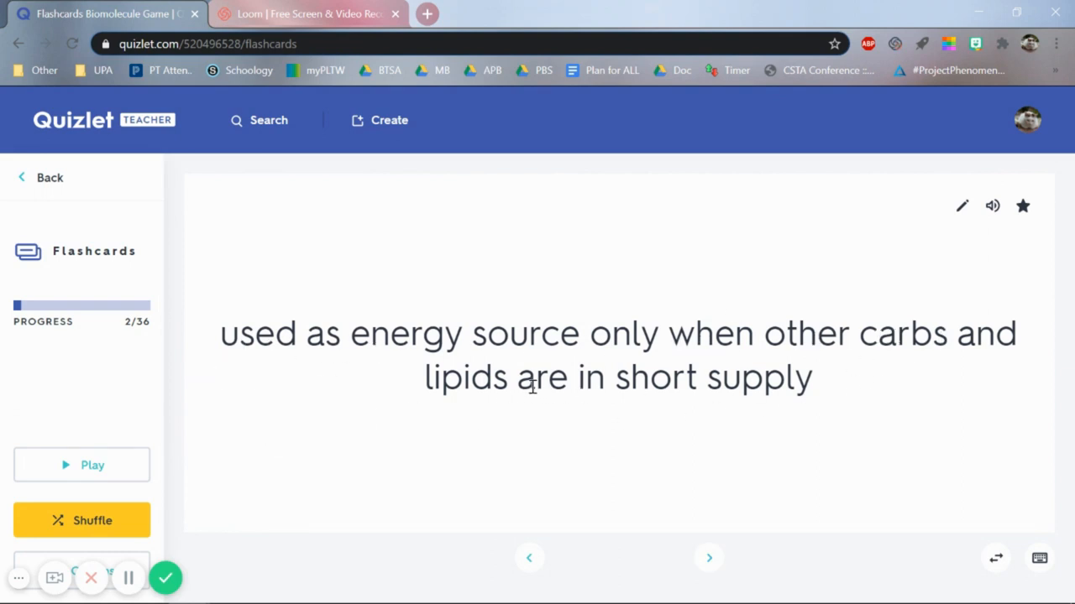
{"action": "mouse_move", "coordinate": [713, 484]}
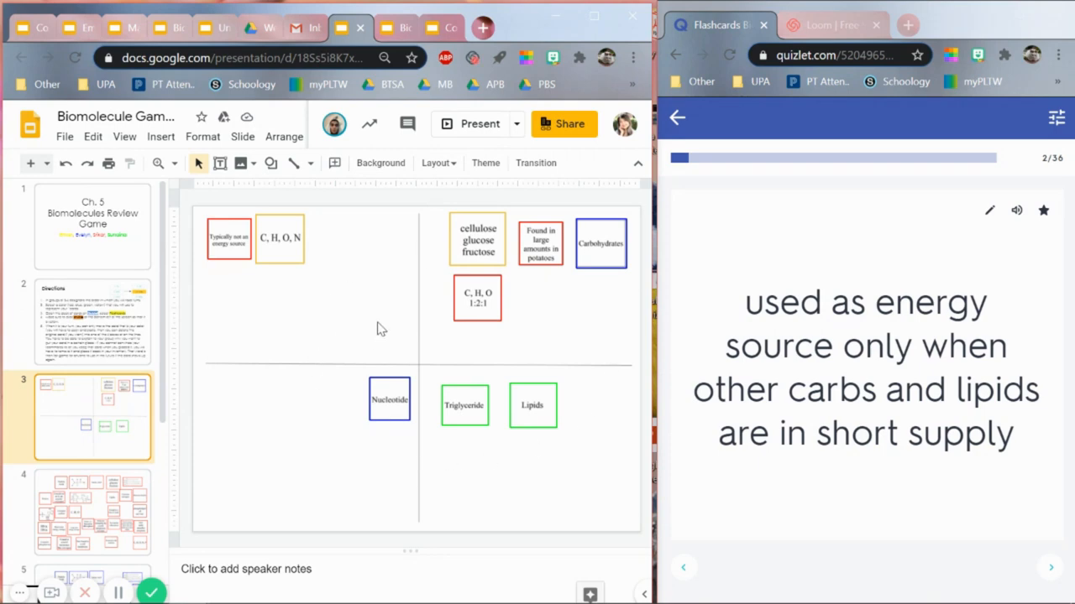
{"action": "mouse_move", "coordinate": [445, 449]}
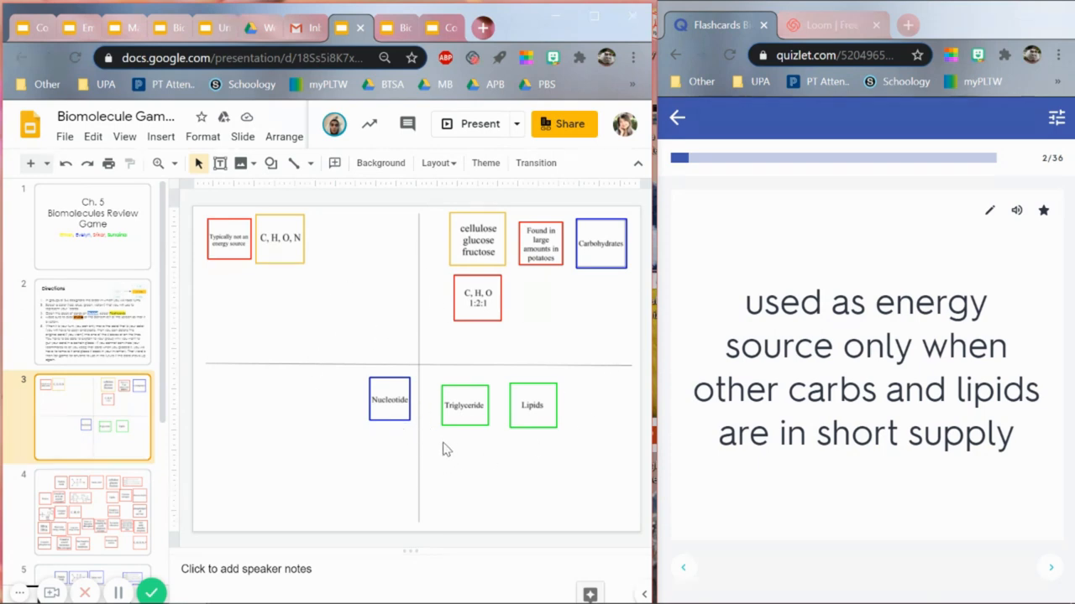
{"action": "mouse_move", "coordinate": [617, 507]}
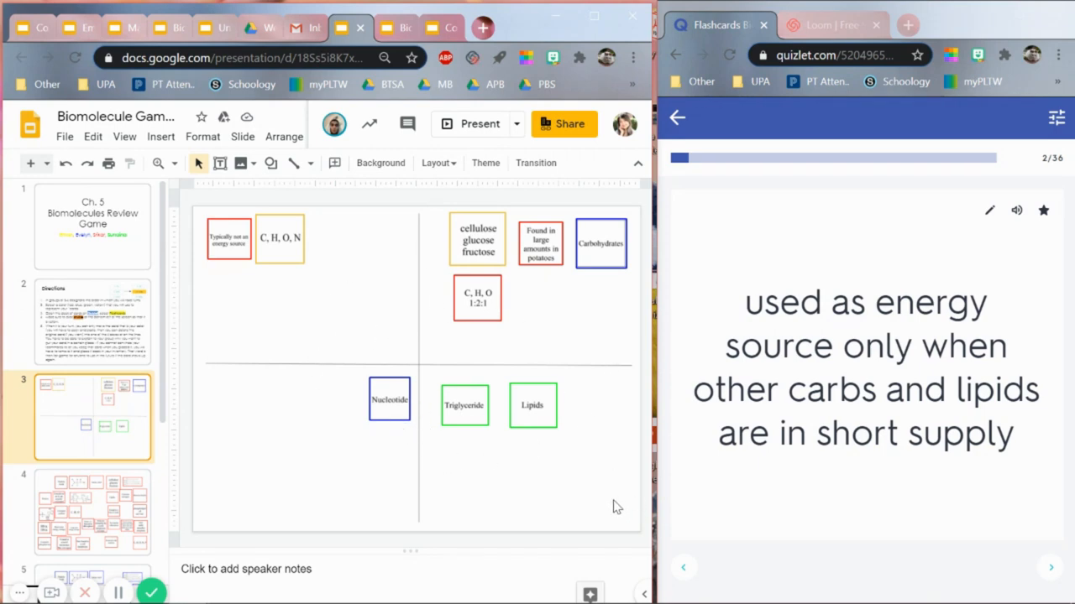
{"action": "mouse_move", "coordinate": [617, 470]}
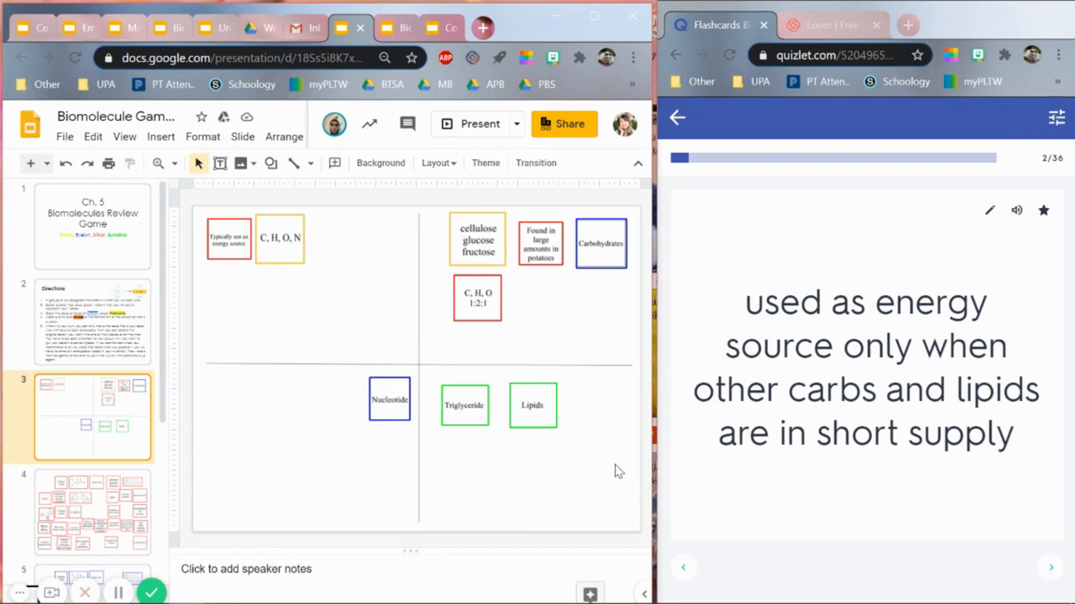
{"action": "mouse_move", "coordinate": [890, 349]}
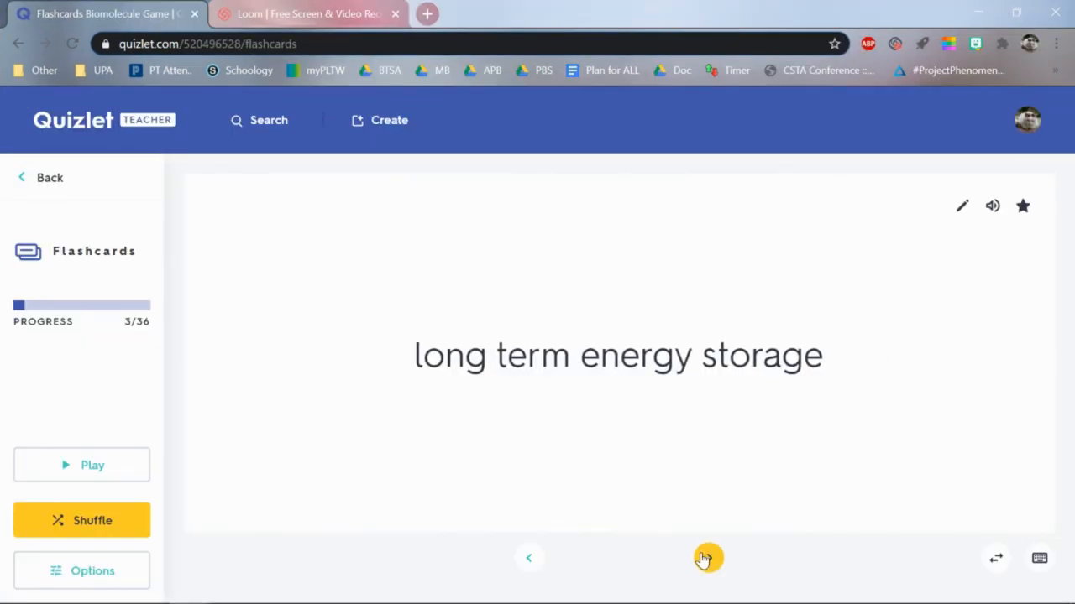
Step: Advance three more flashcards to card 11 of 36, Lipids
{"action": "left_click", "coordinate": [708, 557]}
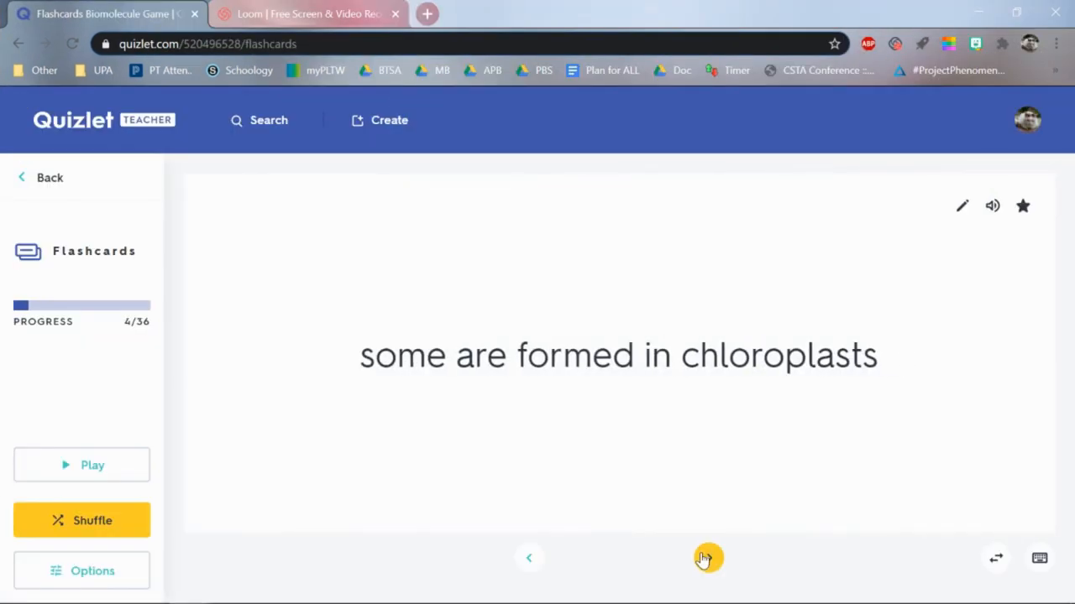
{"action": "left_click", "coordinate": [707, 558]}
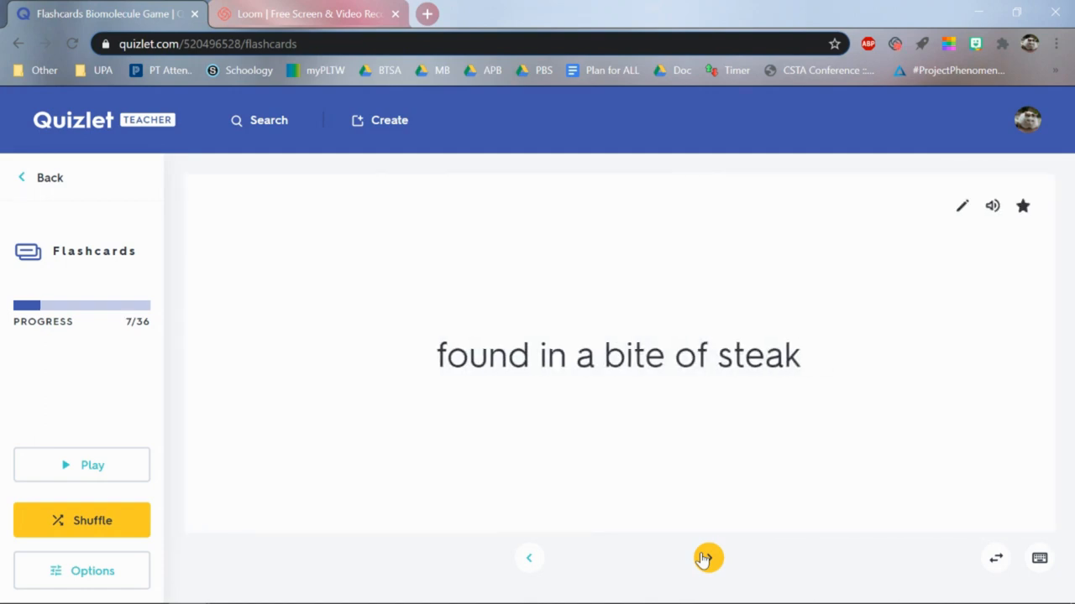
{"action": "left_click", "coordinate": [707, 559]}
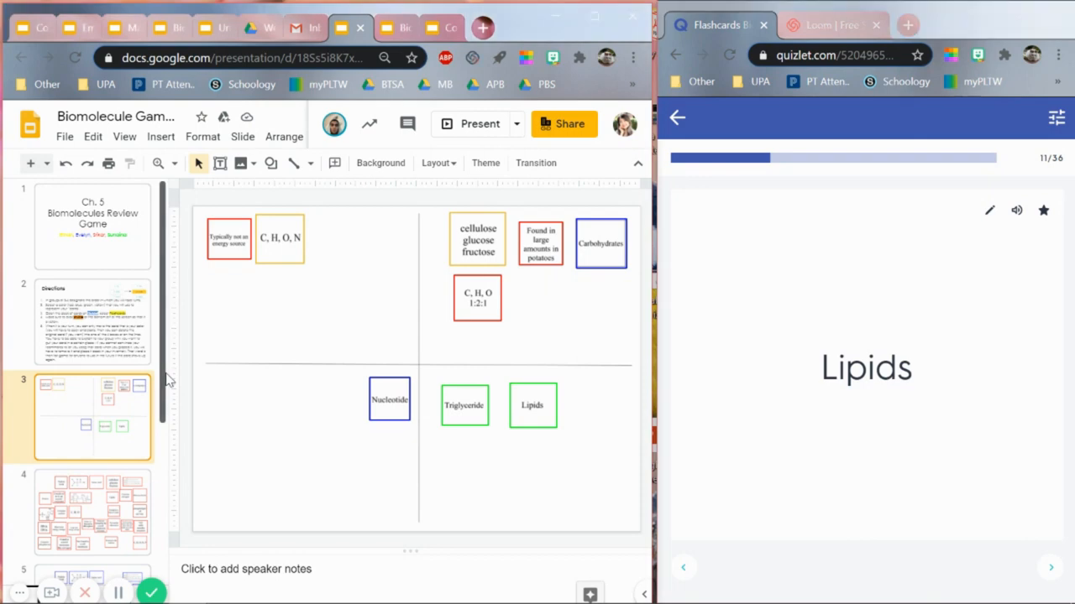
{"action": "scroll", "scroll_direction": "down", "scroll_amount": 3}
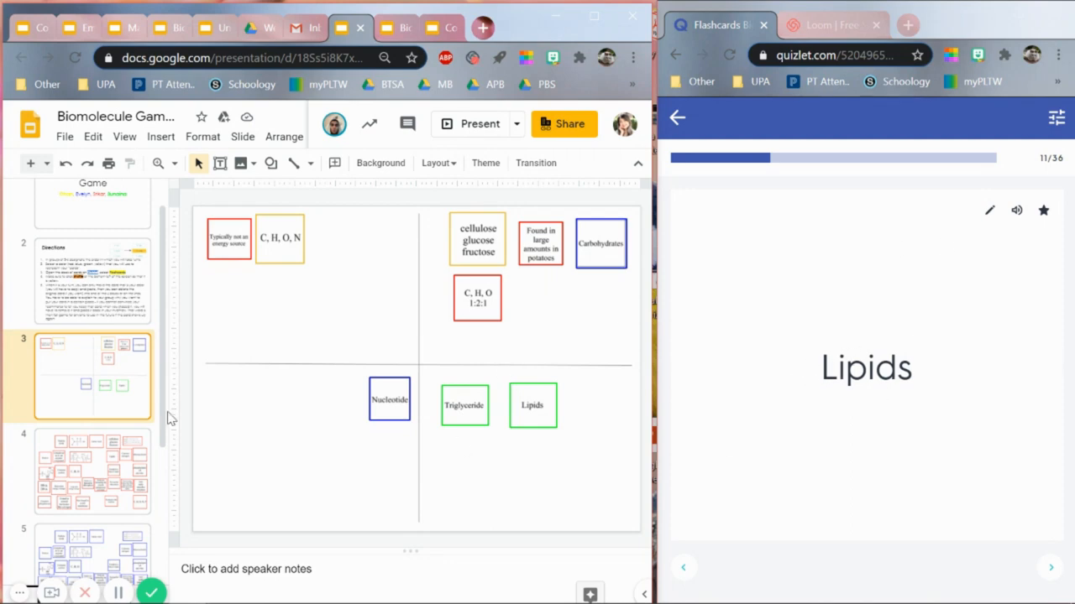
{"action": "left_click", "coordinate": [92, 472]}
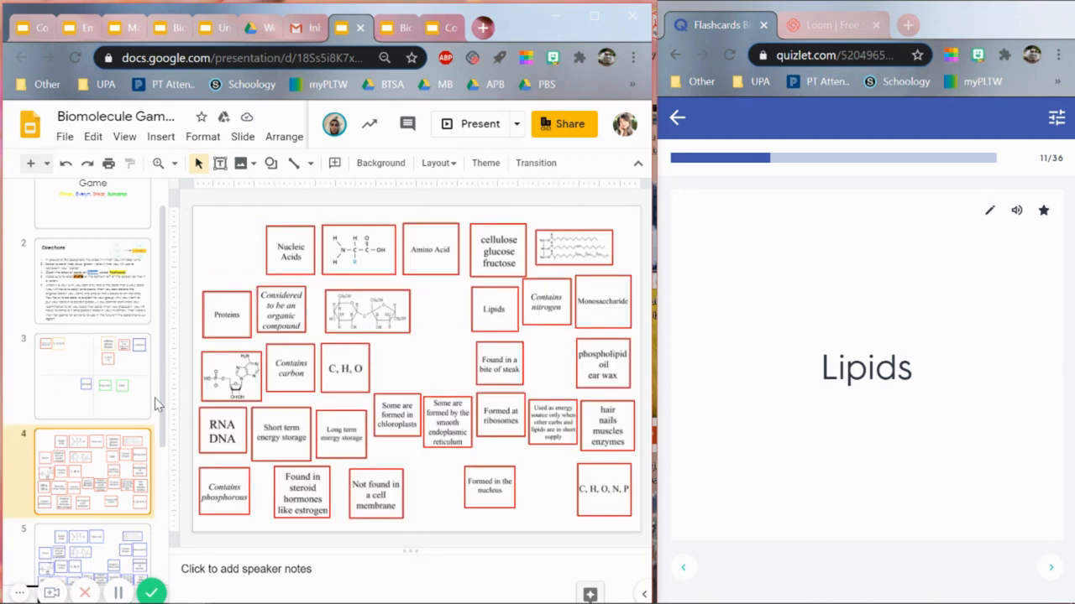
{"action": "left_click", "coordinate": [92, 375]}
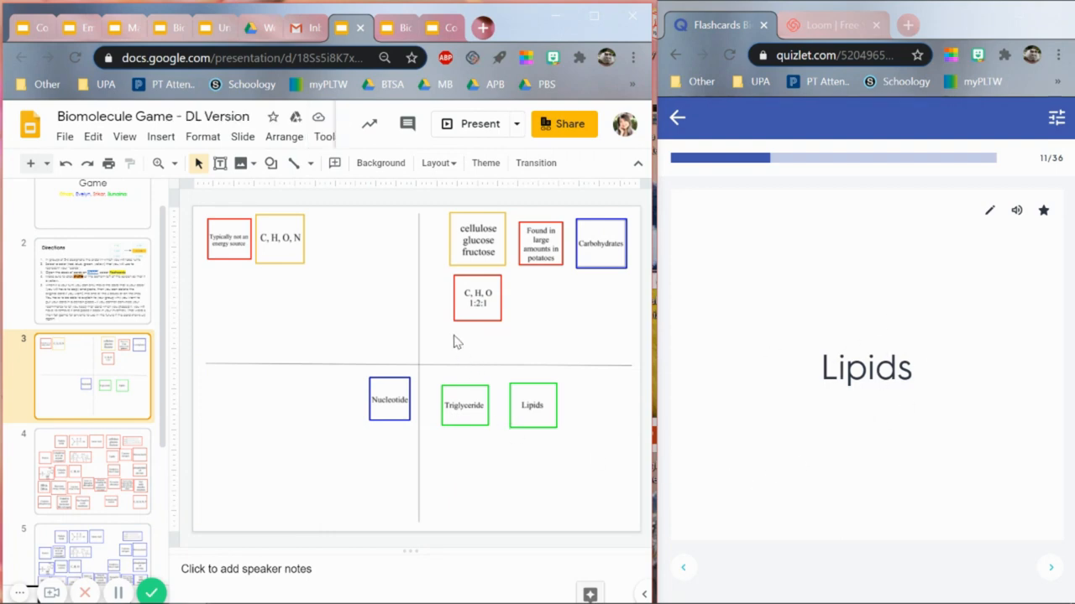
{"action": "mouse_move", "coordinate": [578, 344]}
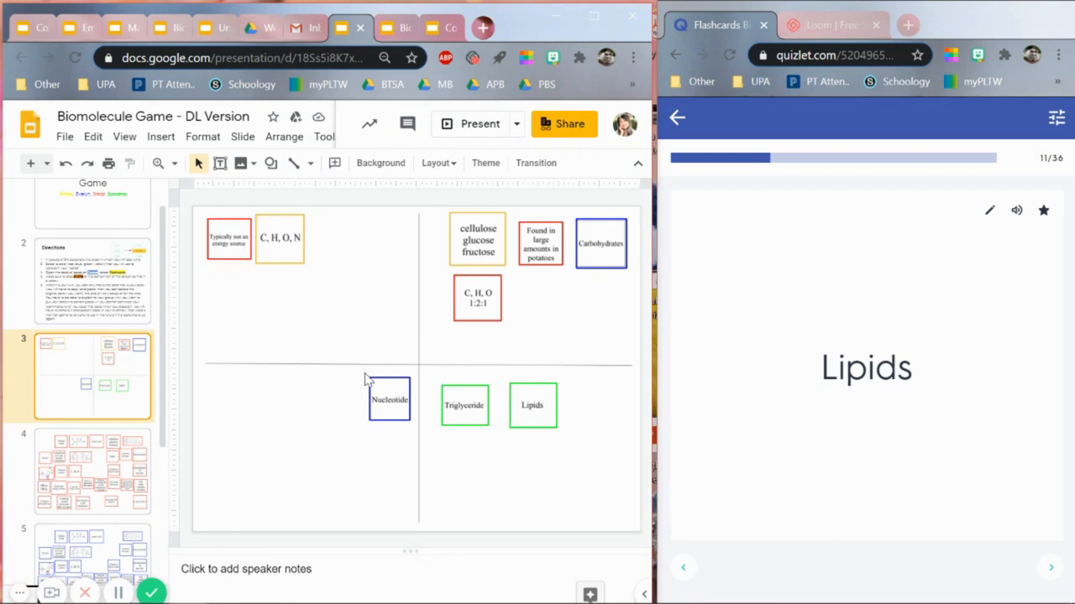
{"action": "mouse_move", "coordinate": [495, 470]}
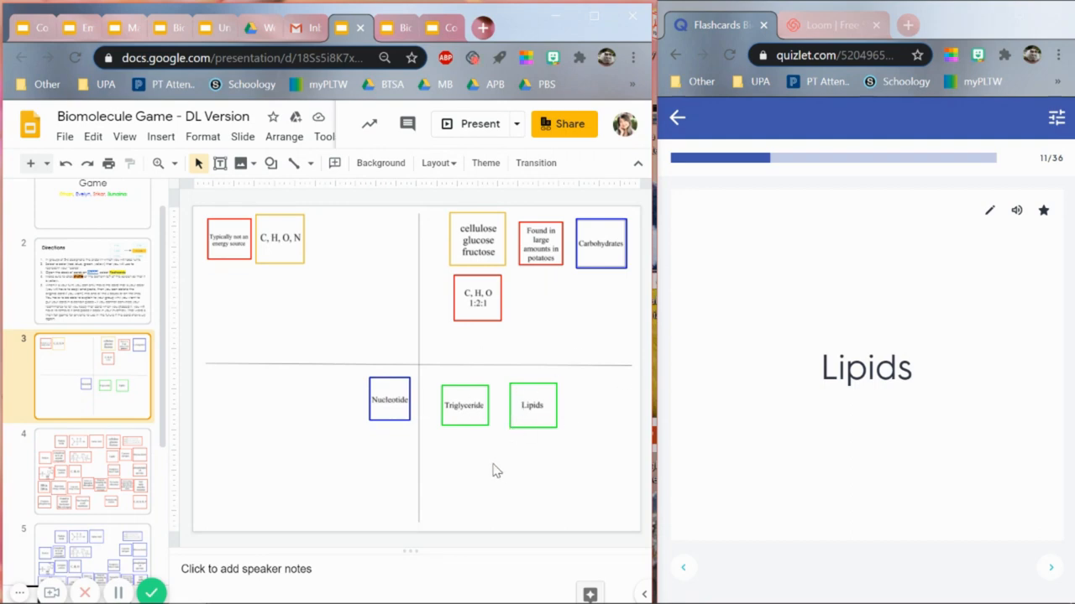
{"action": "mouse_move", "coordinate": [484, 387]}
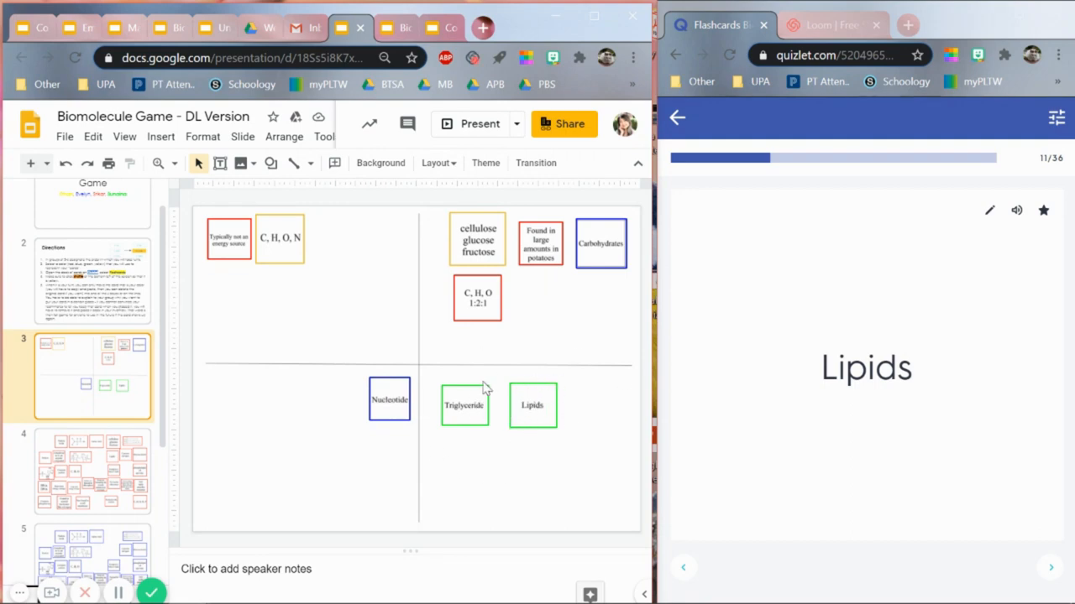
{"action": "mouse_move", "coordinate": [605, 378]}
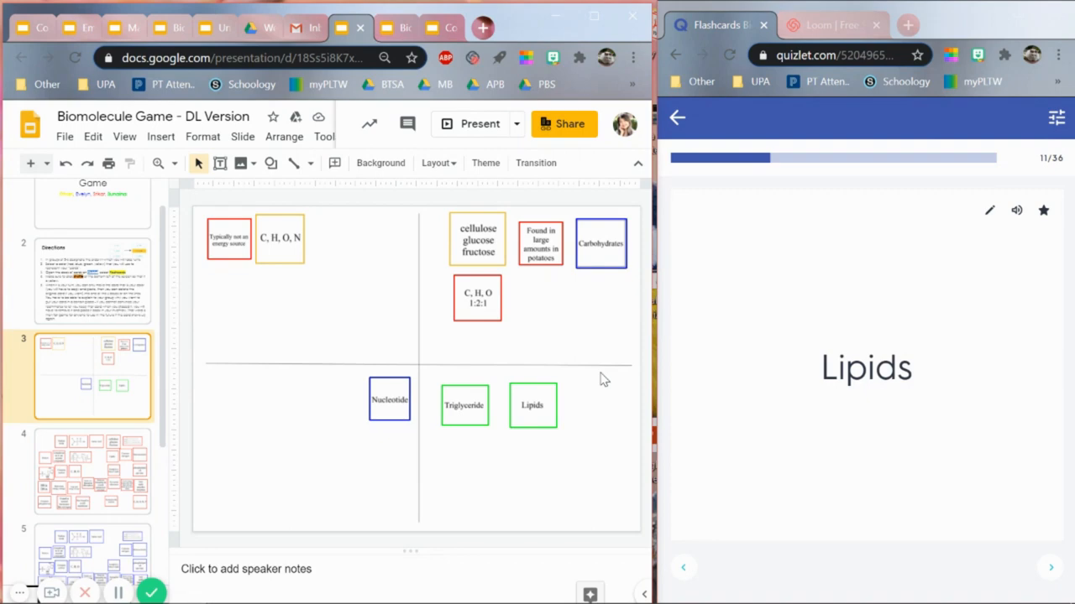
{"action": "mouse_move", "coordinate": [424, 382]}
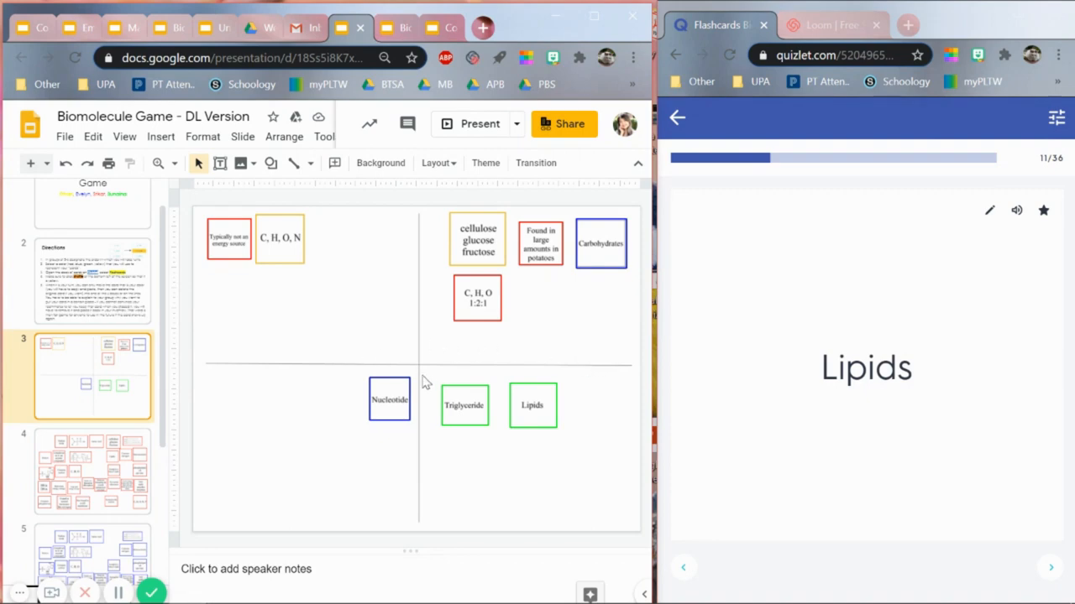
{"action": "mouse_move", "coordinate": [386, 322]}
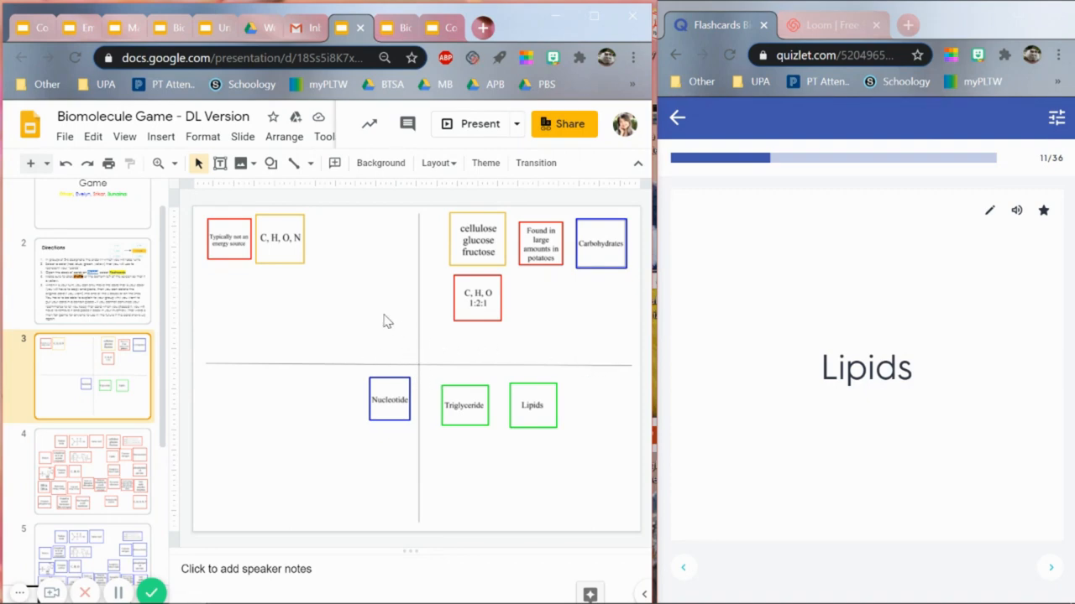
{"action": "scroll", "scroll_direction": "down", "scroll_amount": 3}
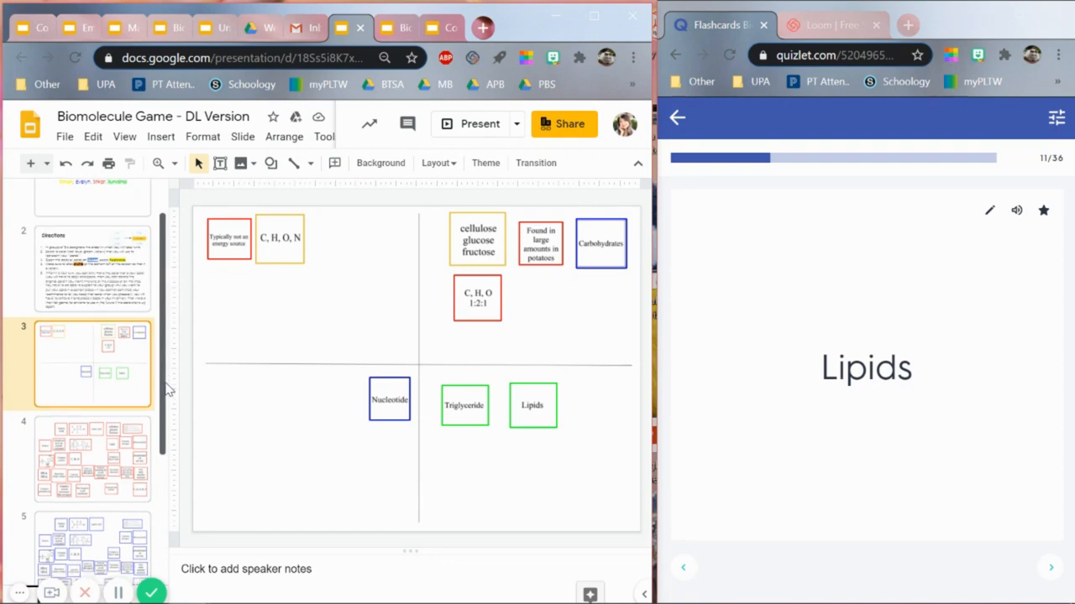
{"action": "scroll", "scroll_direction": "up", "scroll_amount": 3}
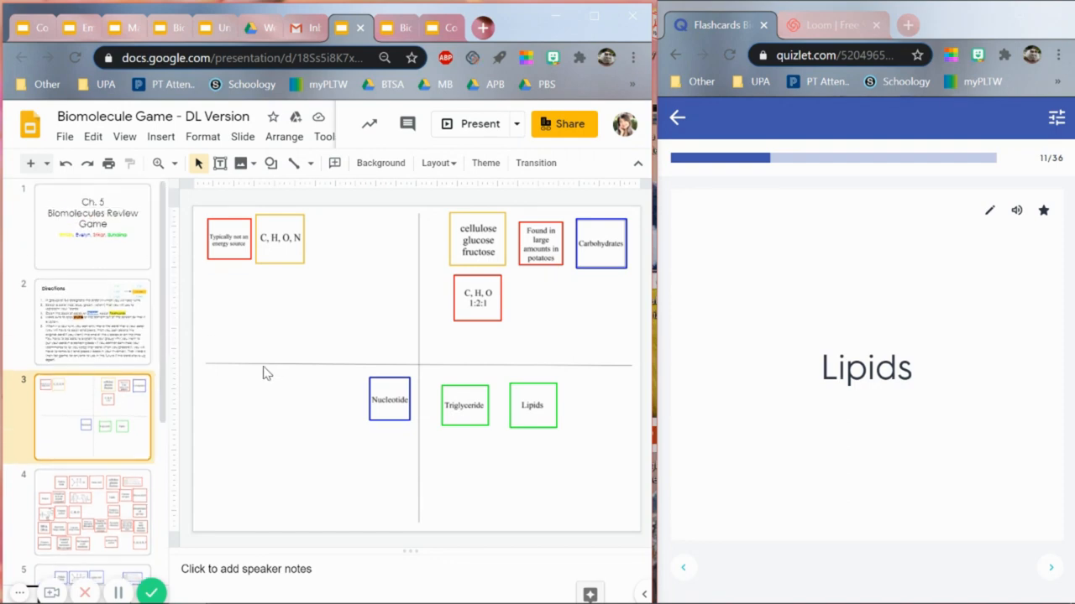
{"action": "mouse_move", "coordinate": [264, 436]}
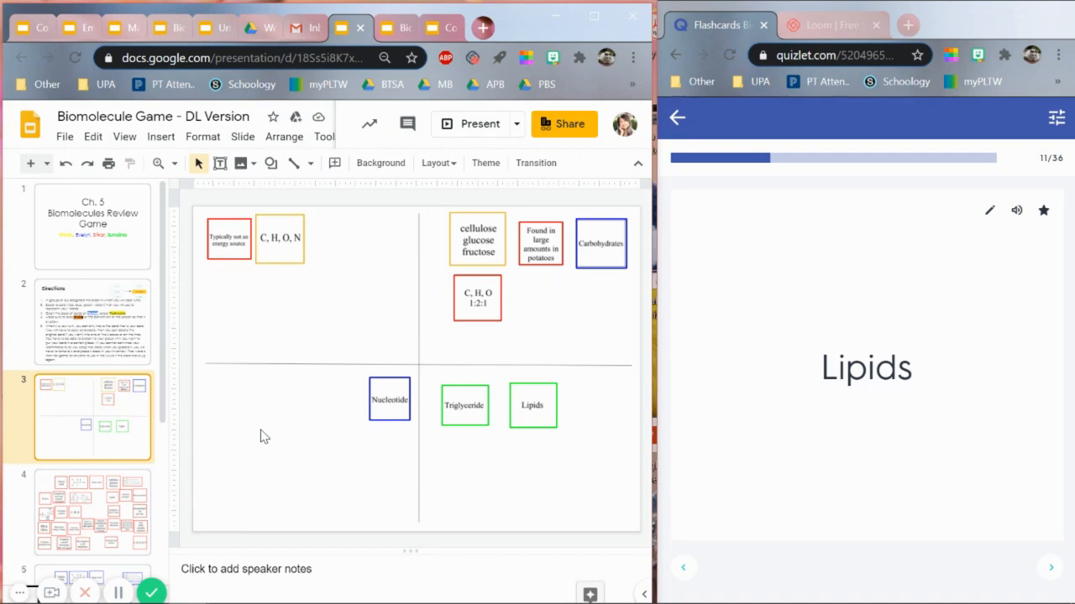
{"action": "mouse_move", "coordinate": [353, 458]}
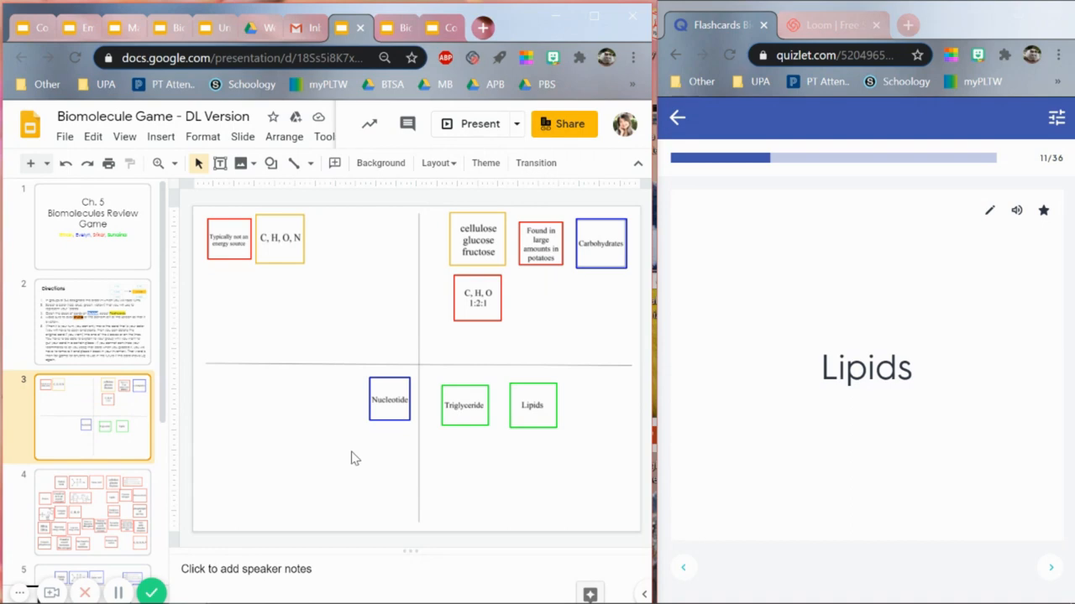
{"action": "mouse_move", "coordinate": [323, 409]}
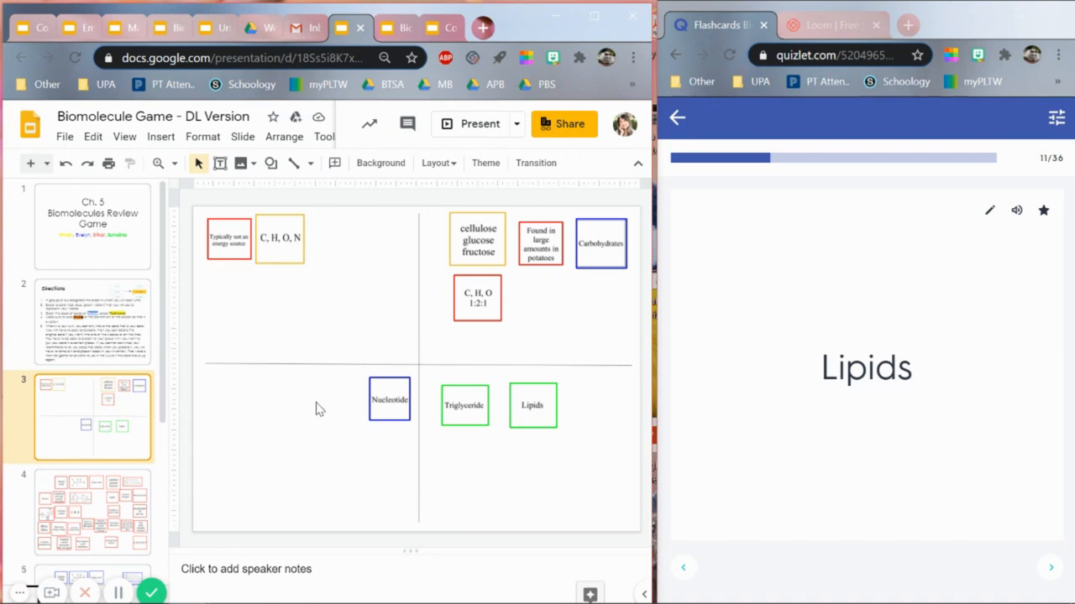
{"action": "mouse_move", "coordinate": [313, 389]}
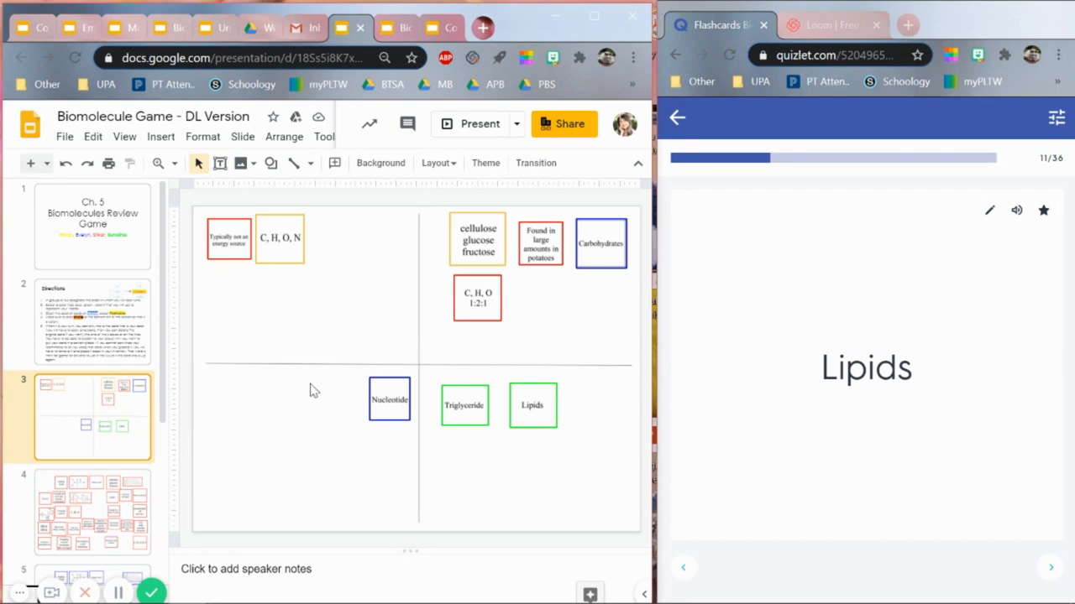
{"action": "mouse_move", "coordinate": [308, 391]}
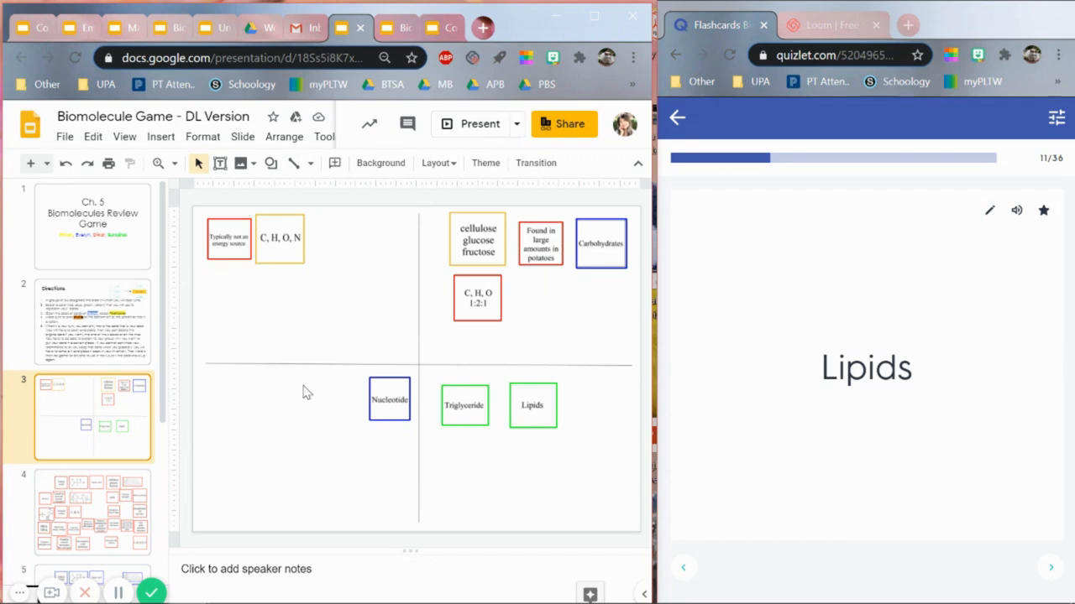
{"action": "mouse_move", "coordinate": [314, 400]}
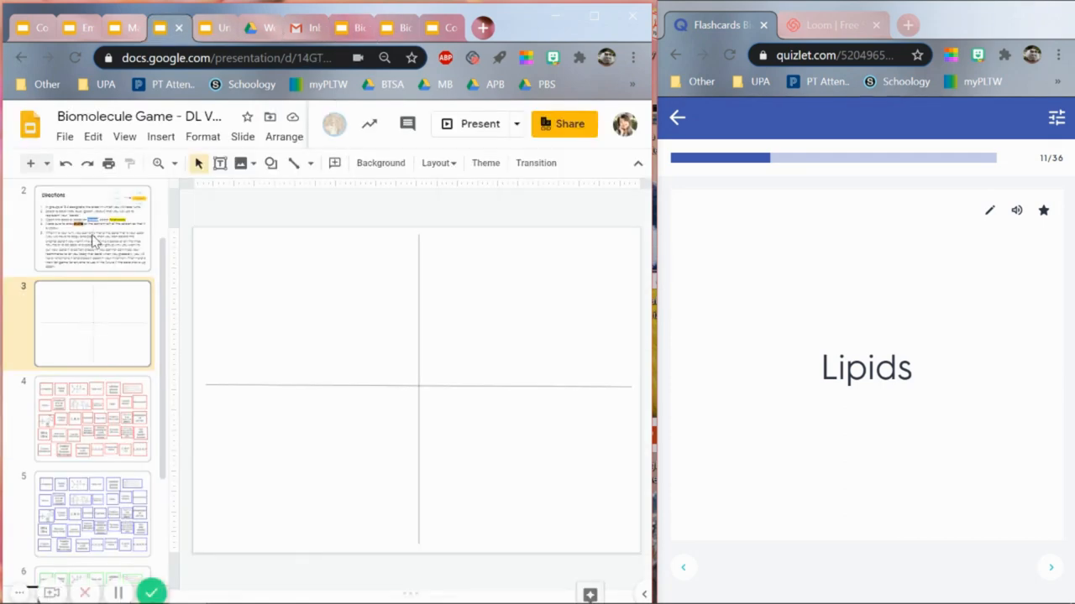
Step: Scroll the empty-board deck's slide panel down to slide 7
{"action": "scroll", "scroll_direction": "down", "scroll_amount": 3}
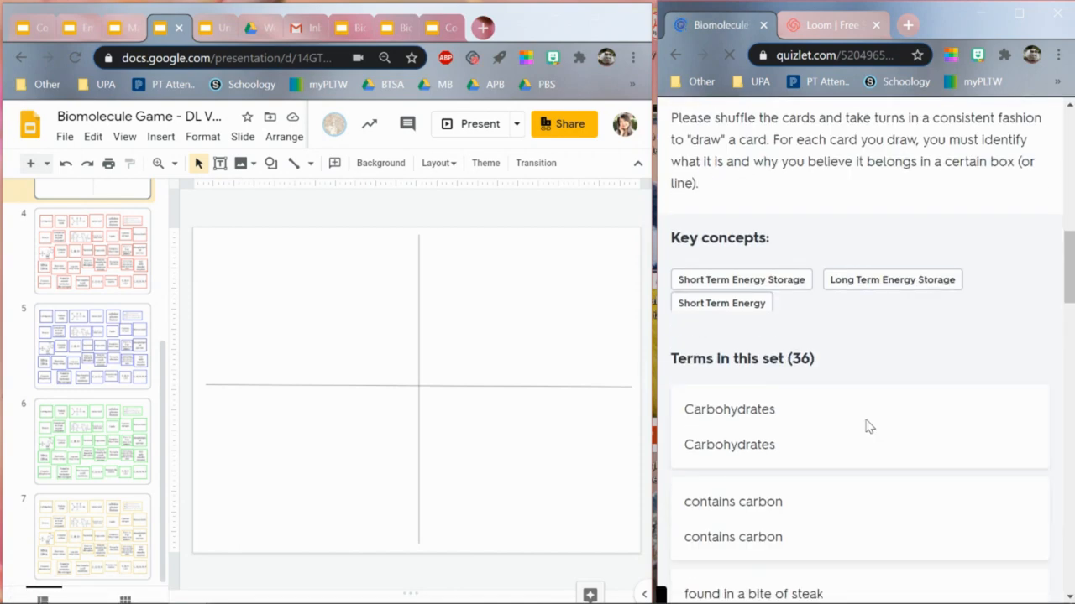
{"action": "scroll", "scroll_direction": "down", "scroll_amount": 3}
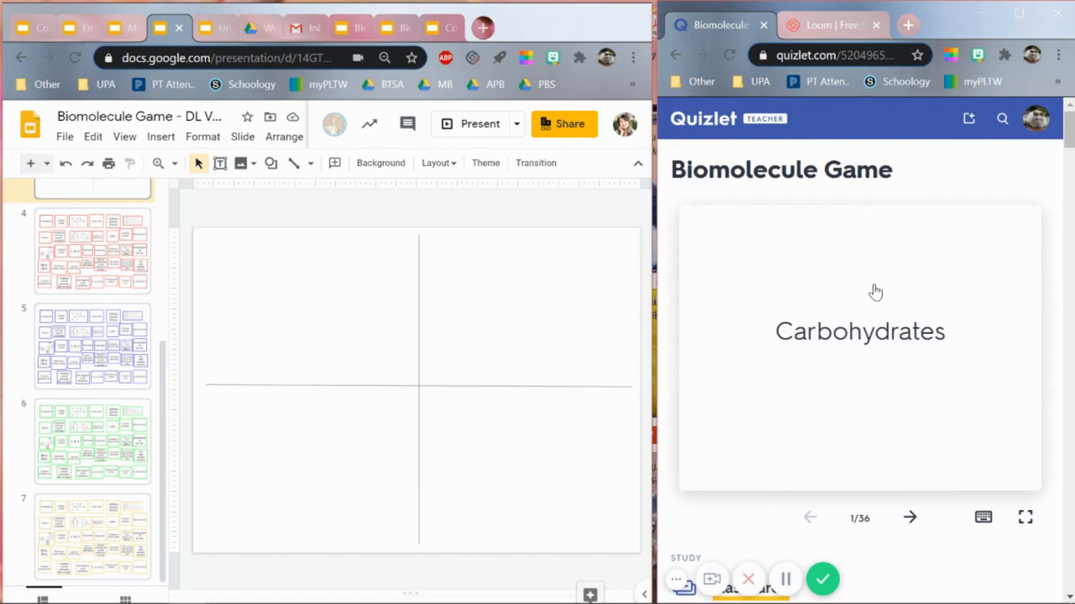
{"action": "mouse_move", "coordinate": [453, 354]}
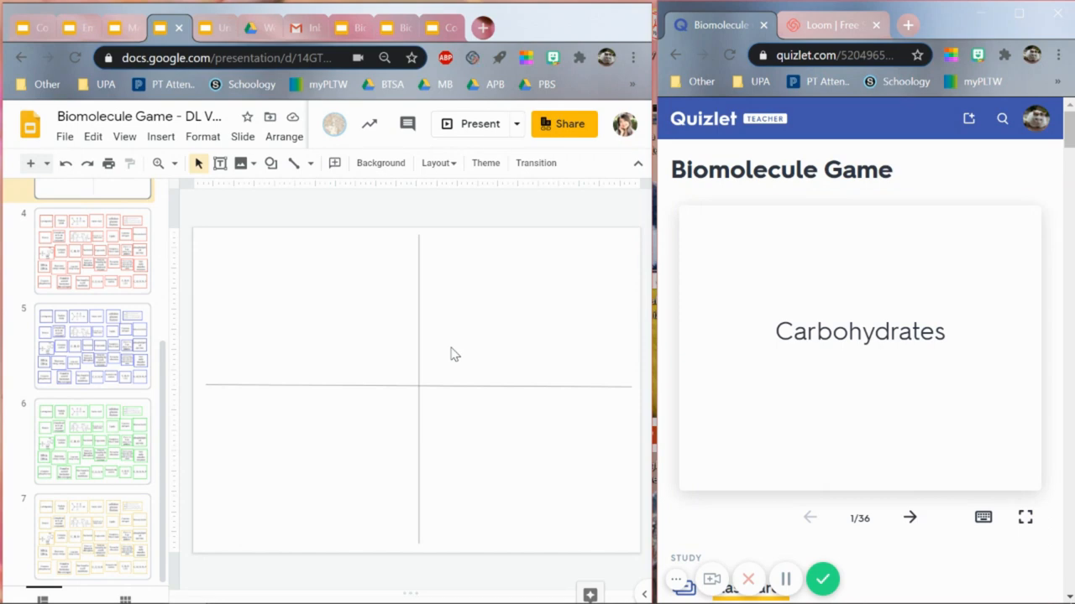
{"action": "mouse_move", "coordinate": [478, 344]}
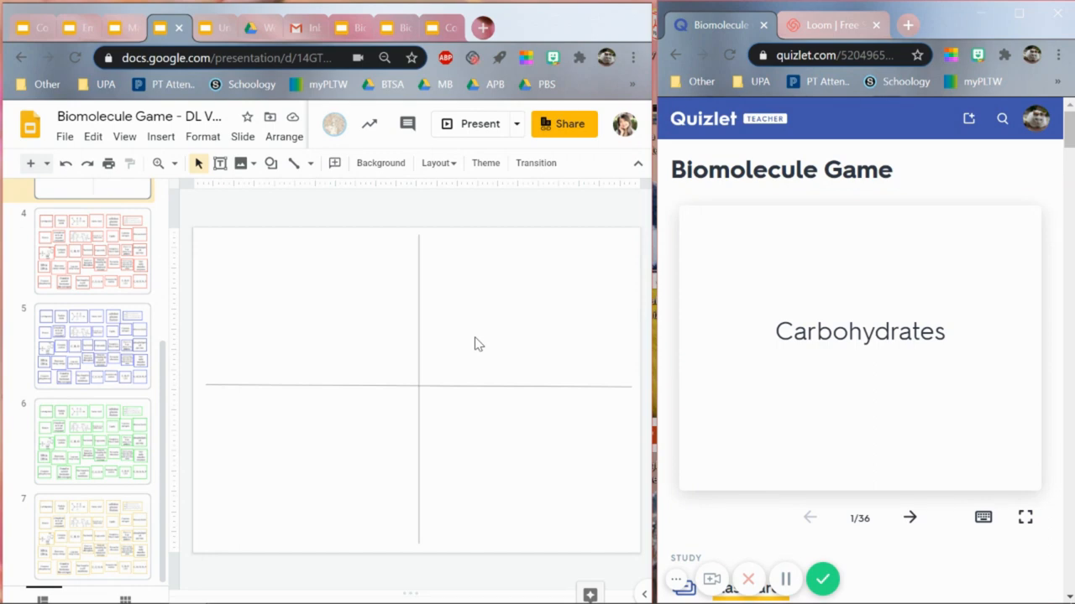
{"action": "mouse_move", "coordinate": [684, 365]}
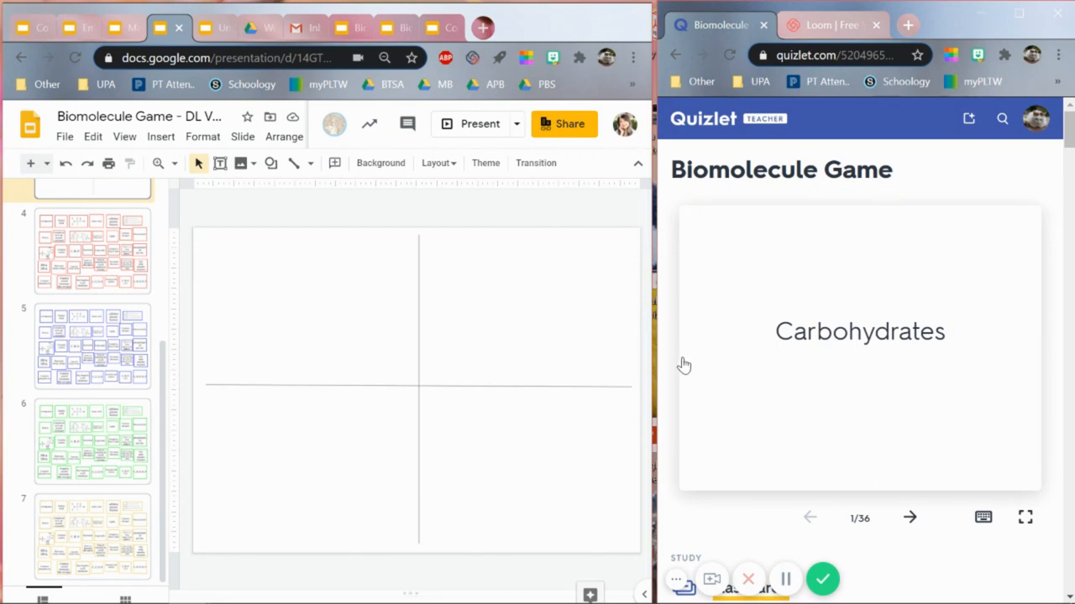